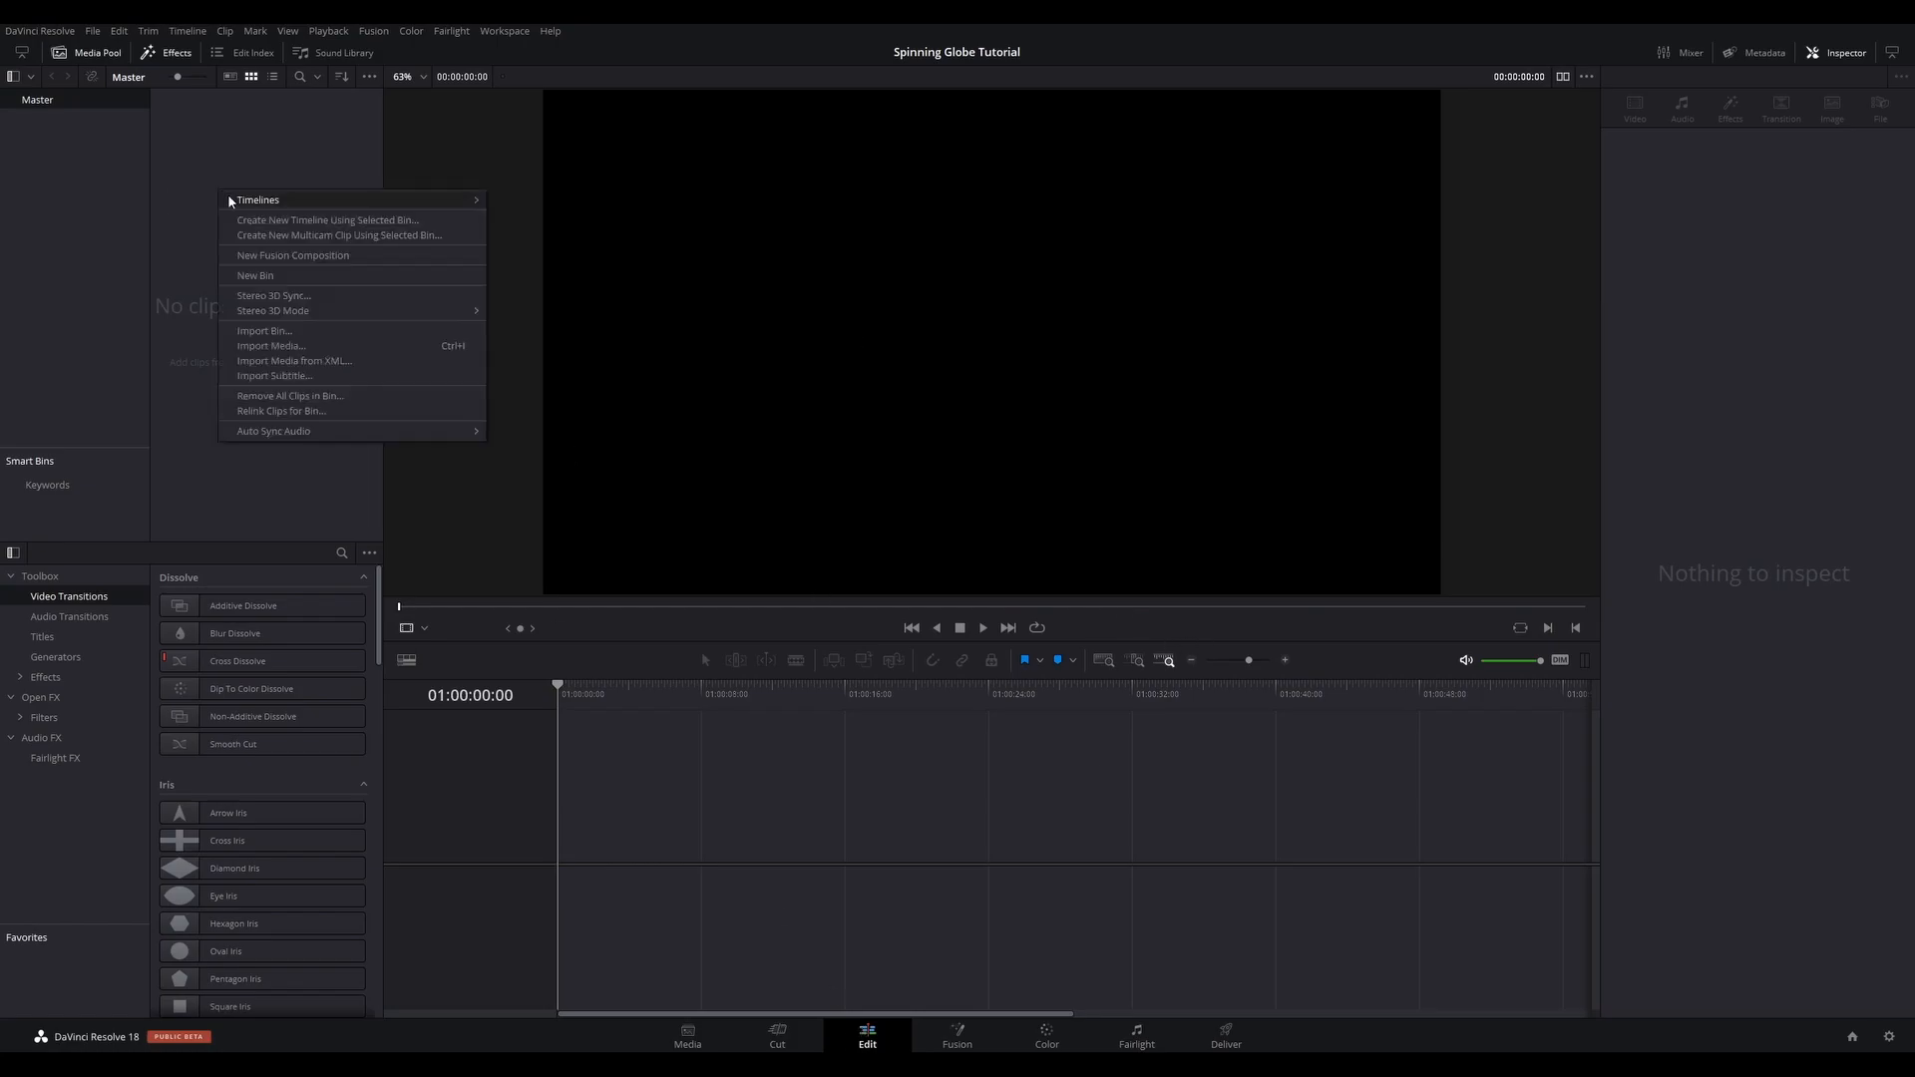
# - Create a new Fusion composition clip from the Media Pool with its duration set
pyautogui.click(291, 256)
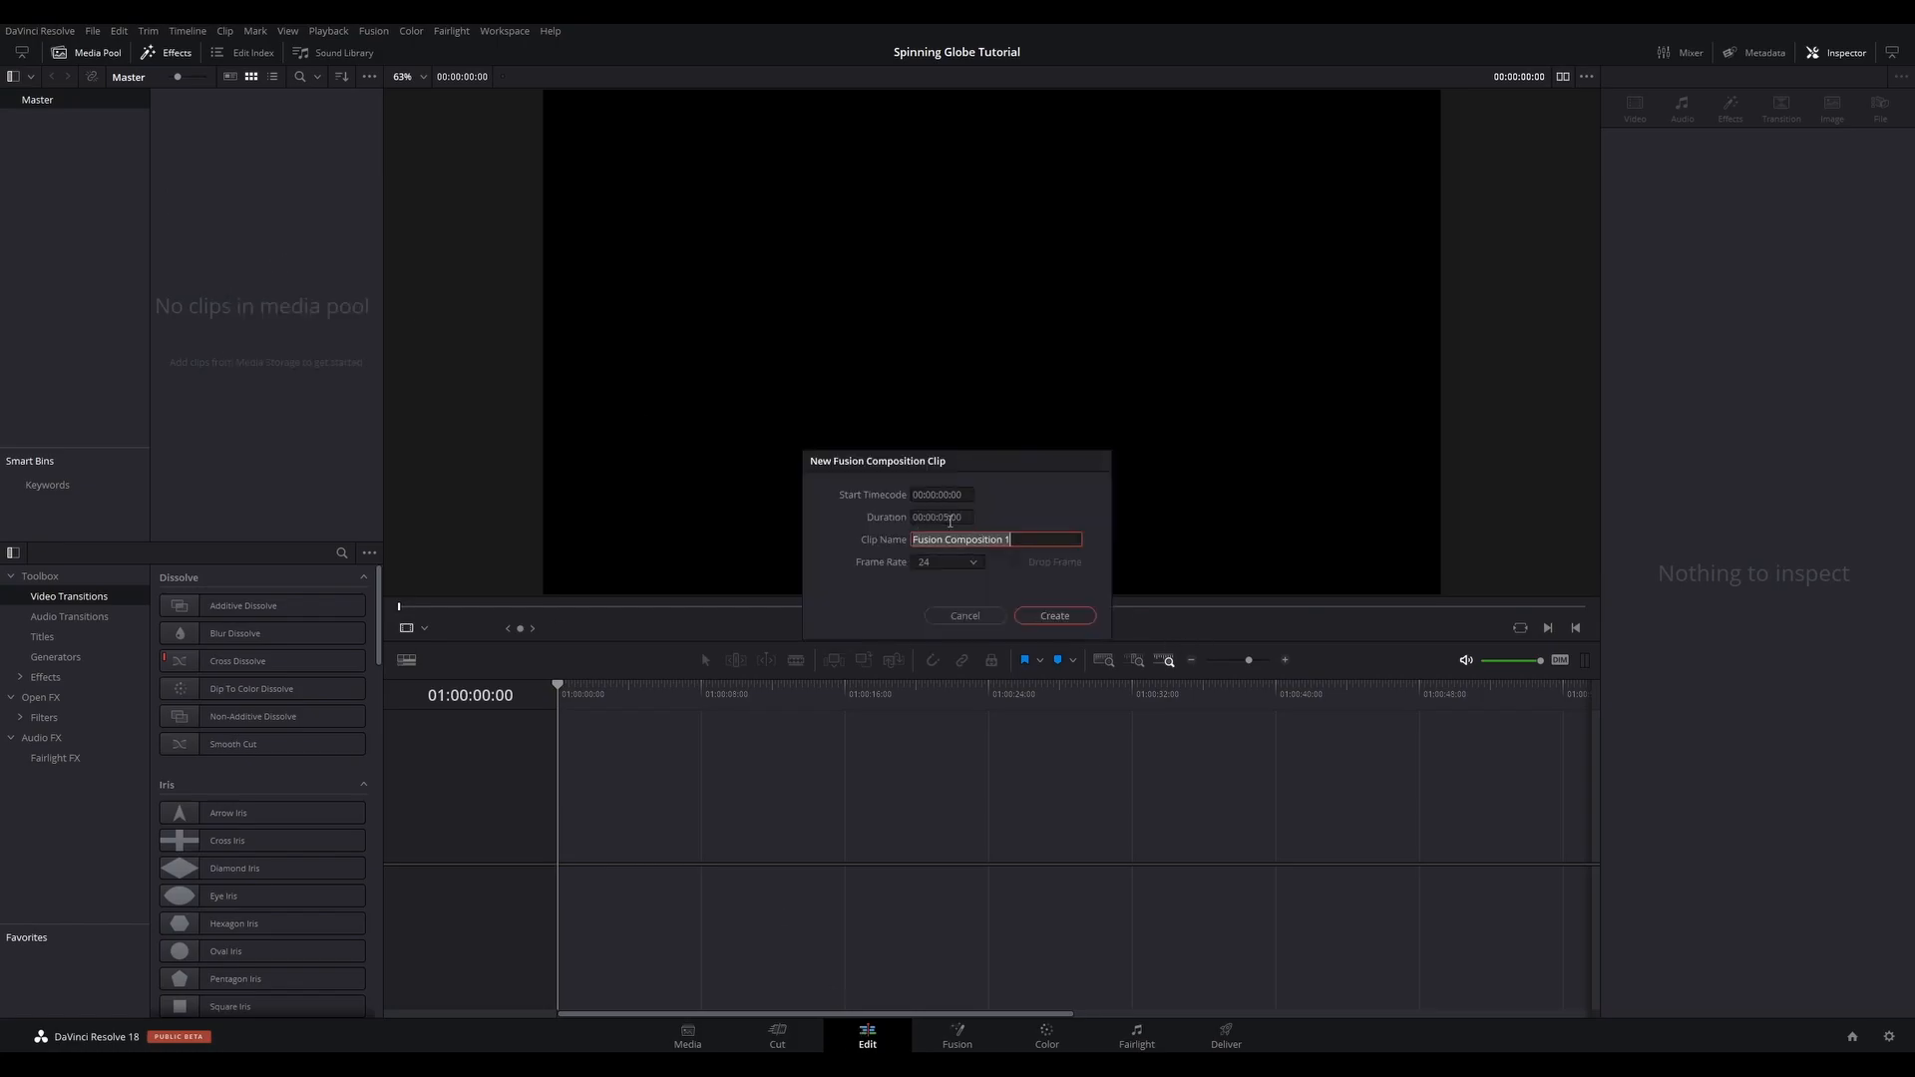
pyautogui.click(938, 516)
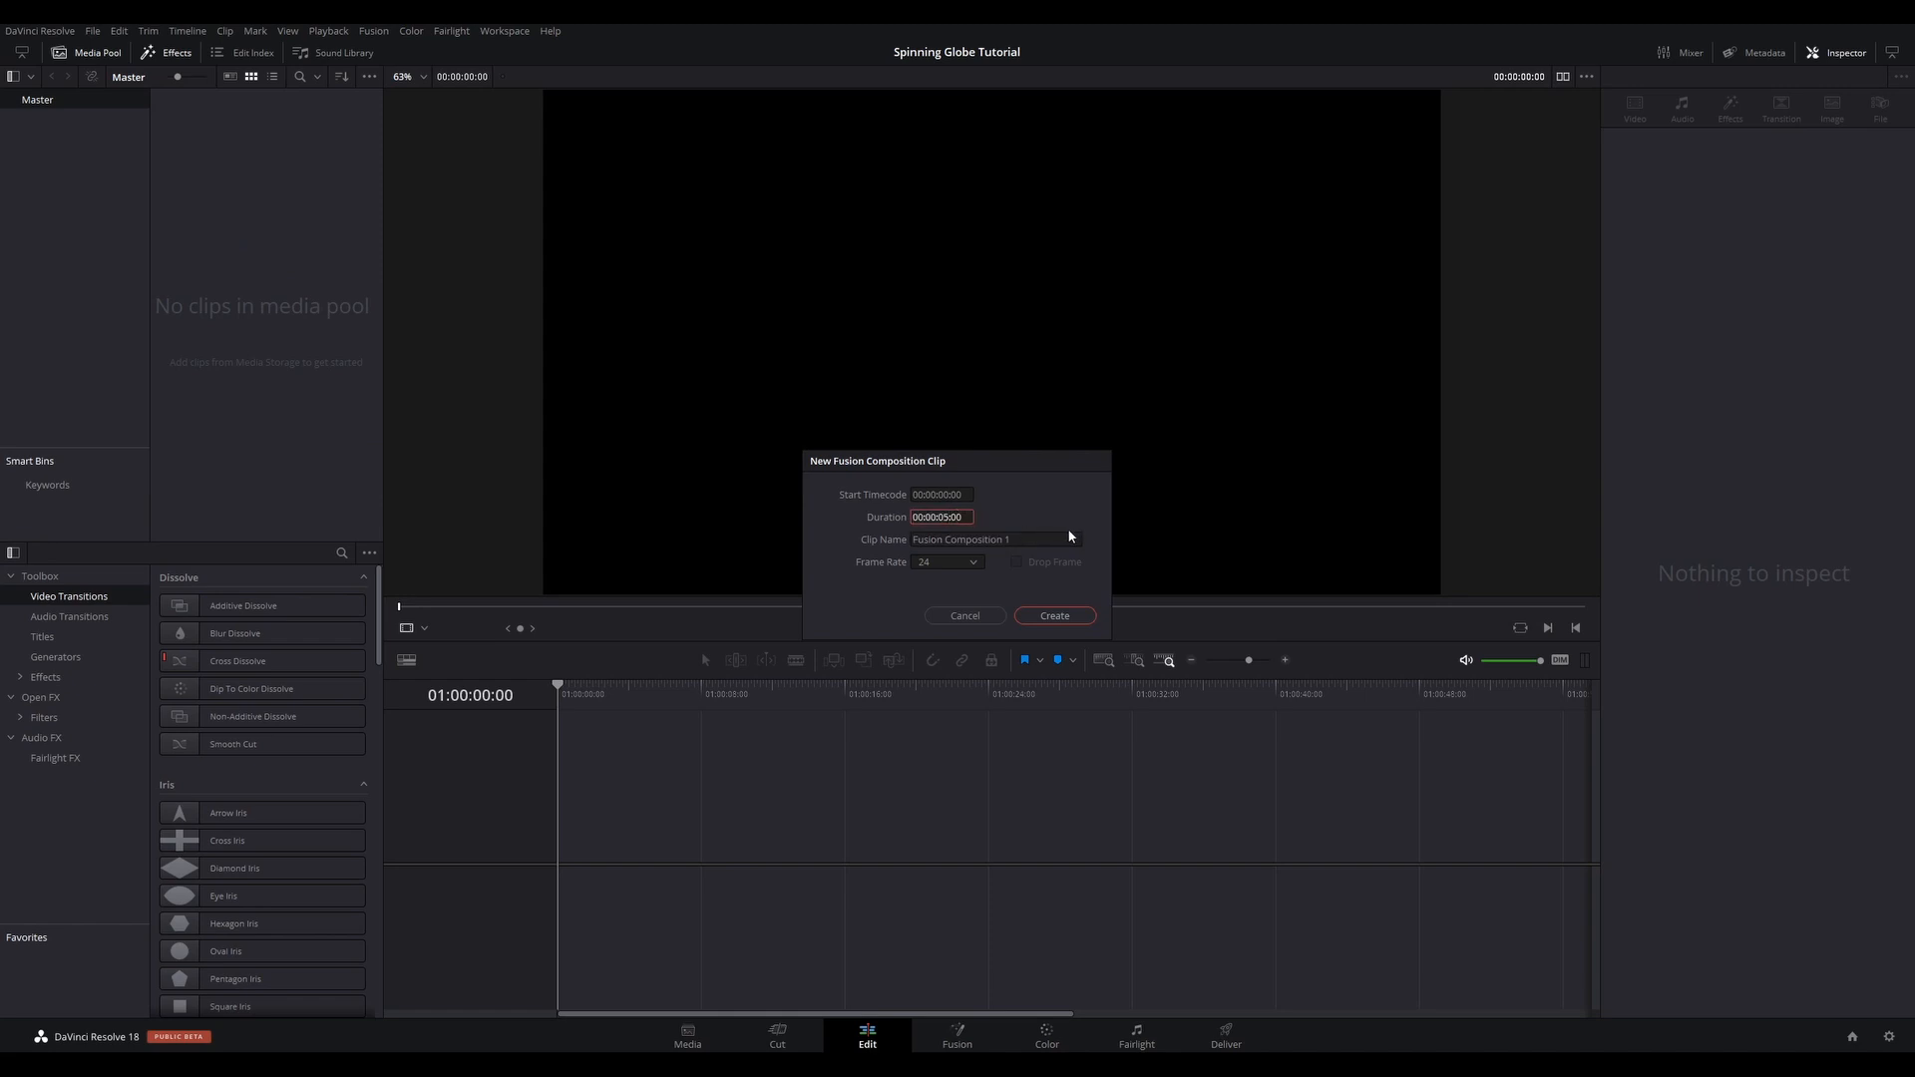
pyautogui.click(1053, 616)
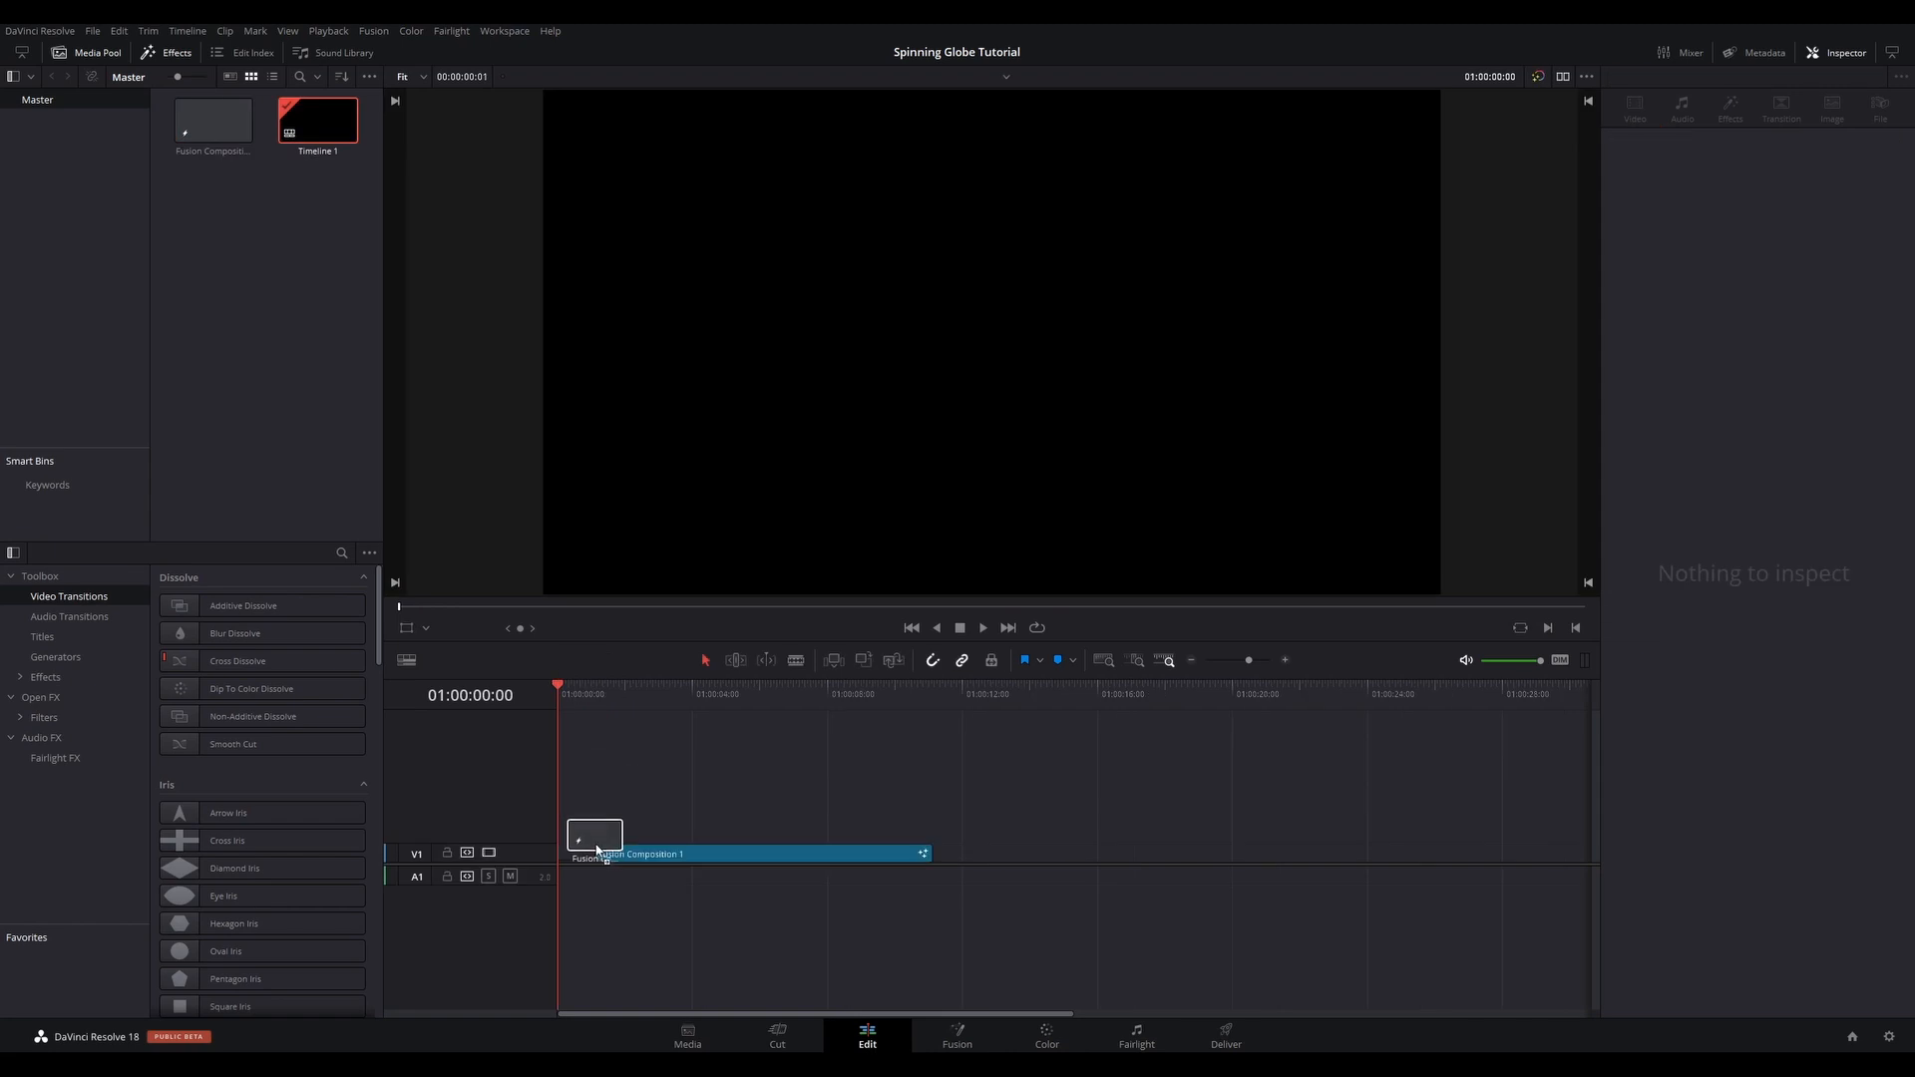
# - Place the composition clip at the start of V1 and open it in the Fusion page
pyautogui.click(646, 854)
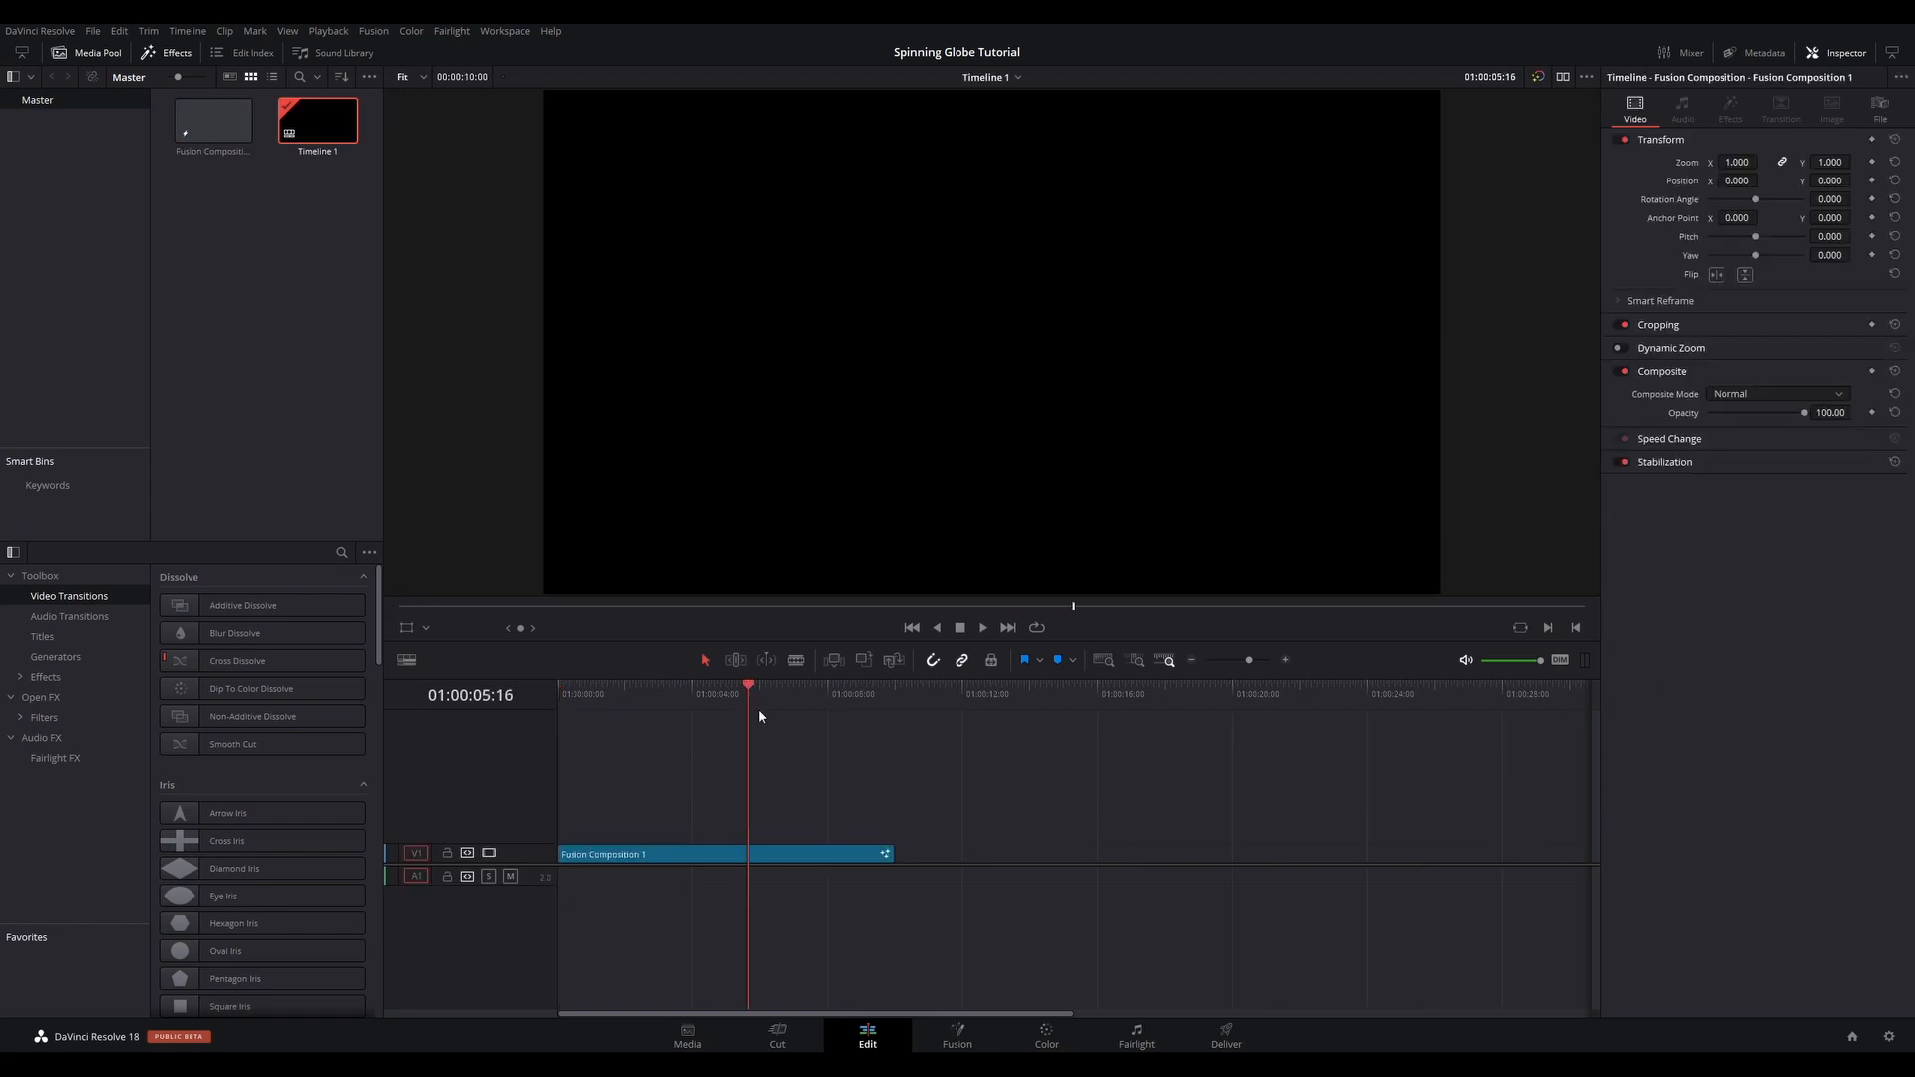
pyautogui.click(956, 1036)
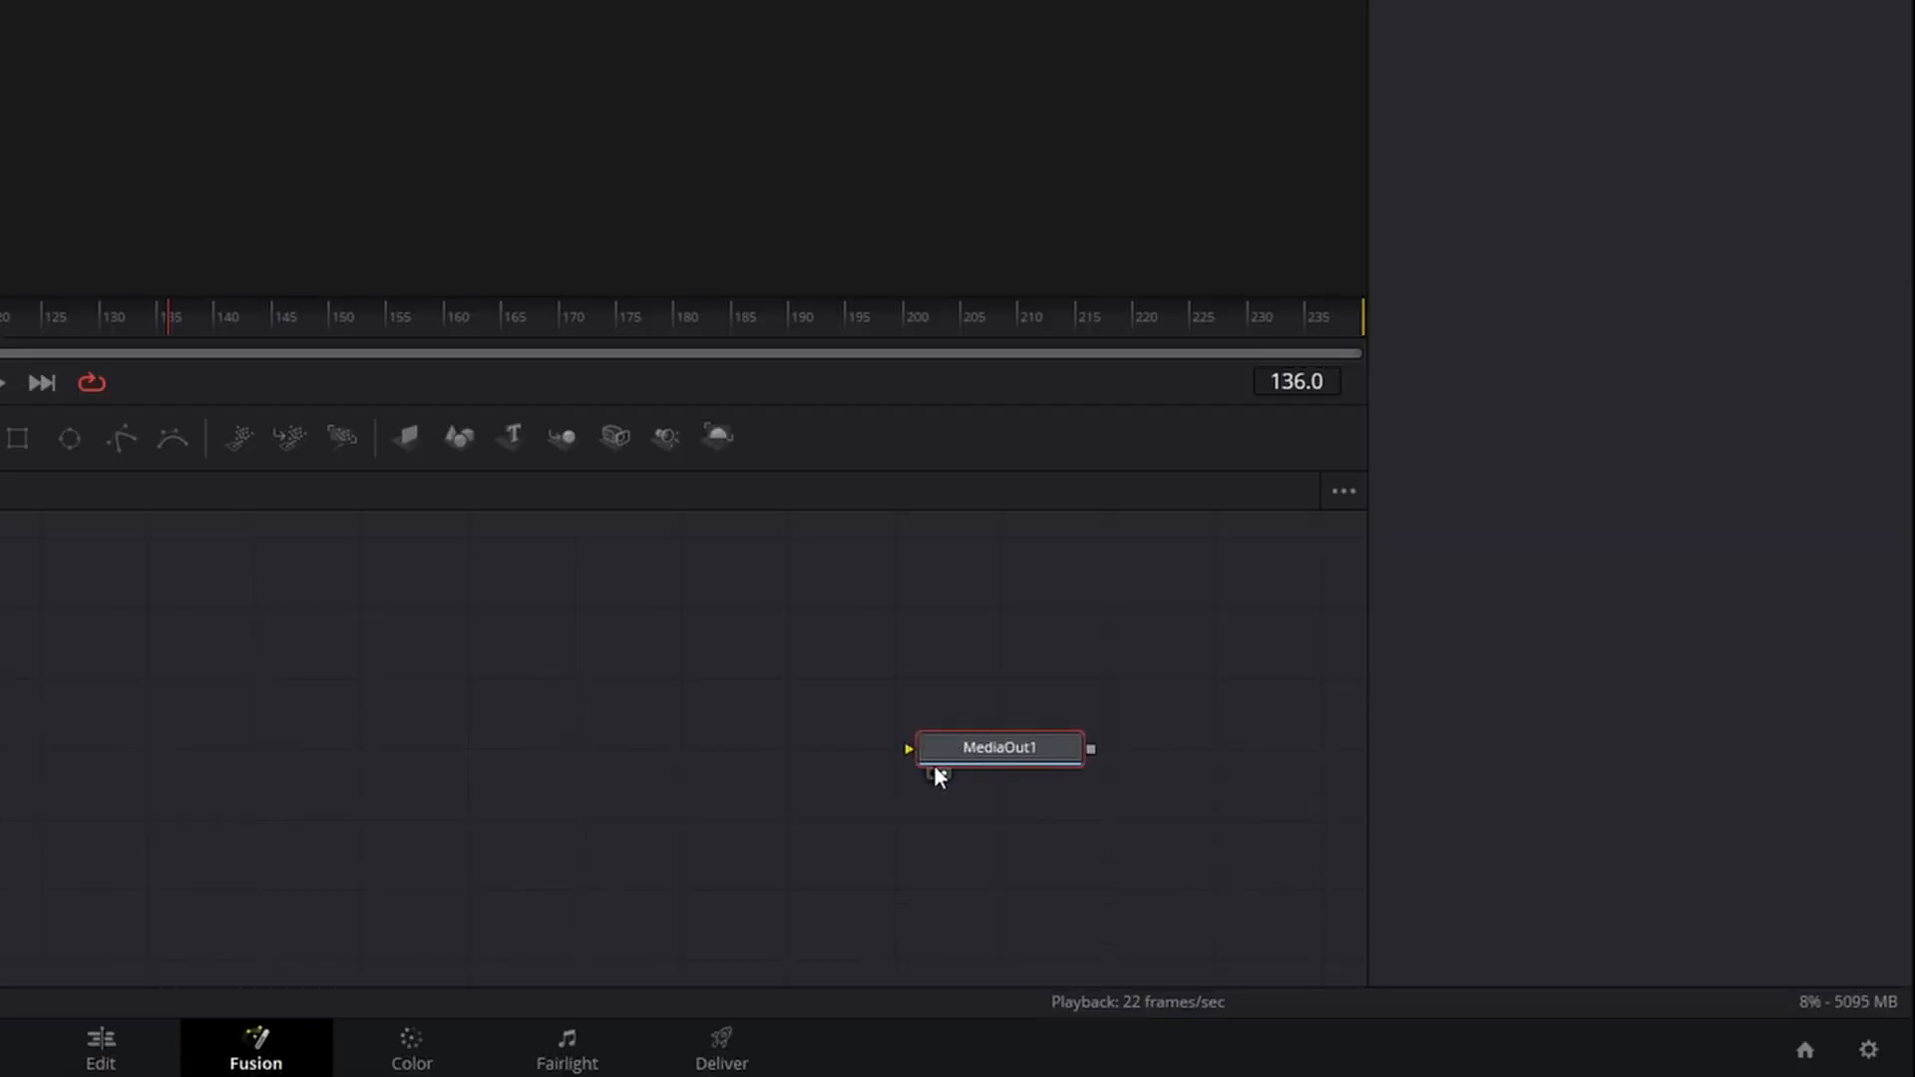
pyautogui.moveTo(716, 437)
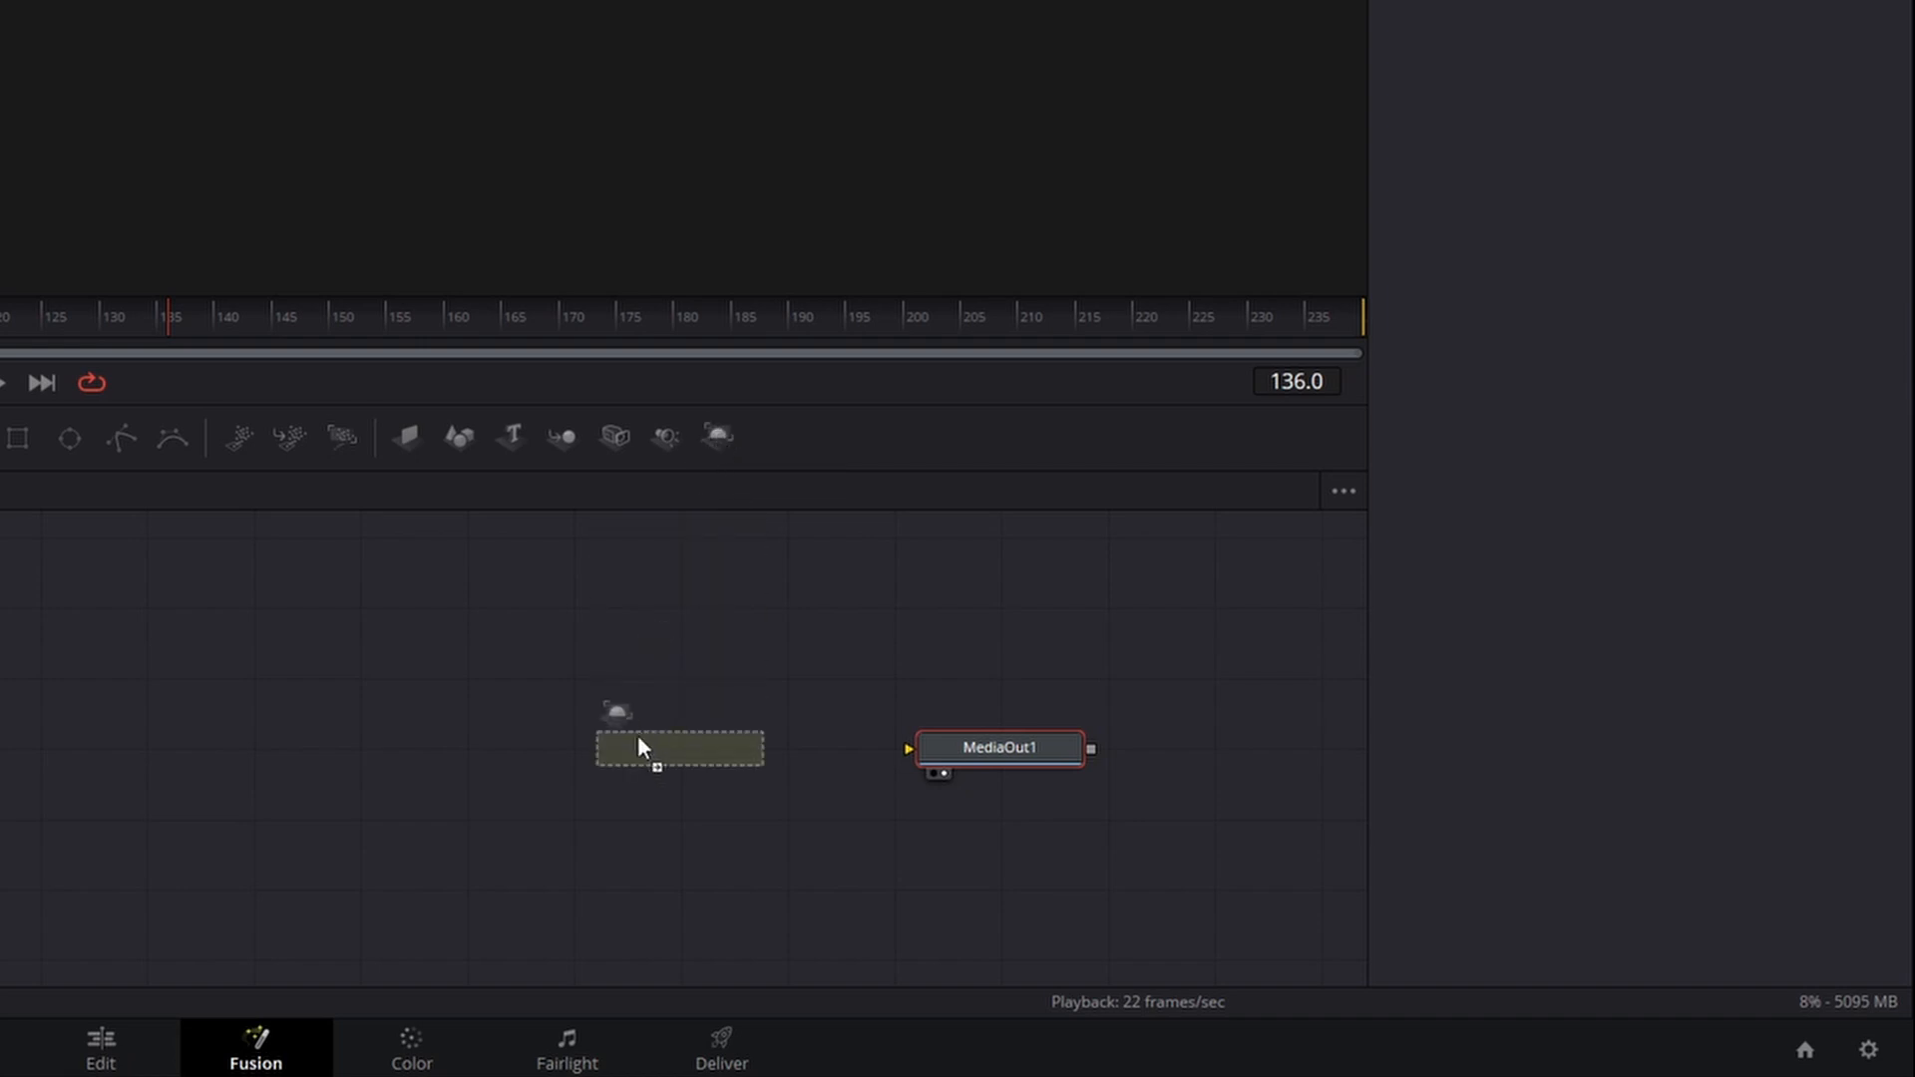
# - Add Renderer3D, Merge3D, a Point Light (via 'po' search) and Shape3D nodes to the graph
pyautogui.click(562, 437)
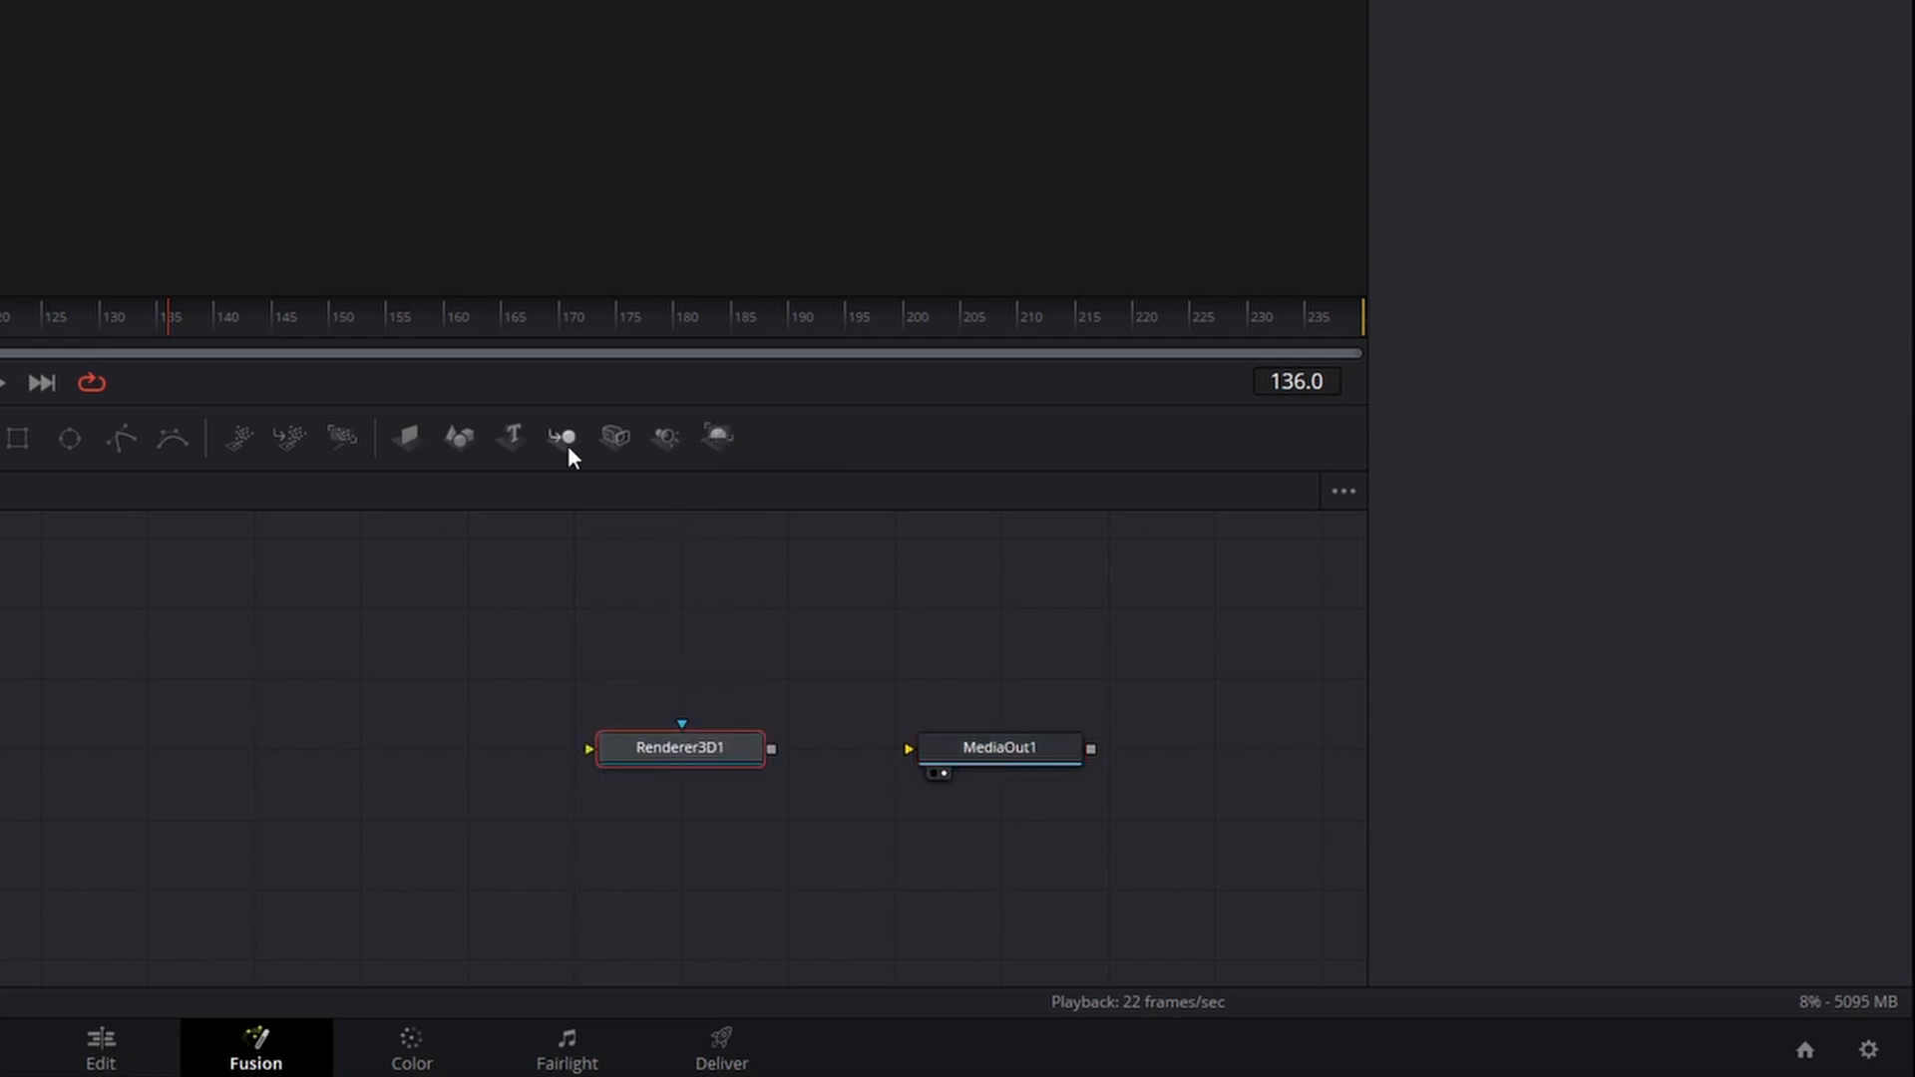
pyautogui.moveTo(559, 437)
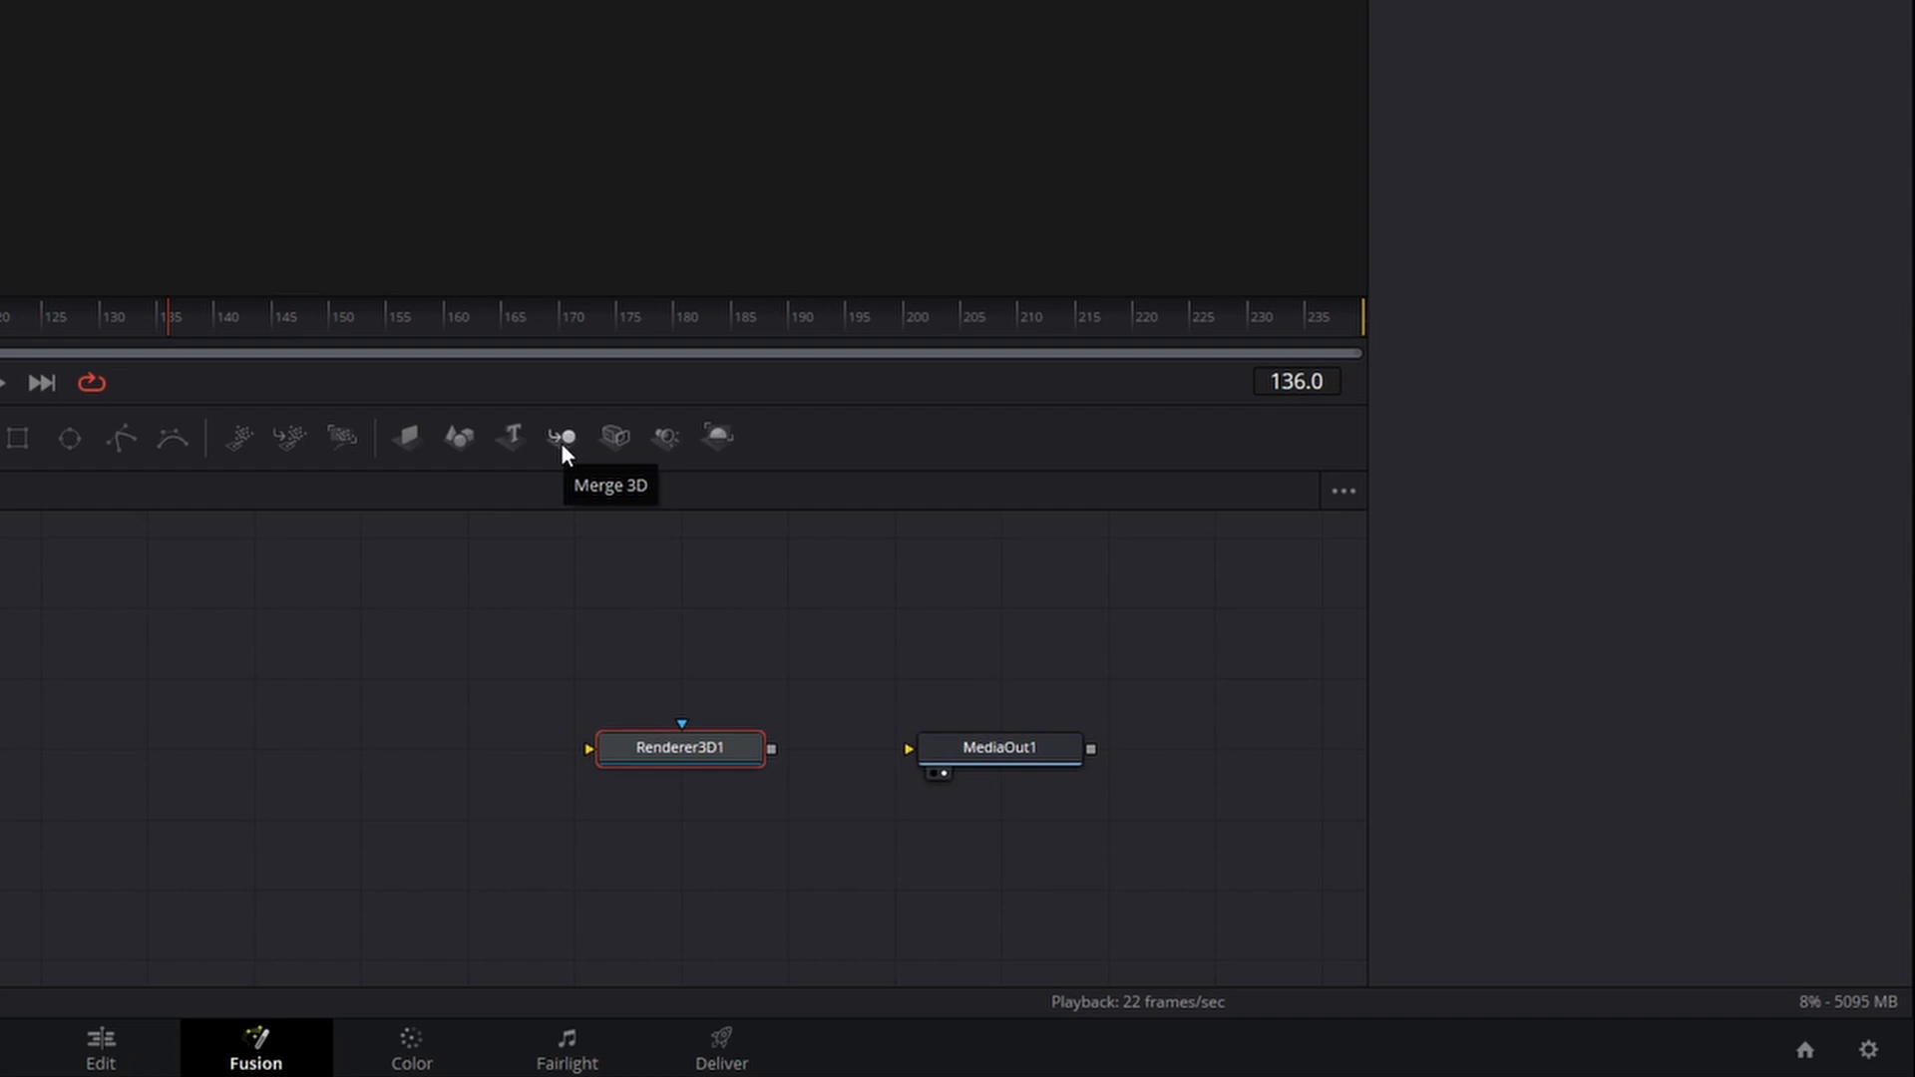
pyautogui.click(558, 437)
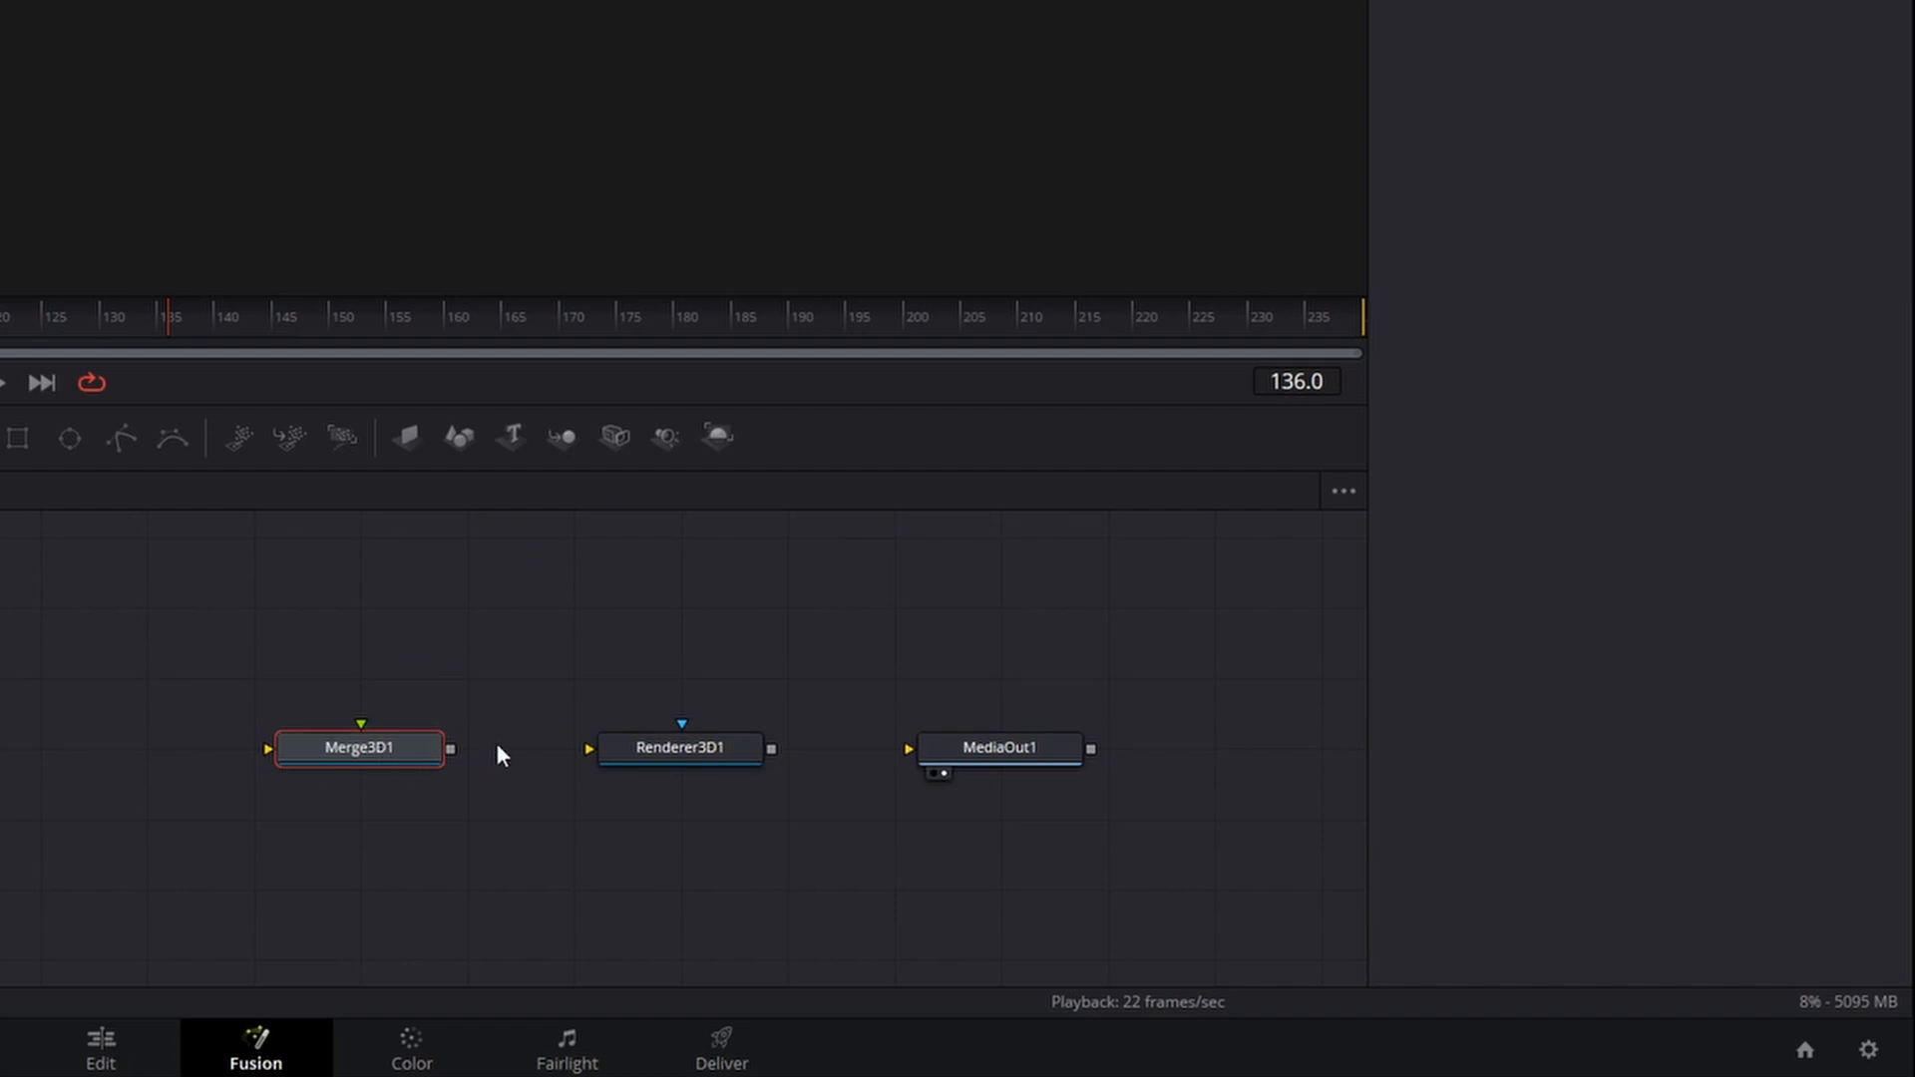
pyautogui.moveTo(559, 623)
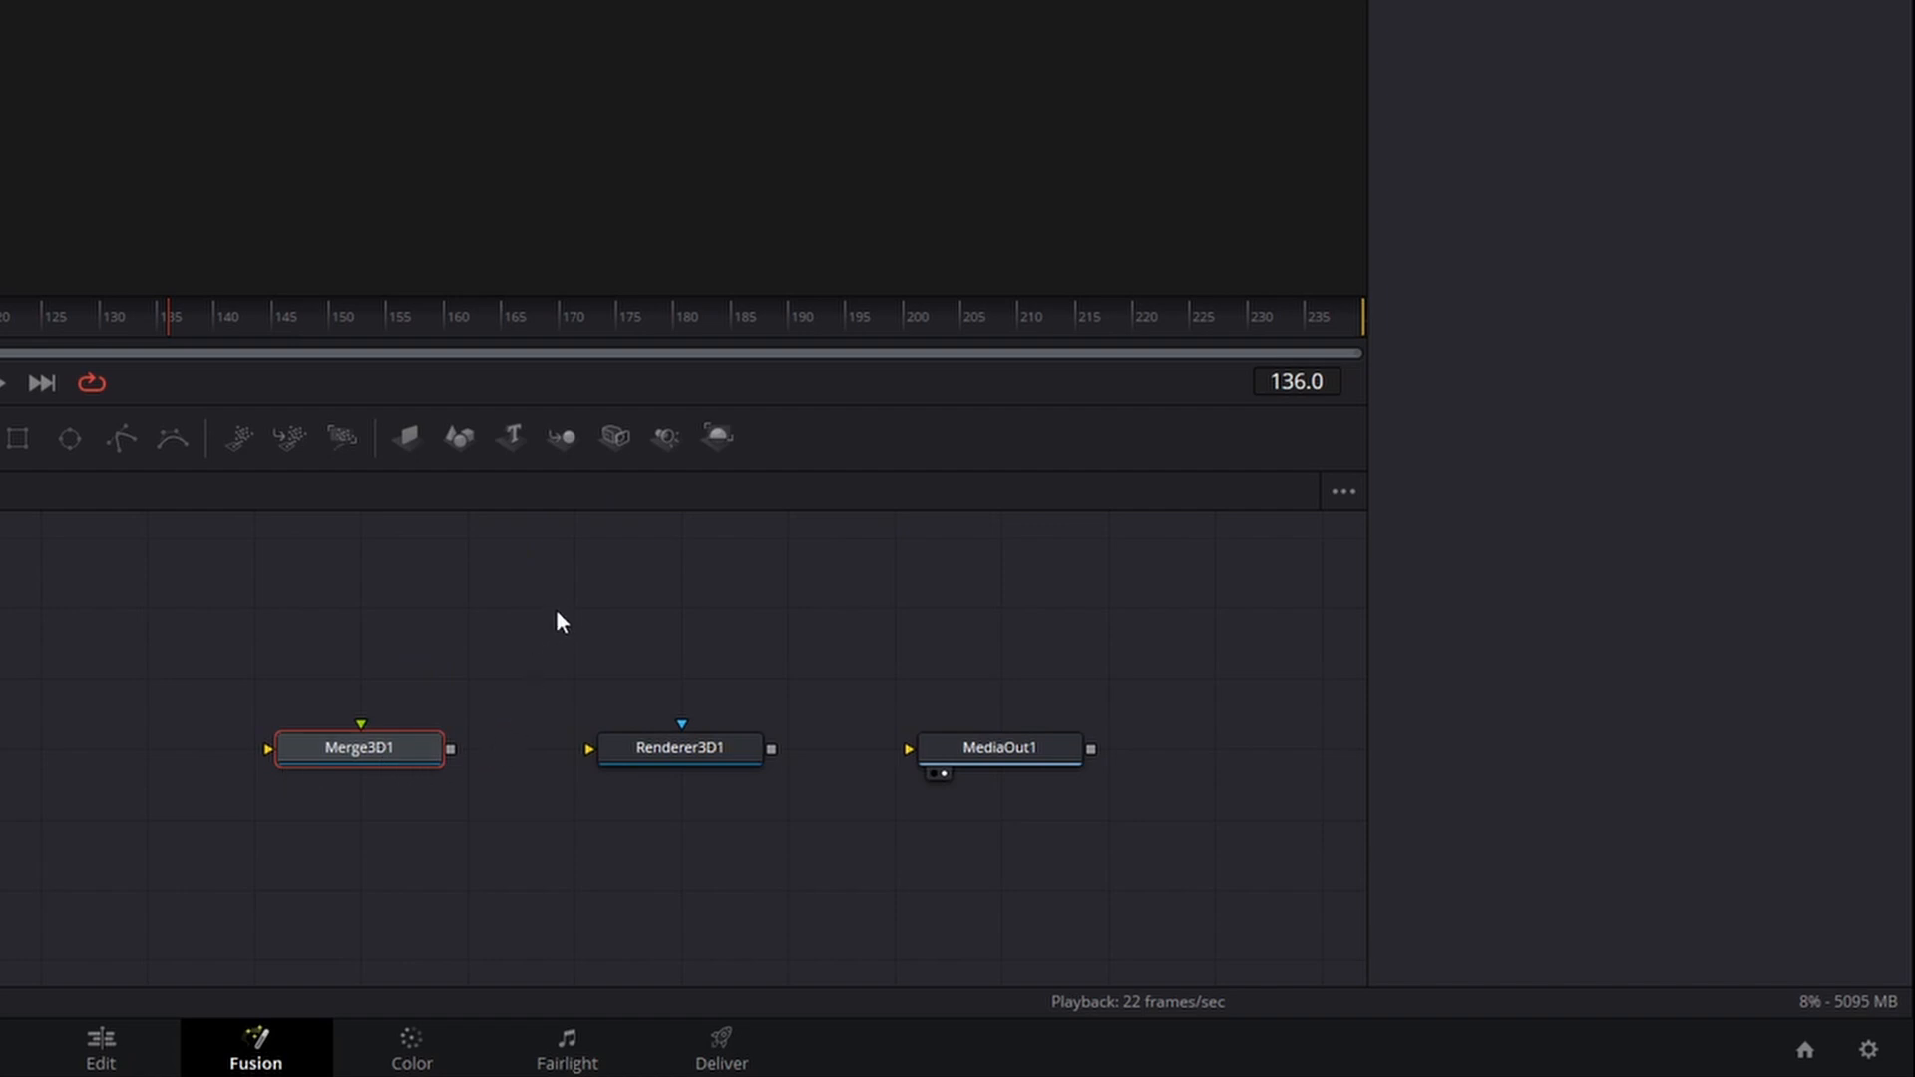
pyautogui.moveTo(616, 453)
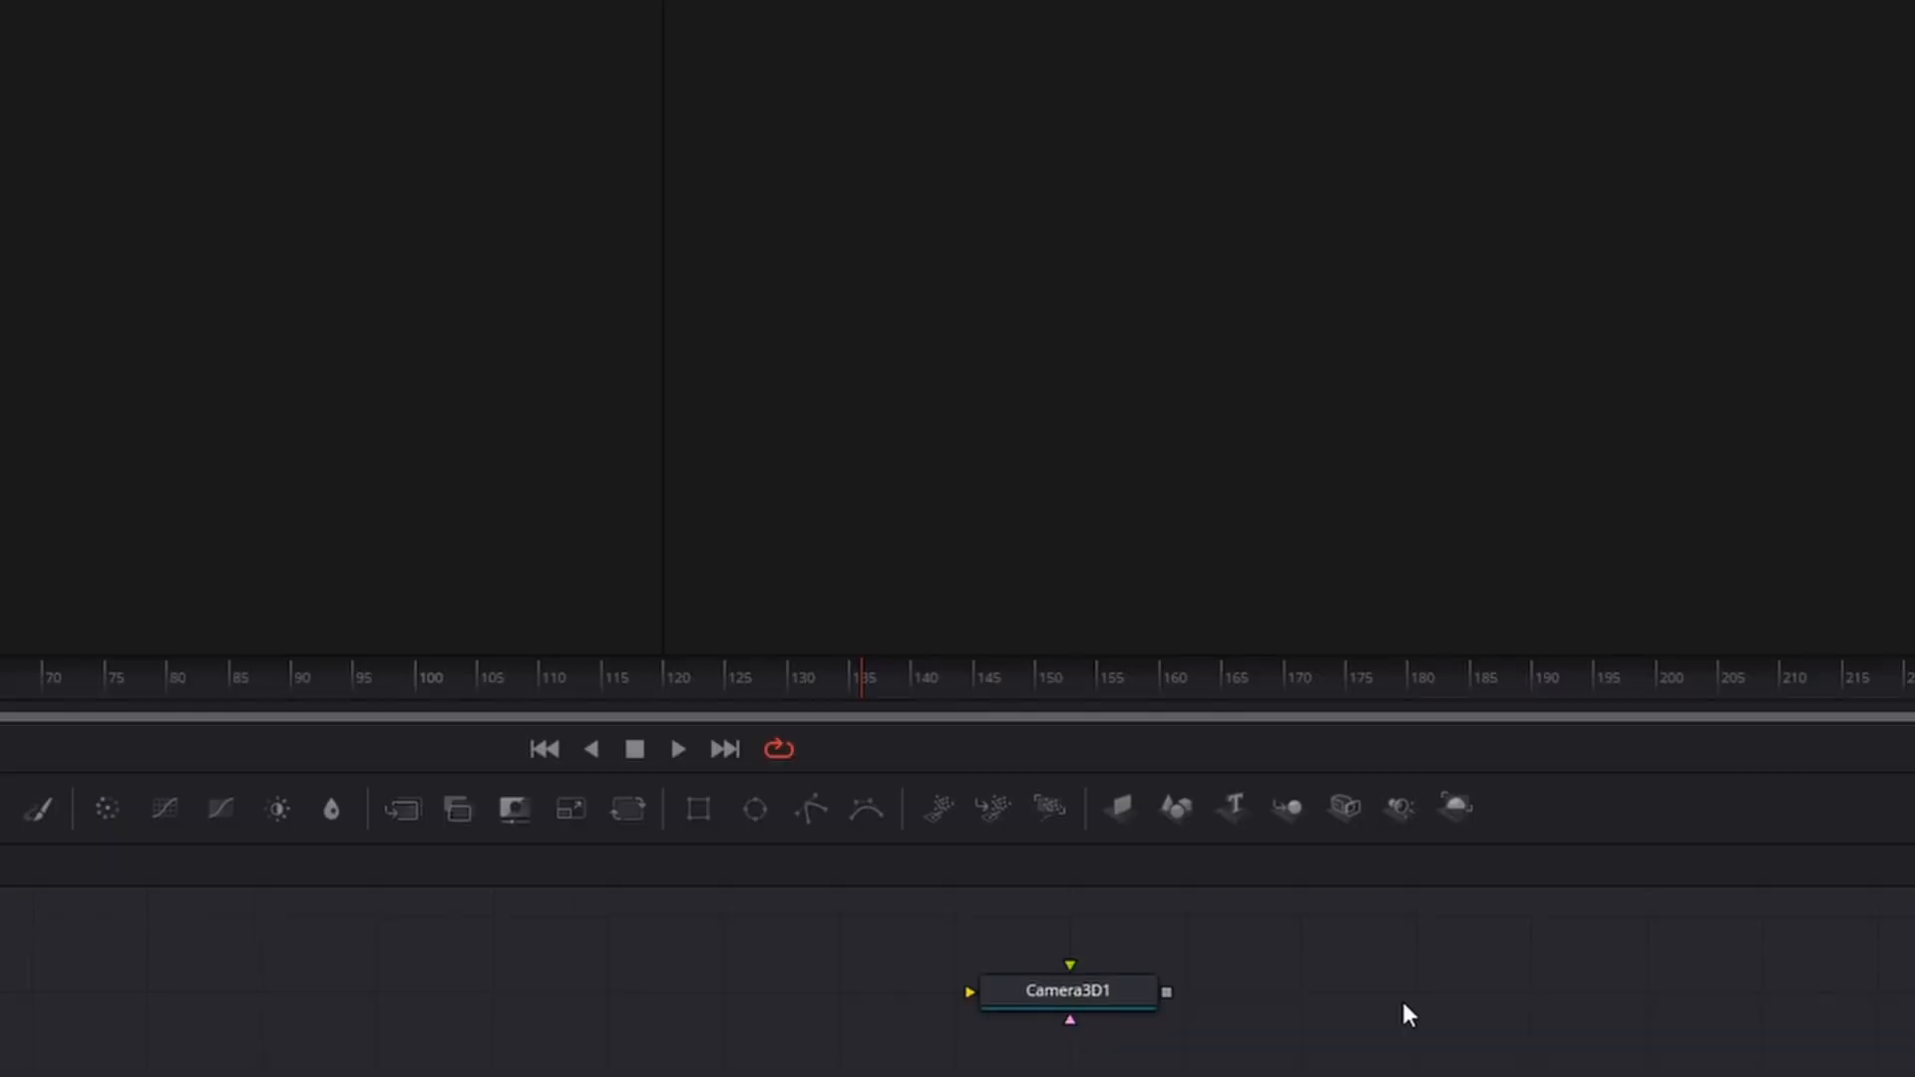
pyautogui.write('po')
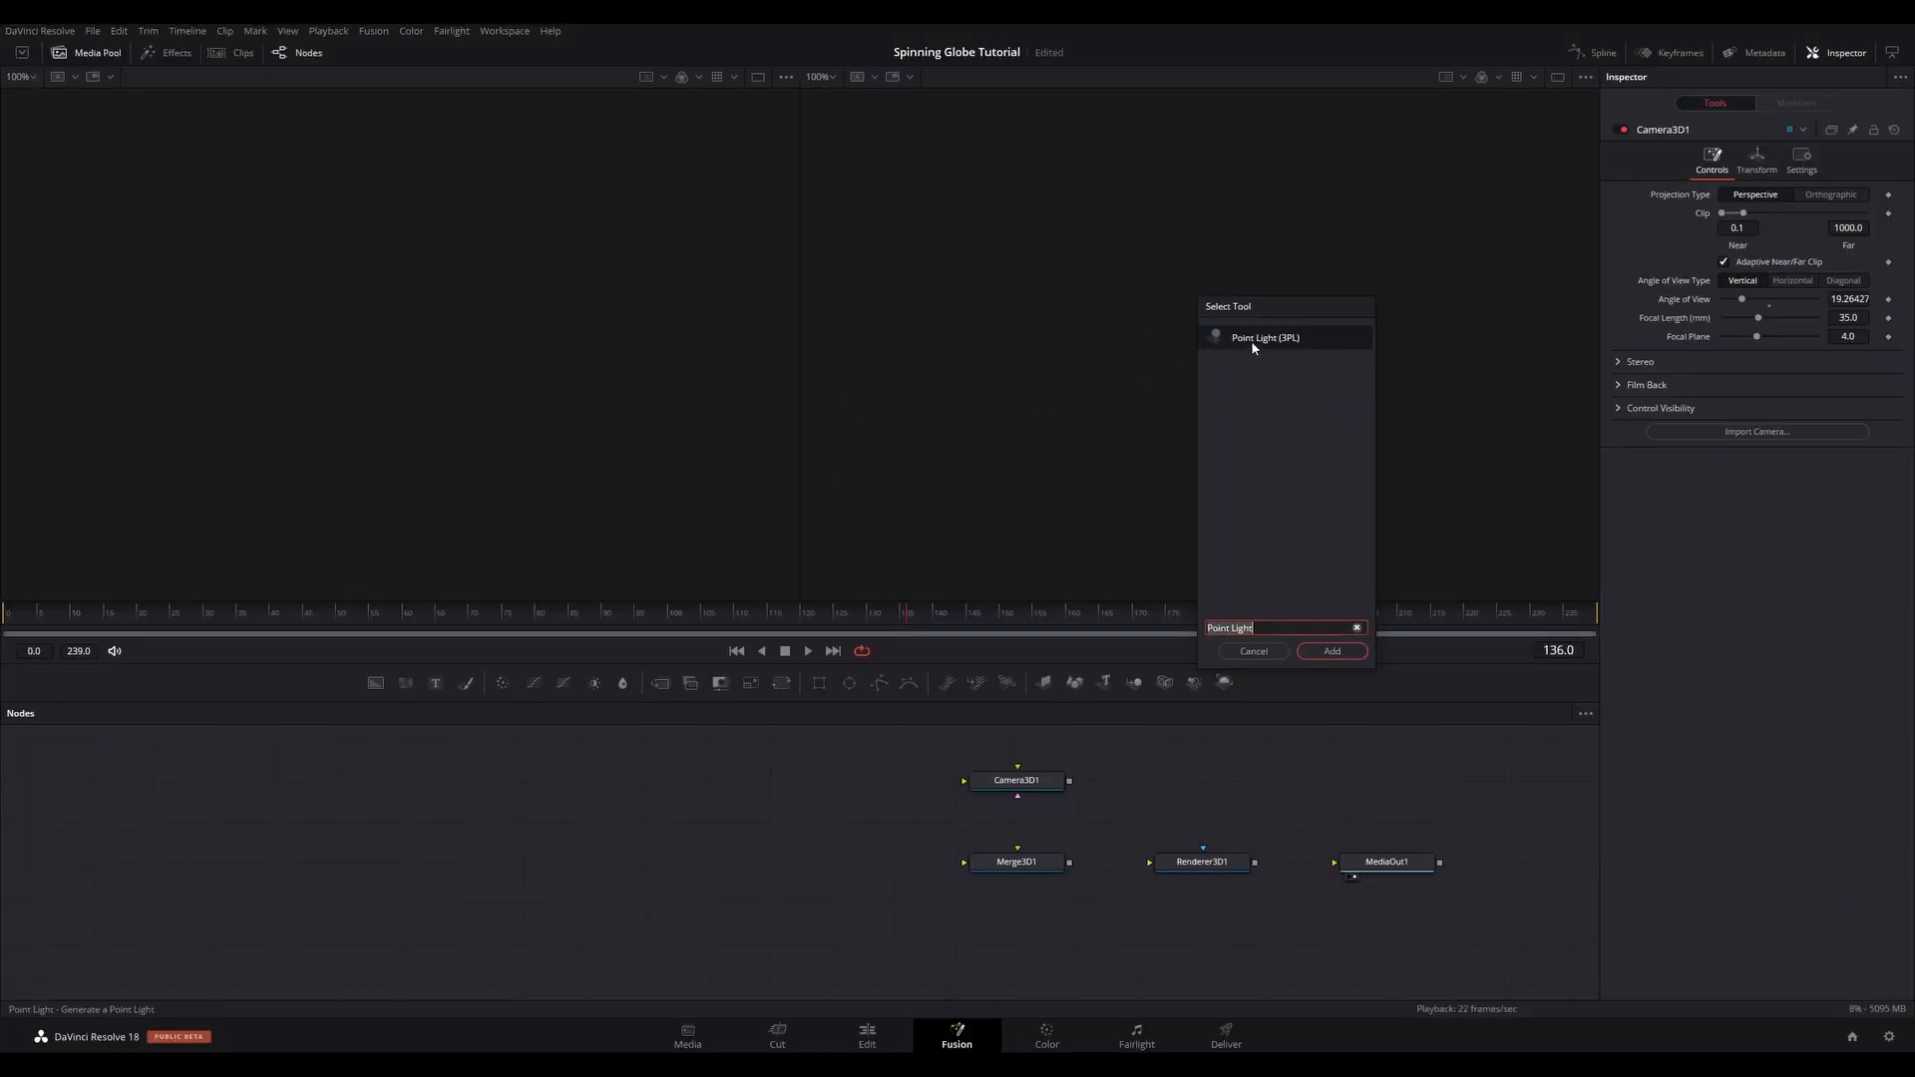
pyautogui.click(1330, 650)
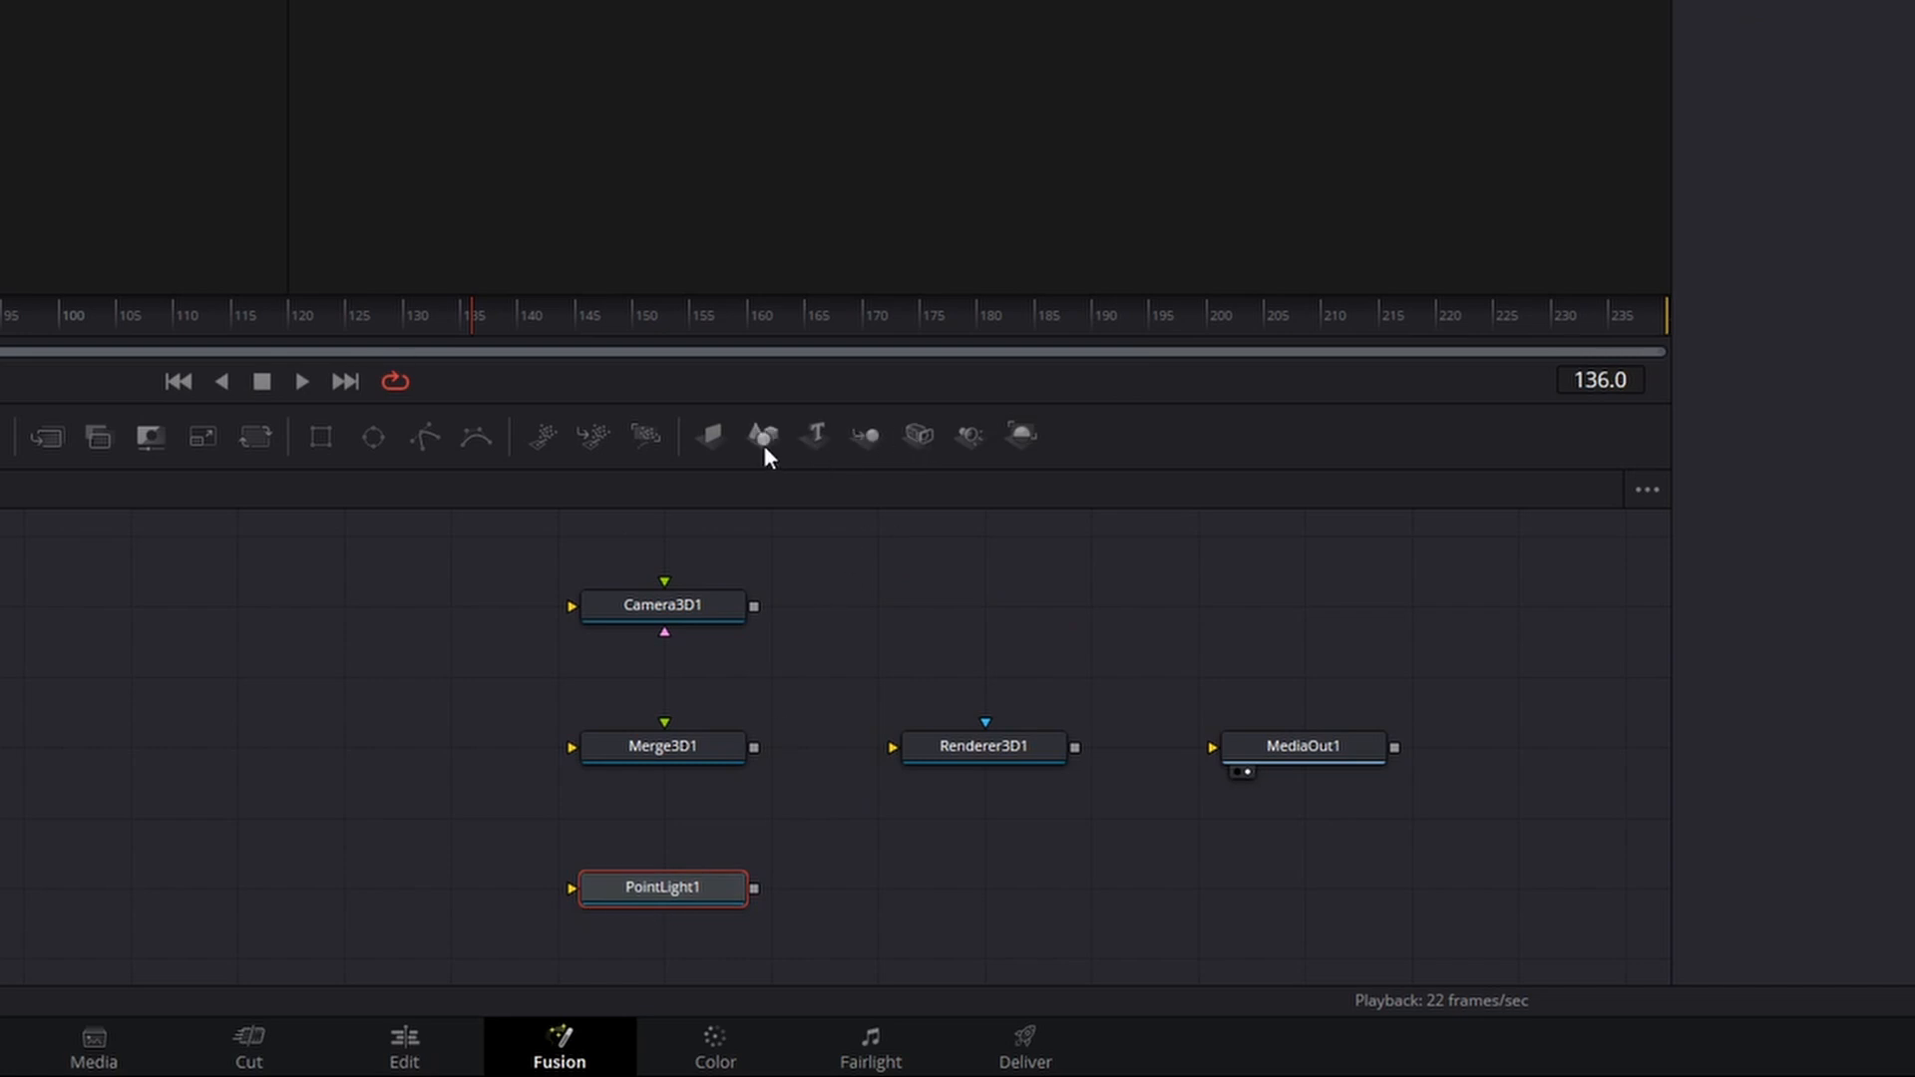
pyautogui.moveTo(339, 736)
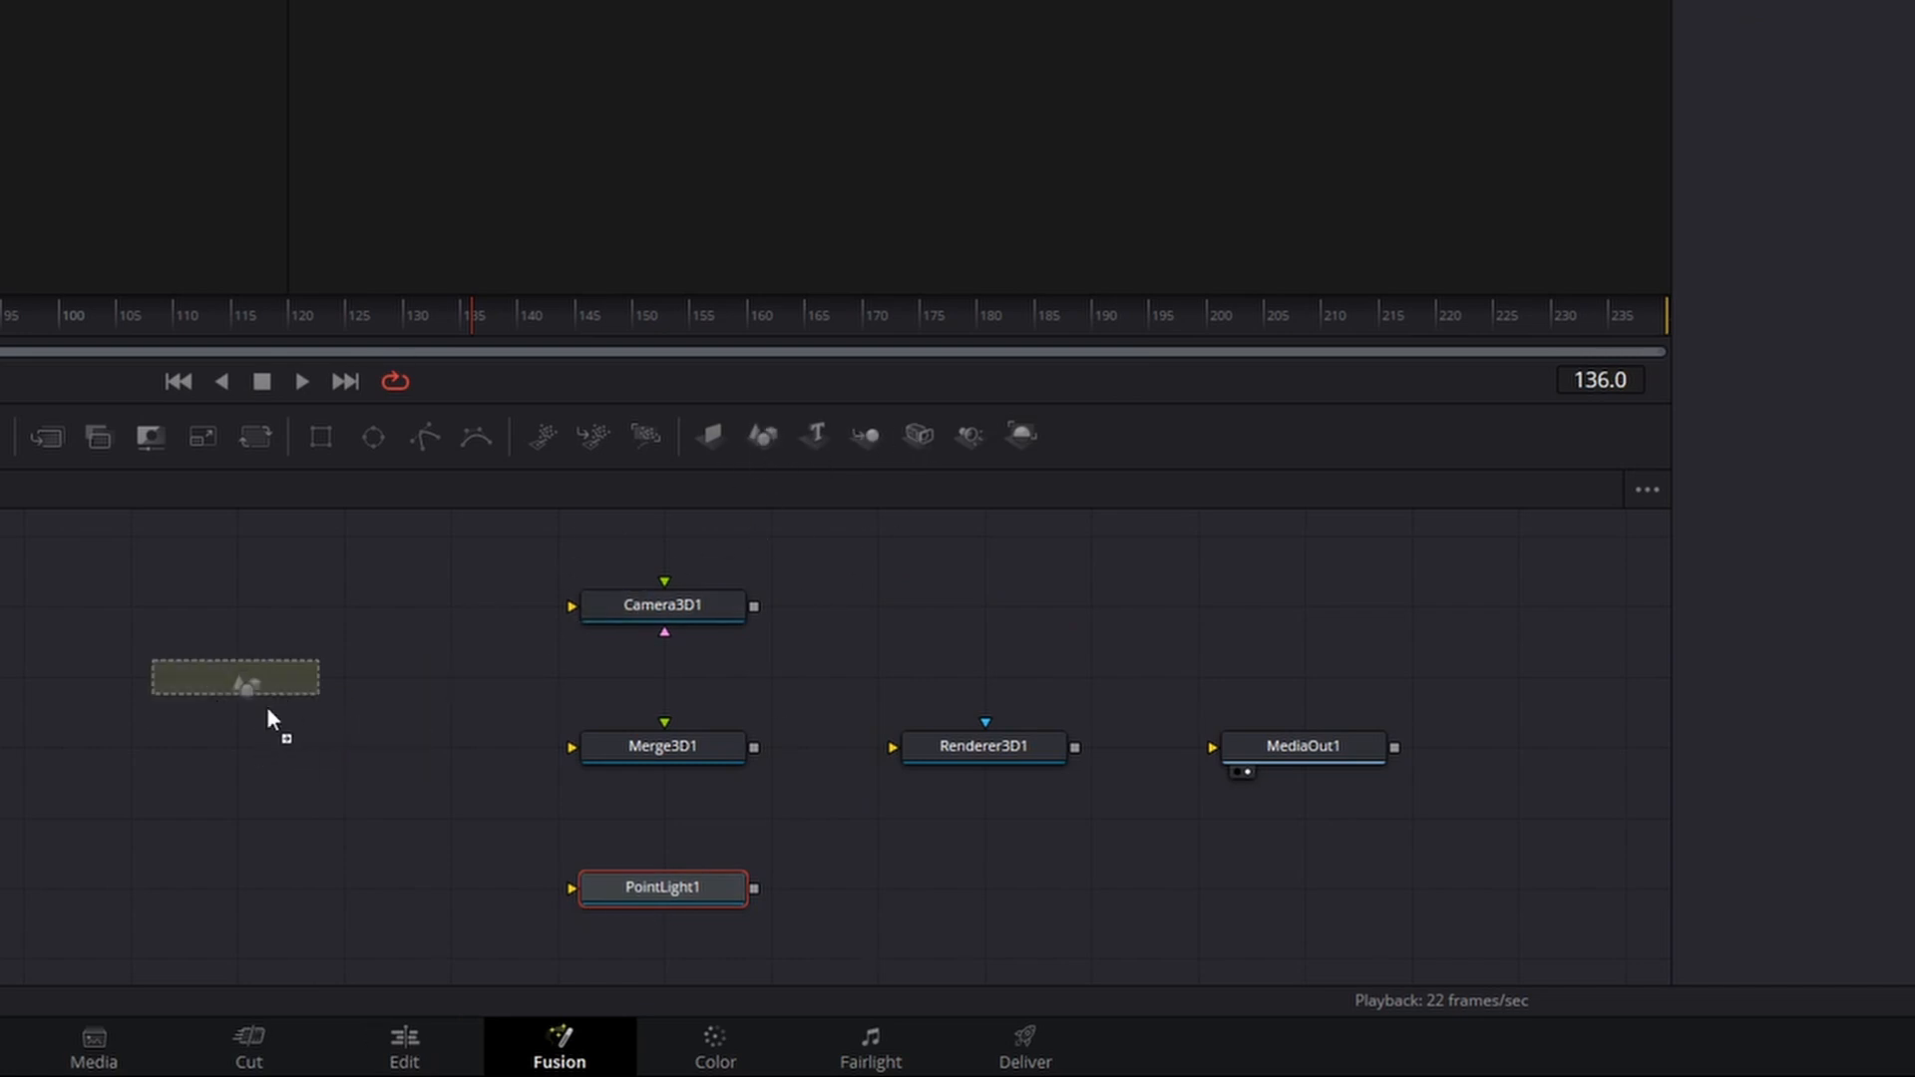
pyautogui.click(708, 434)
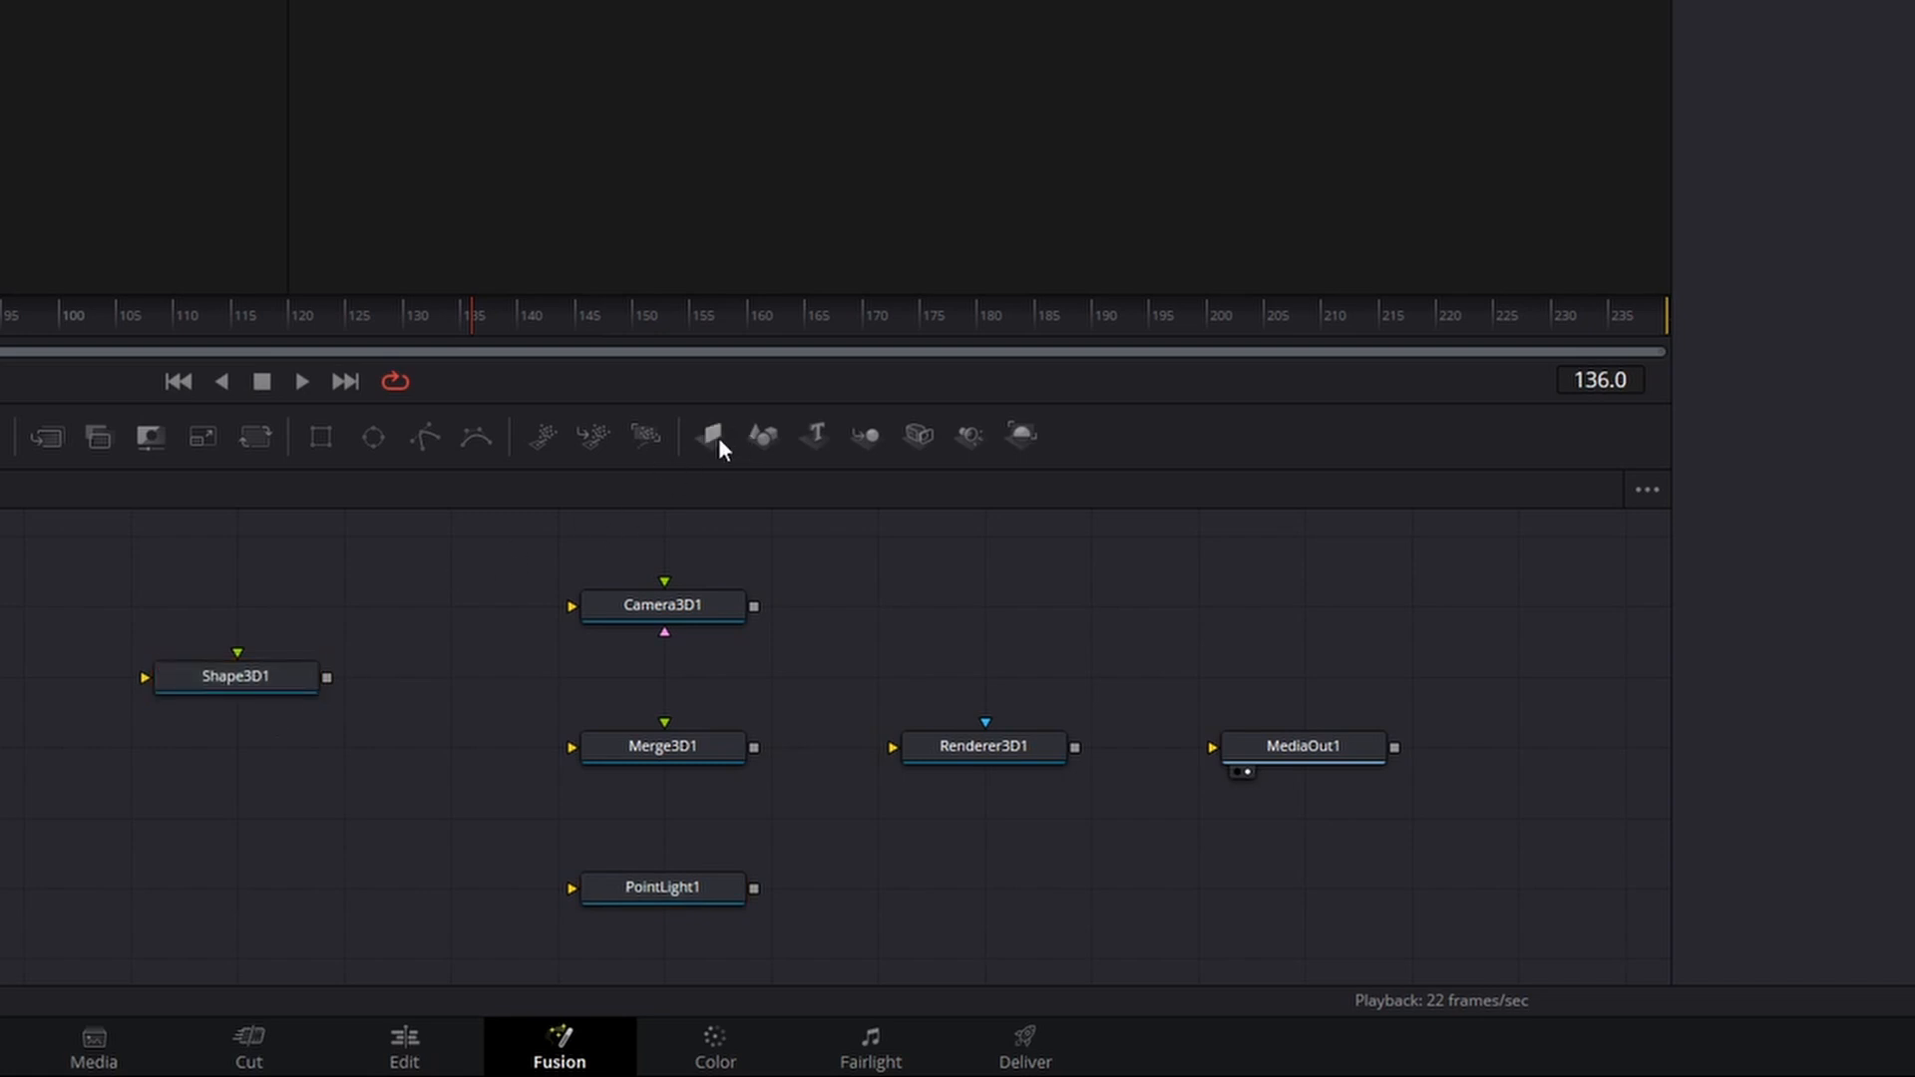
# - Add an ImagePlane3D node for the background and wire the scene through Merge3D and Renderer3D to MediaOut
pyautogui.click(708, 435)
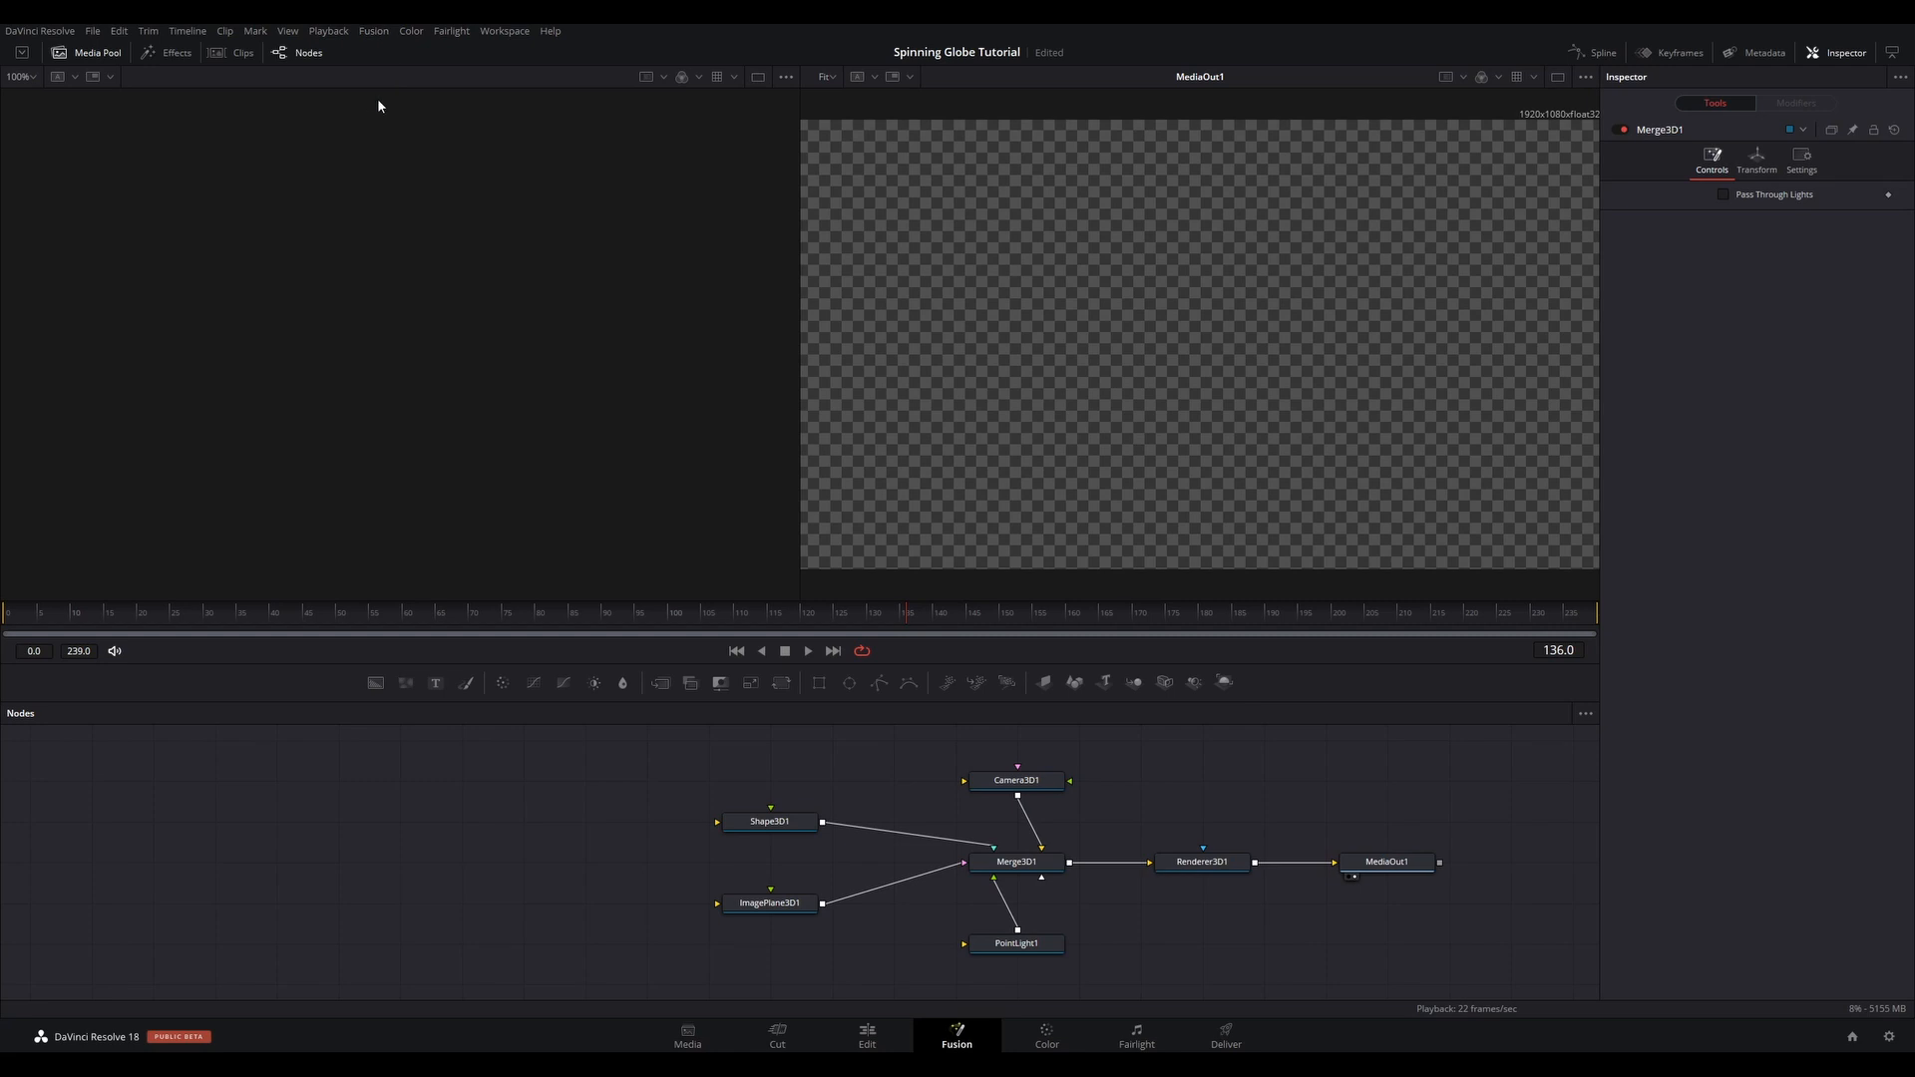
pyautogui.moveTo(381, 127)
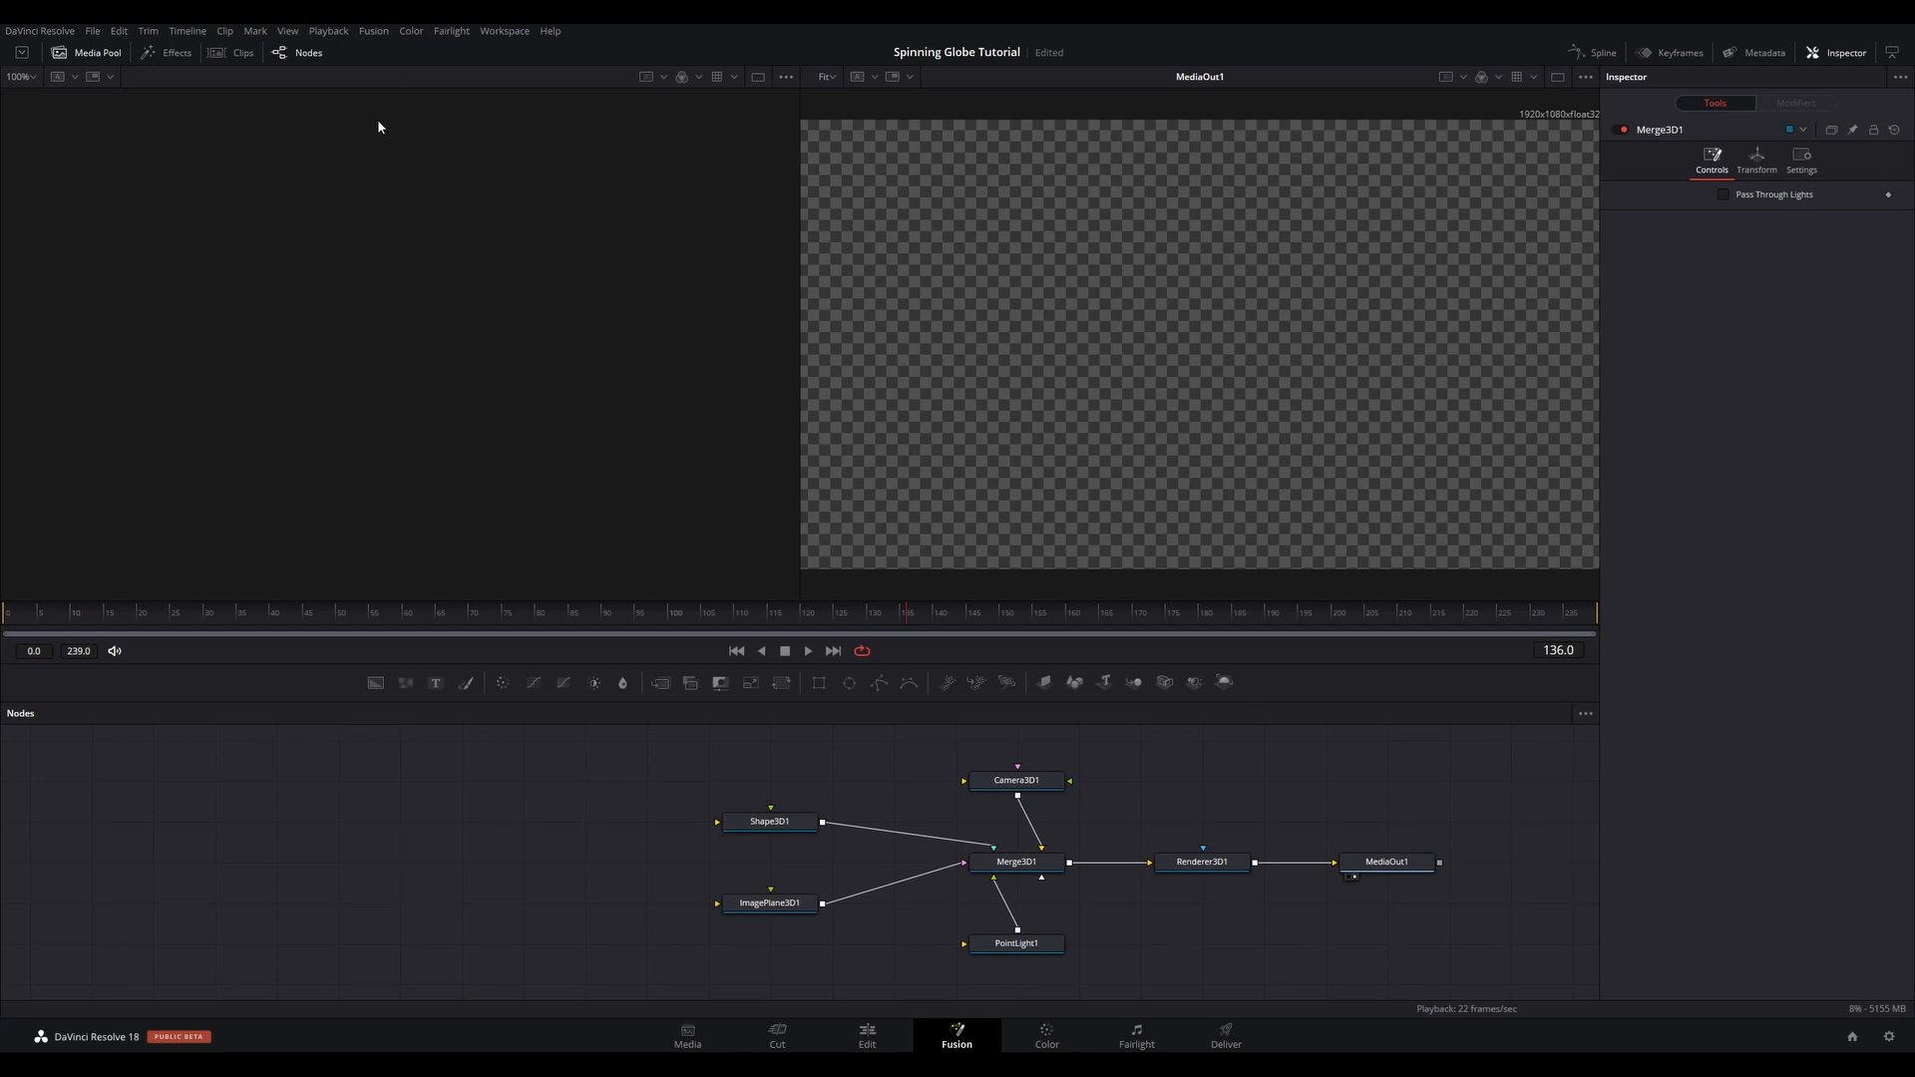
pyautogui.moveTo(371, 66)
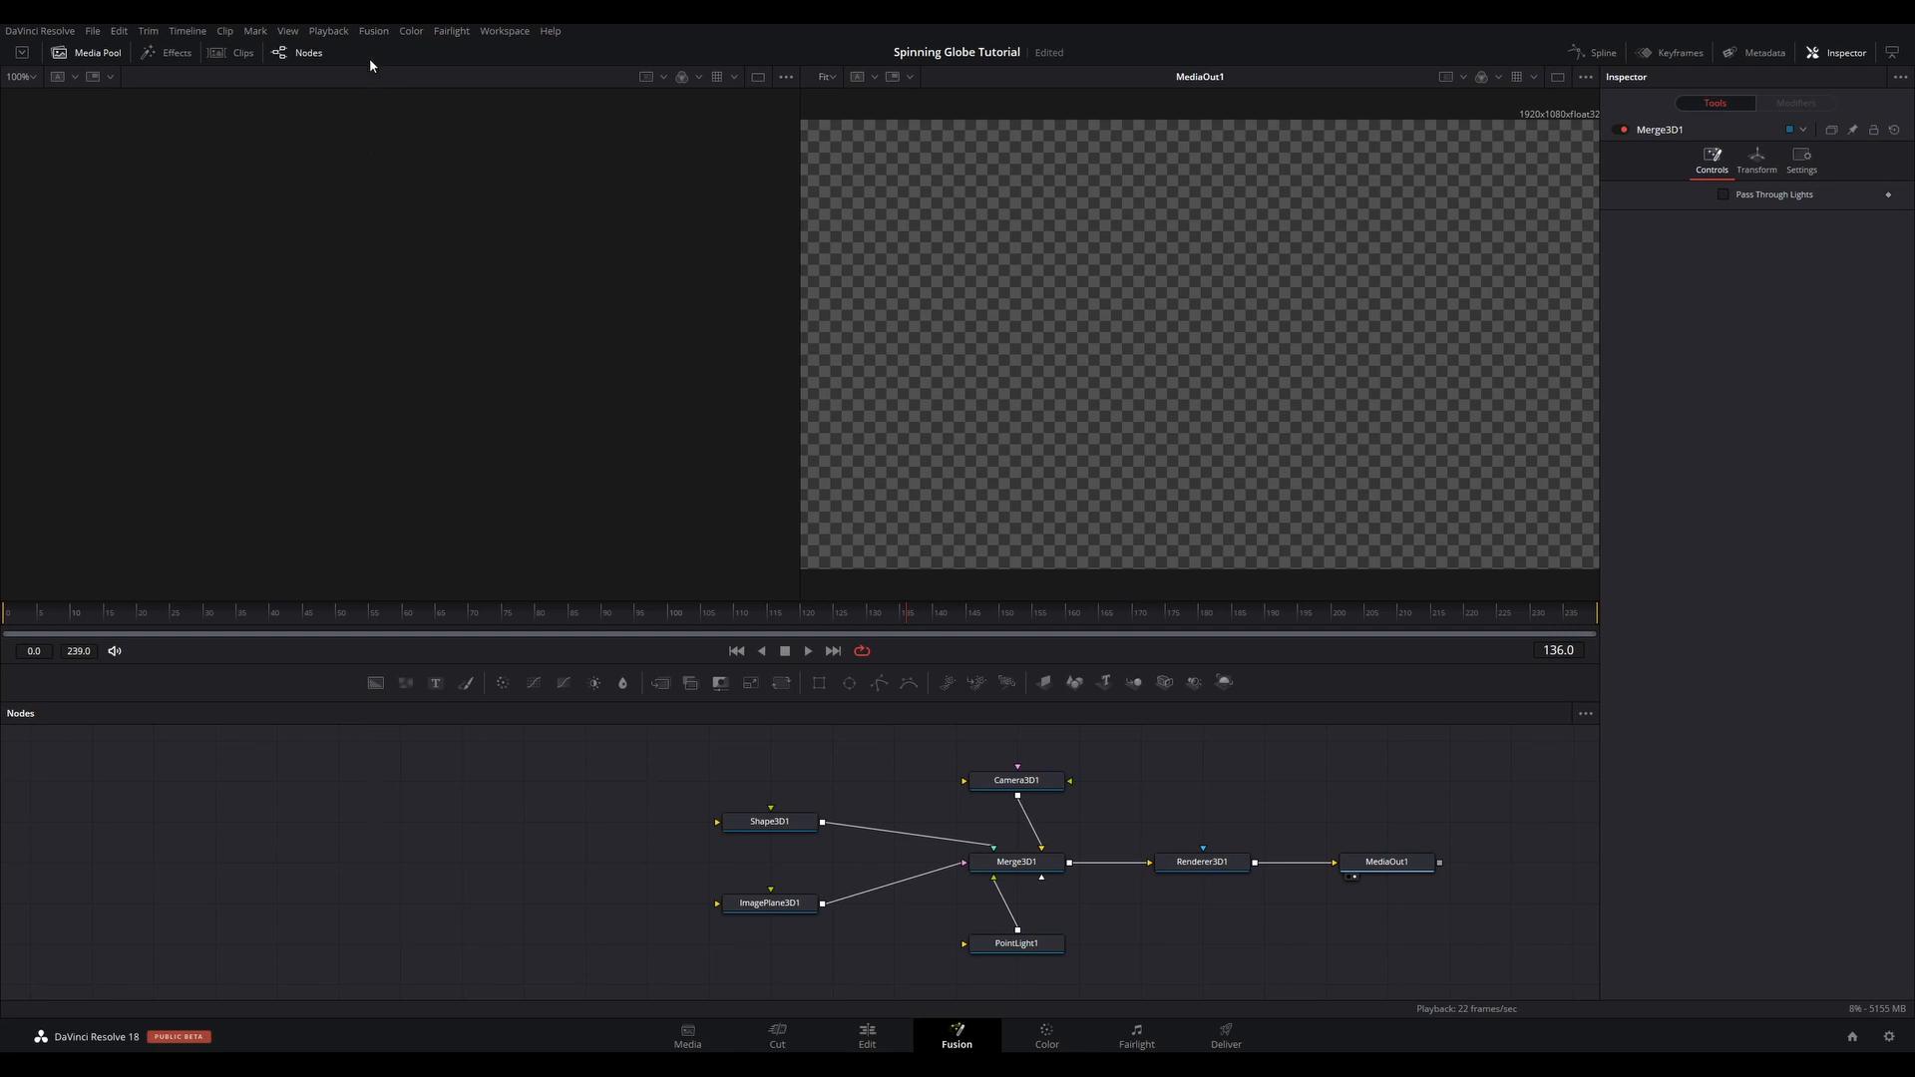
pyautogui.moveTo(375, 34)
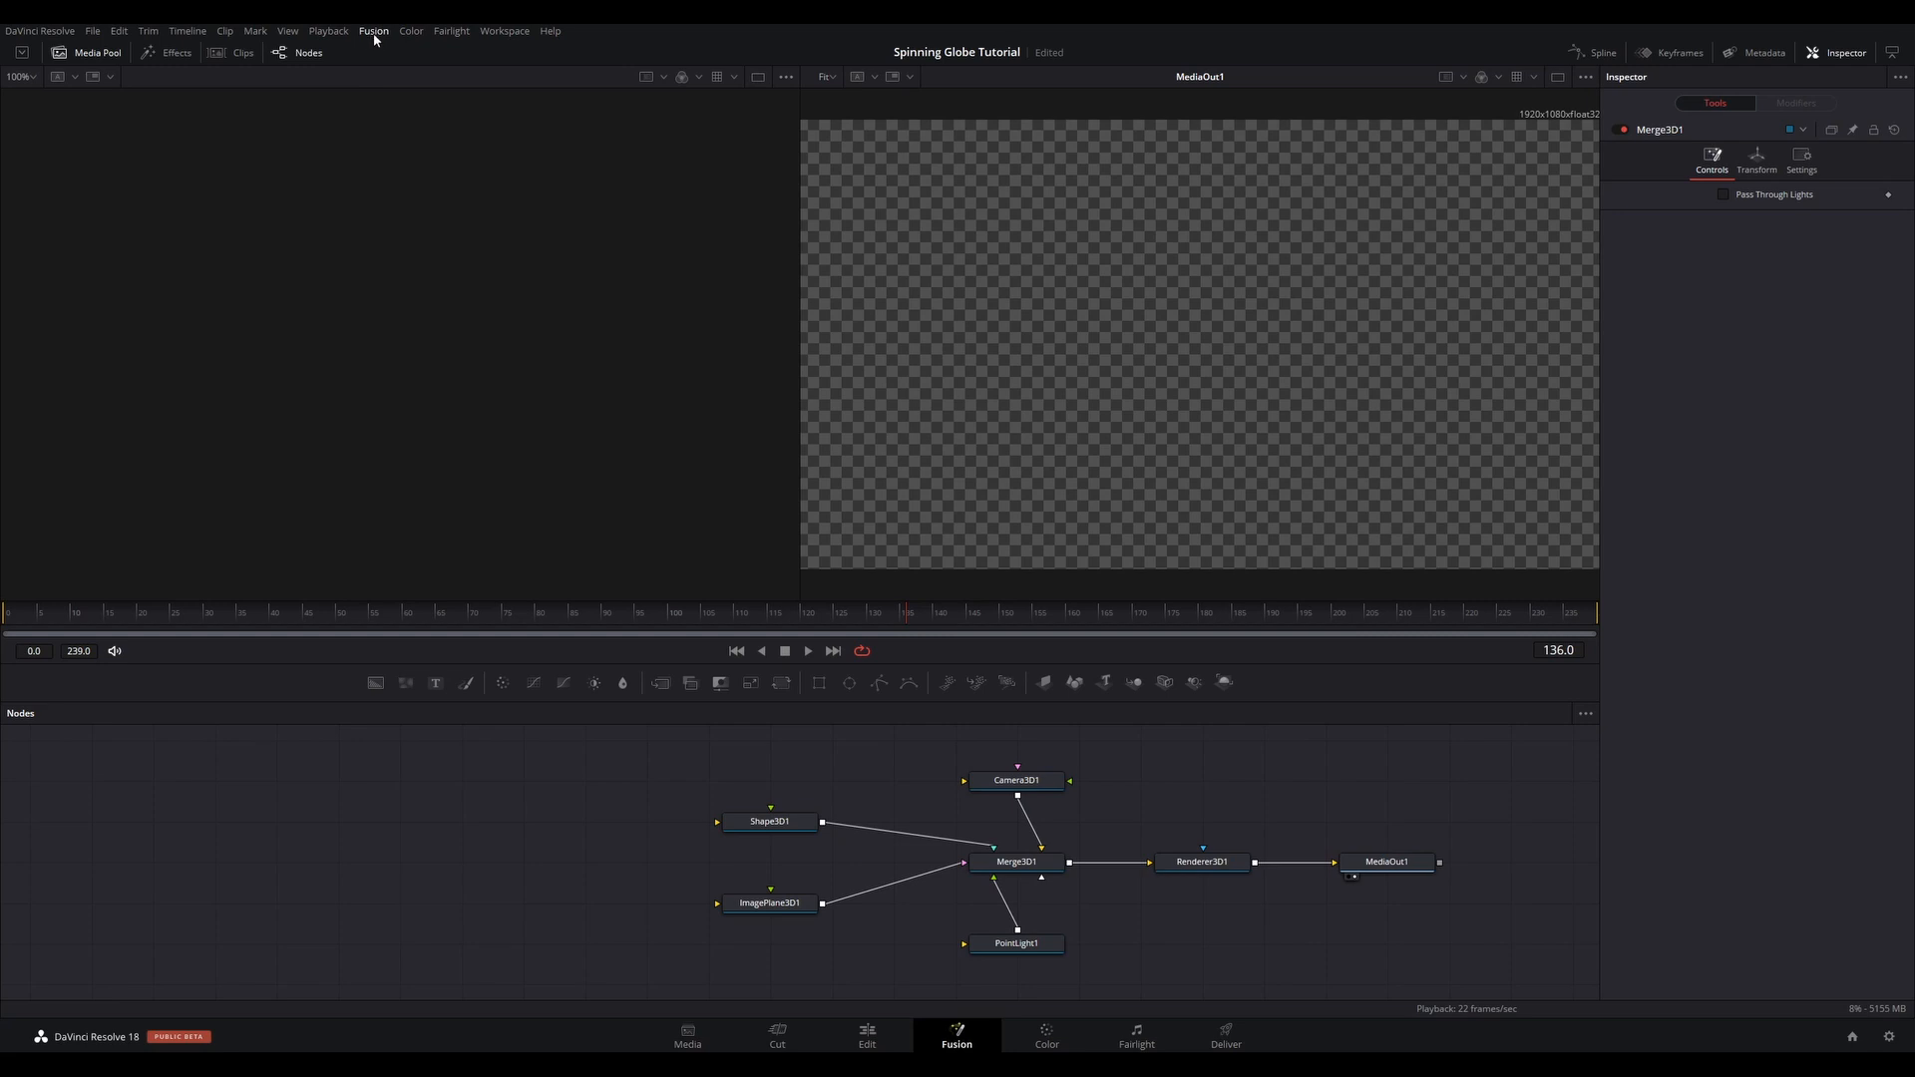
pyautogui.moveTo(563, 889)
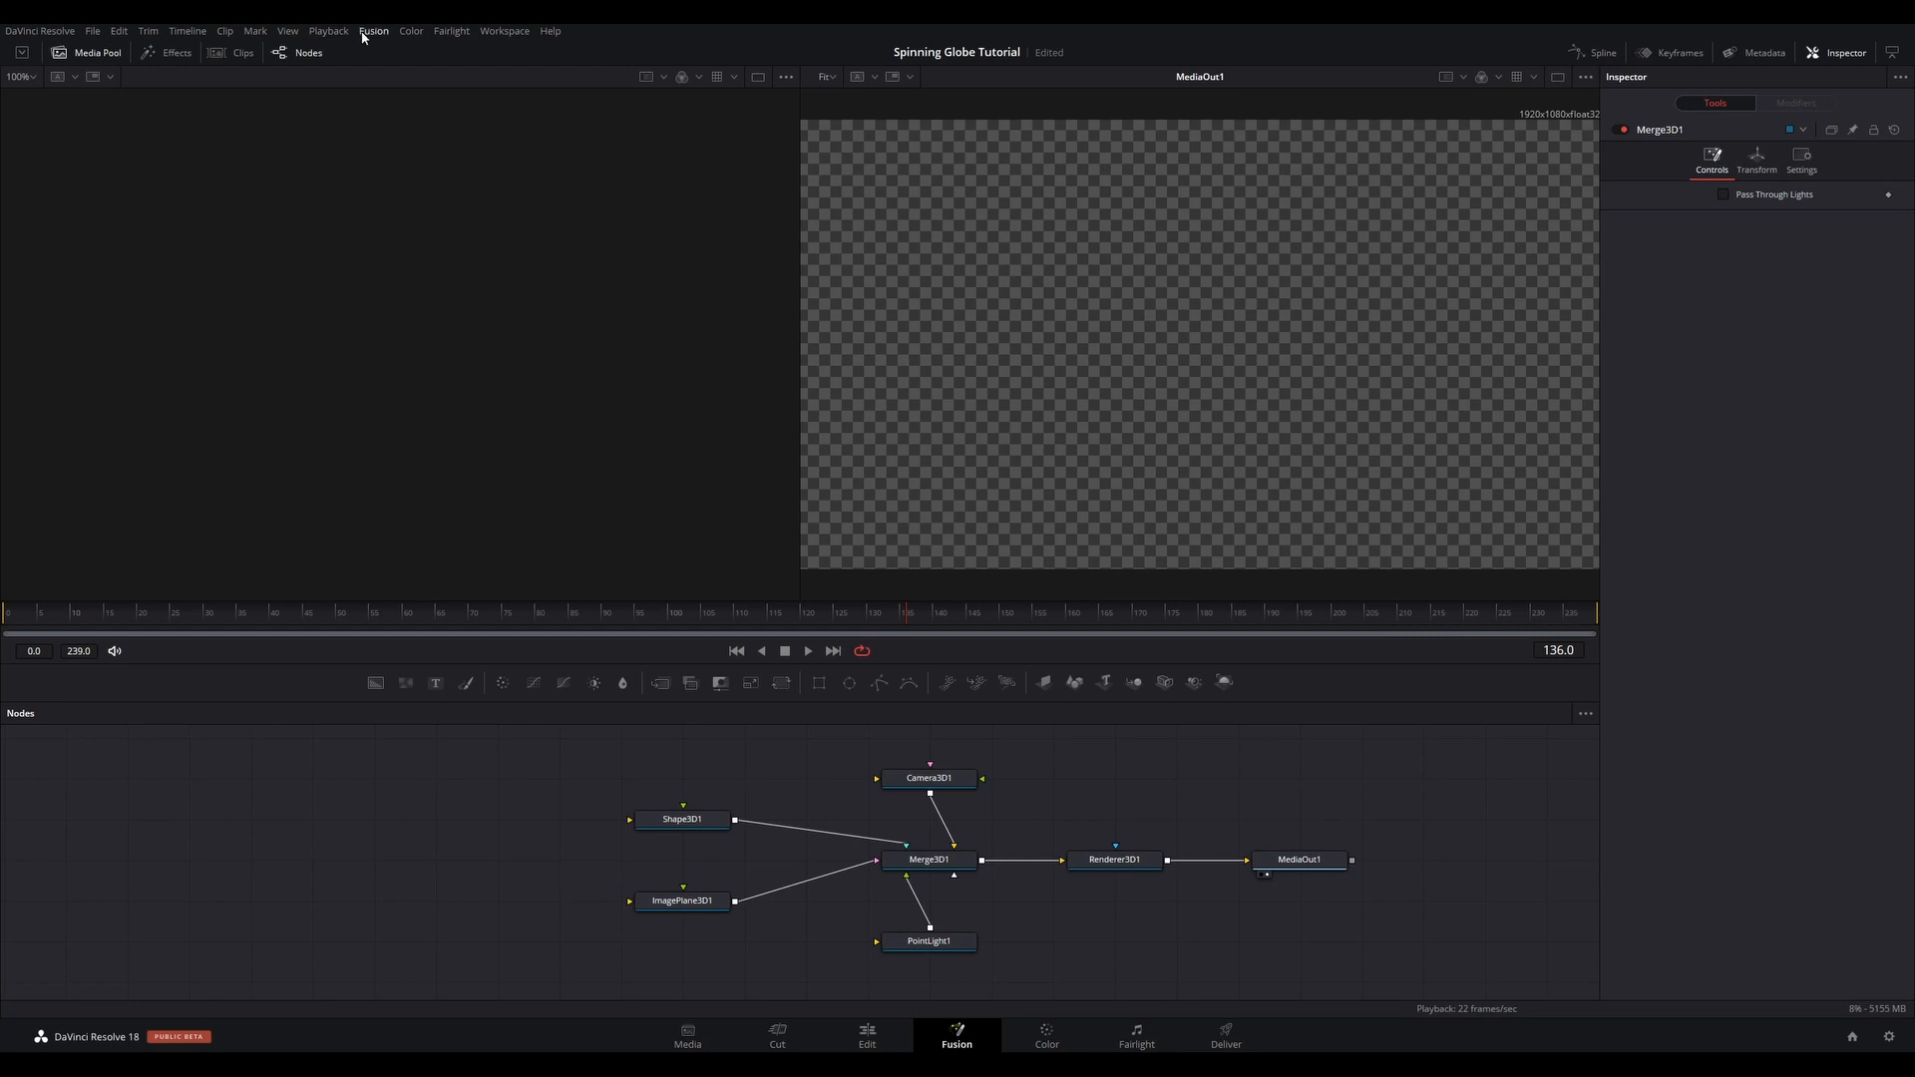
pyautogui.moveTo(377, 36)
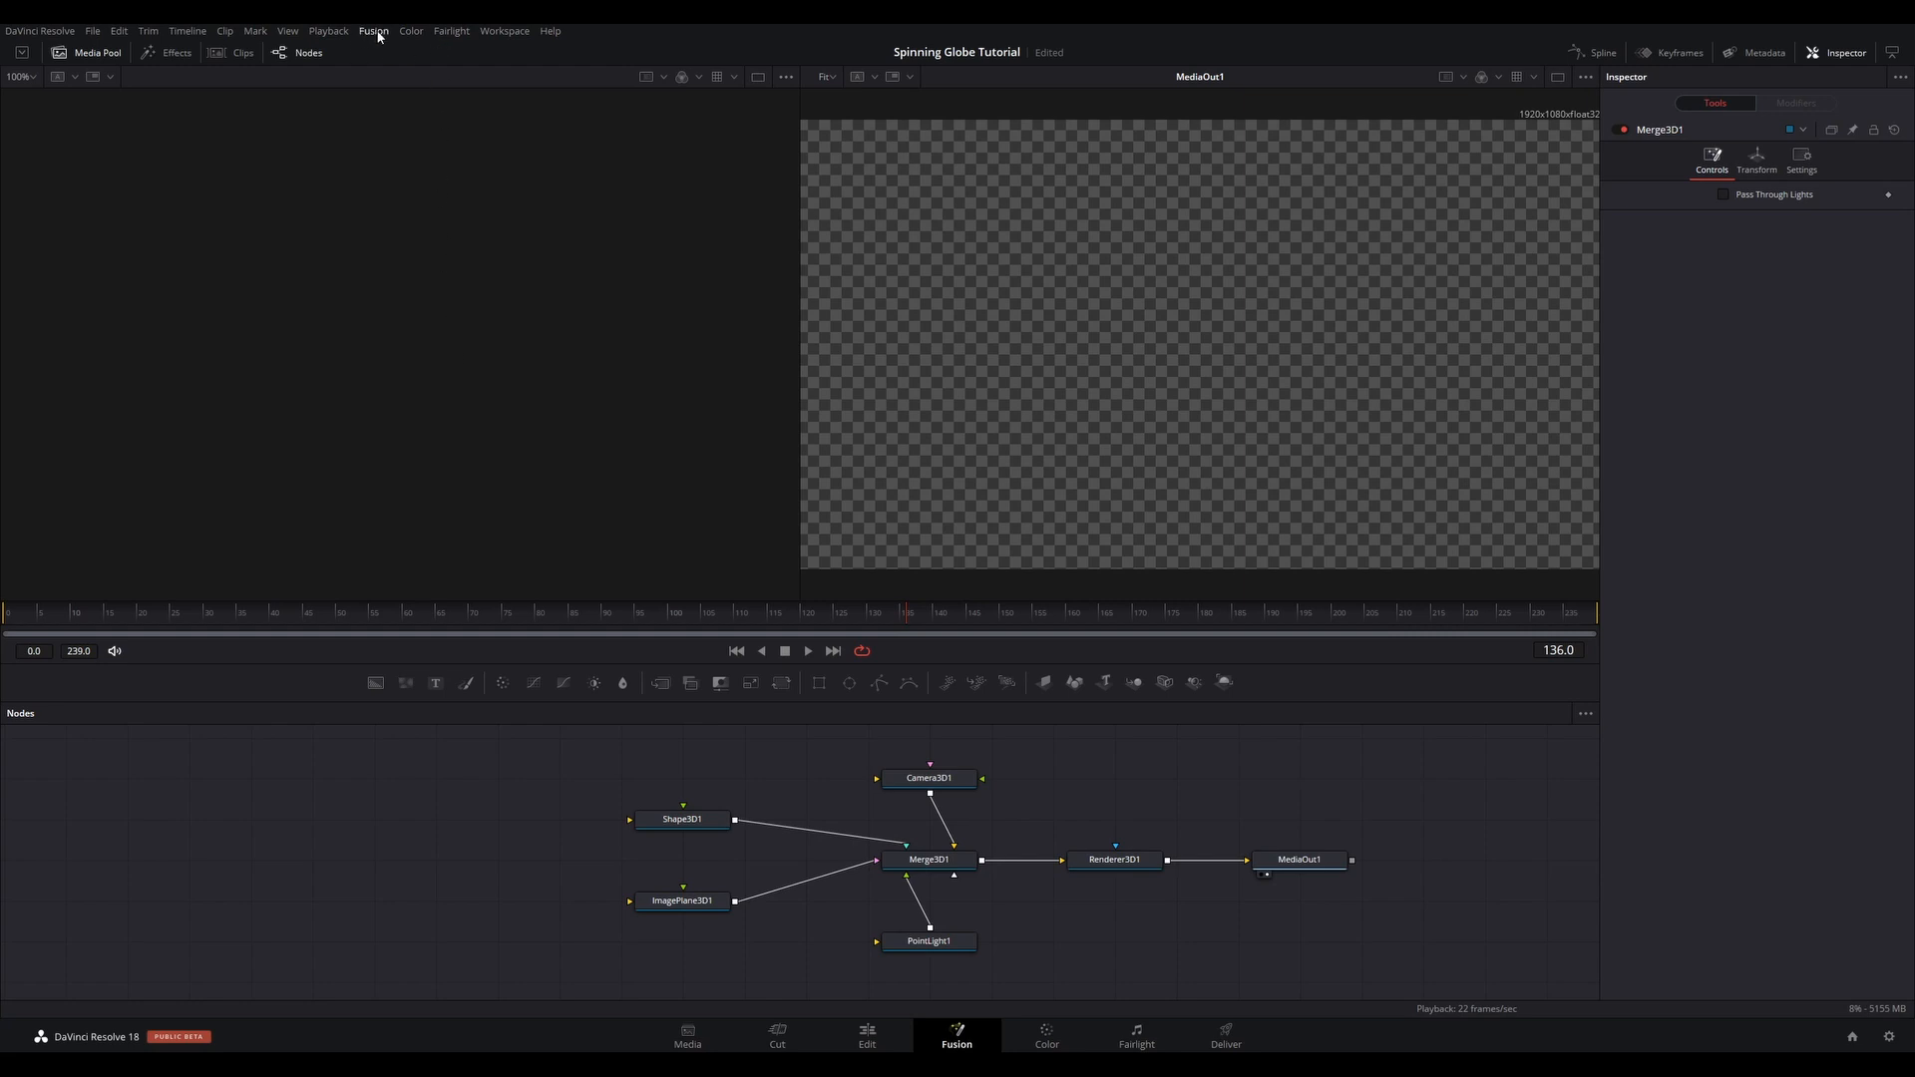
# - Import the Peters_projection SVG map and feed it into Shape3D1 as the texture
pyautogui.click(374, 30)
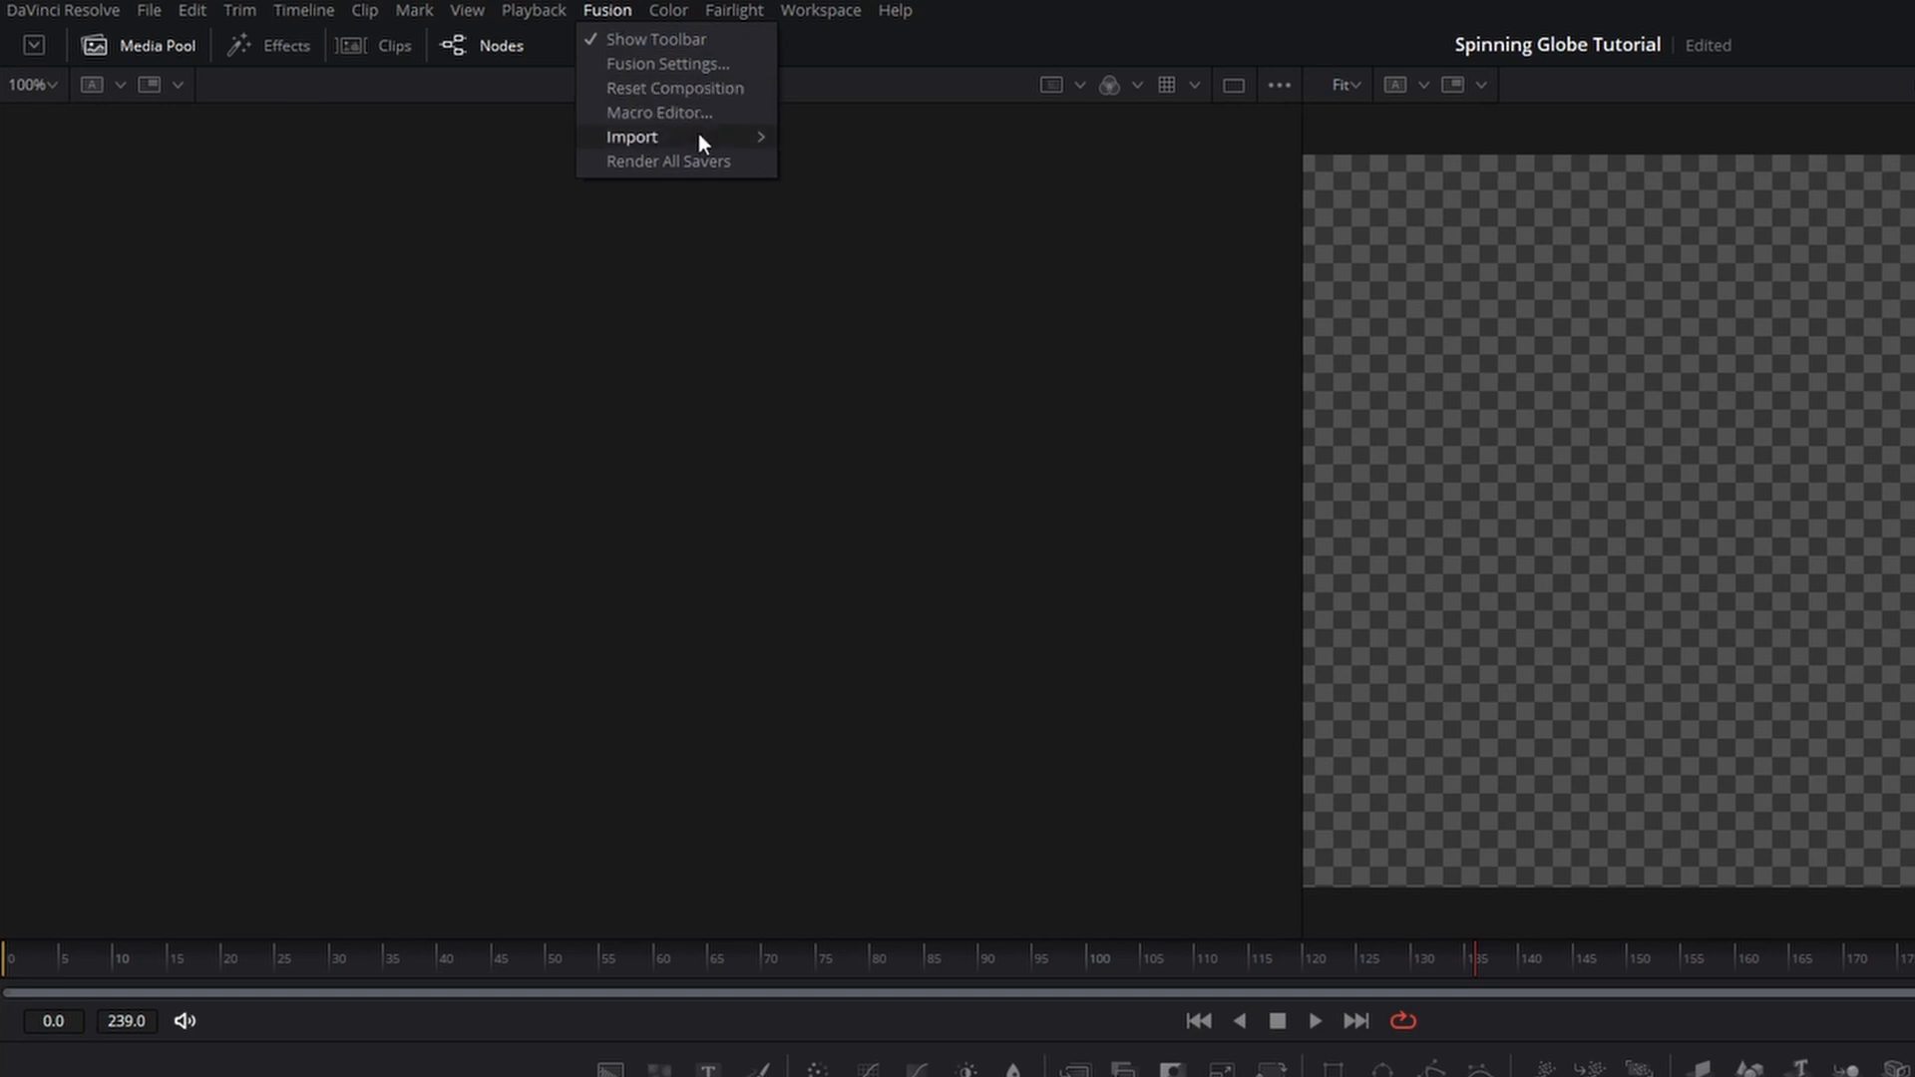
pyautogui.click(862, 241)
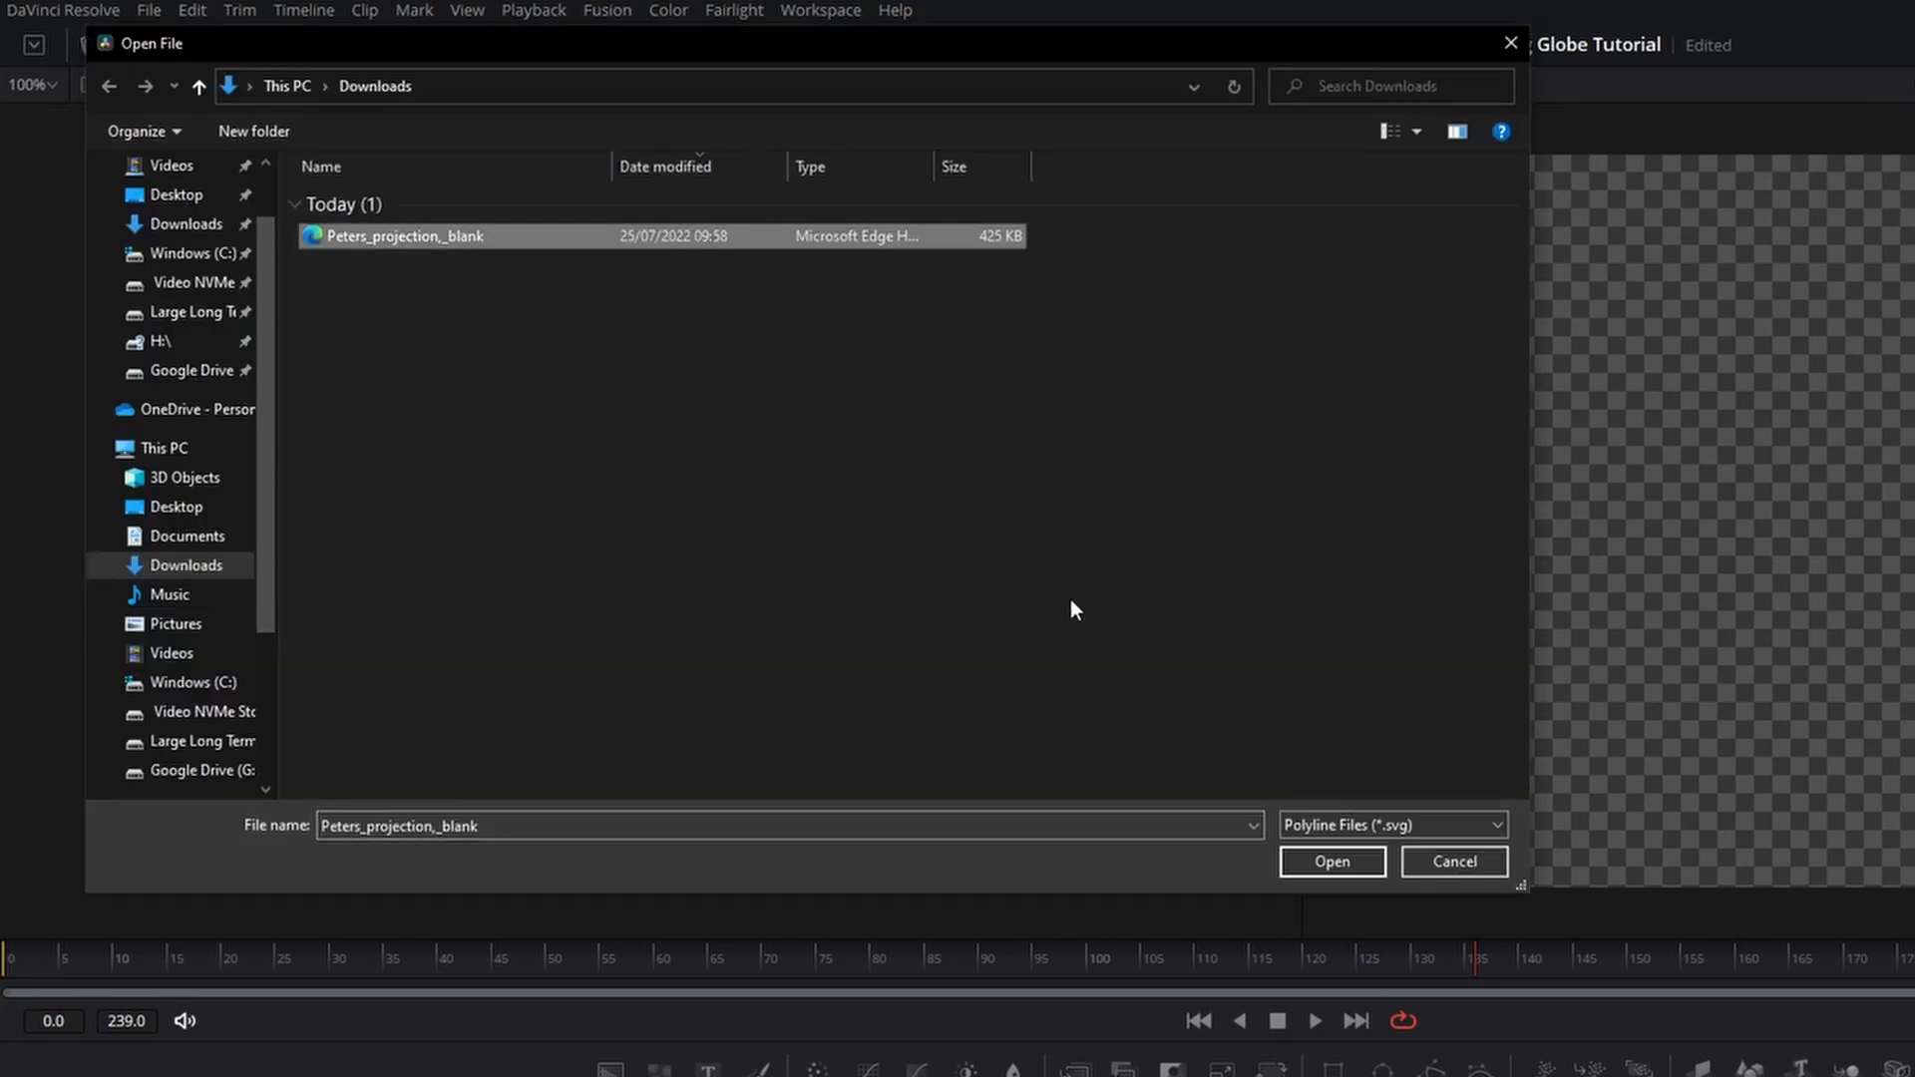
pyautogui.click(1330, 862)
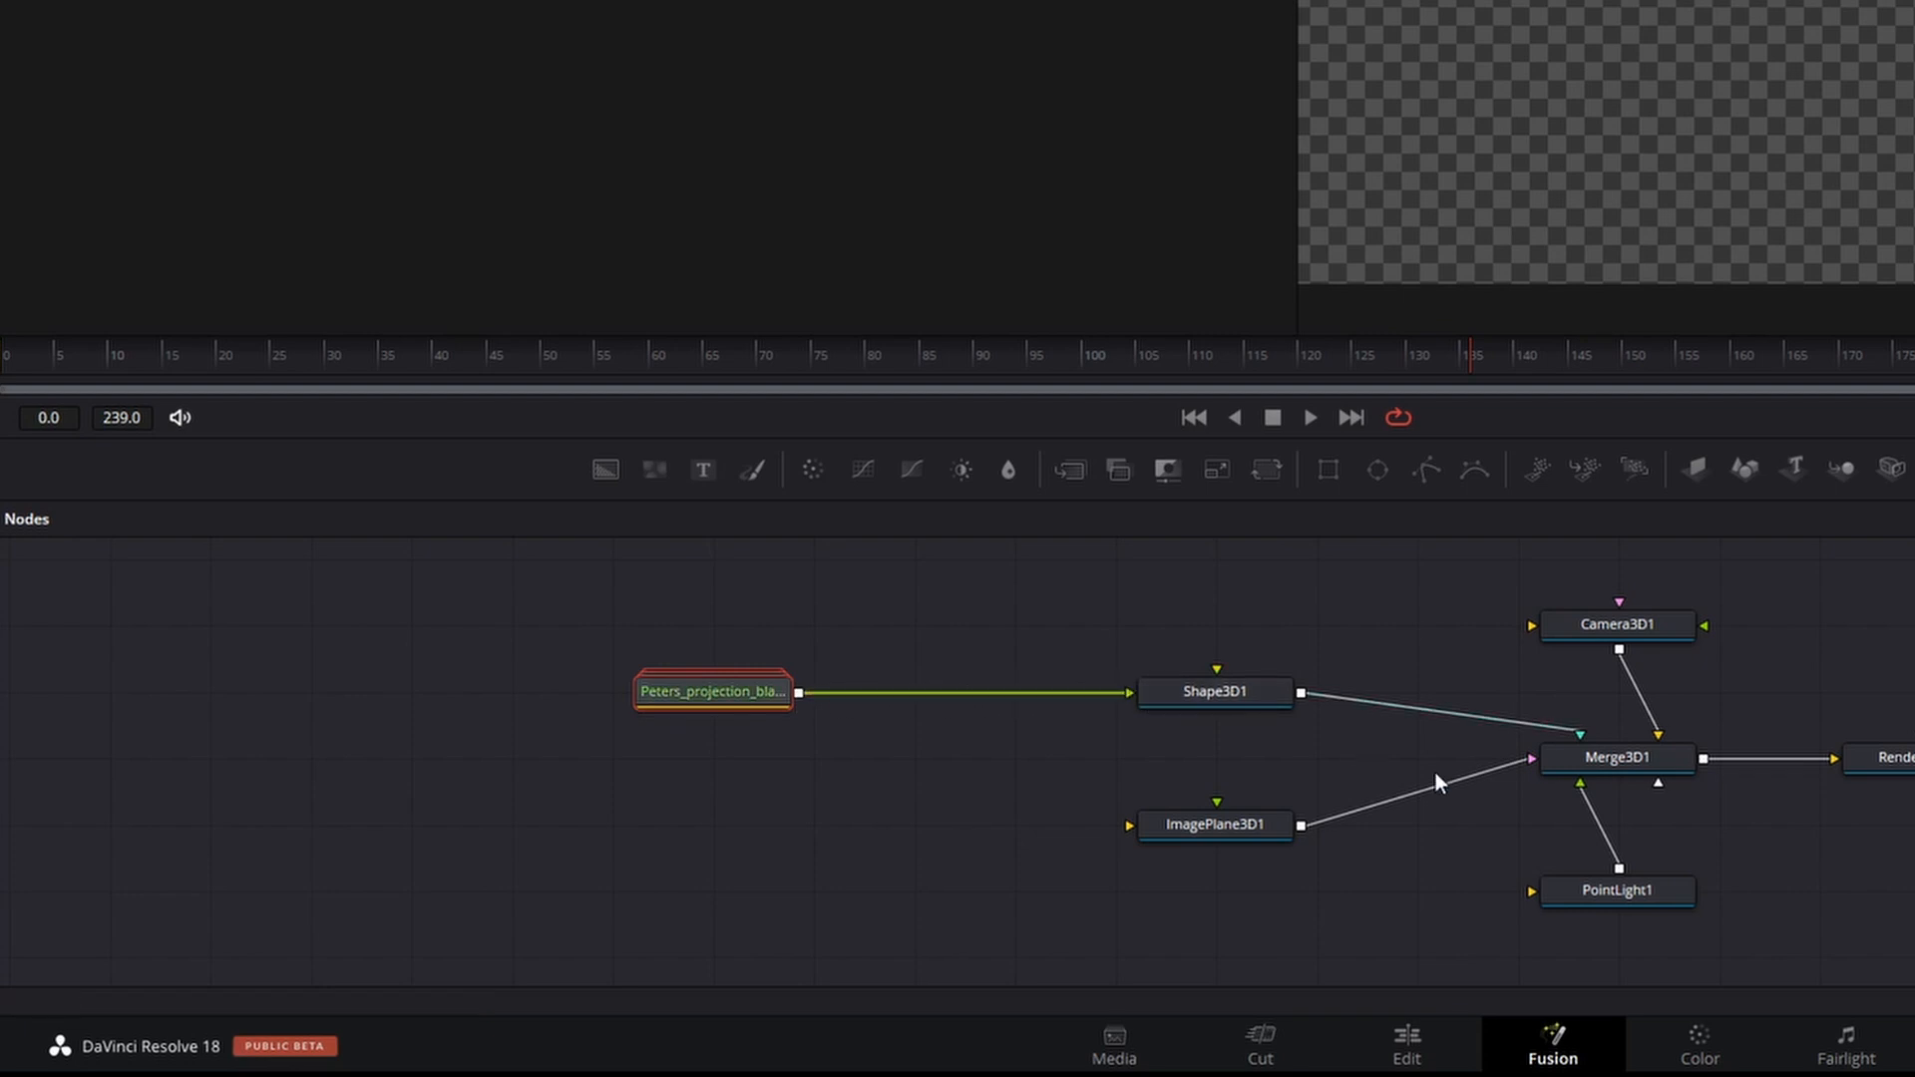
# - Change Shape3D1's shape from Plane to Sphere so the map wraps into a globe
pyautogui.click(1215, 692)
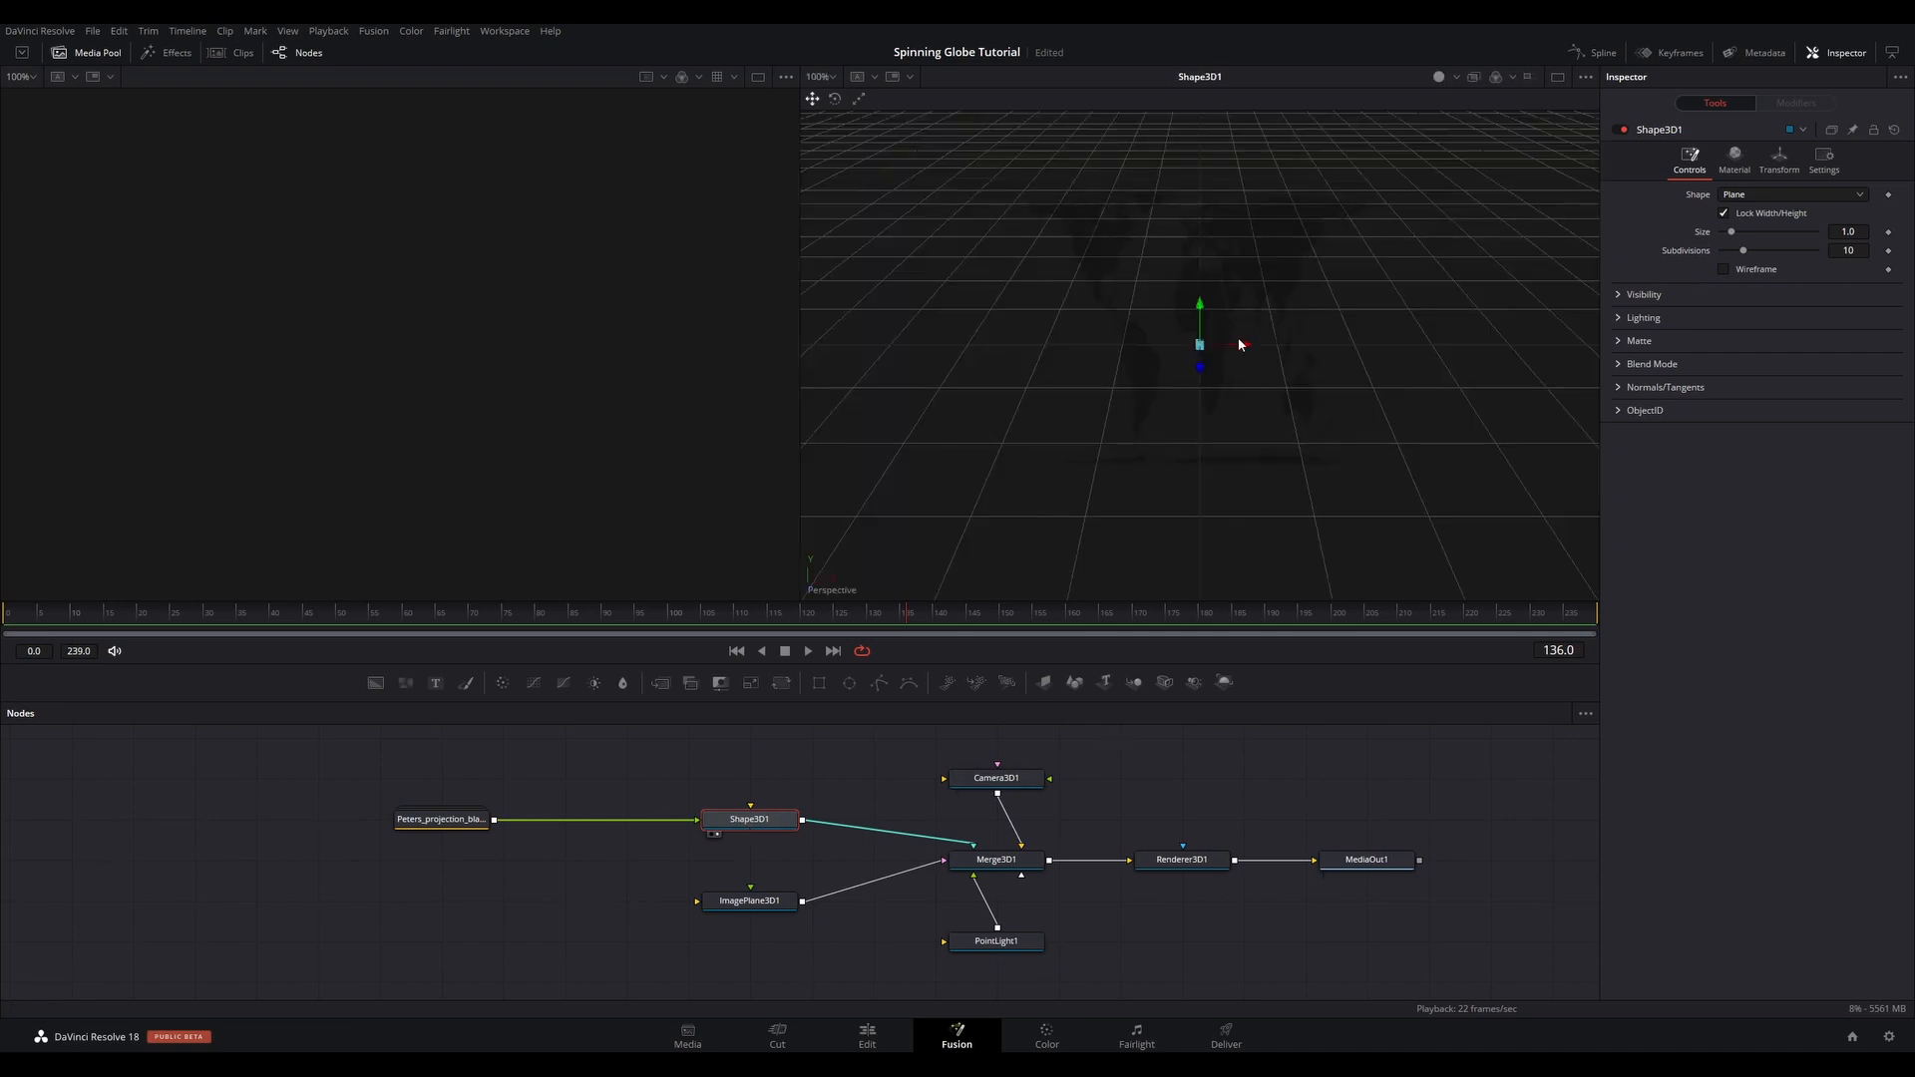
pyautogui.moveTo(1037, 758)
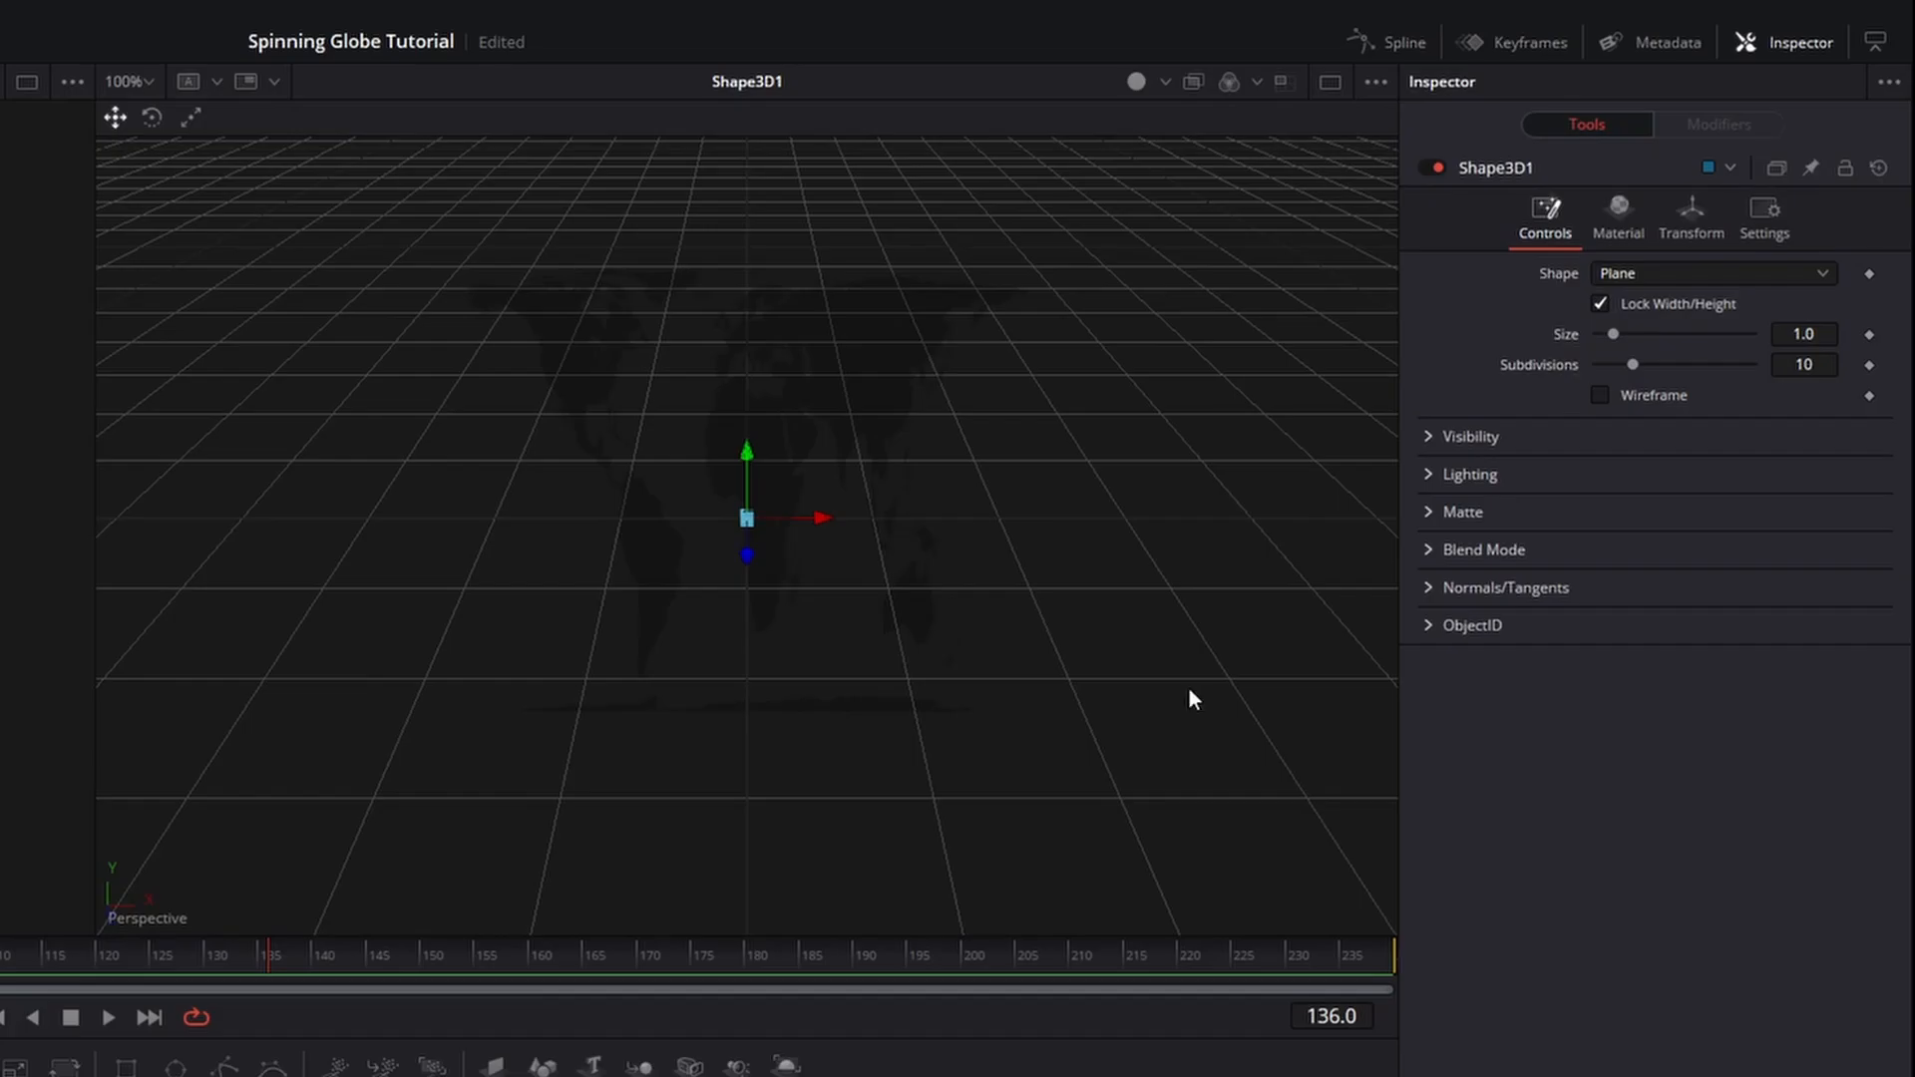
pyautogui.click(1710, 274)
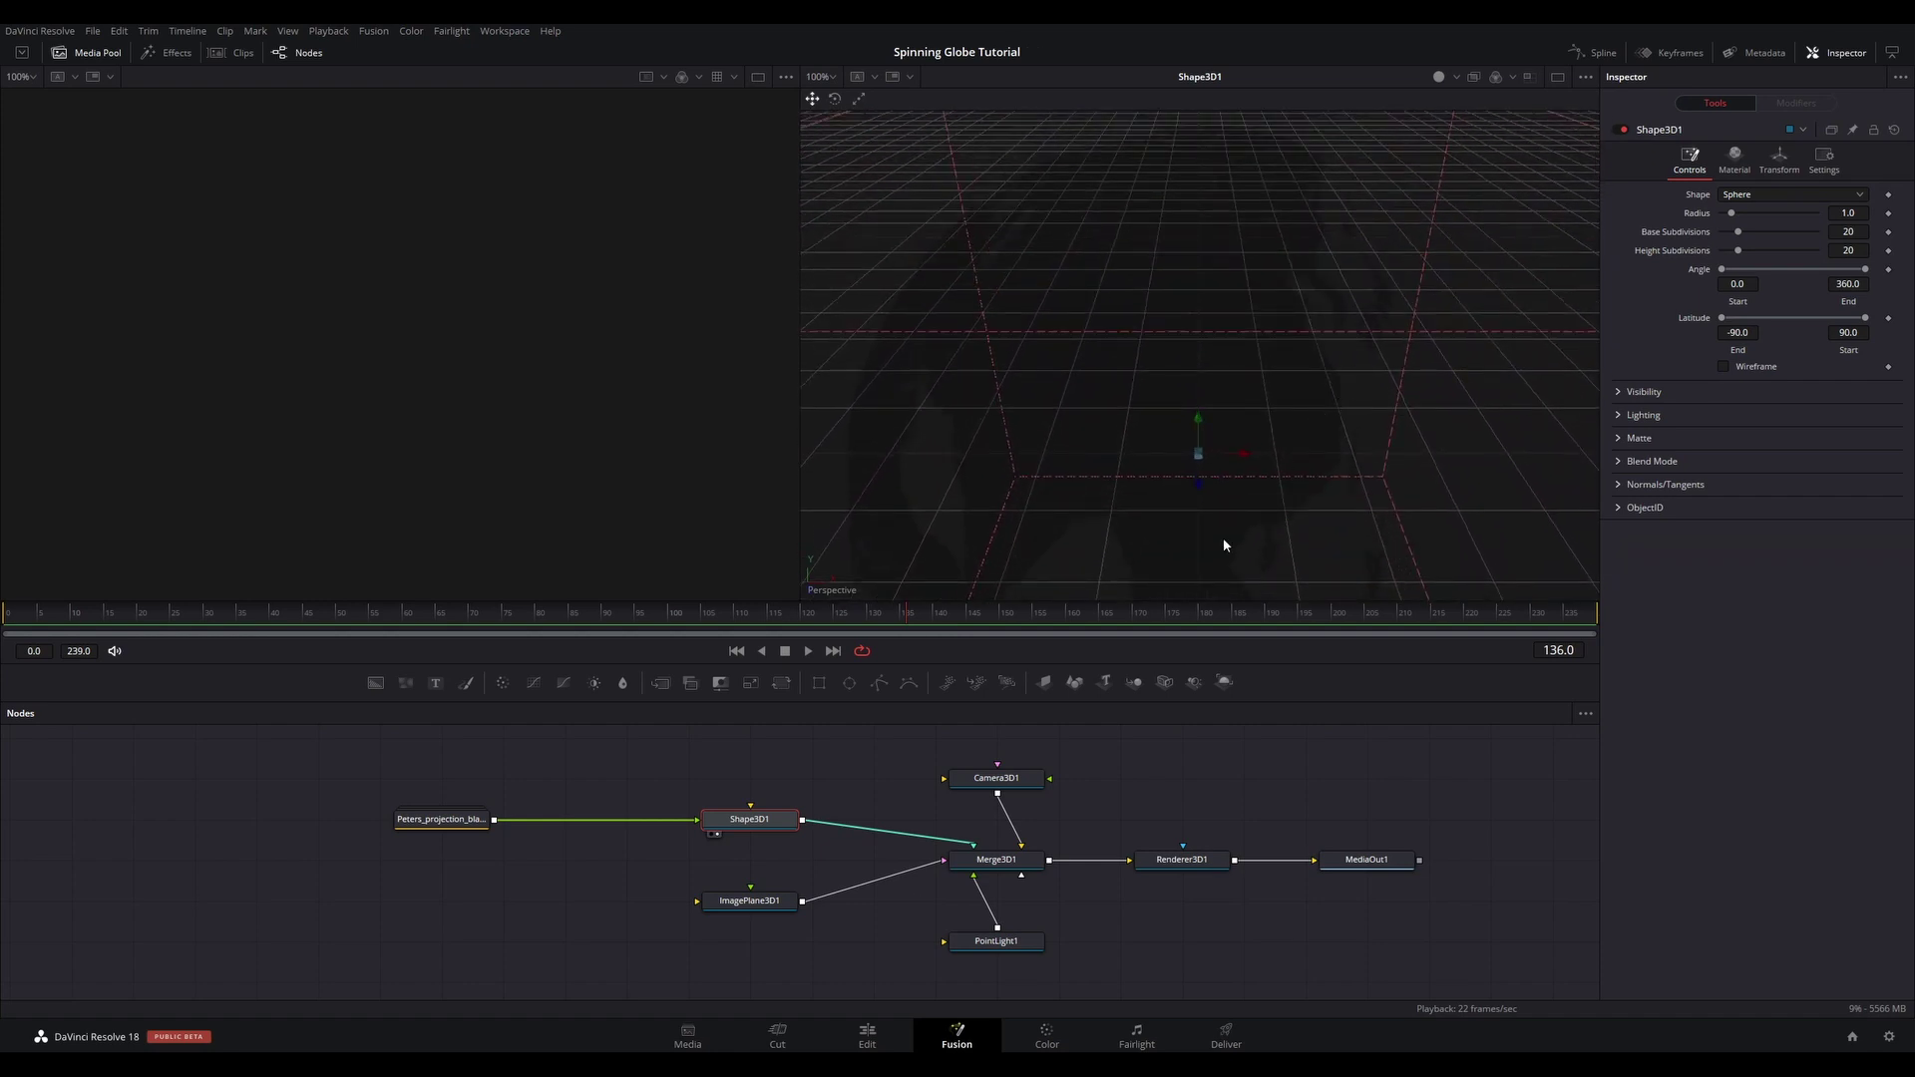
pyautogui.moveTo(768, 764)
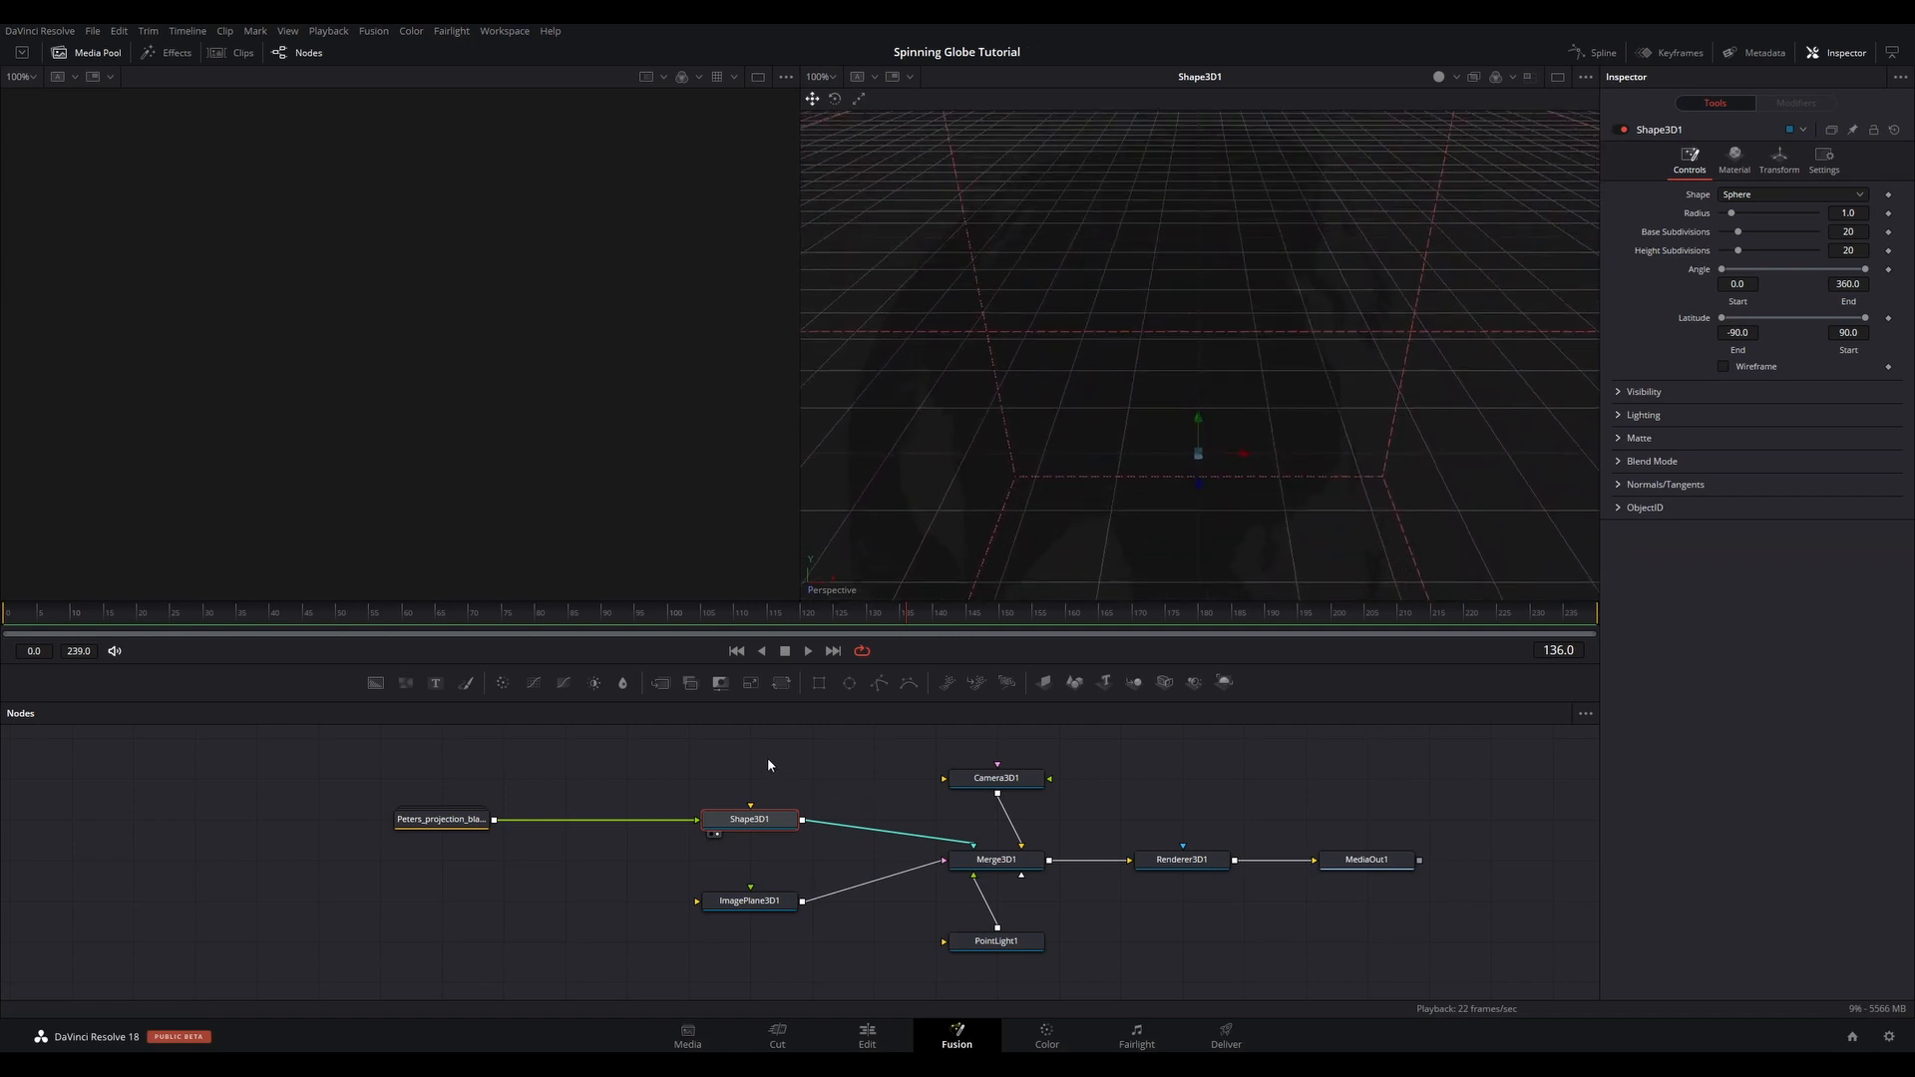
# - Load Merge3D1 into the left viewer in quad view and Renderer3D1 into the right viewer
pyautogui.click(995, 858)
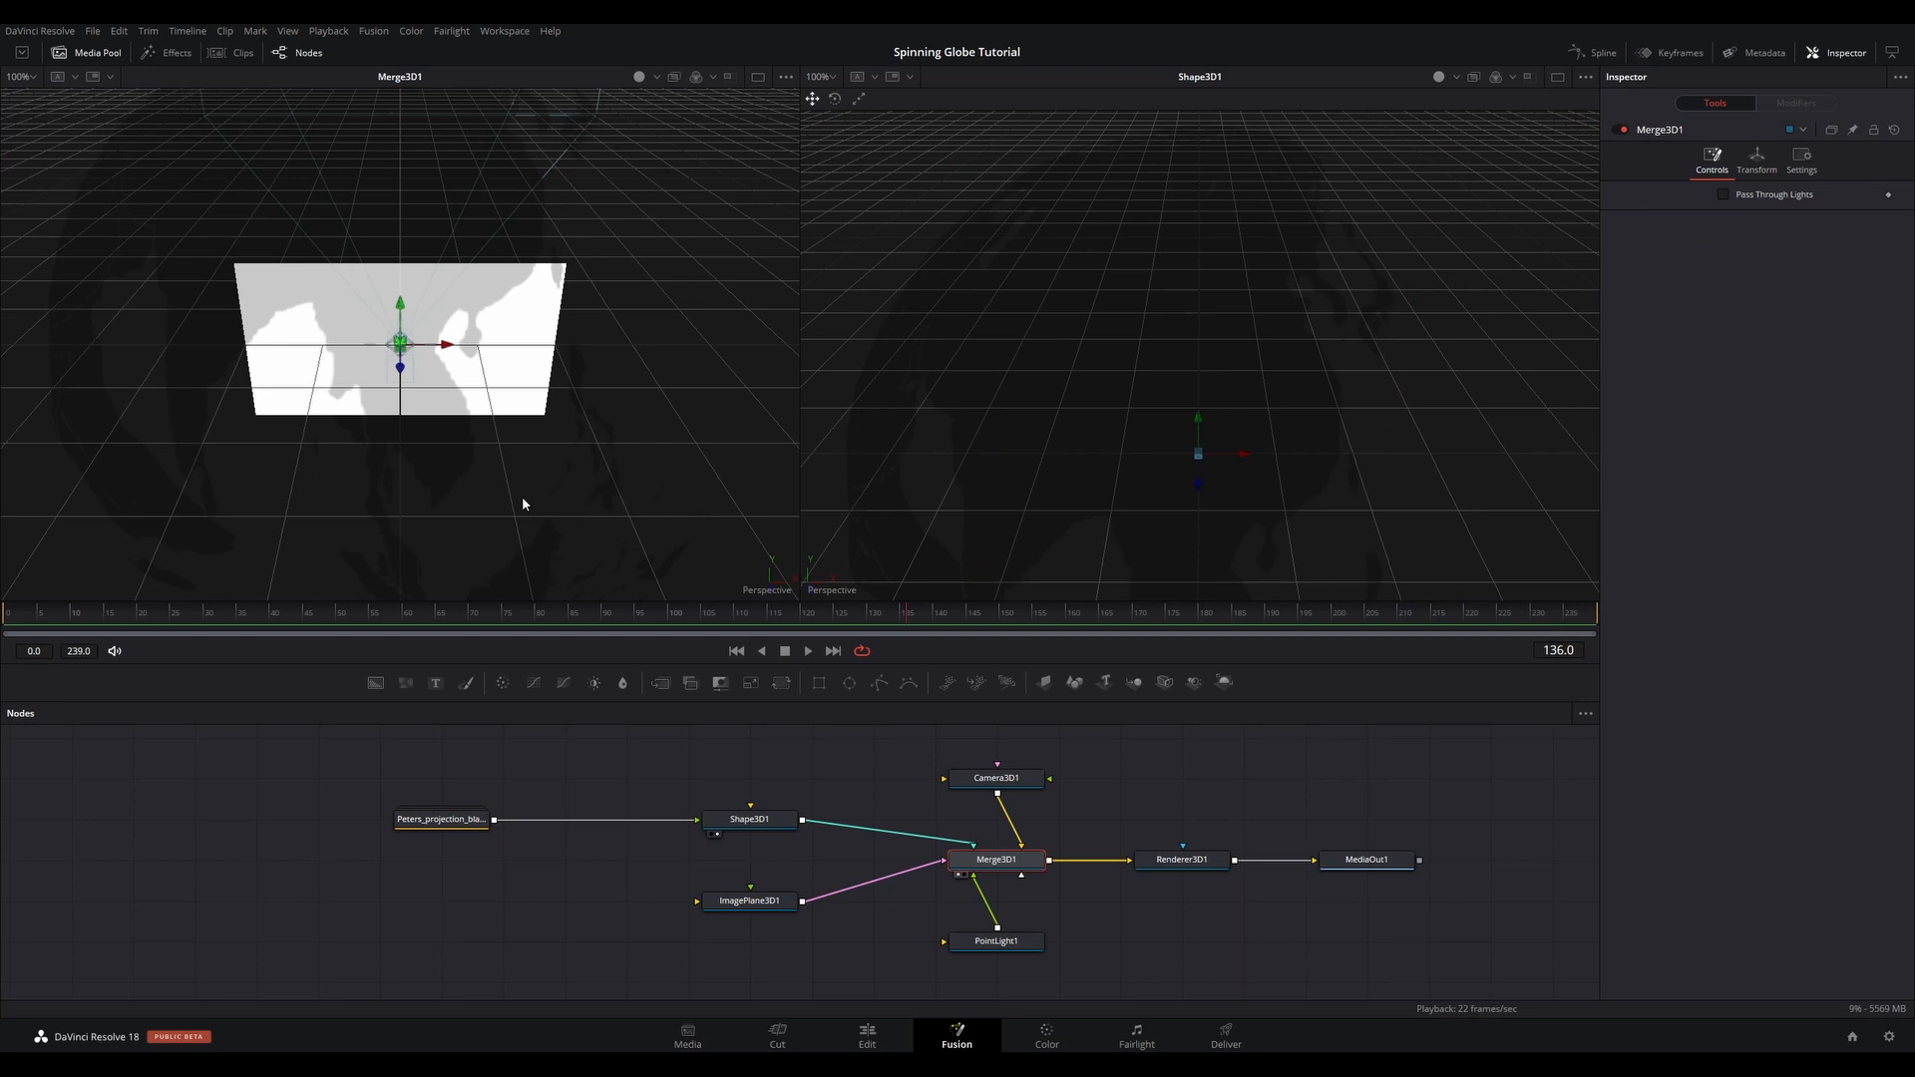
pyautogui.moveTo(443, 355)
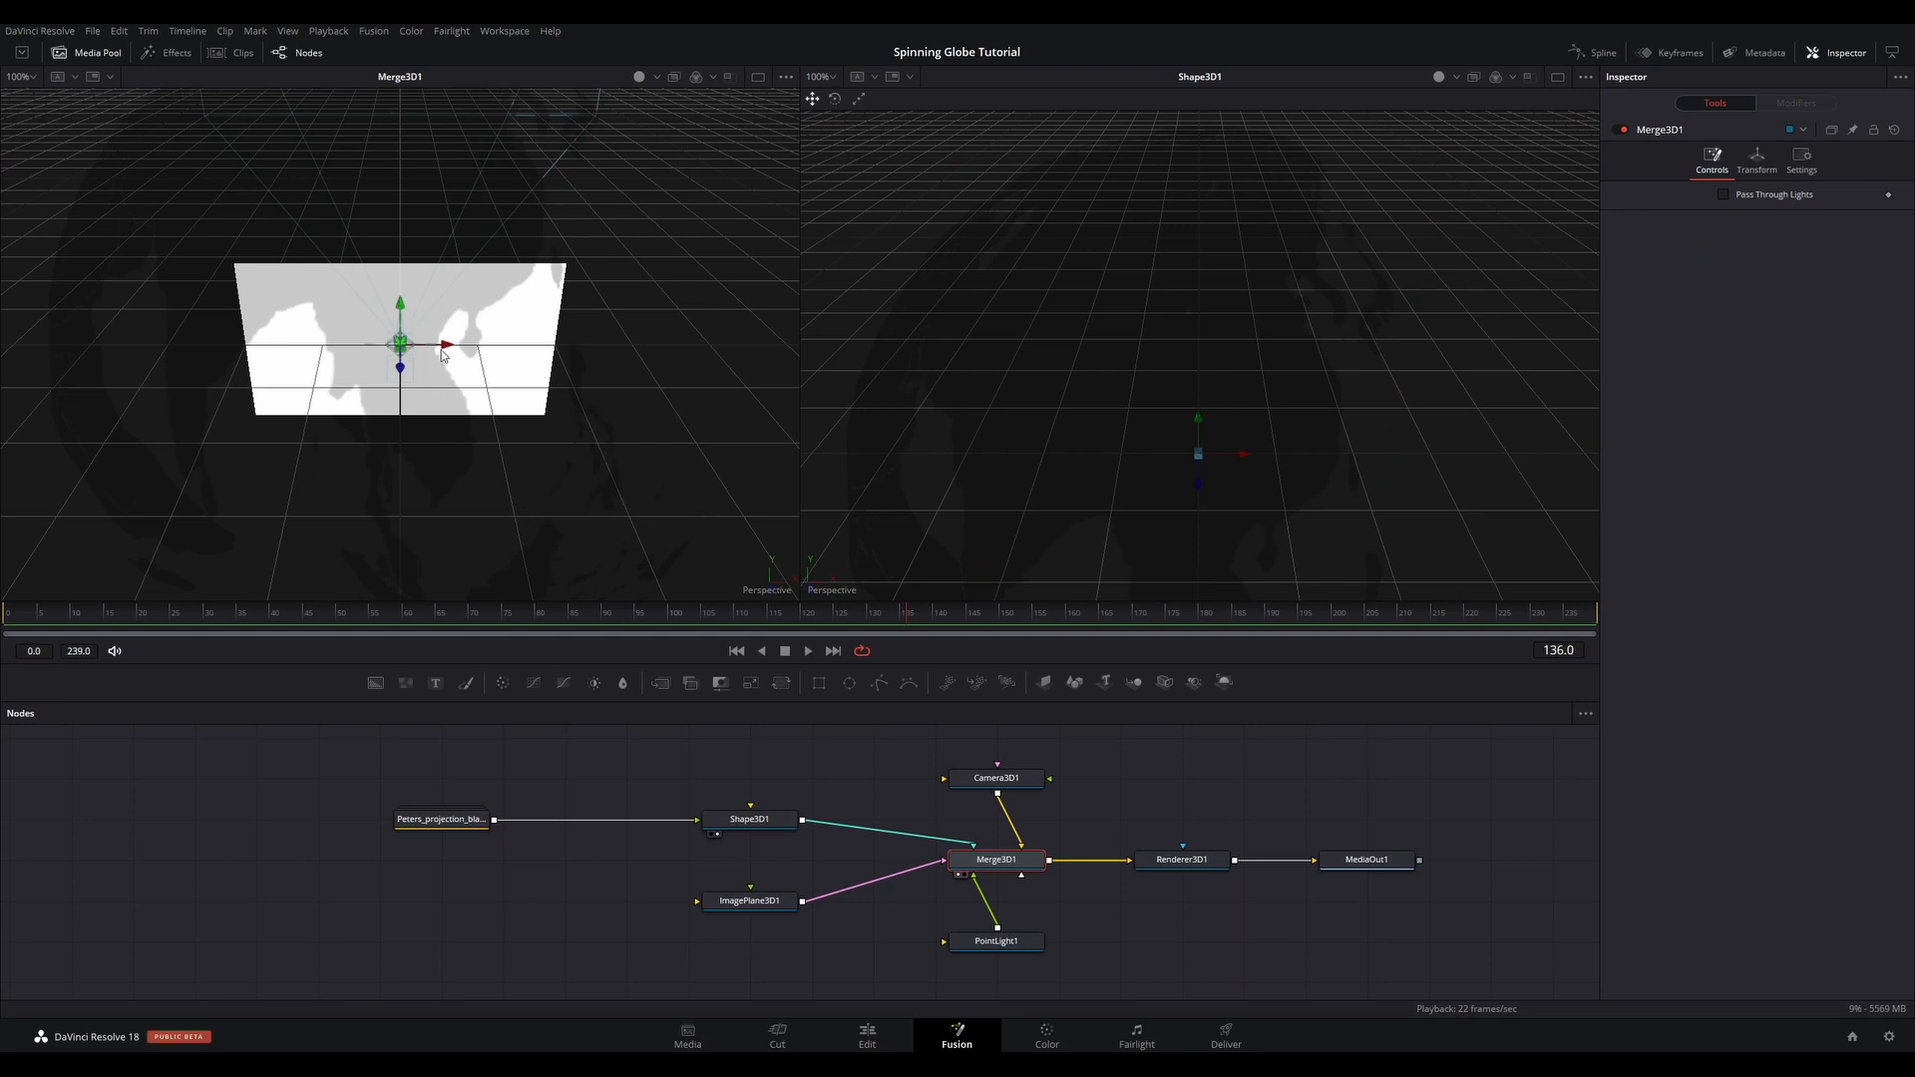
pyautogui.moveTo(611, 455)
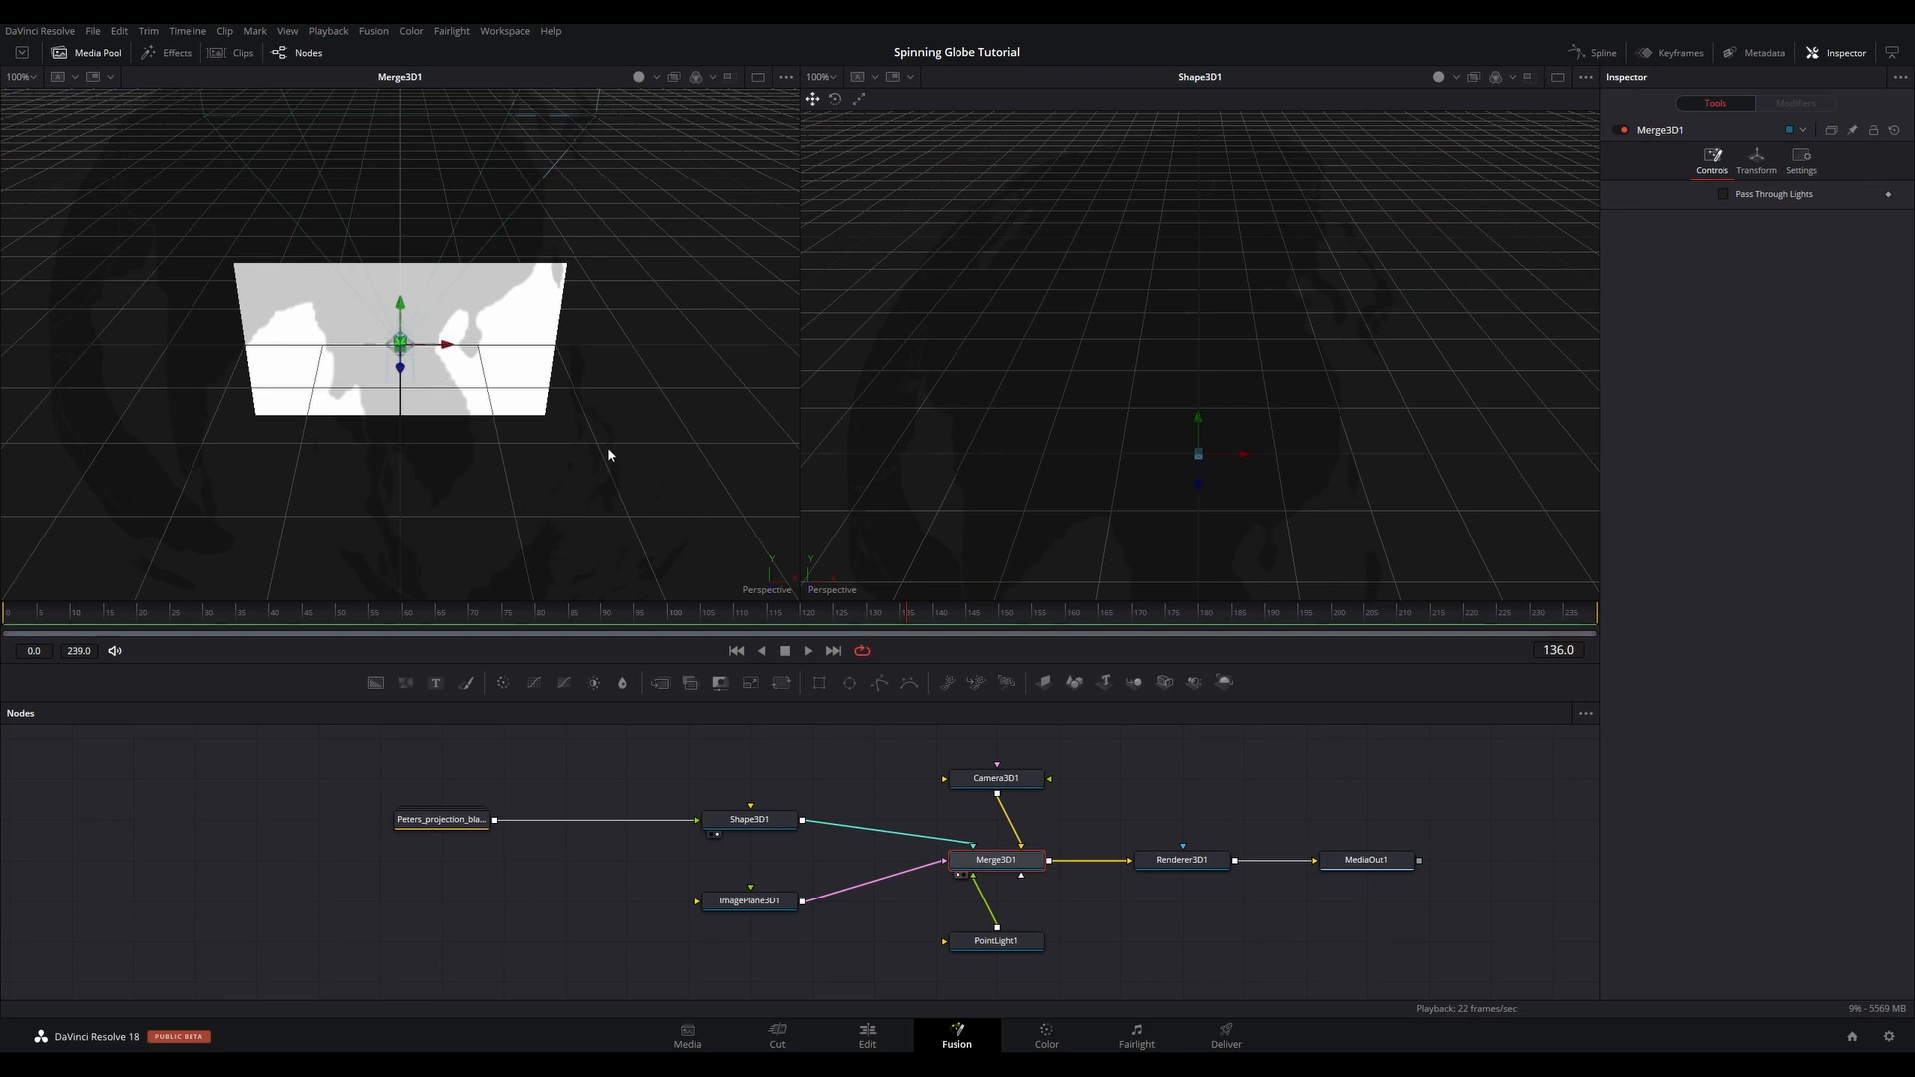
pyautogui.moveTo(768, 590)
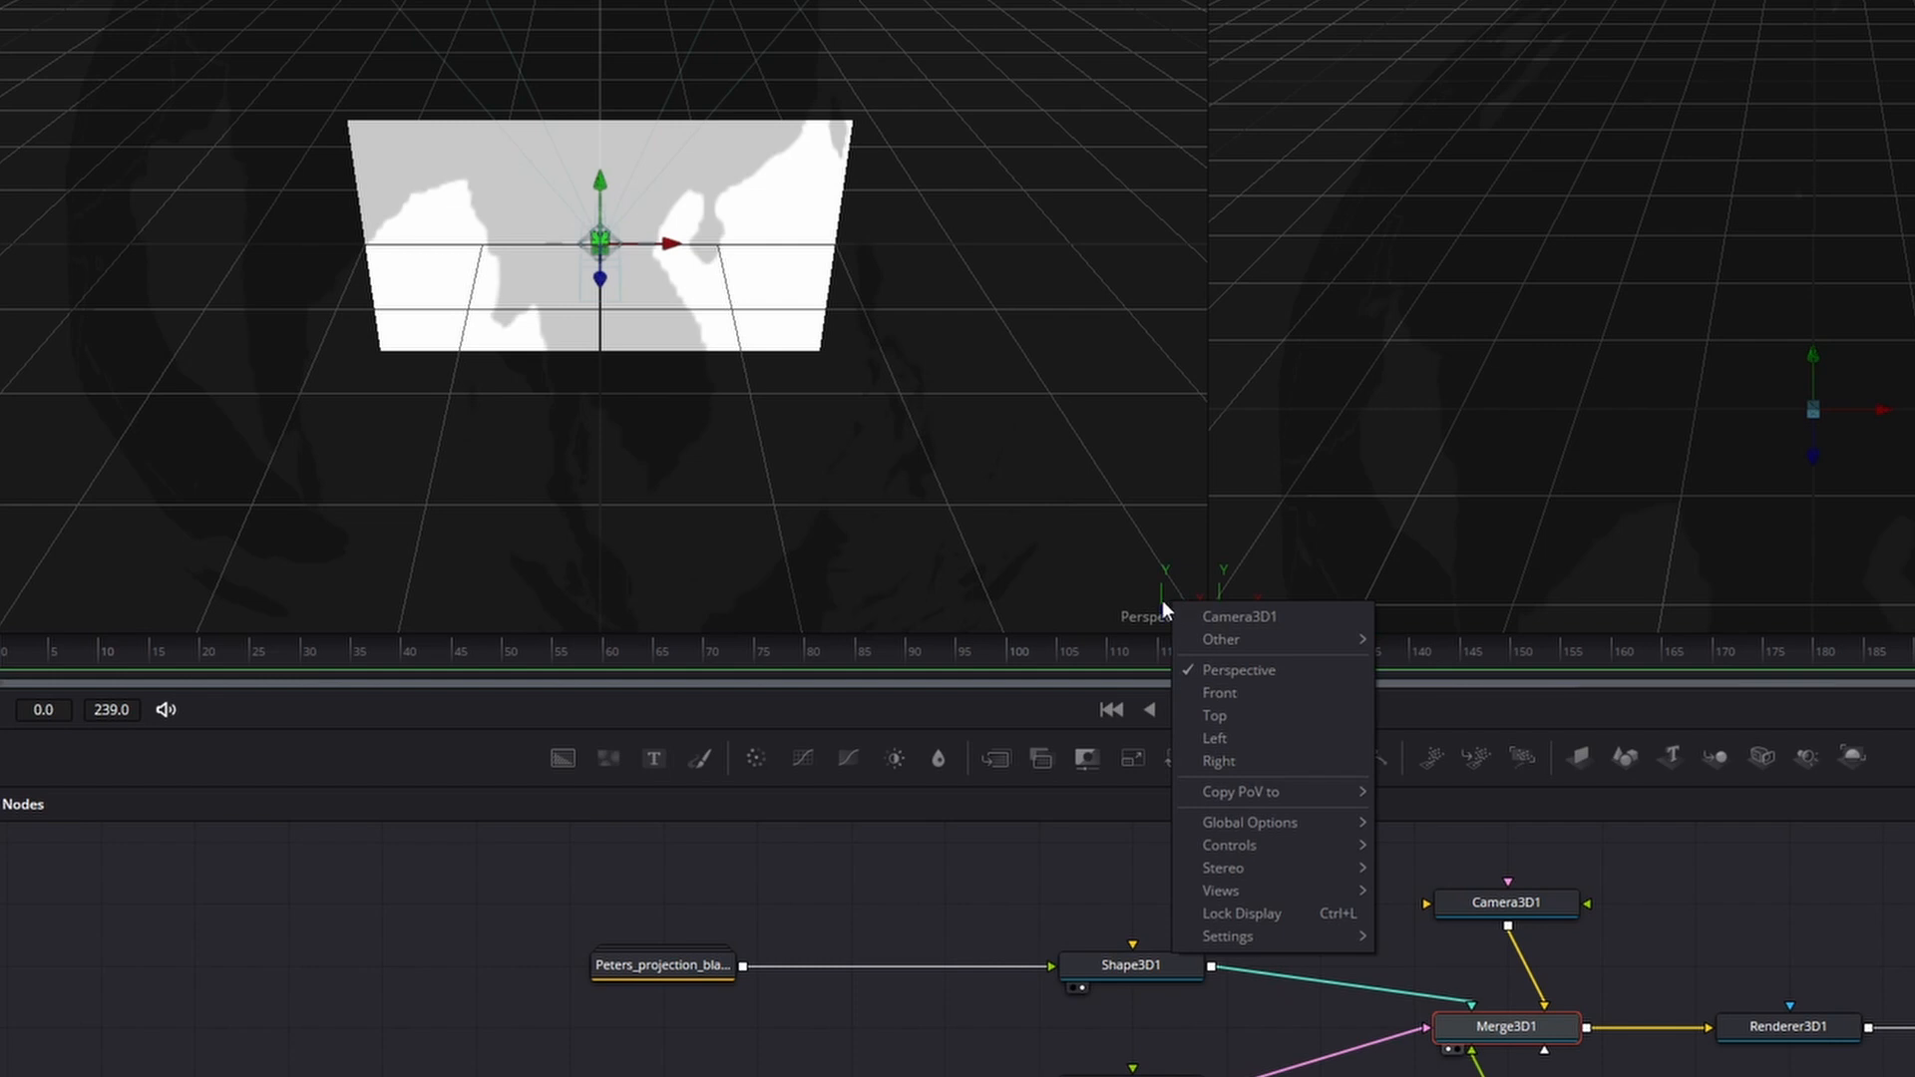
pyautogui.moveTo(1221, 890)
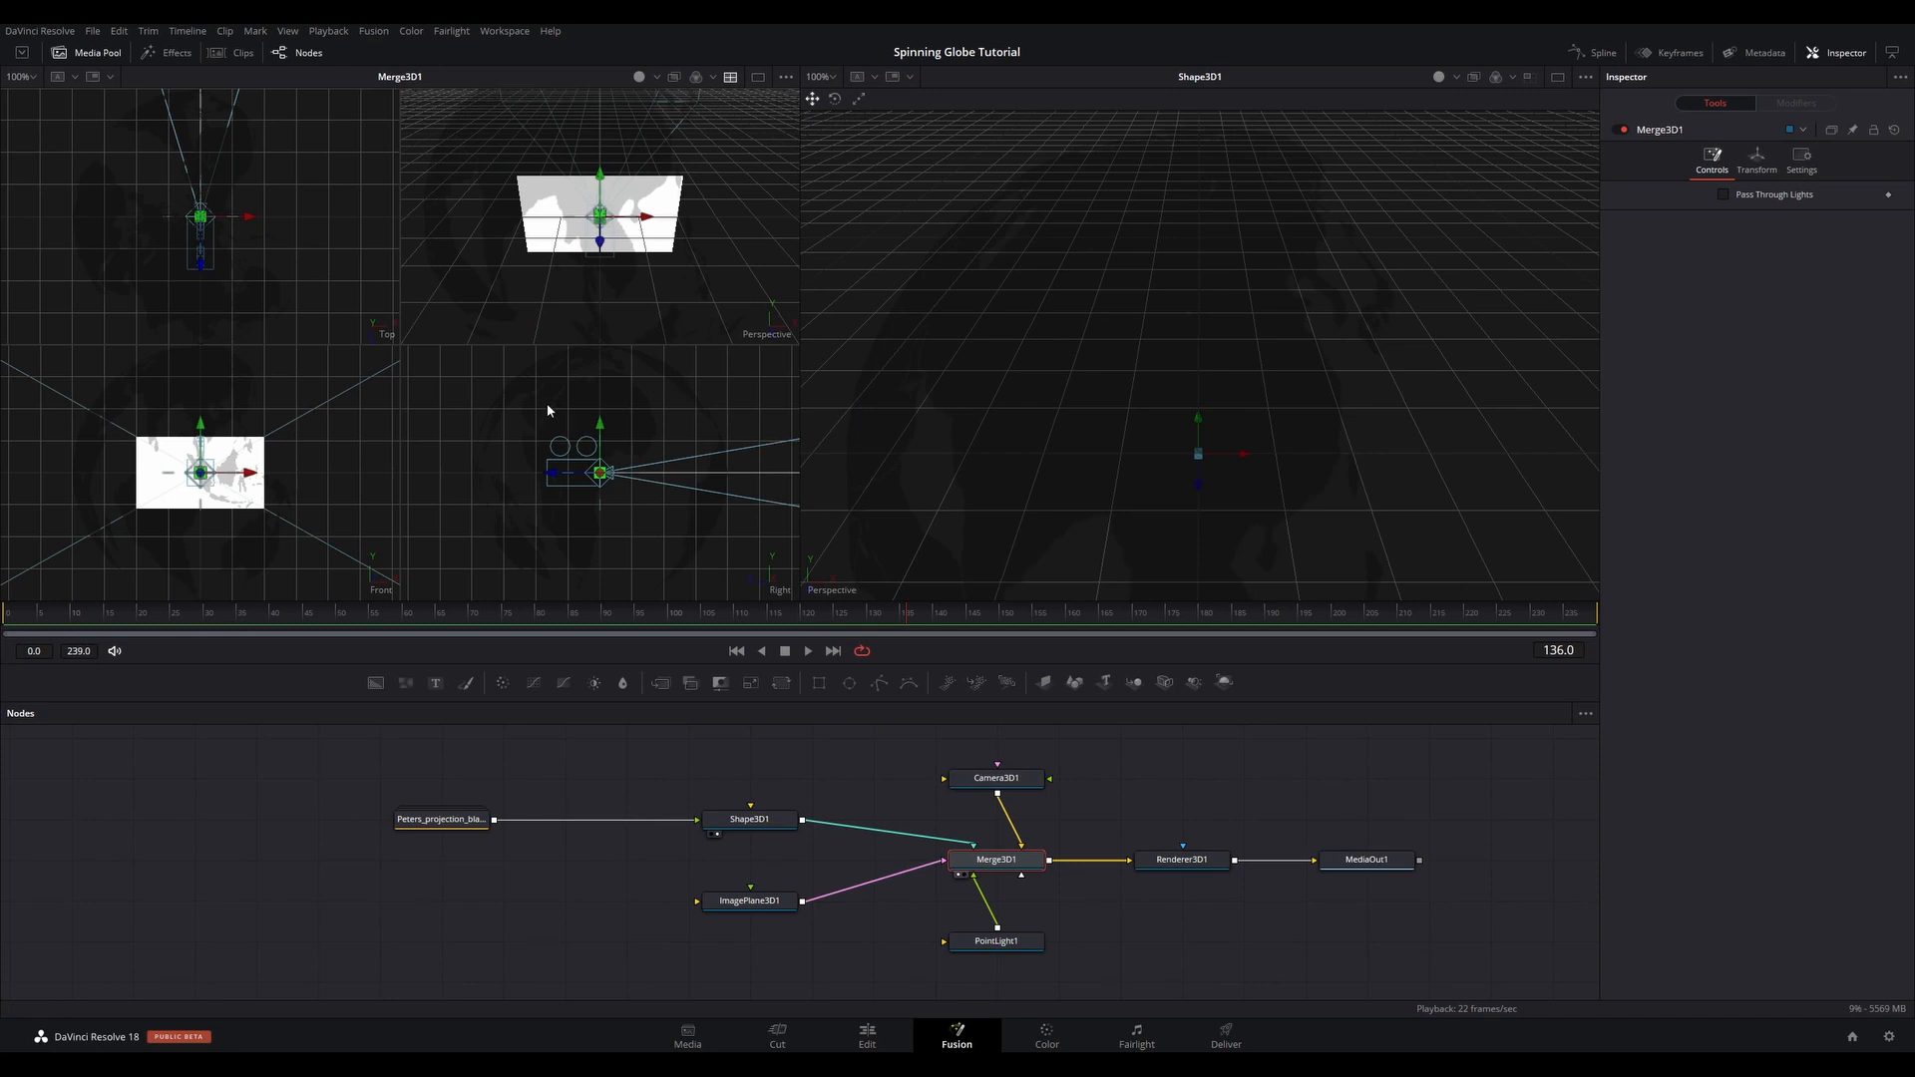
pyautogui.moveTo(321, 481)
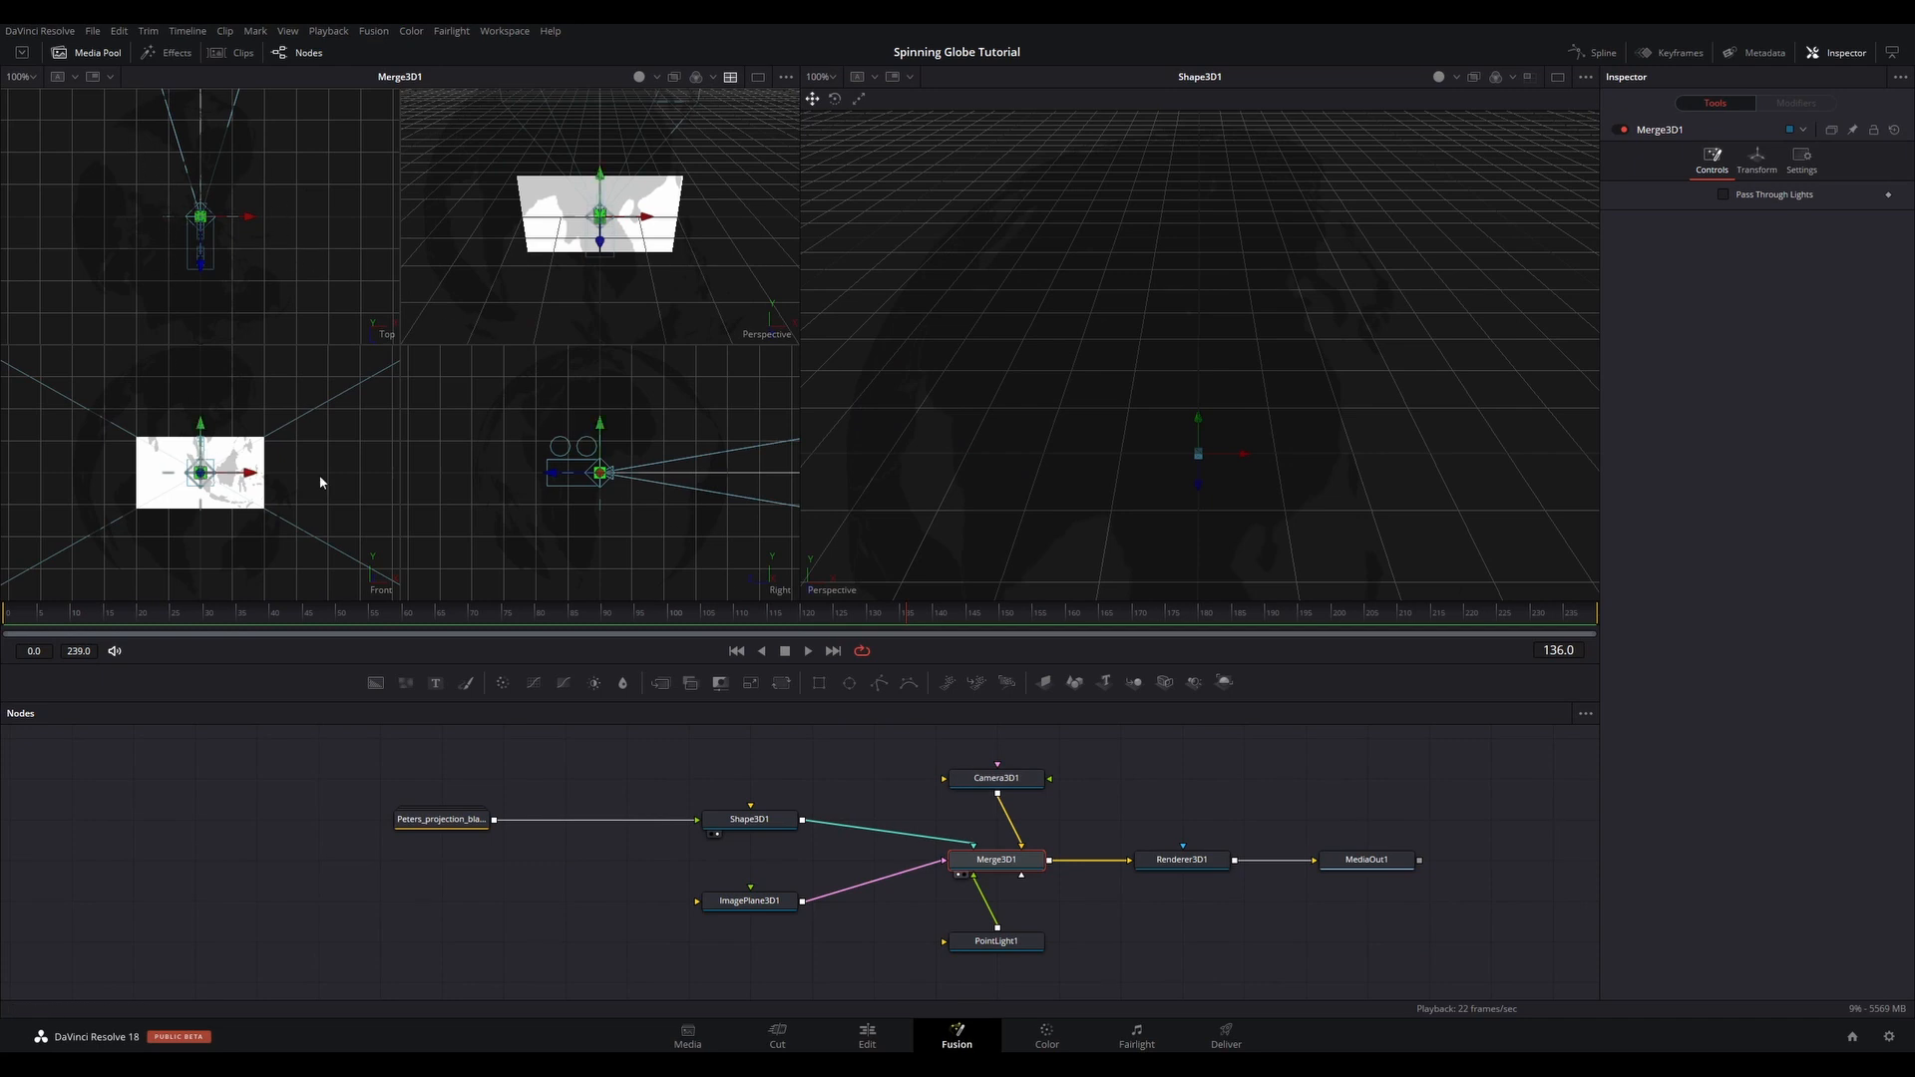
pyautogui.moveTo(274, 243)
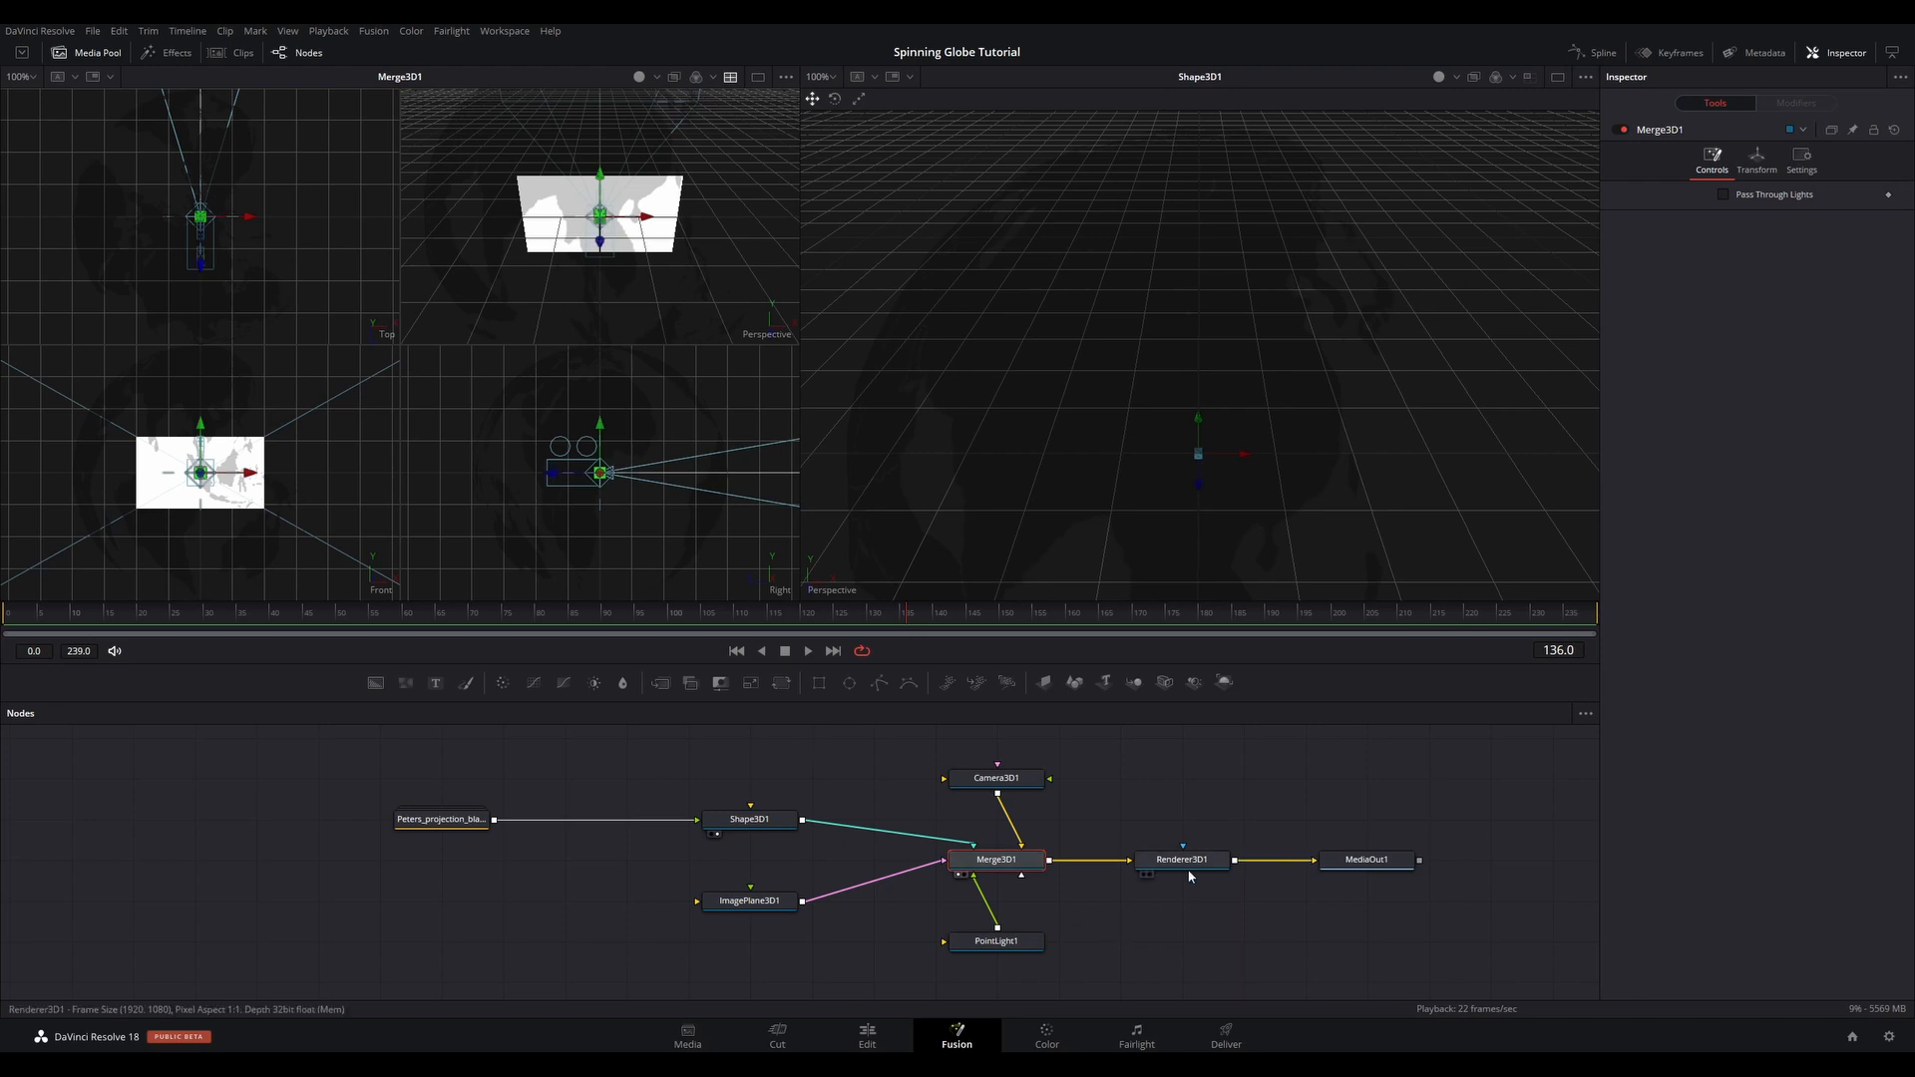
pyautogui.click(1181, 858)
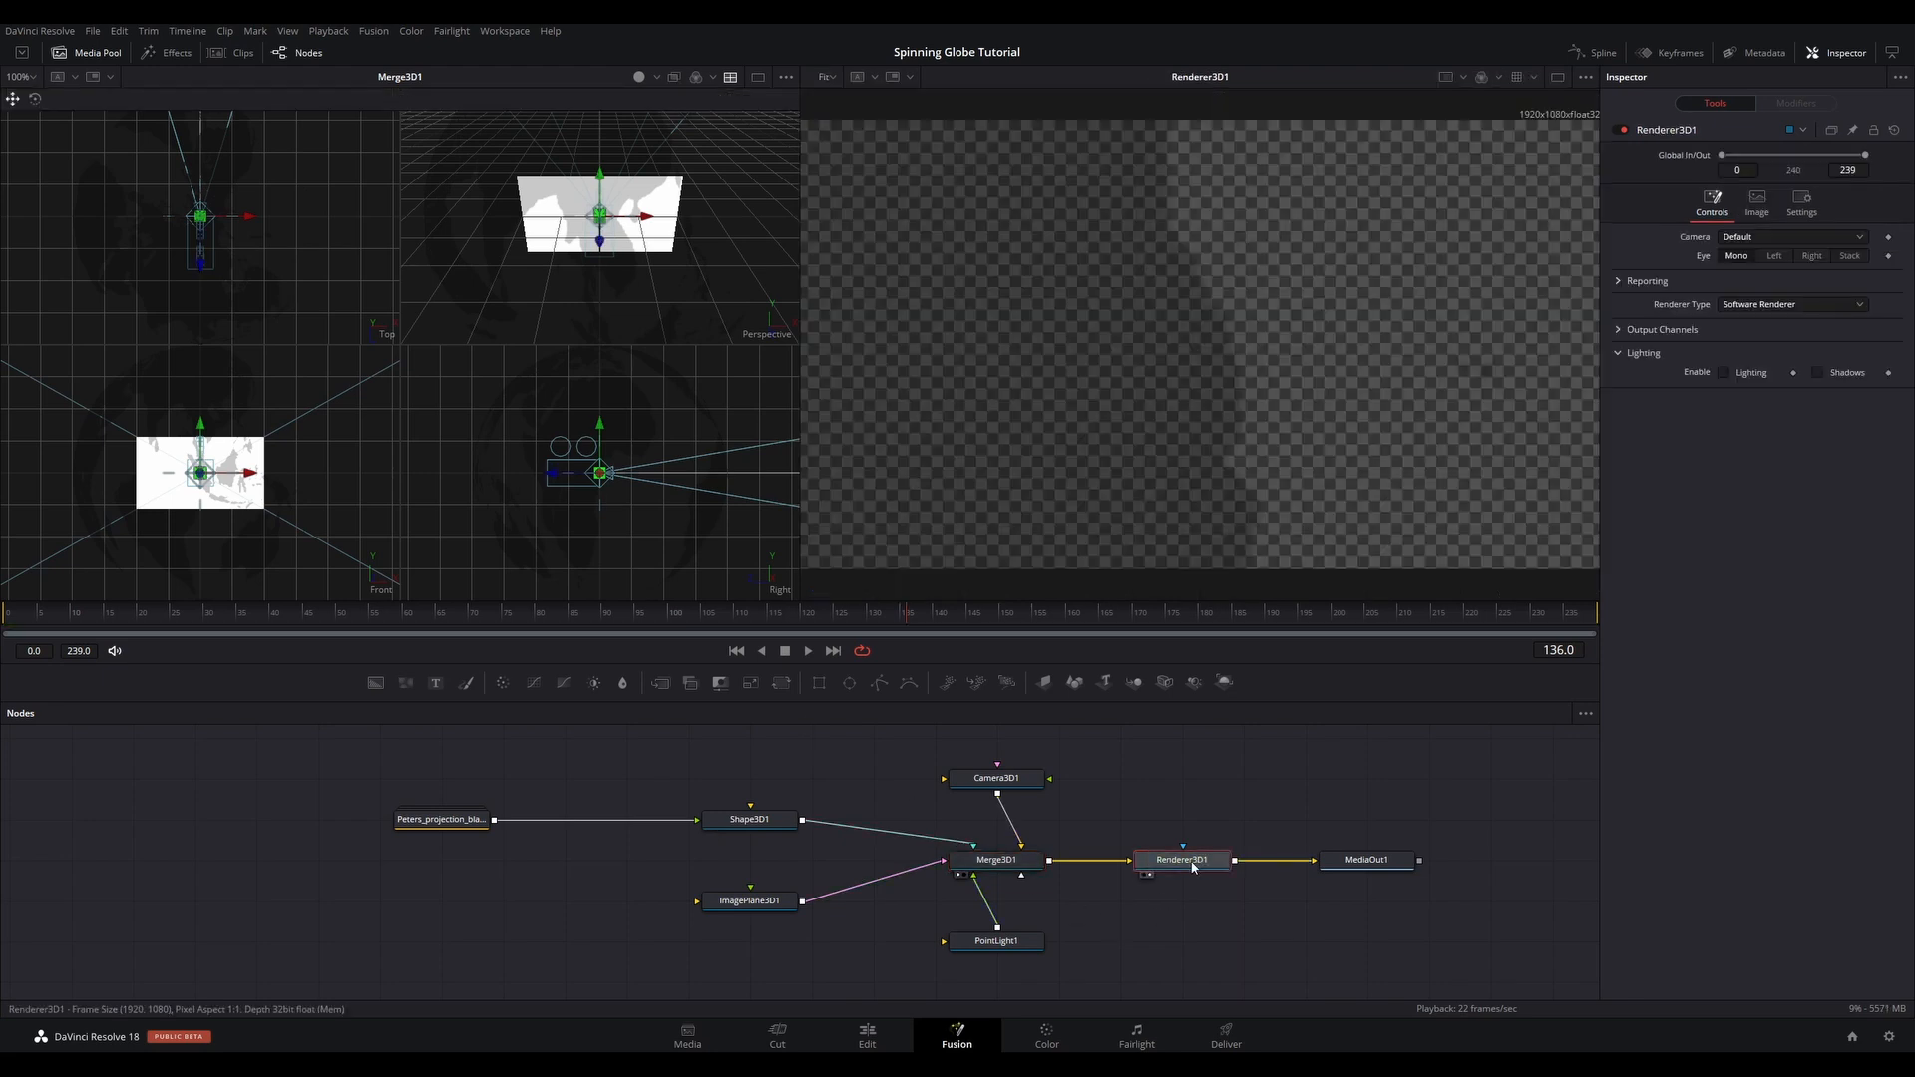
pyautogui.moveTo(541, 475)
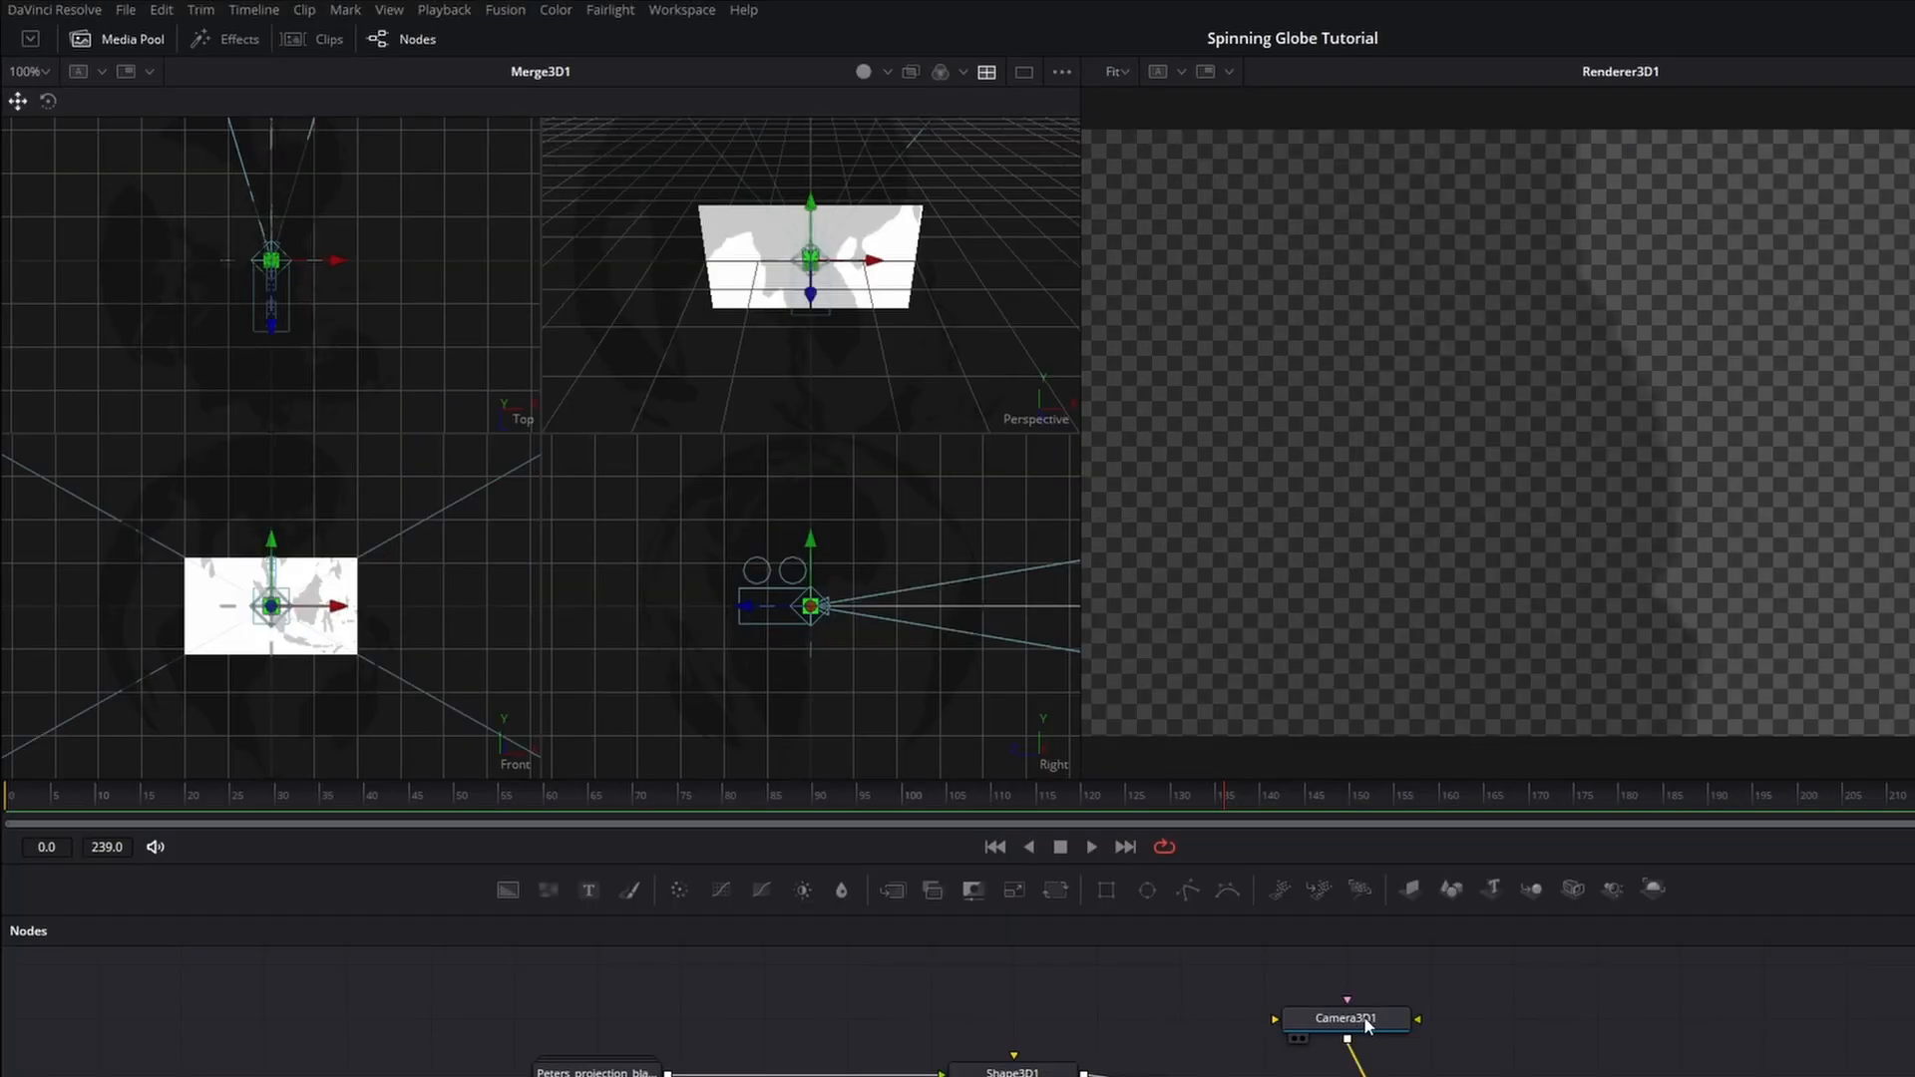
# - Select Camera3D1 and then ImagePlane3D1 to adjust the framing
pyautogui.click(1342, 1017)
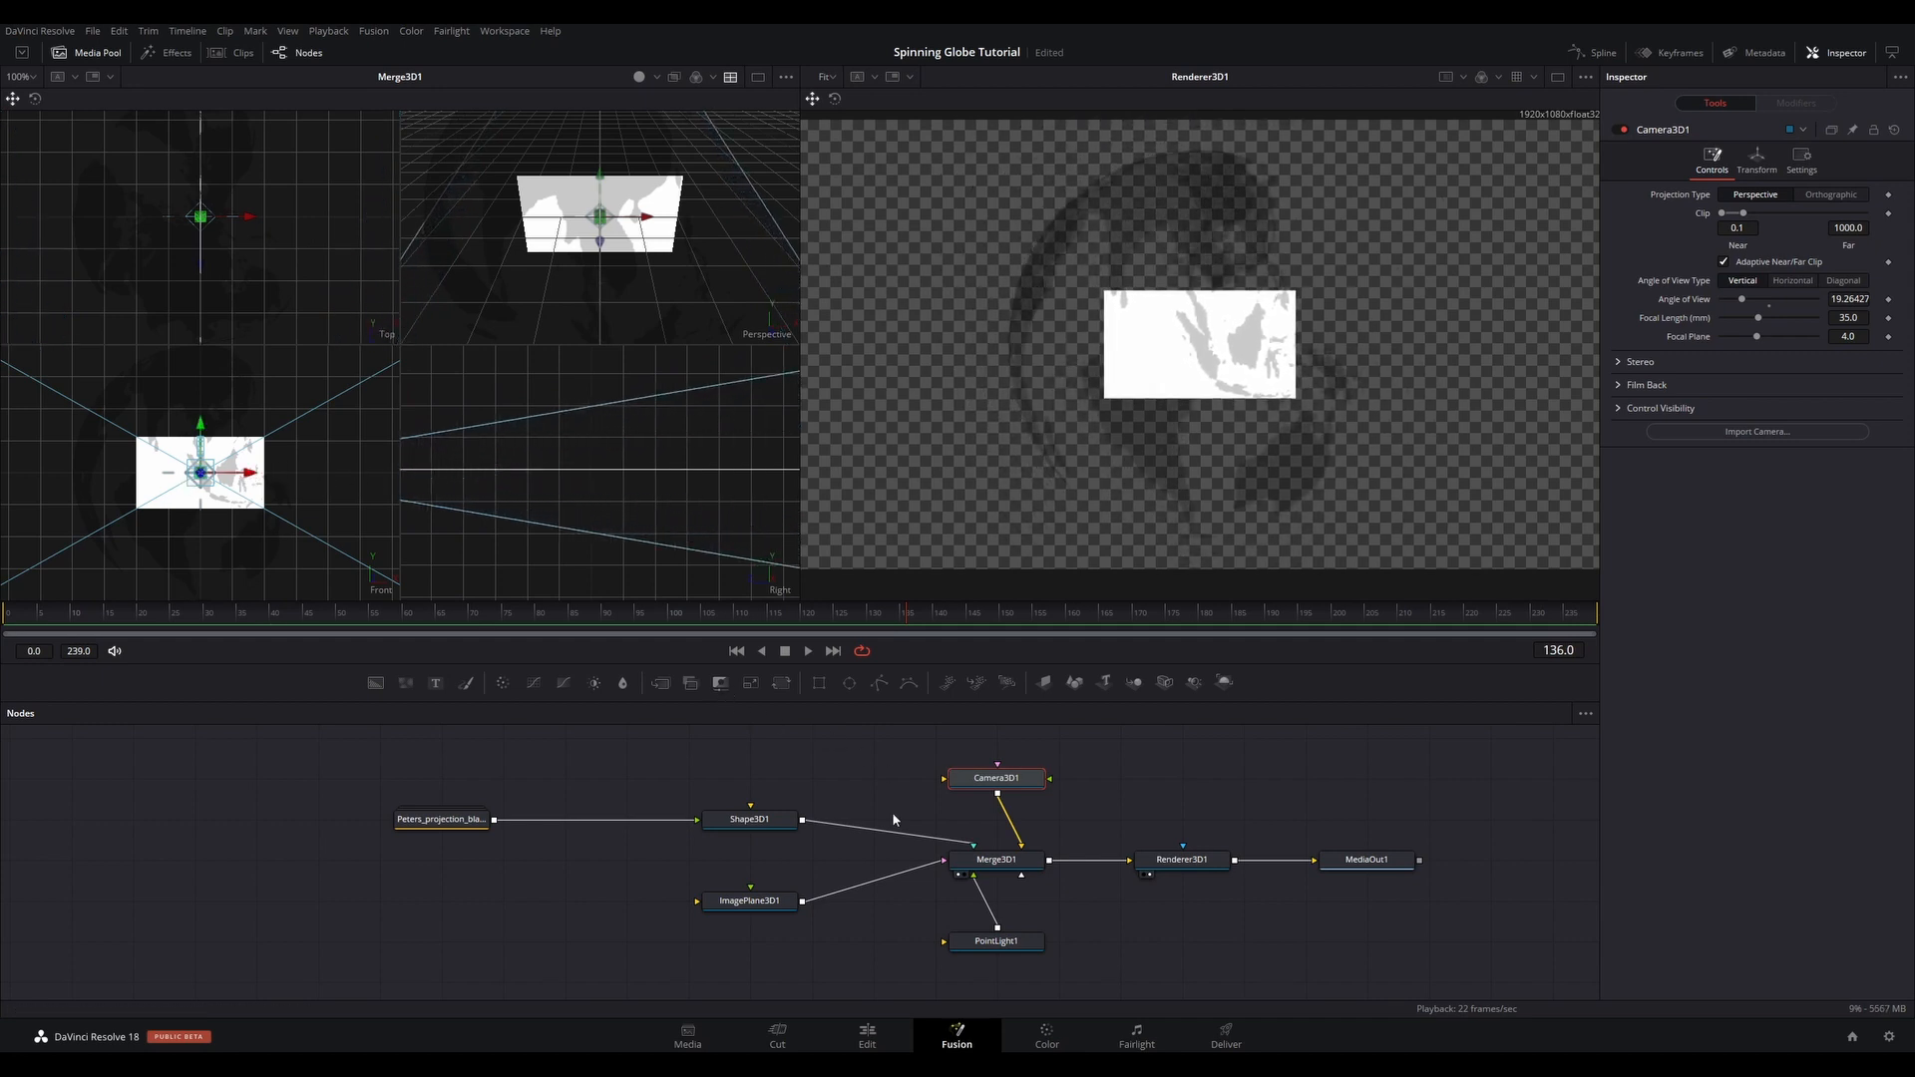
pyautogui.click(748, 899)
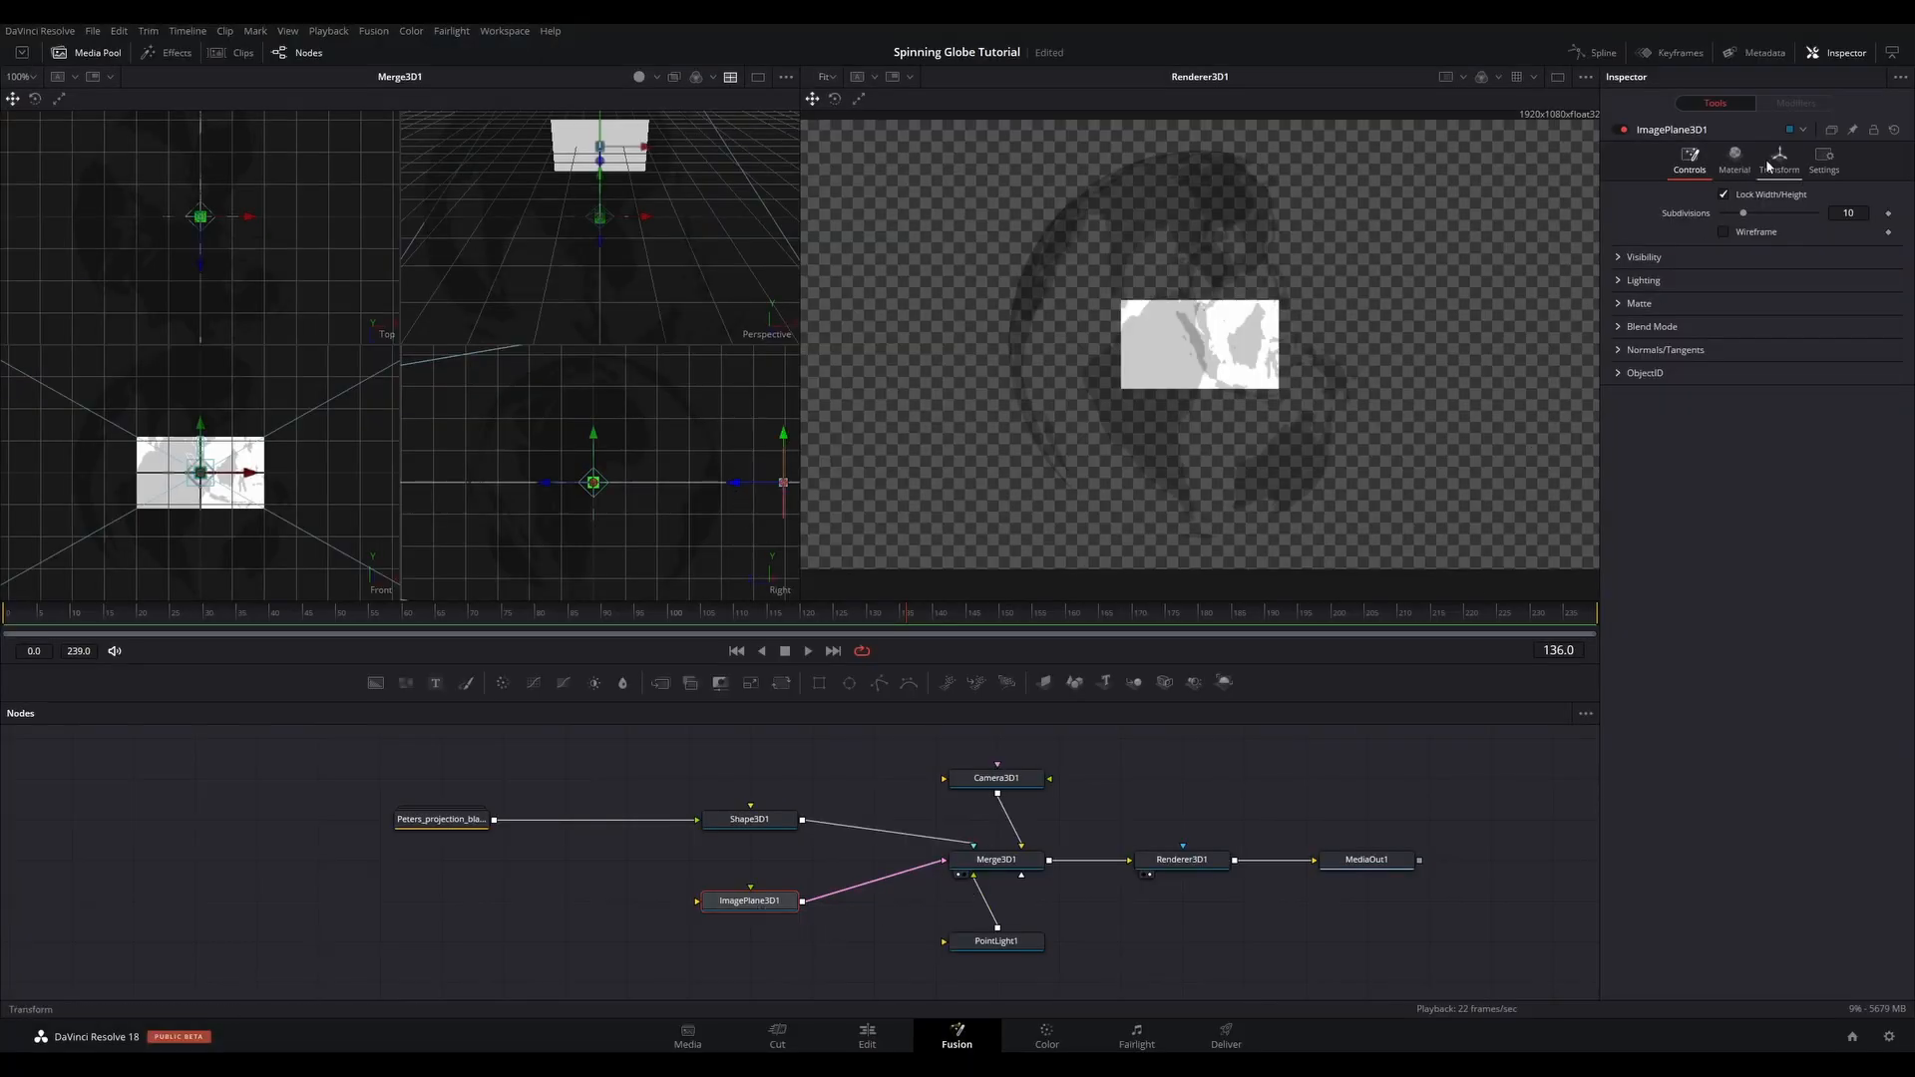
# - Scale up ImagePlane3D1 to fill the frame and set its Diffuse material to grey
pyautogui.click(1779, 159)
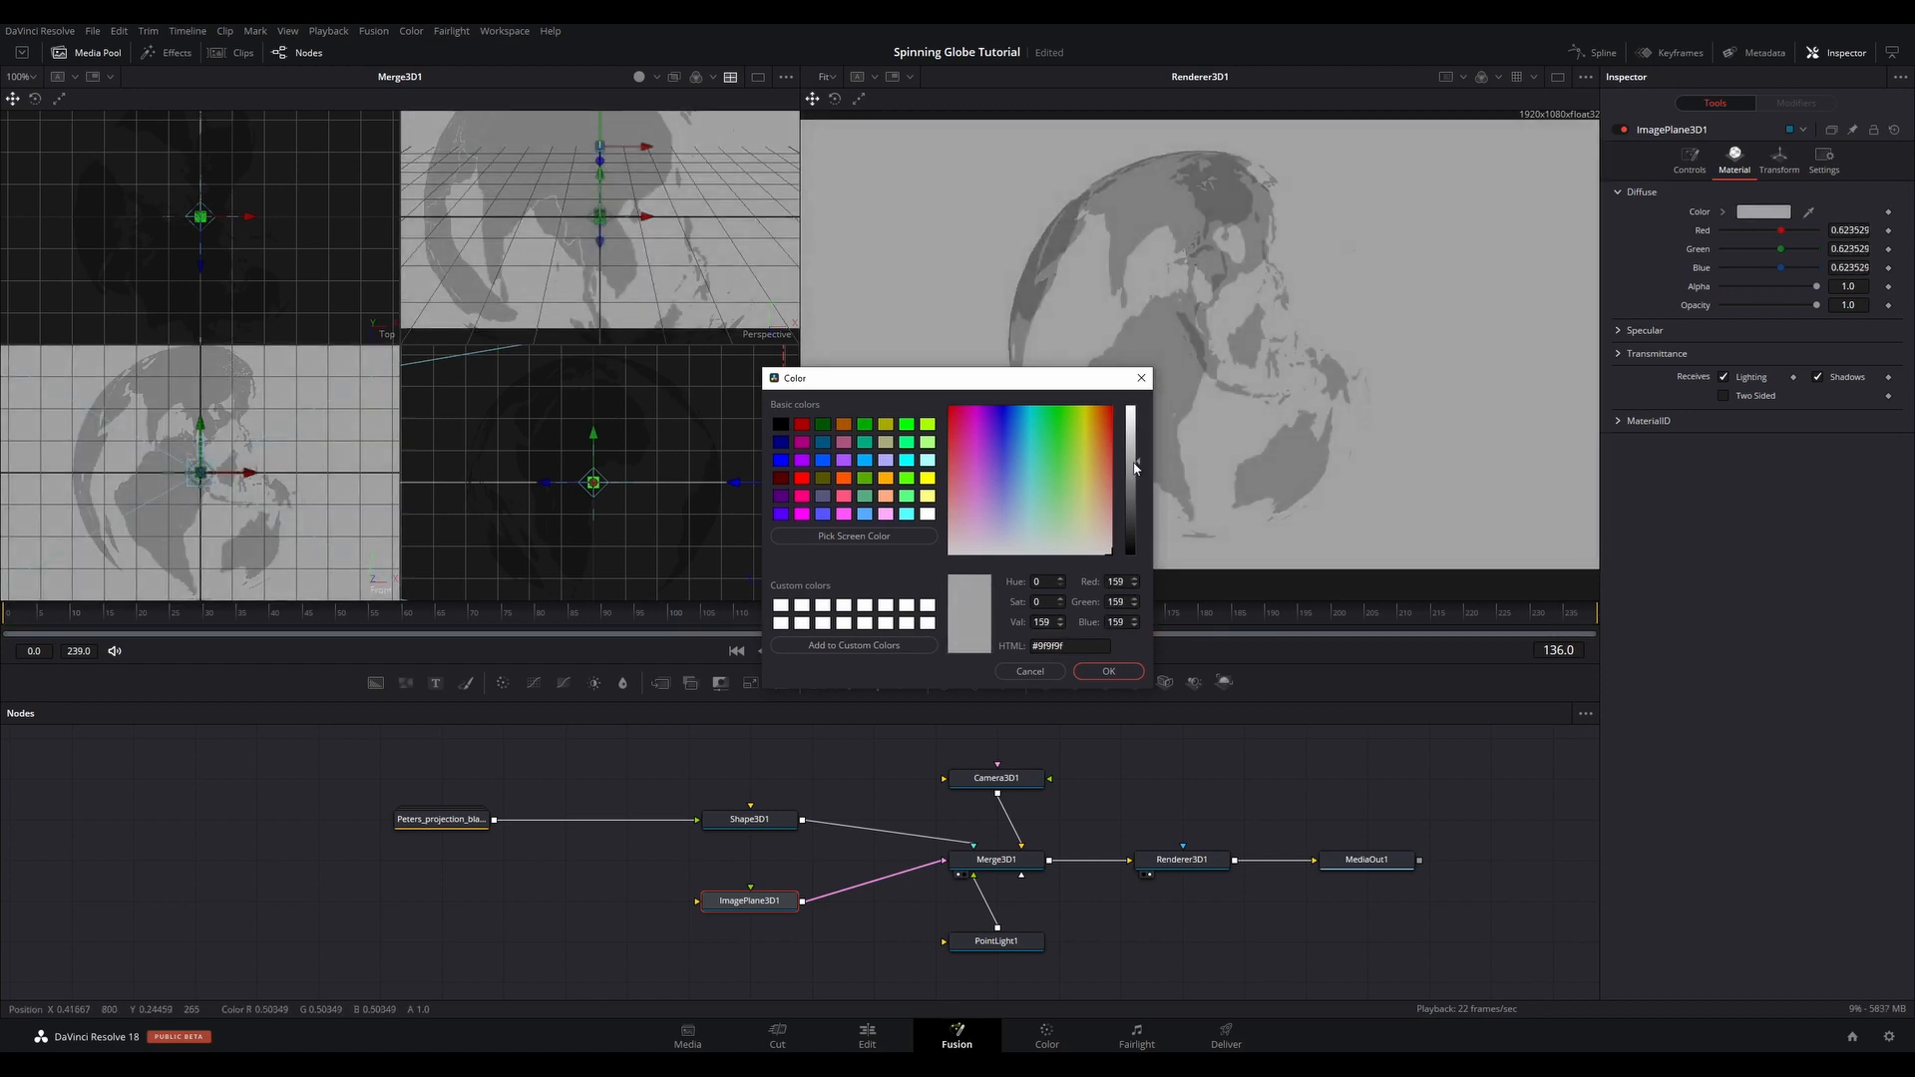
pyautogui.click(1107, 670)
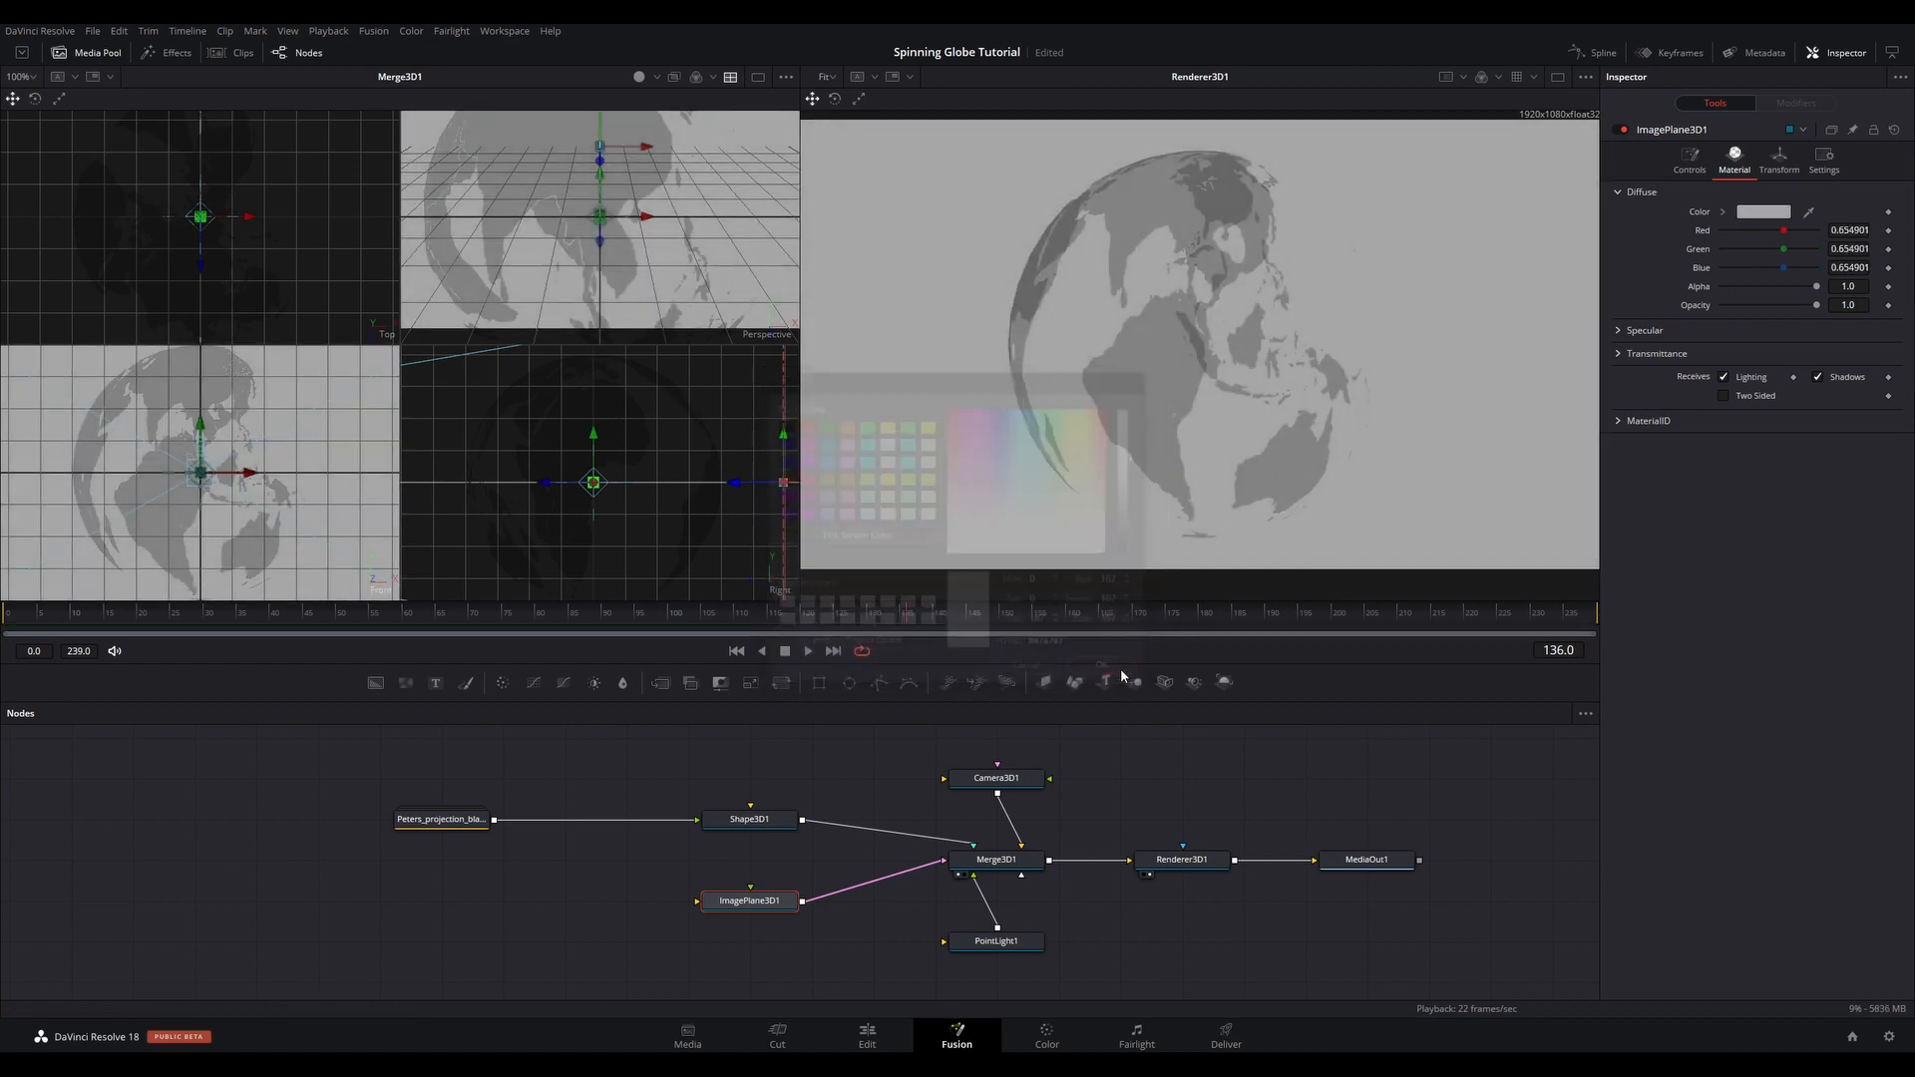
# - Select PointLight1 to adjust the scene lighting
pyautogui.click(997, 940)
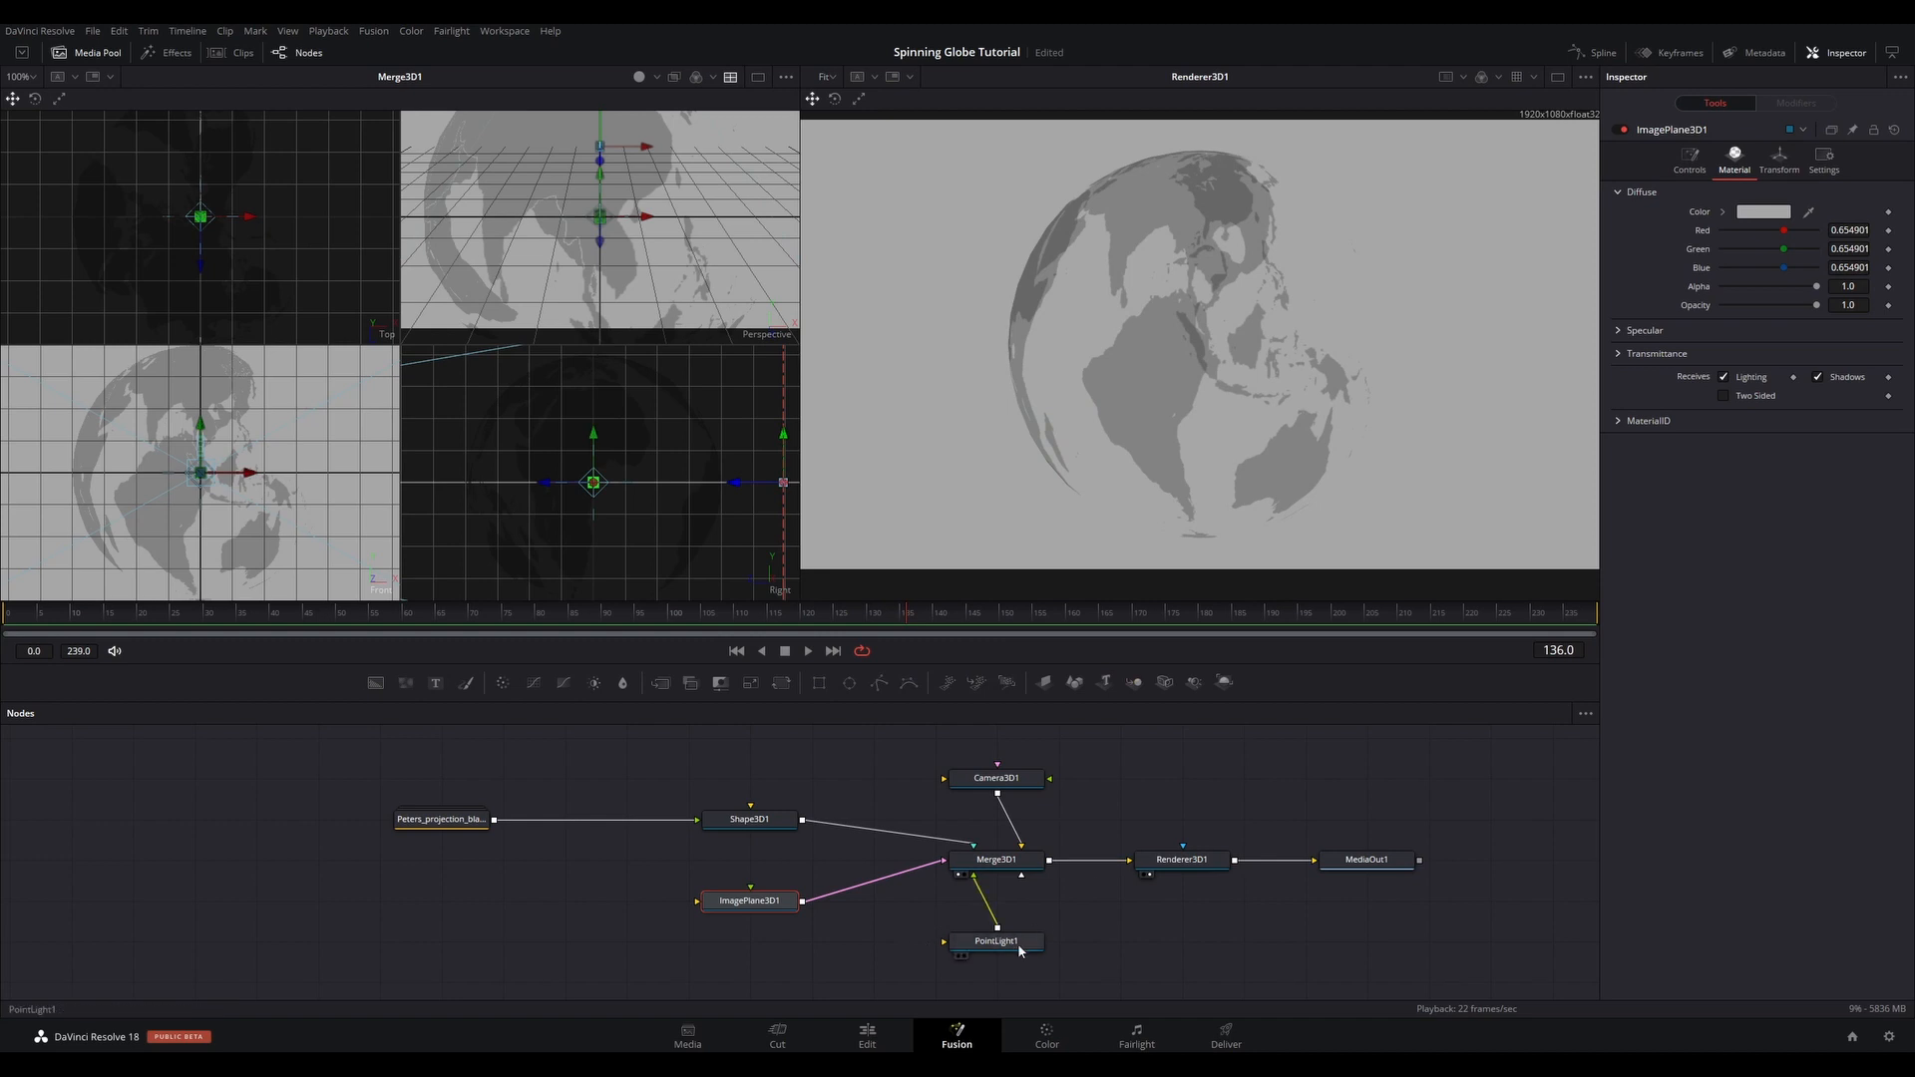
pyautogui.click(998, 940)
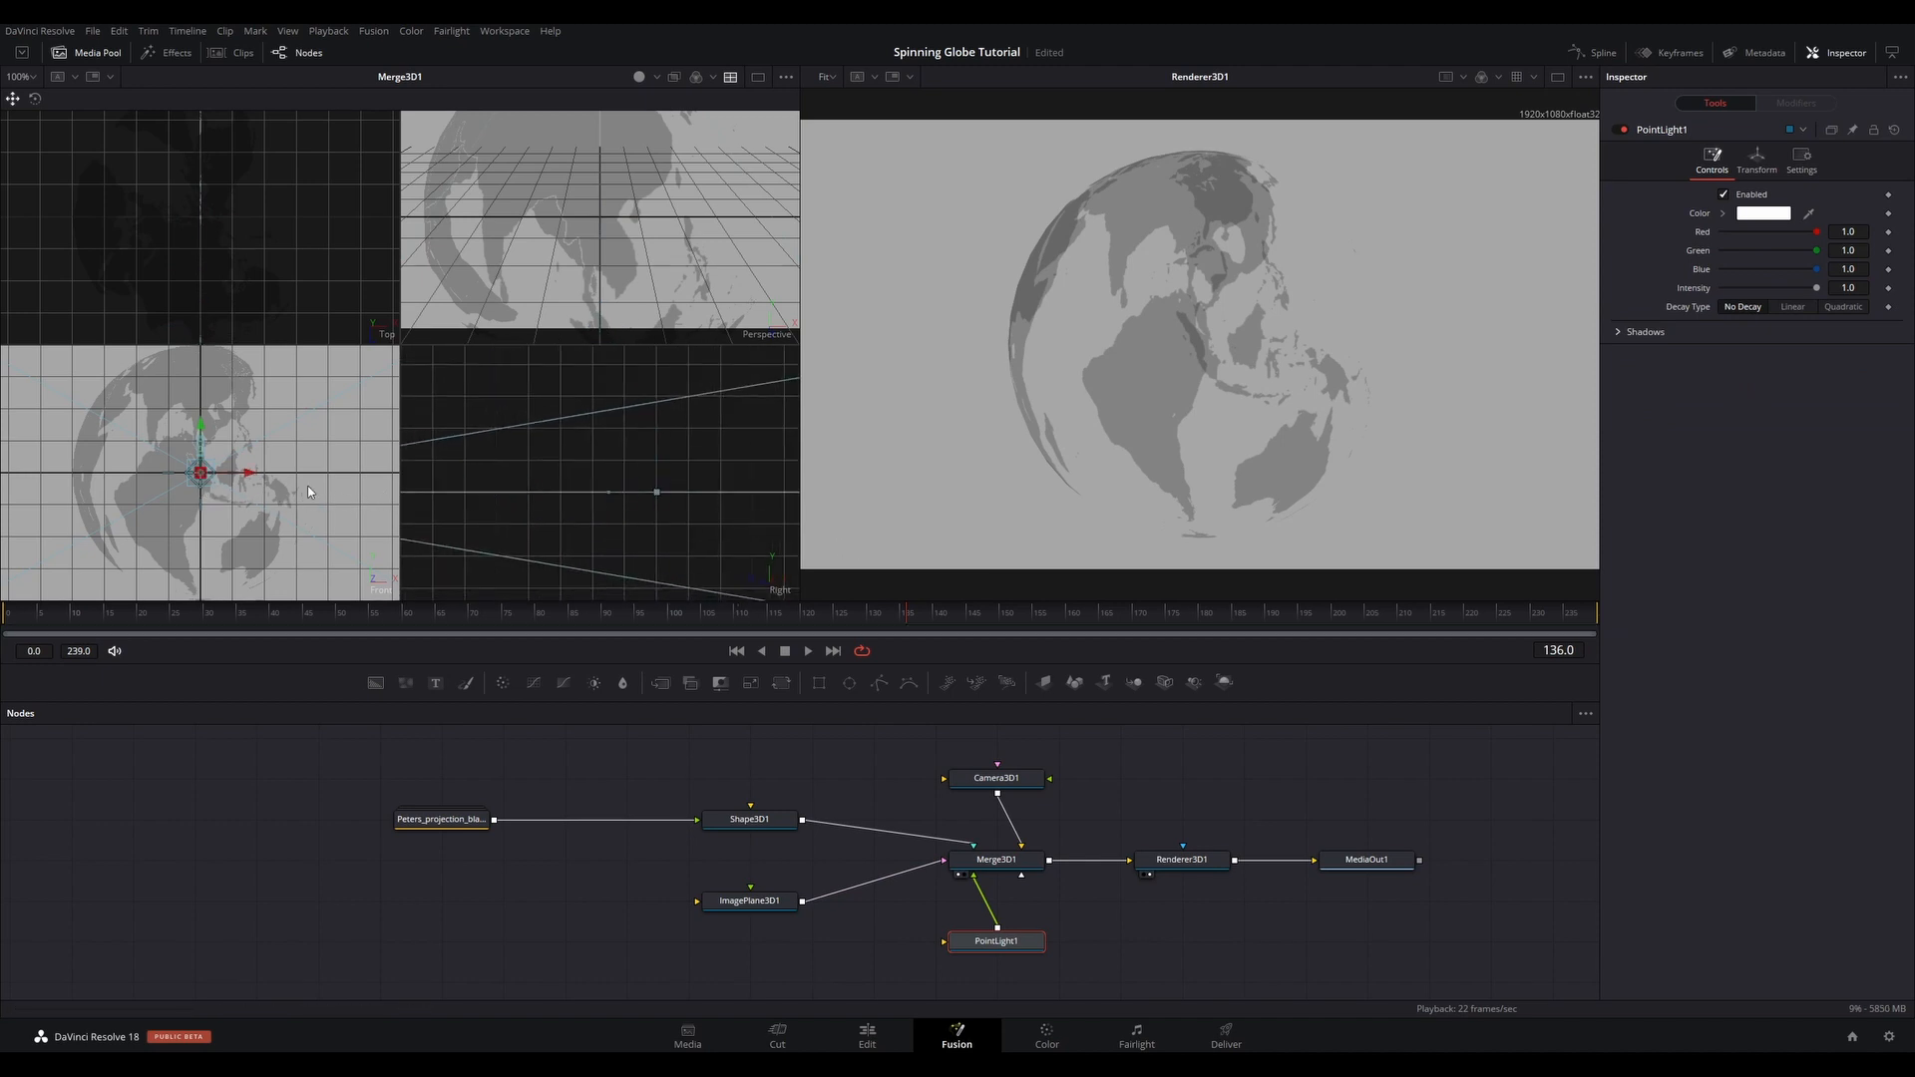
pyautogui.click(1179, 858)
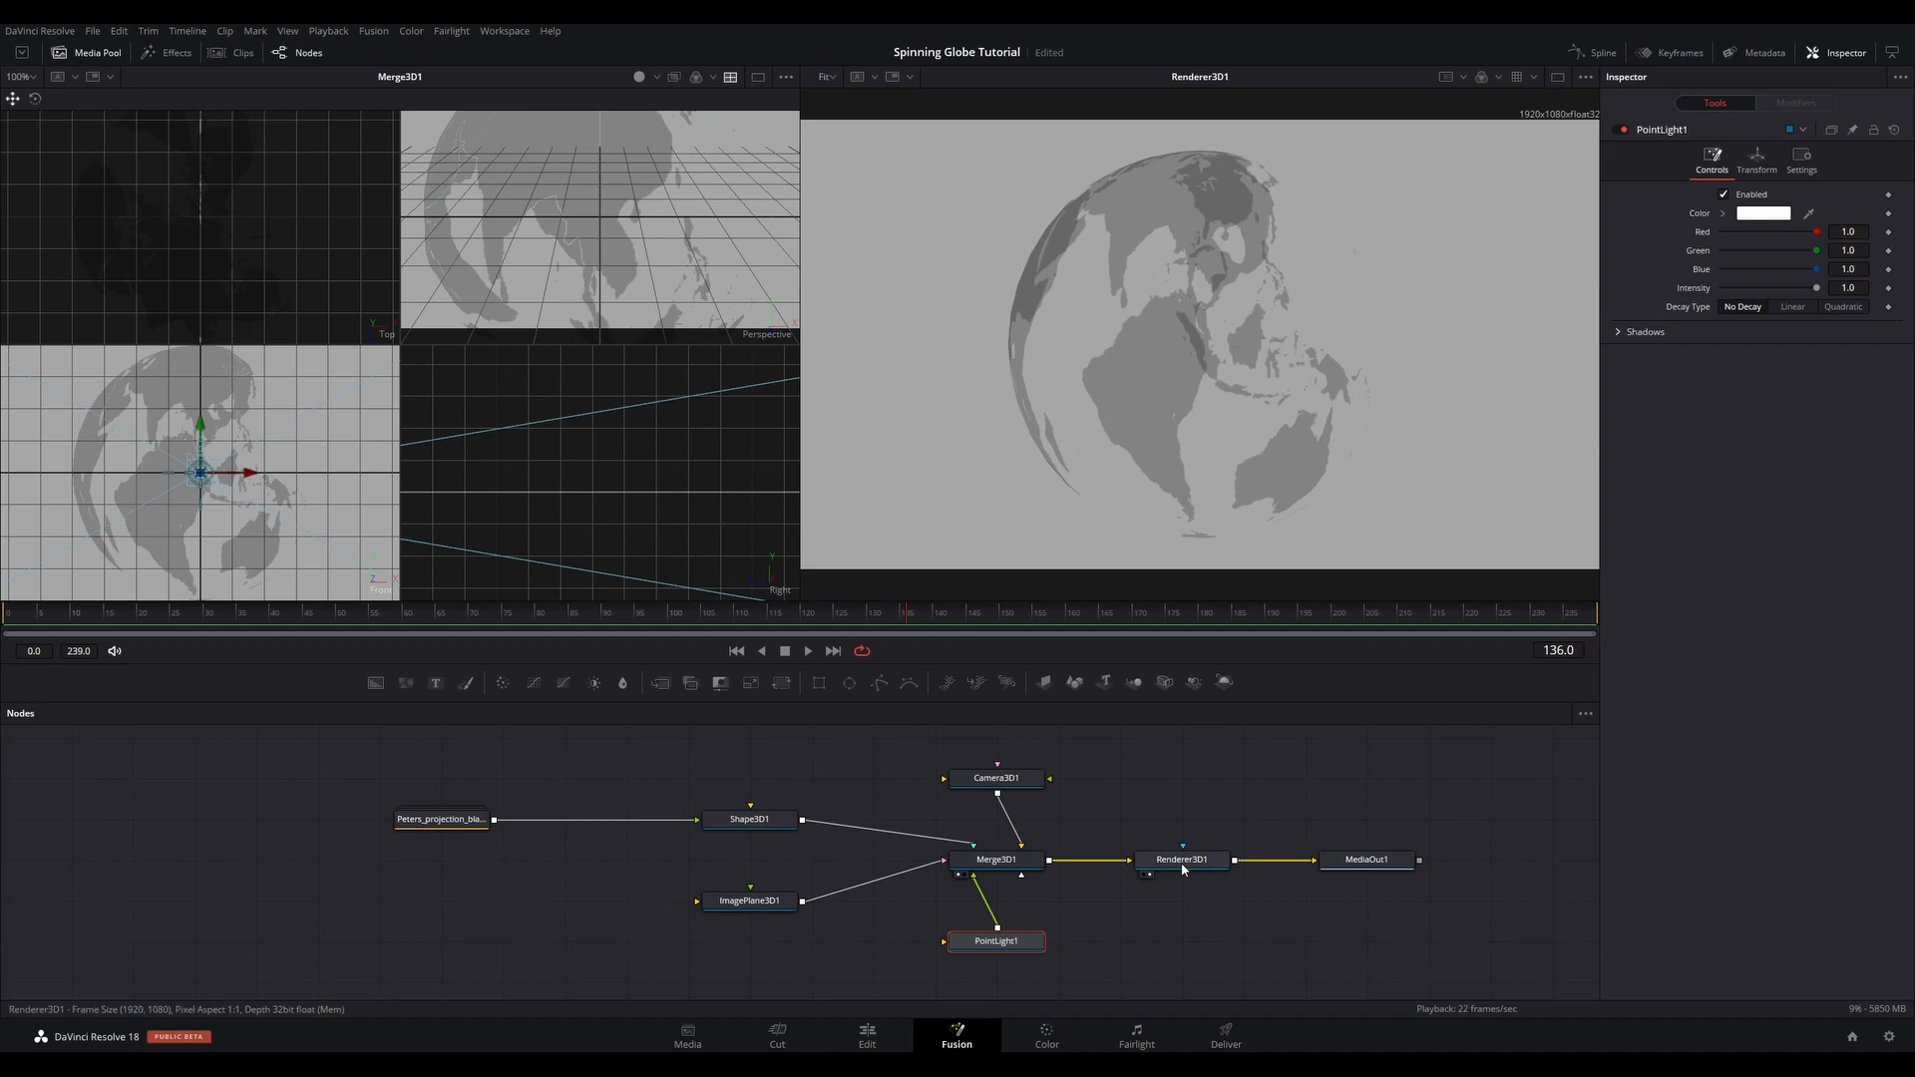
pyautogui.click(1179, 858)
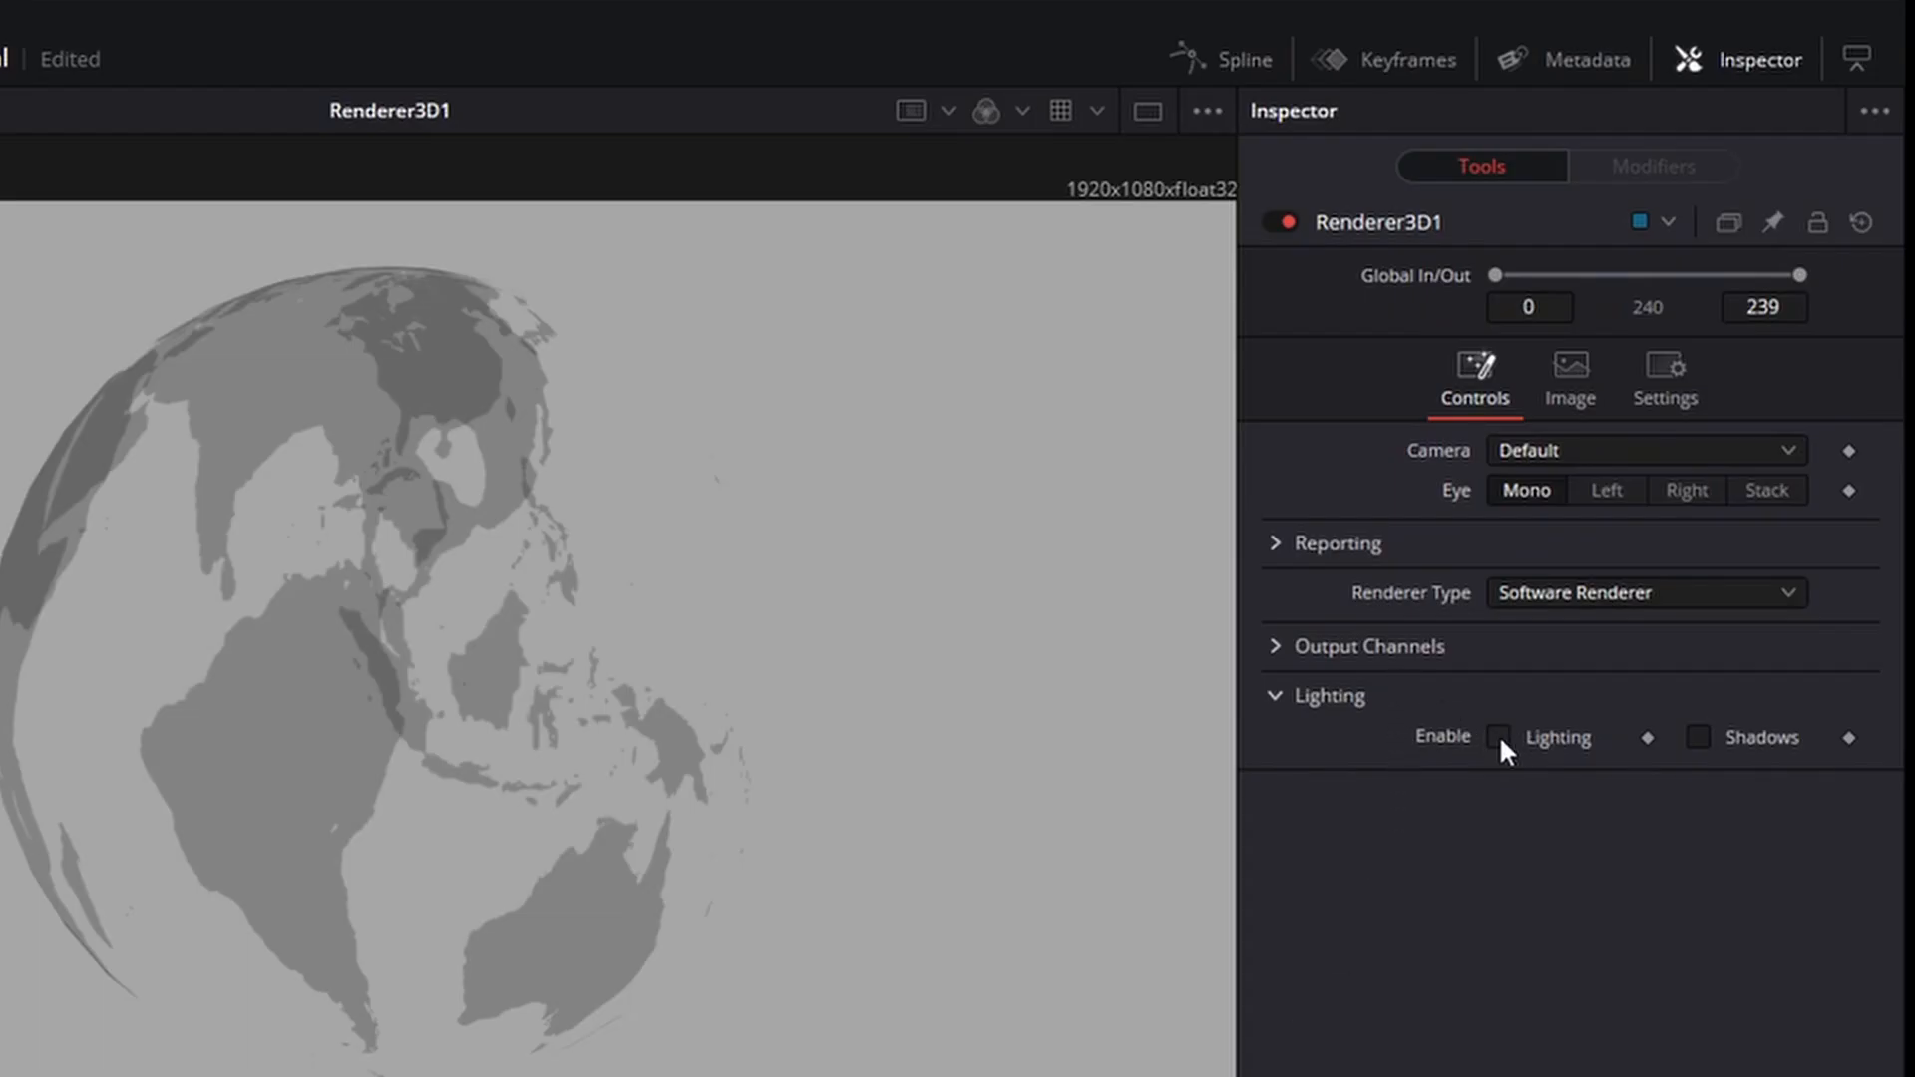
pyautogui.click(1498, 738)
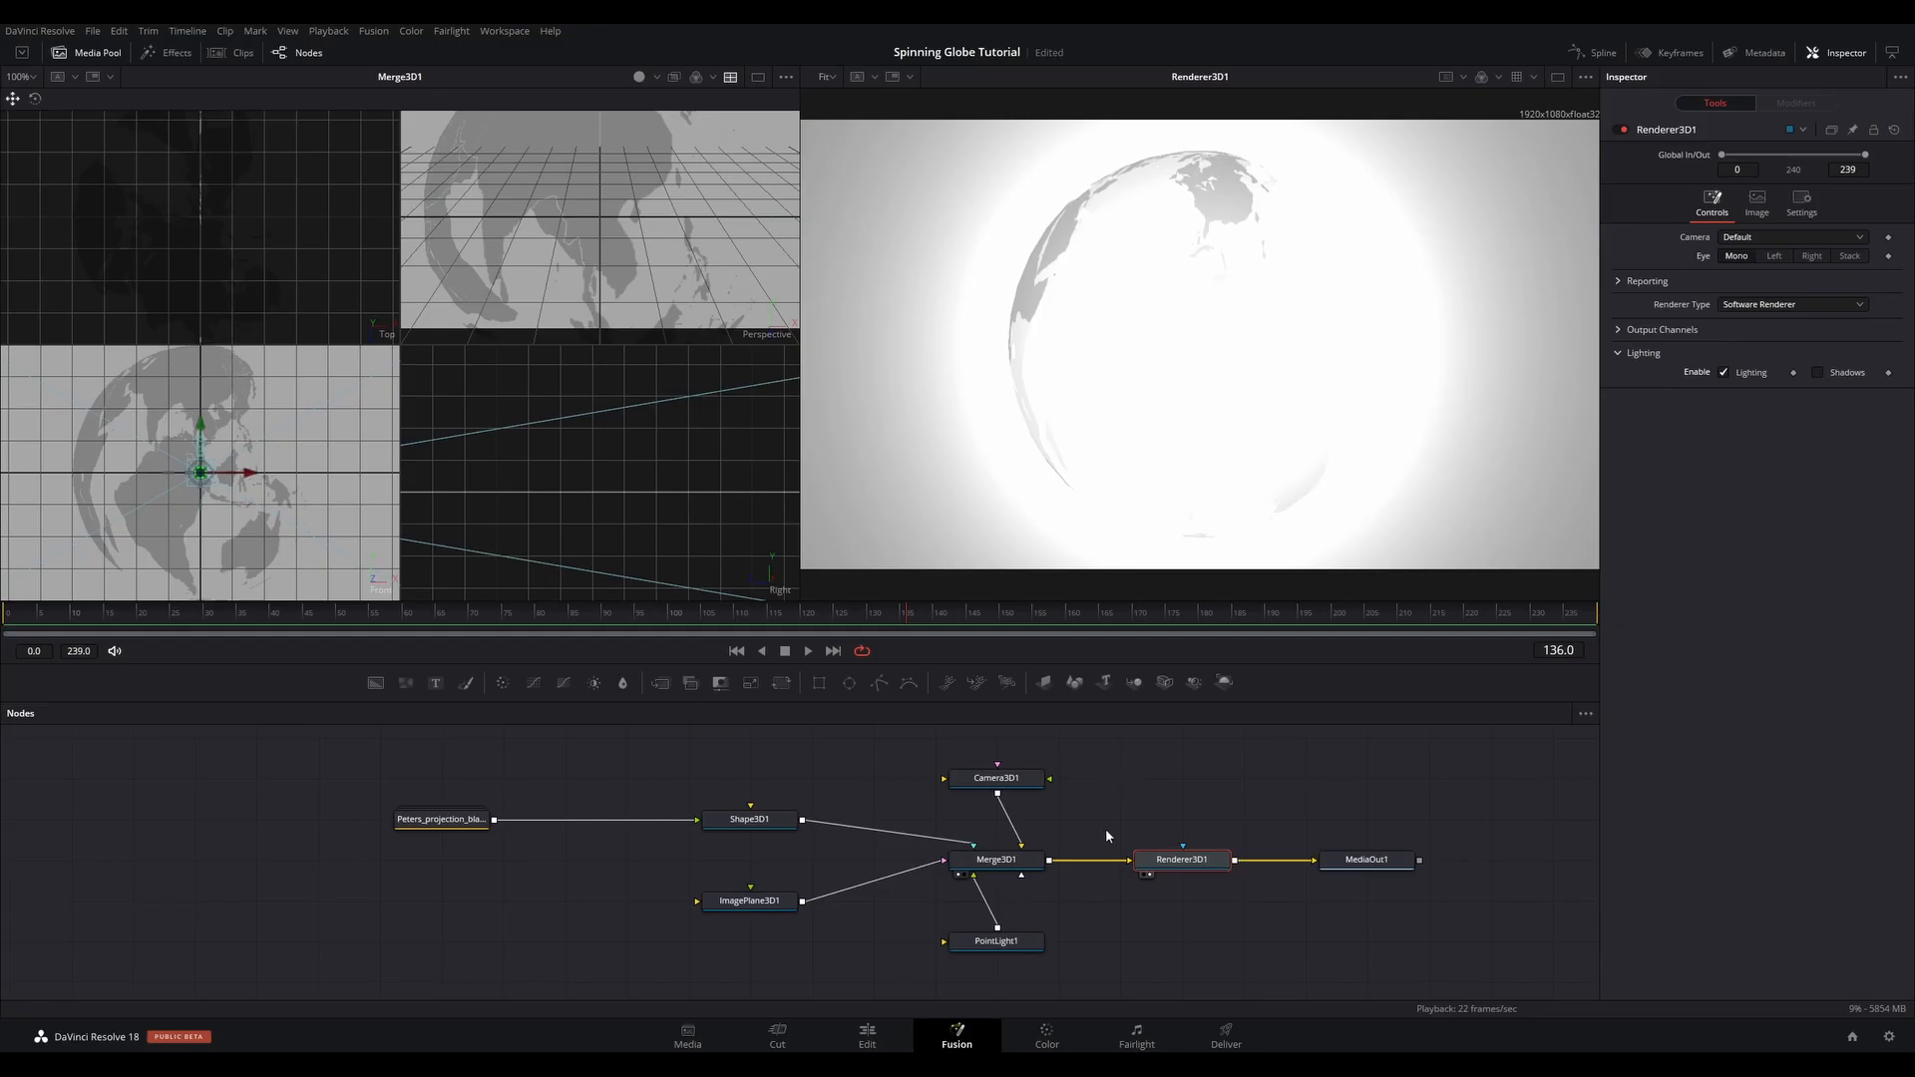
pyautogui.click(997, 939)
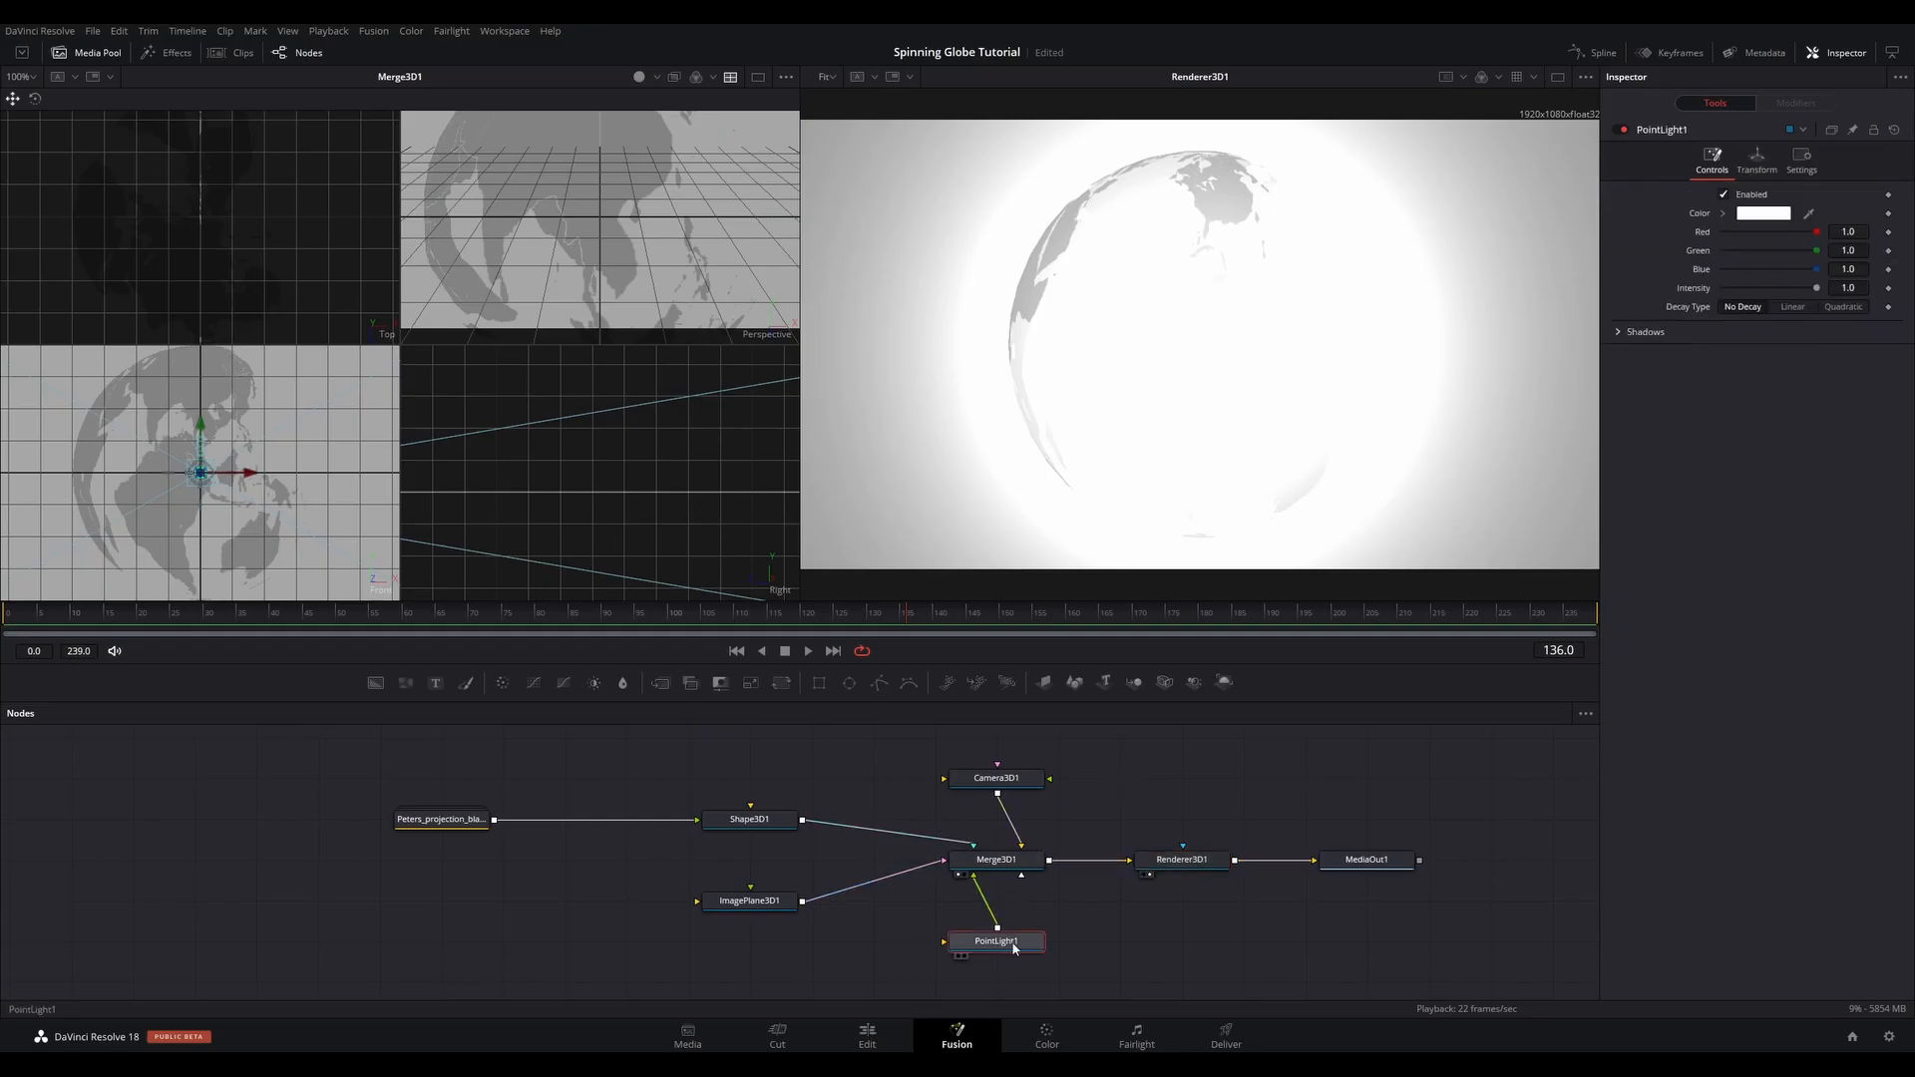
pyautogui.click(1791, 307)
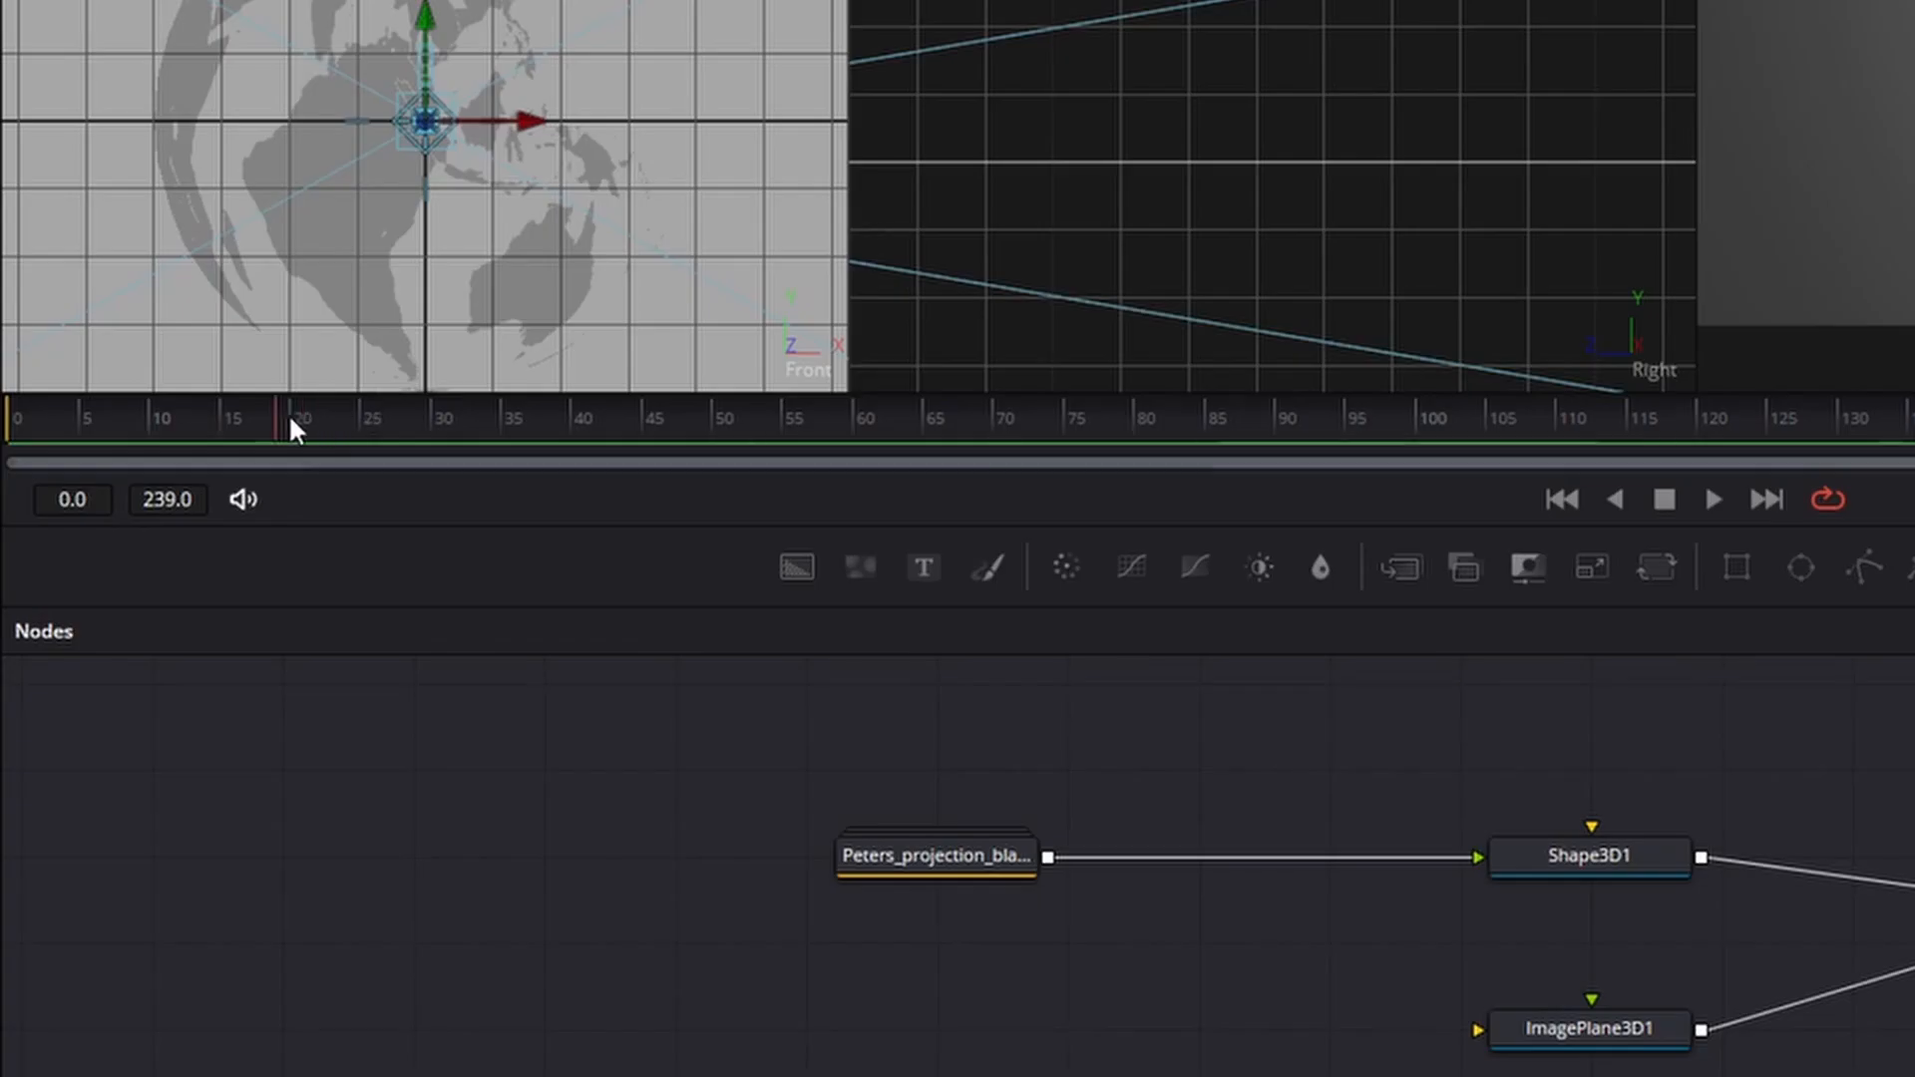
# - Keyframe Shape3D1's Rotation Y at 0 on the first frame
pyautogui.click(1587, 856)
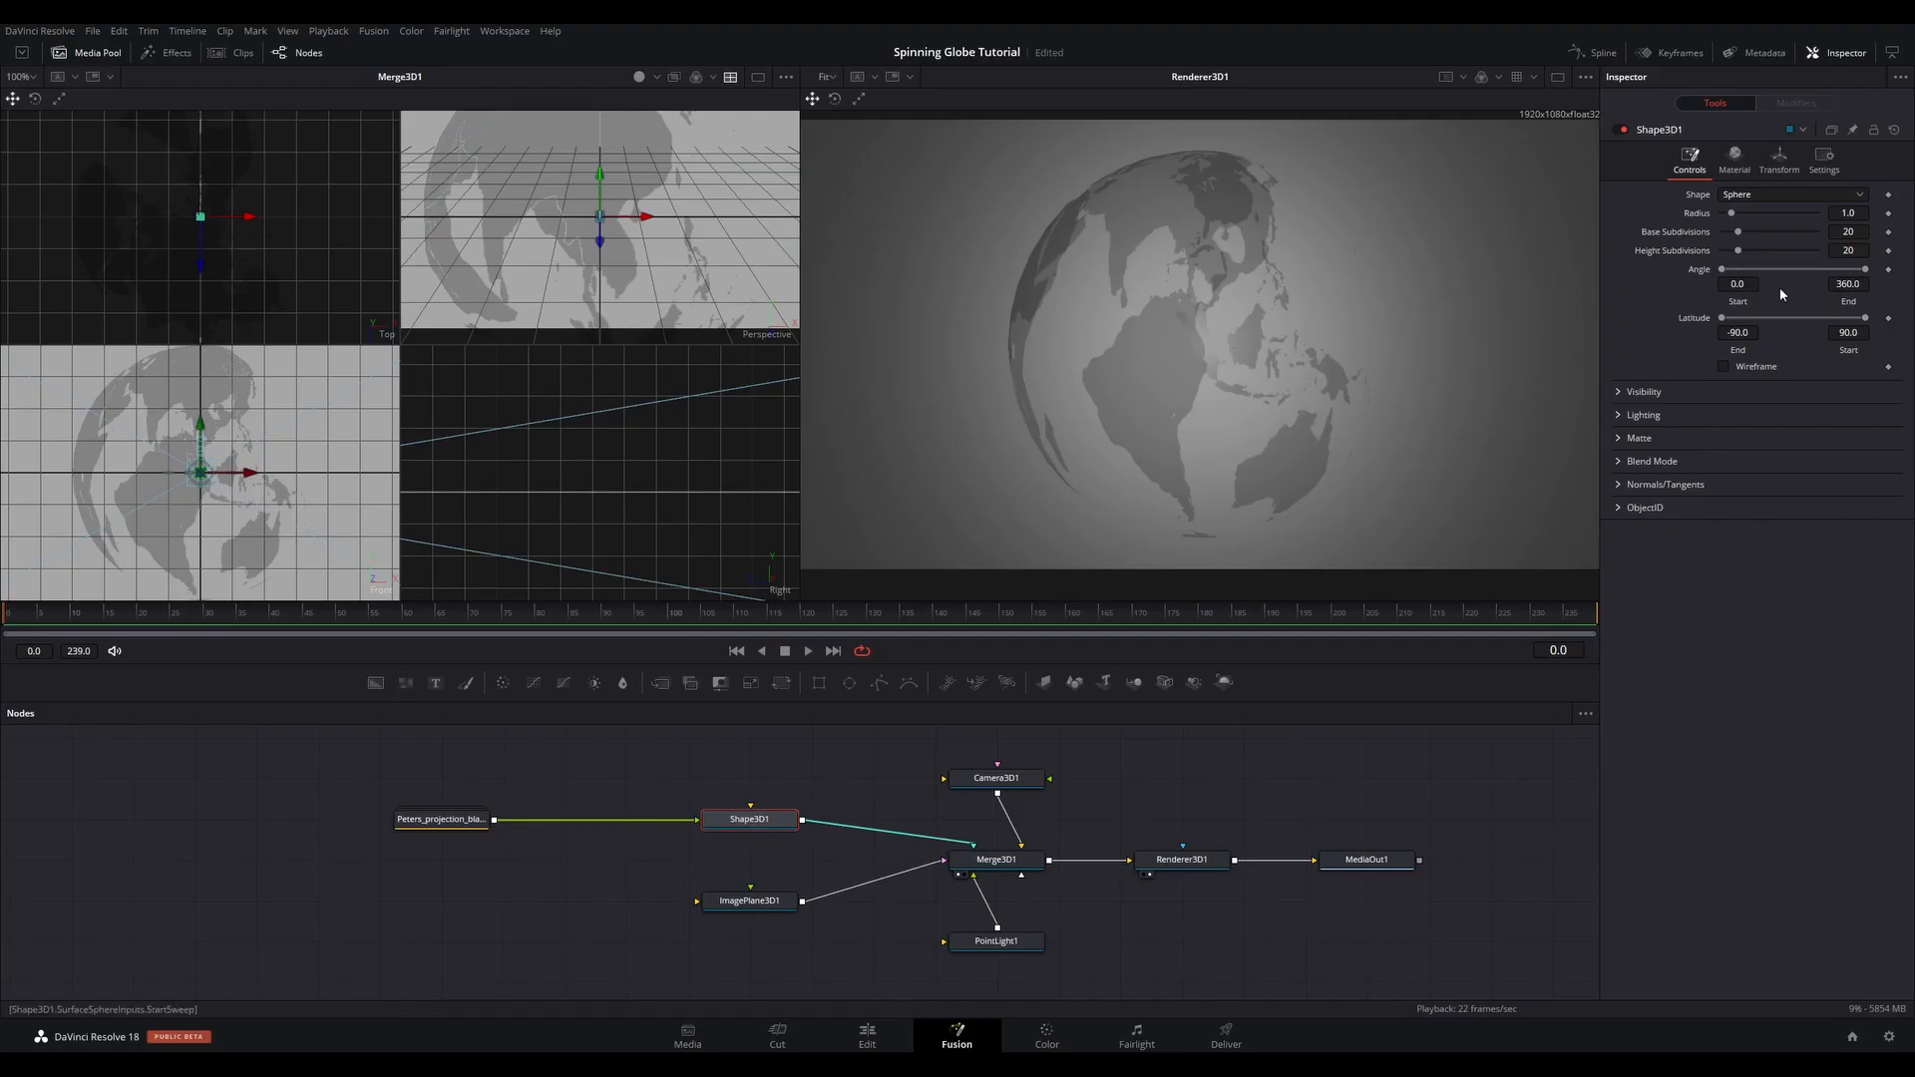
pyautogui.click(1777, 162)
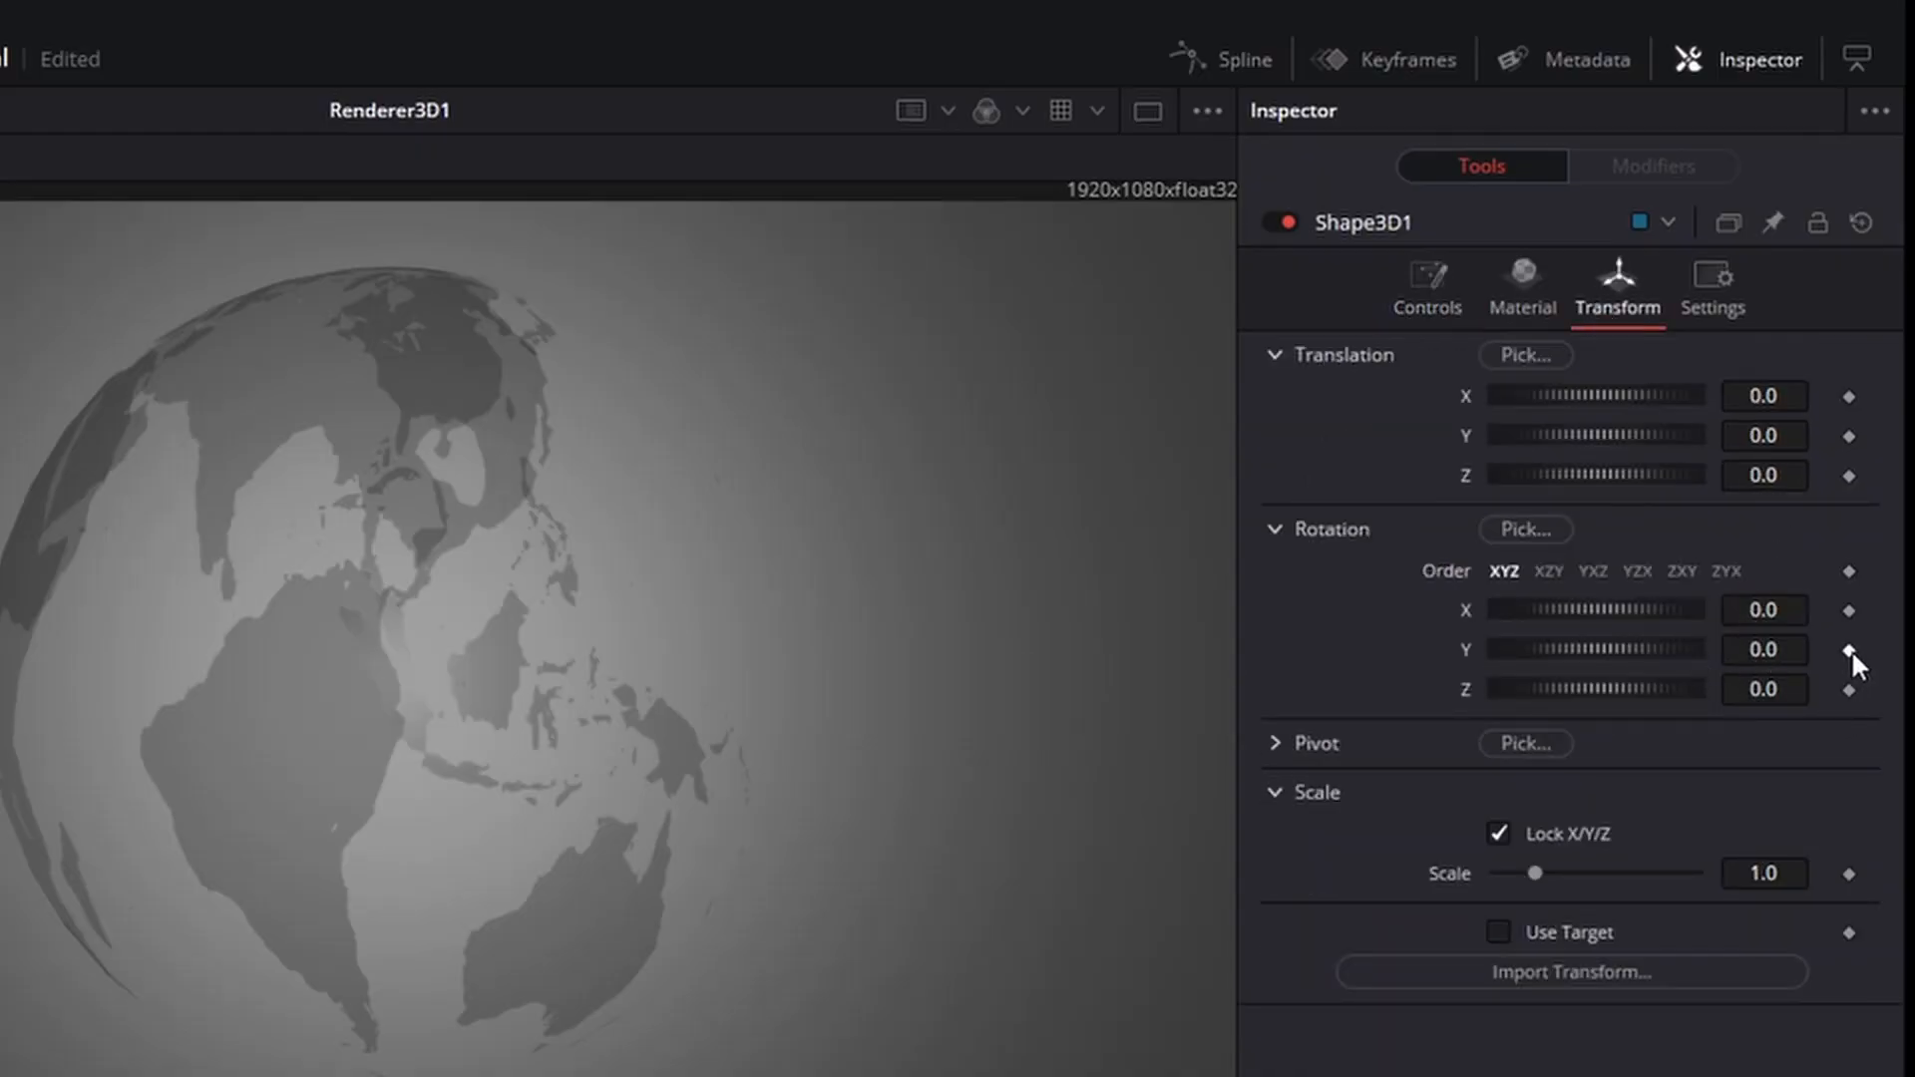
pyautogui.click(1848, 650)
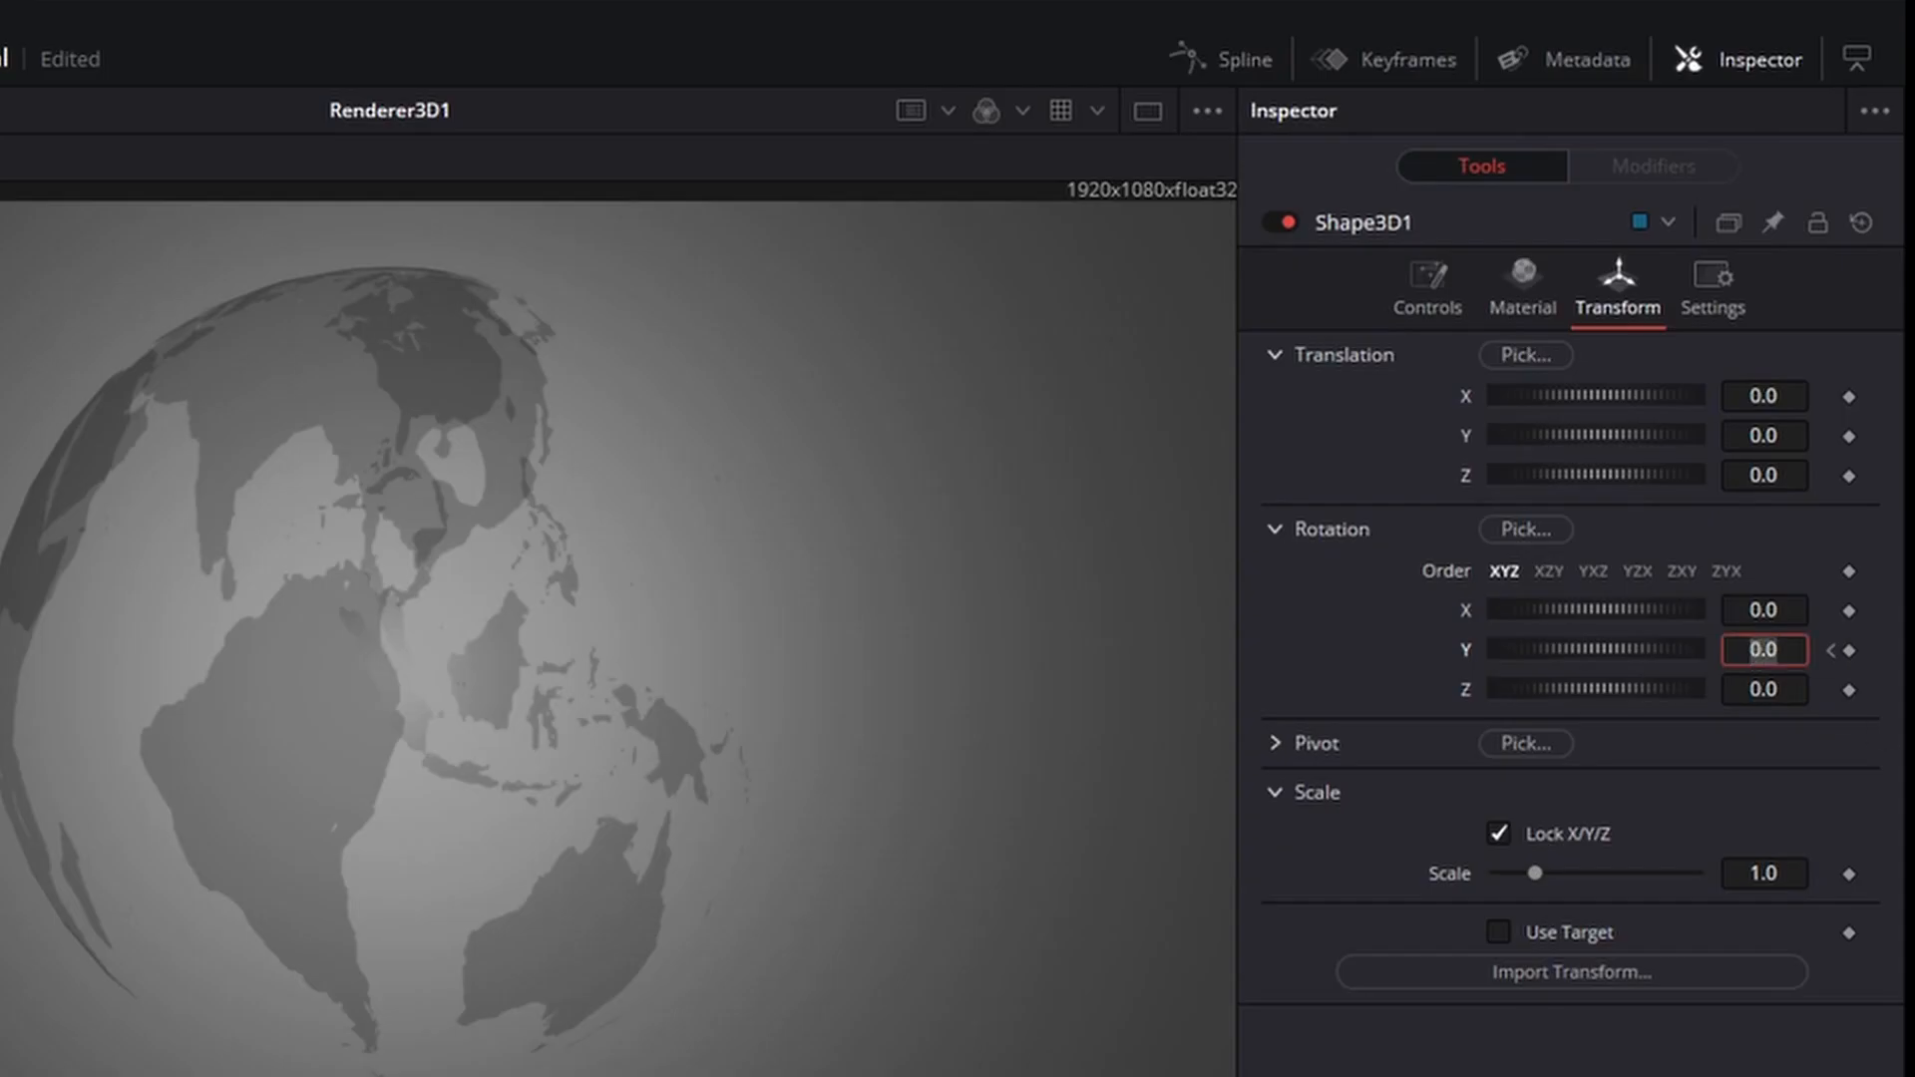
# - Set Rotation Y to 359 on the last frame and play back to check the spin
pyautogui.write('35')
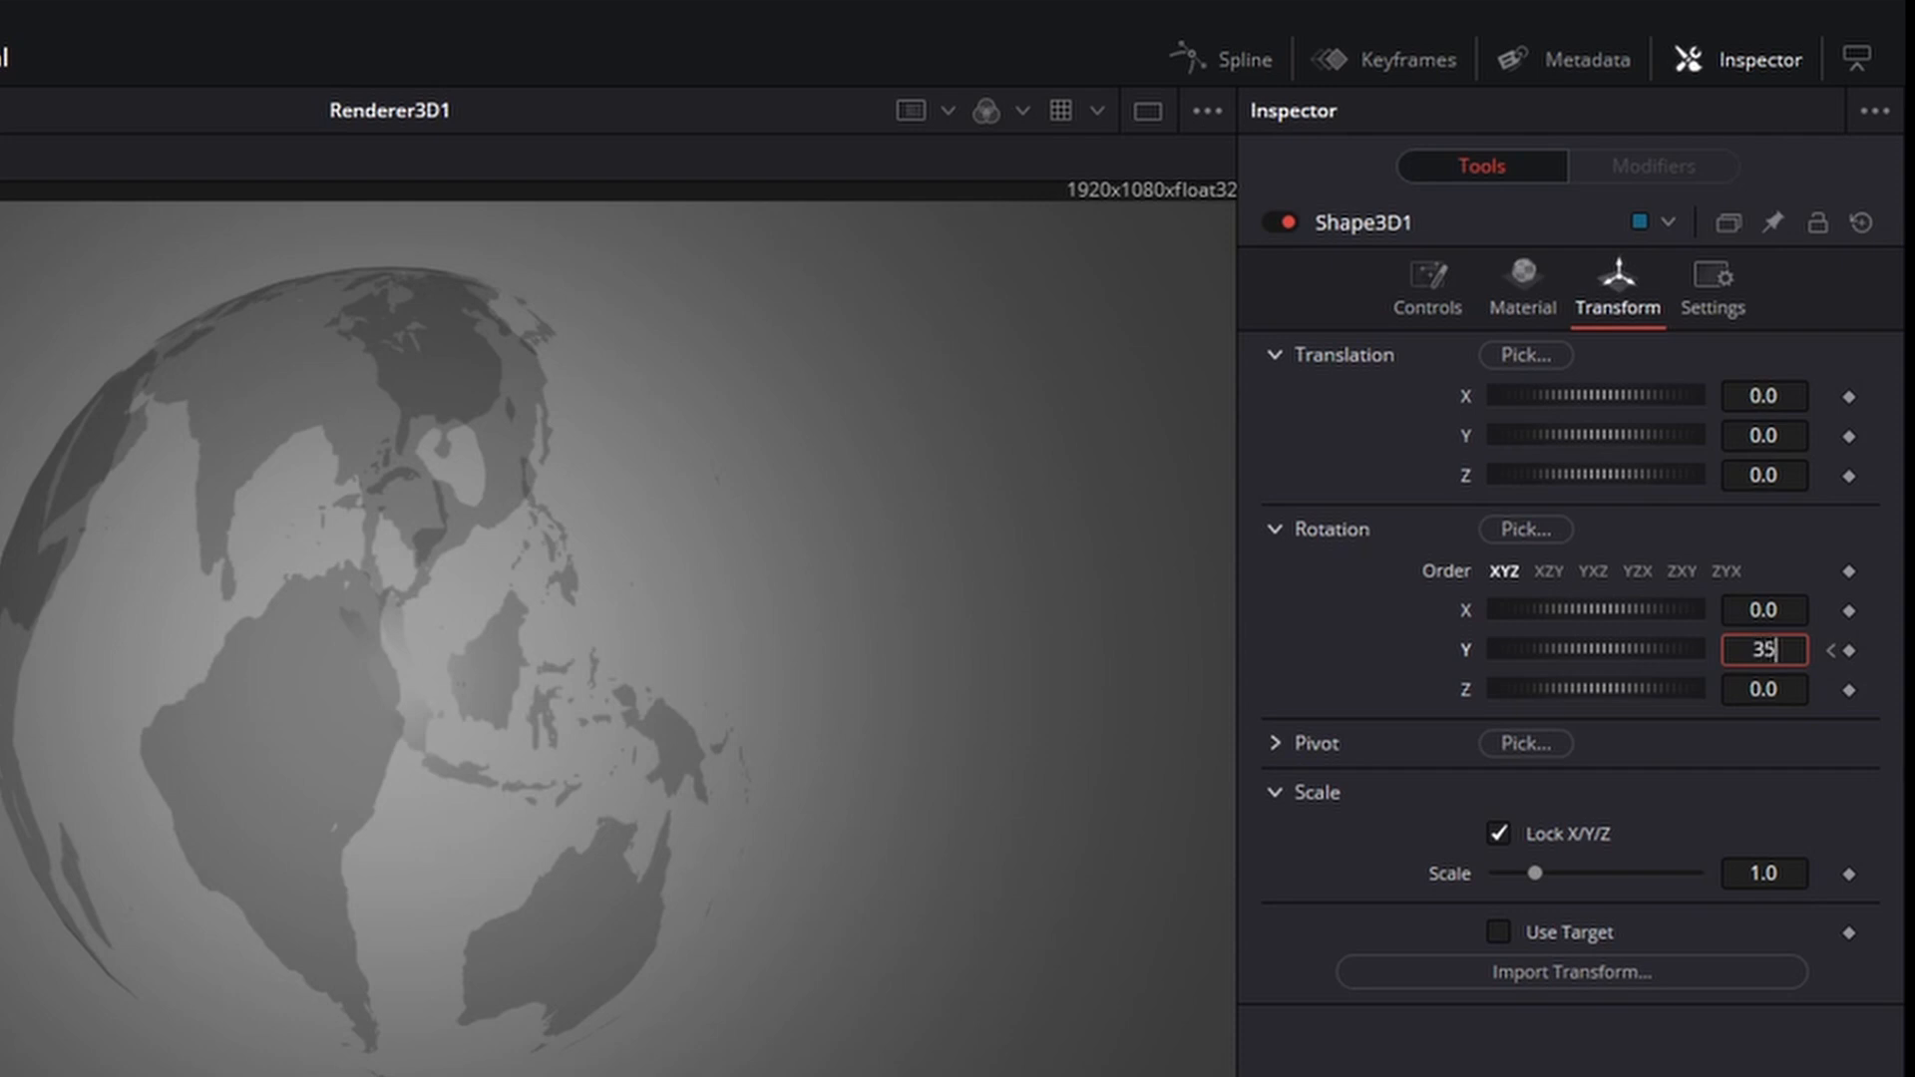
pyautogui.write('359')
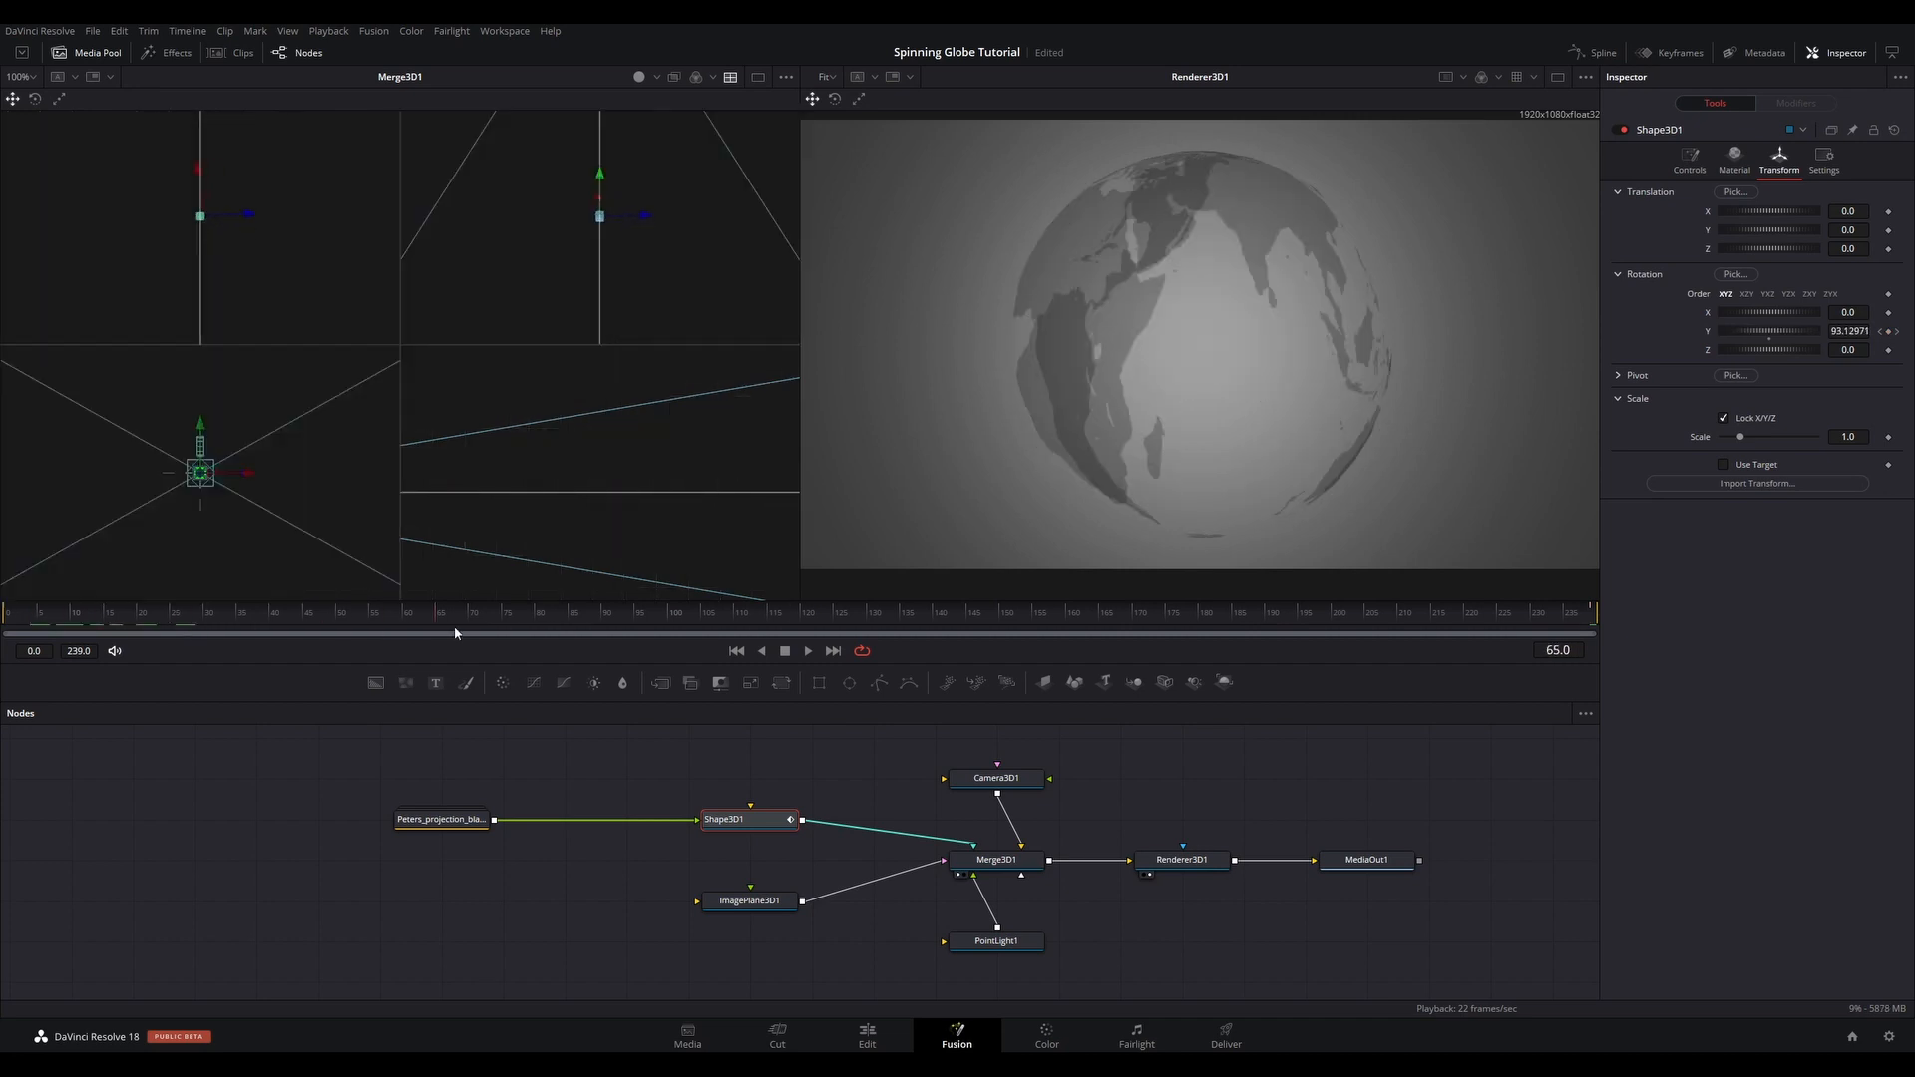
pyautogui.click(808, 650)
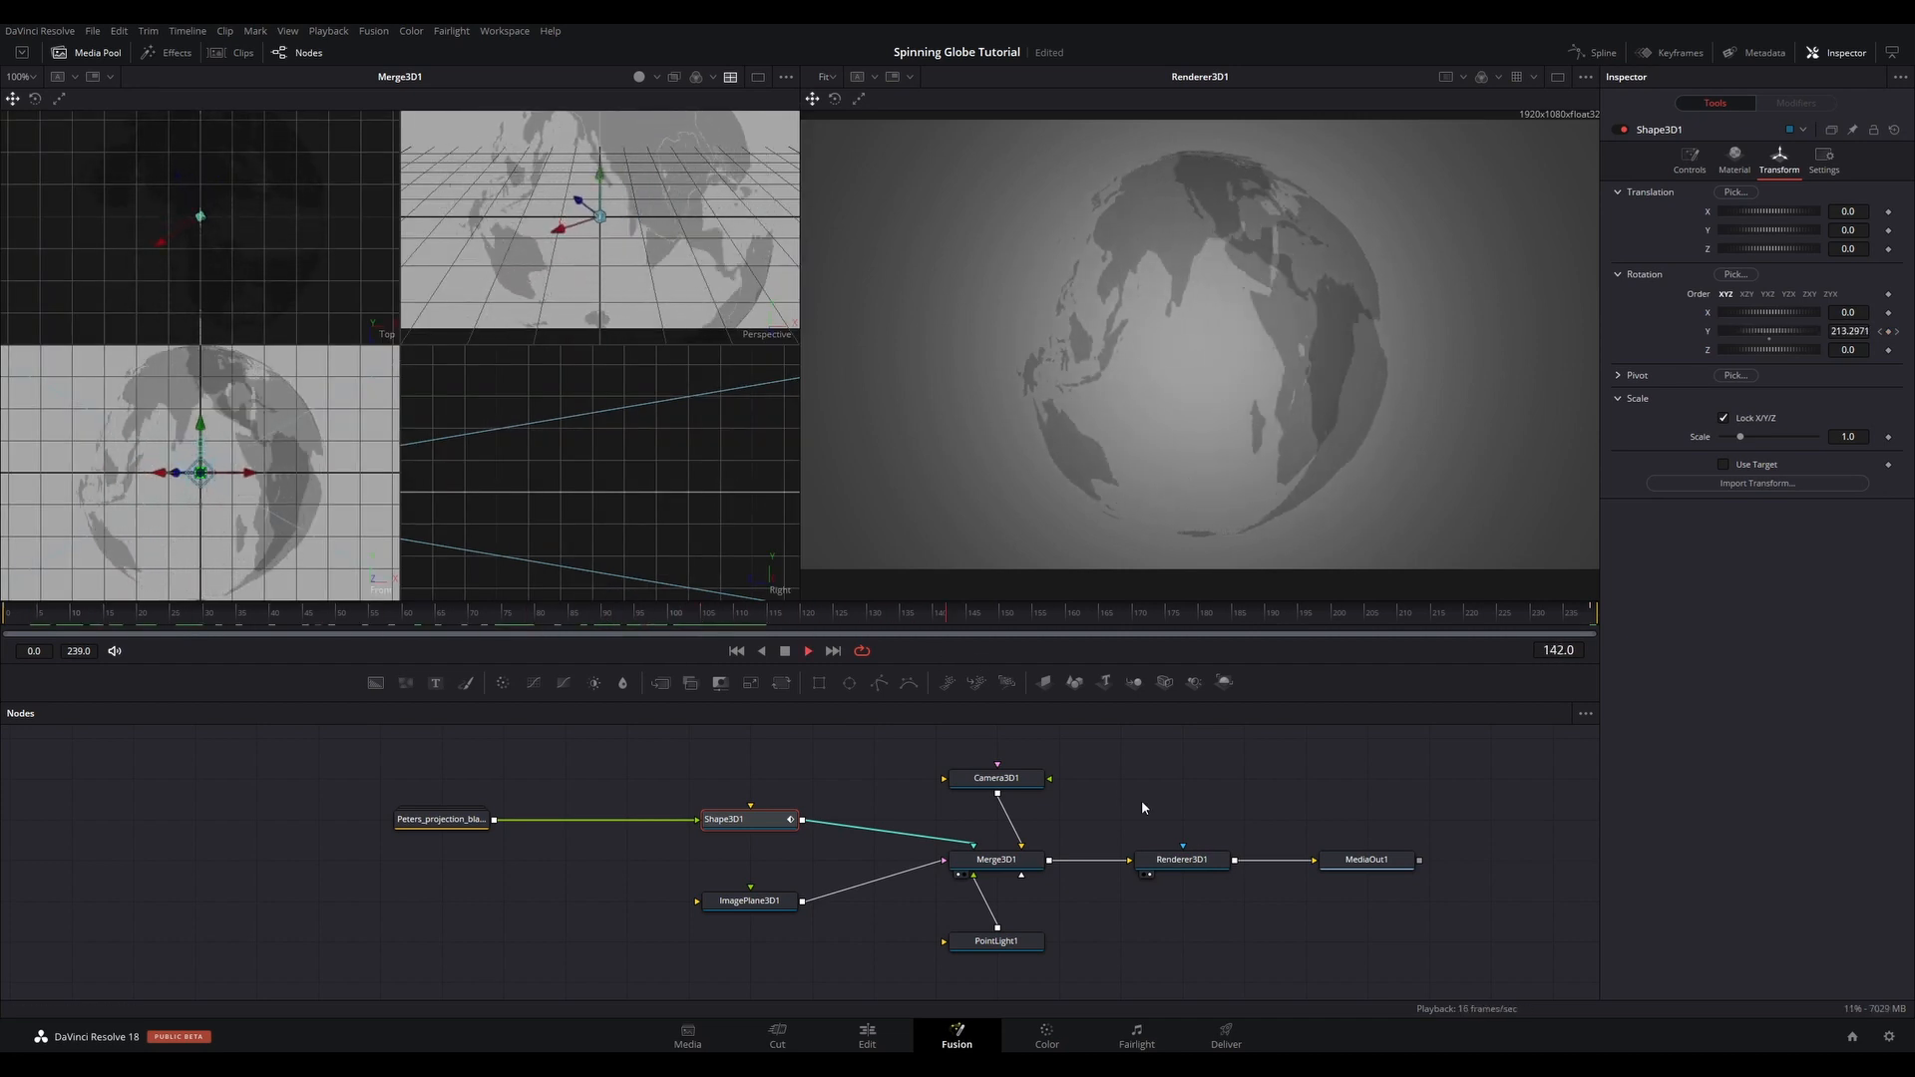
pyautogui.click(1179, 858)
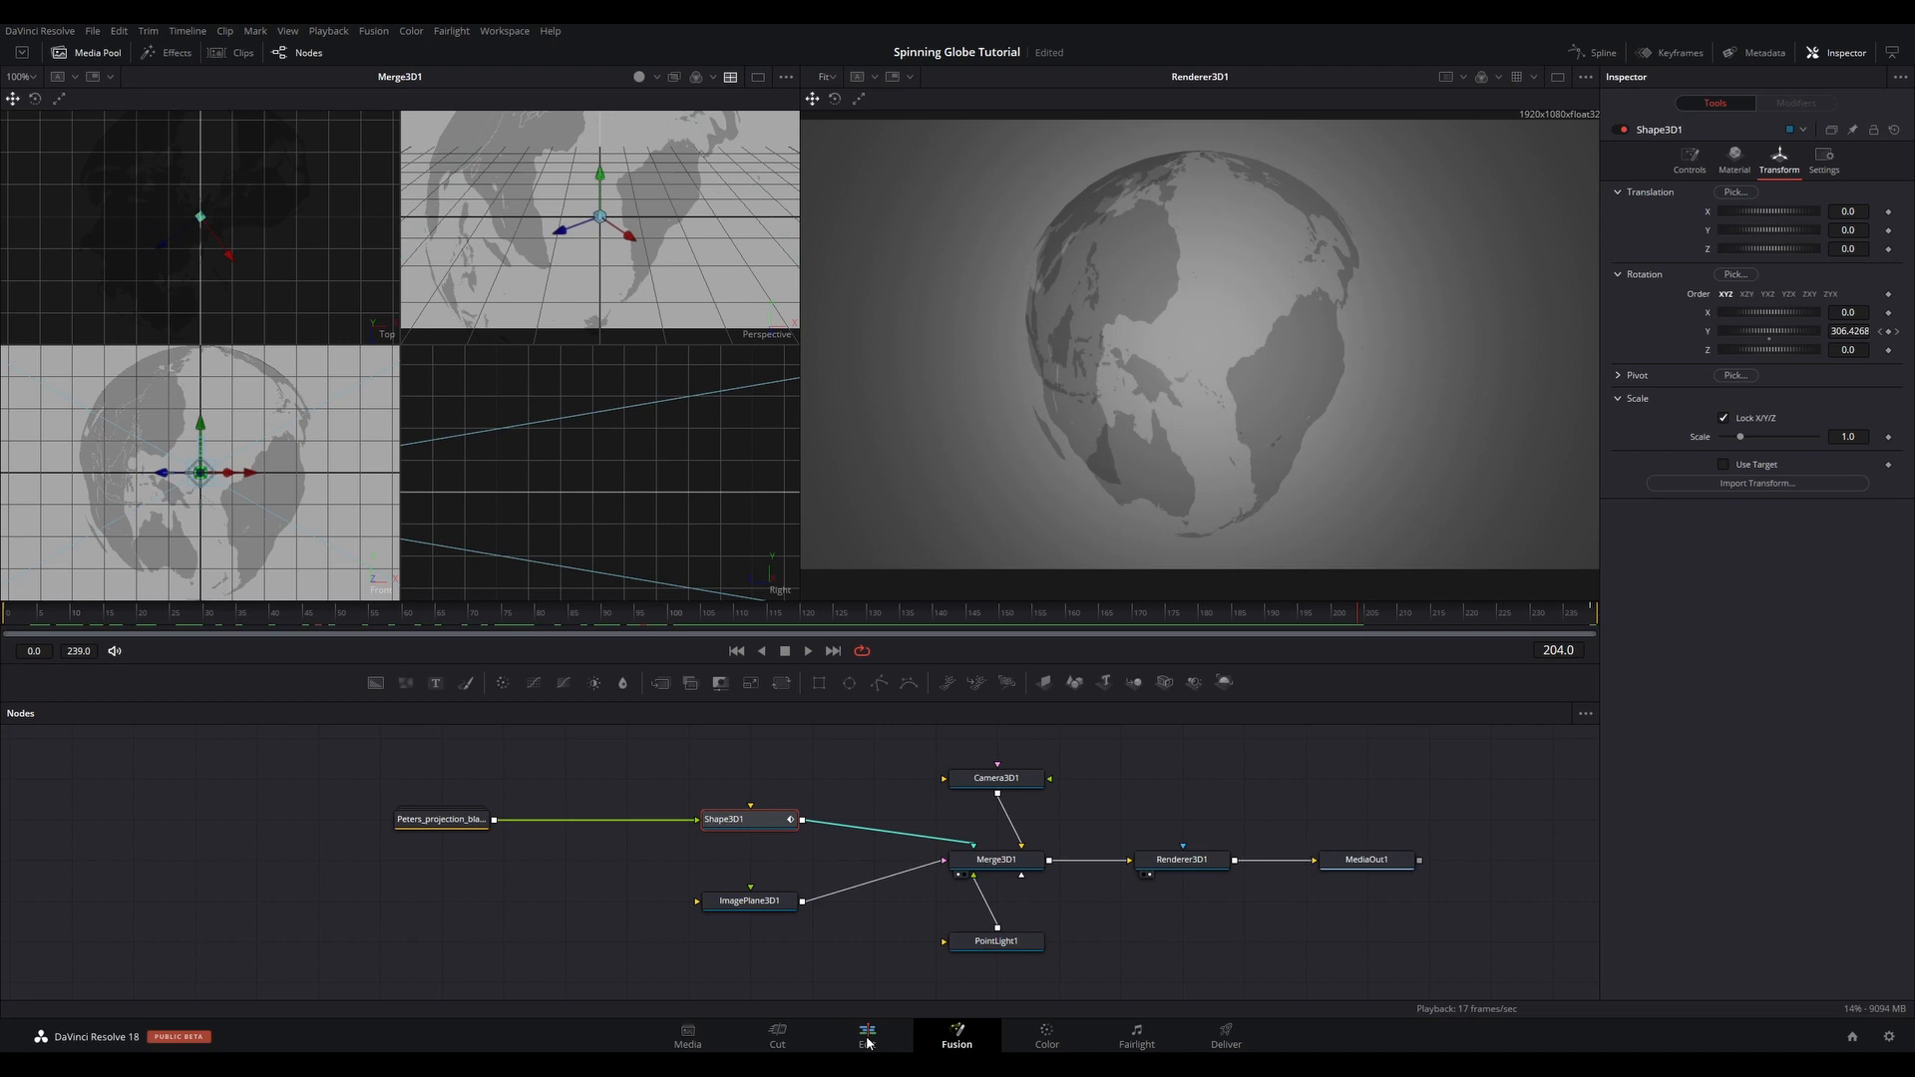
# - On the Edit page, change the Fusion composition clip's duration to 00:00:60:00
pyautogui.click(867, 1035)
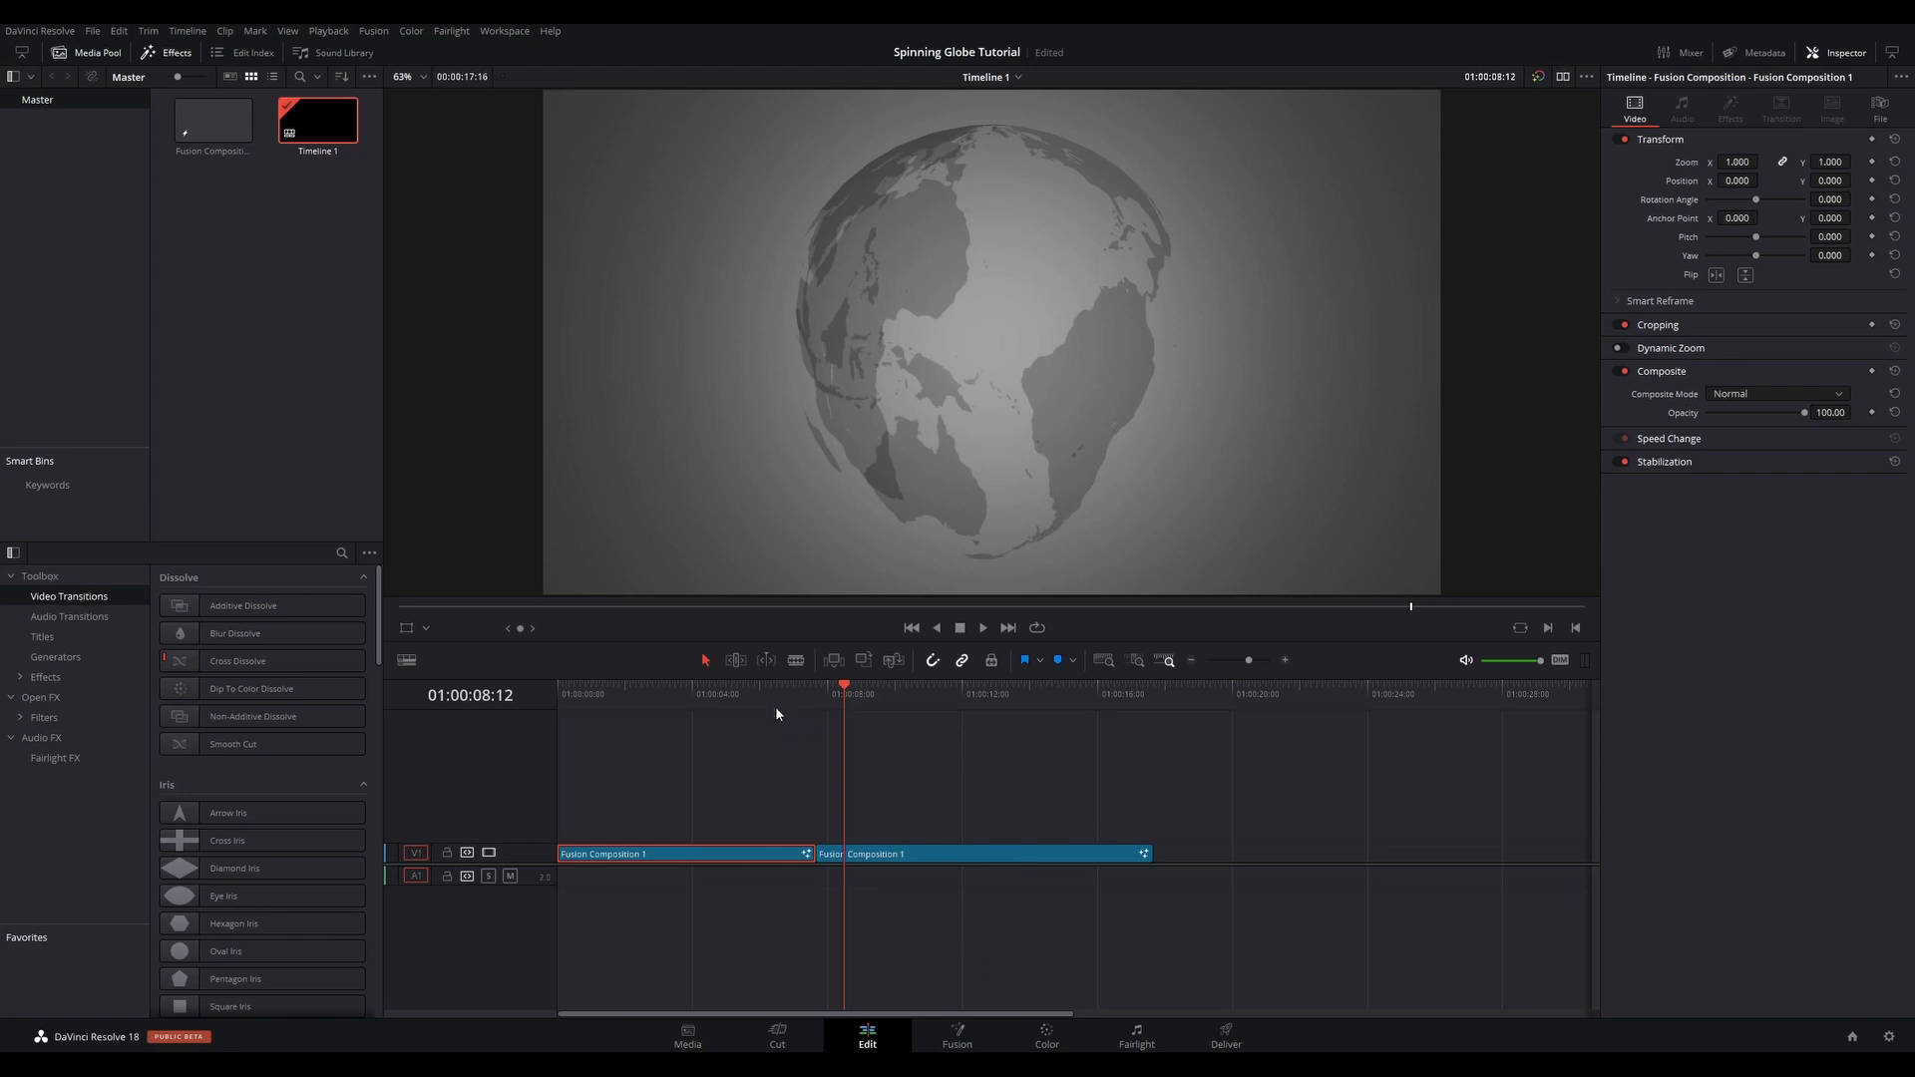
pyautogui.rightClick(984, 854)
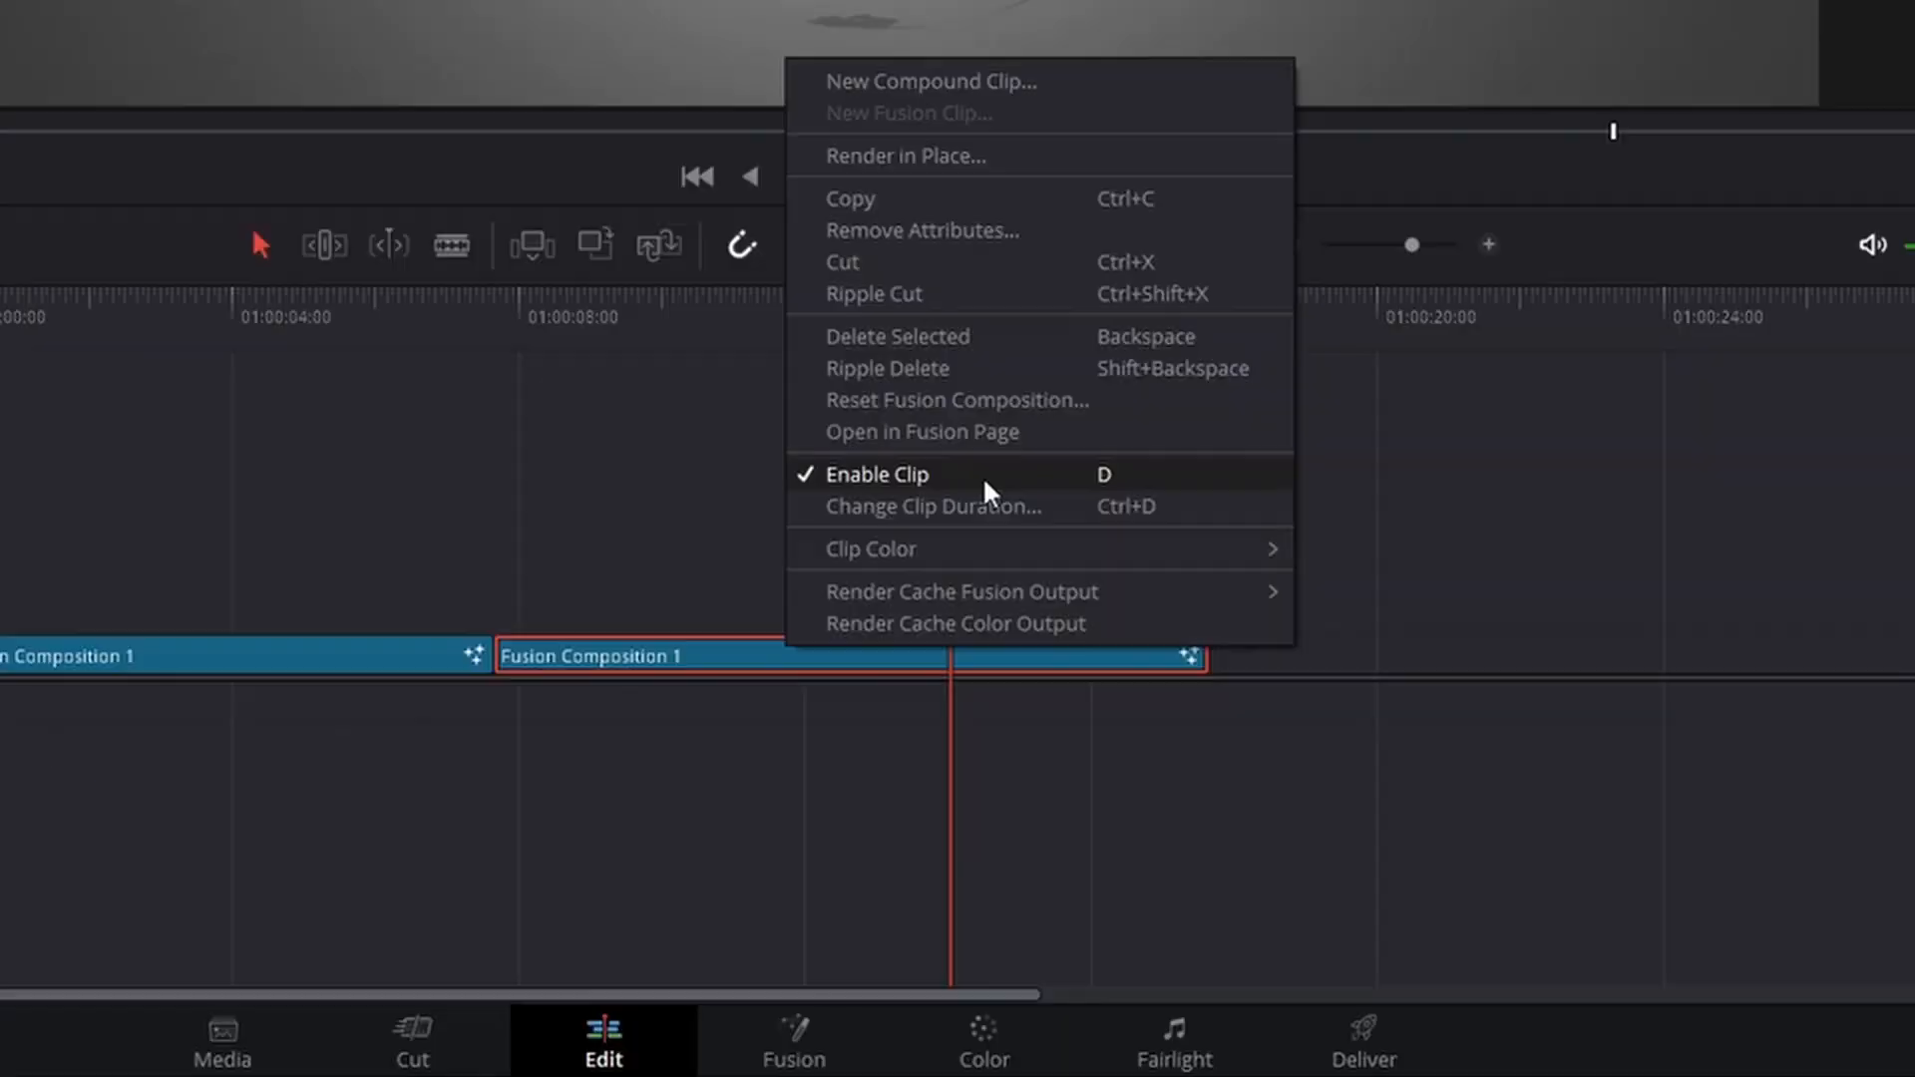
pyautogui.click(932, 505)
pyautogui.write('00:00:60:00')
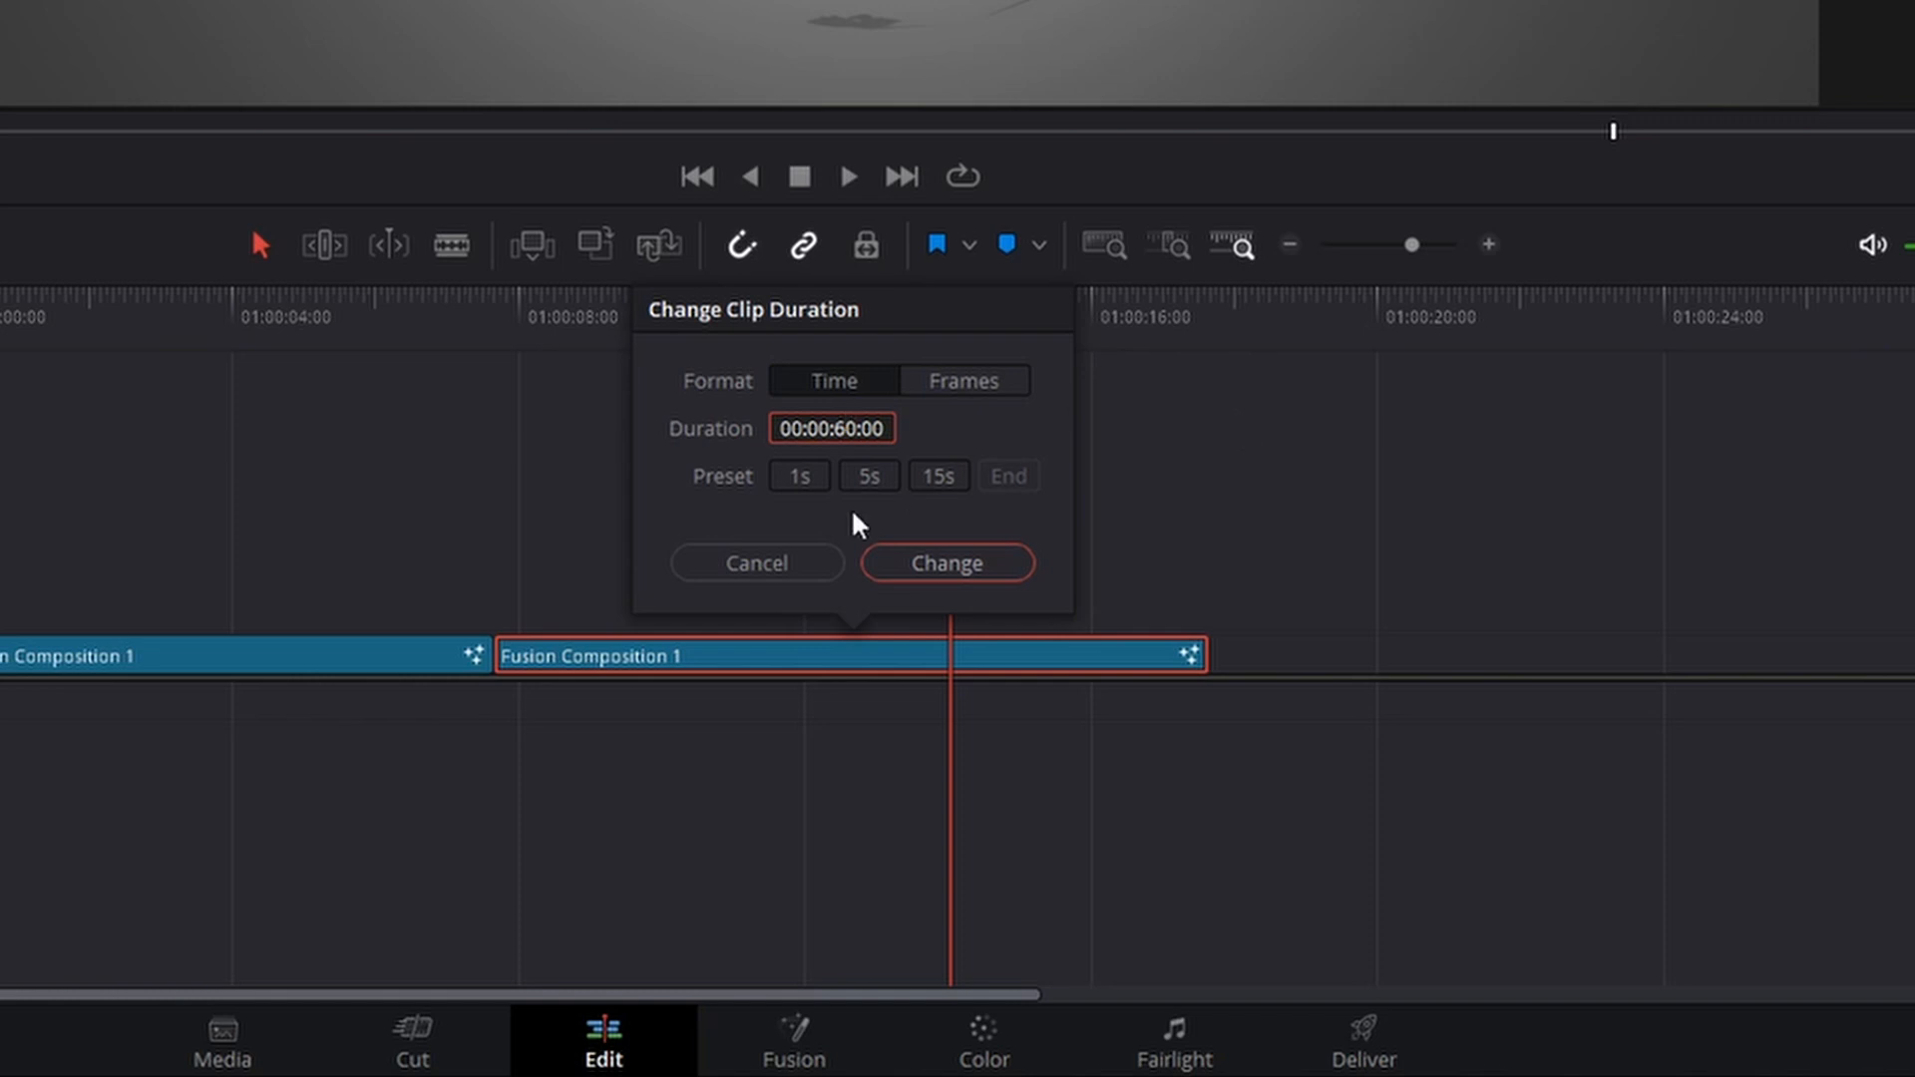
pyautogui.click(945, 563)
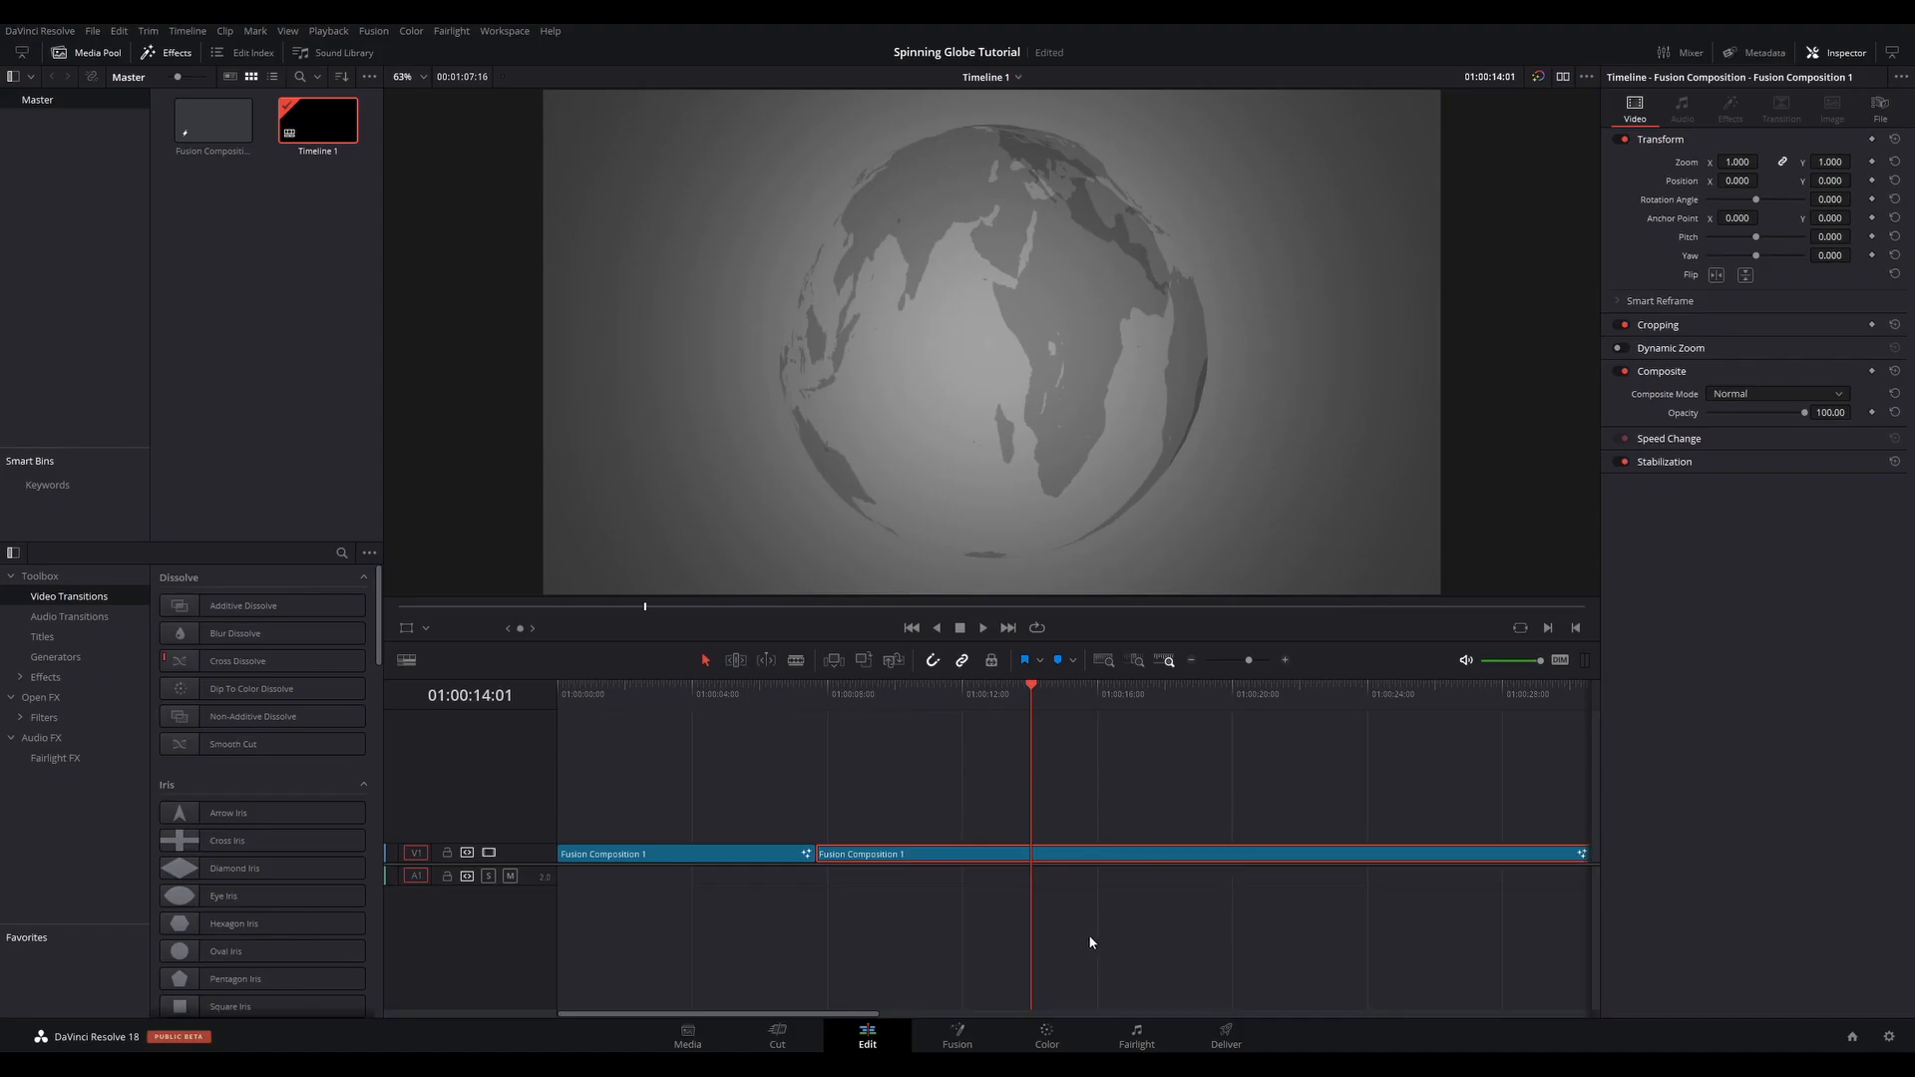
# - Back in Fusion, show Shape3D1's Y Rotation curve fitted in the Spline panel
pyautogui.click(955, 1035)
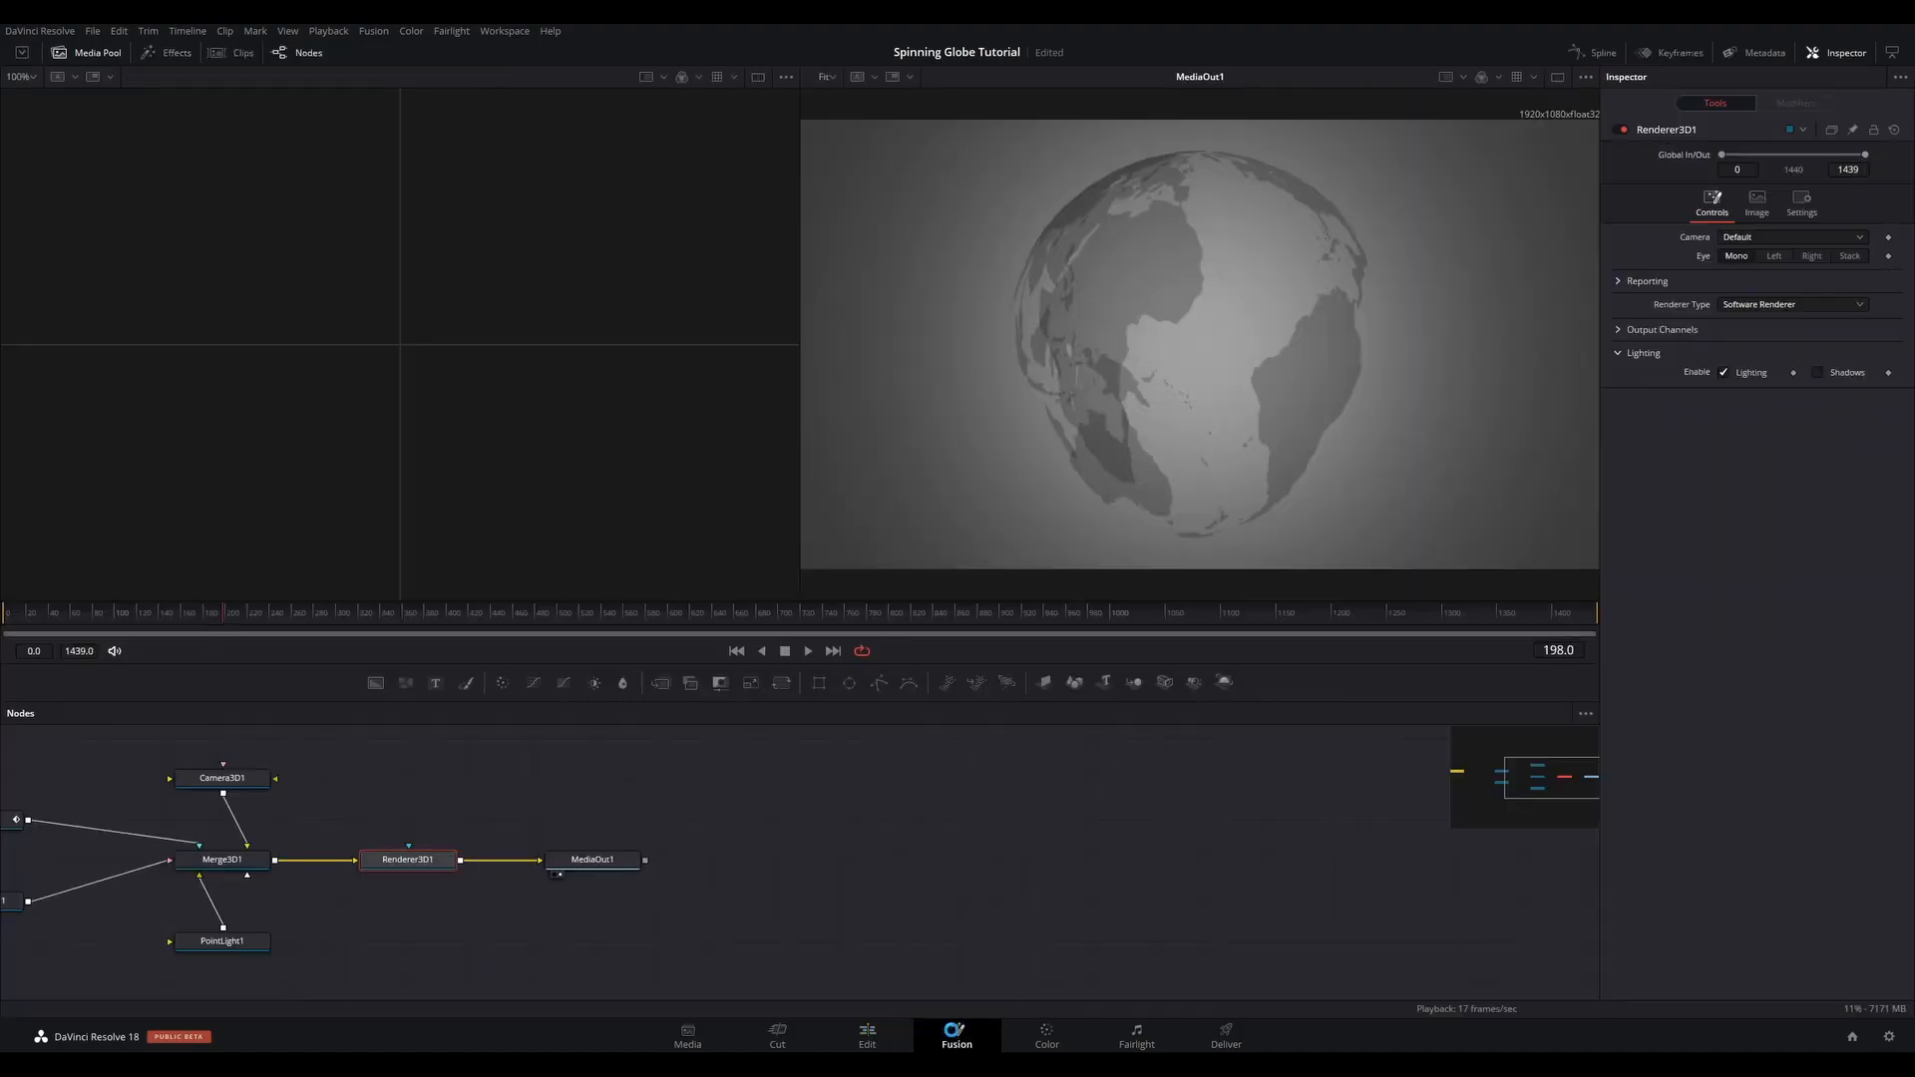
pyautogui.click(196, 612)
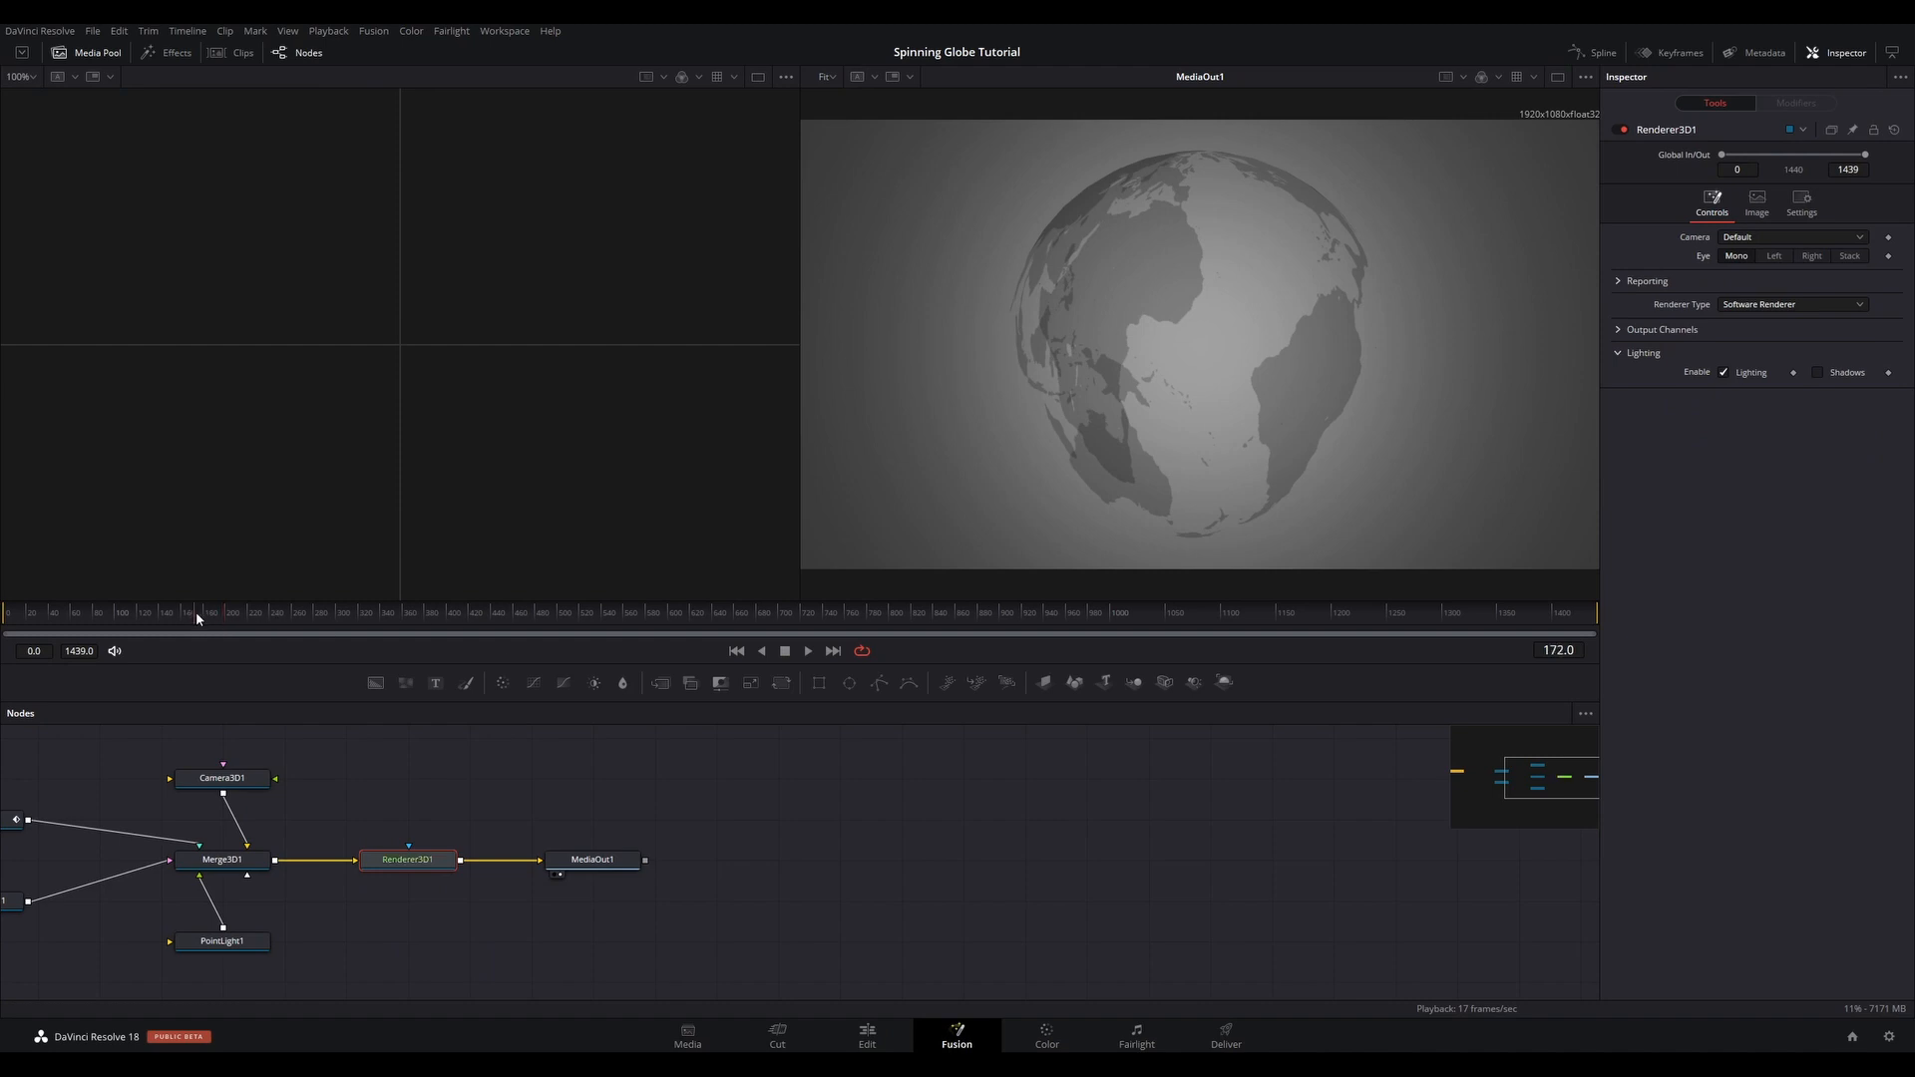
pyautogui.click(373, 628)
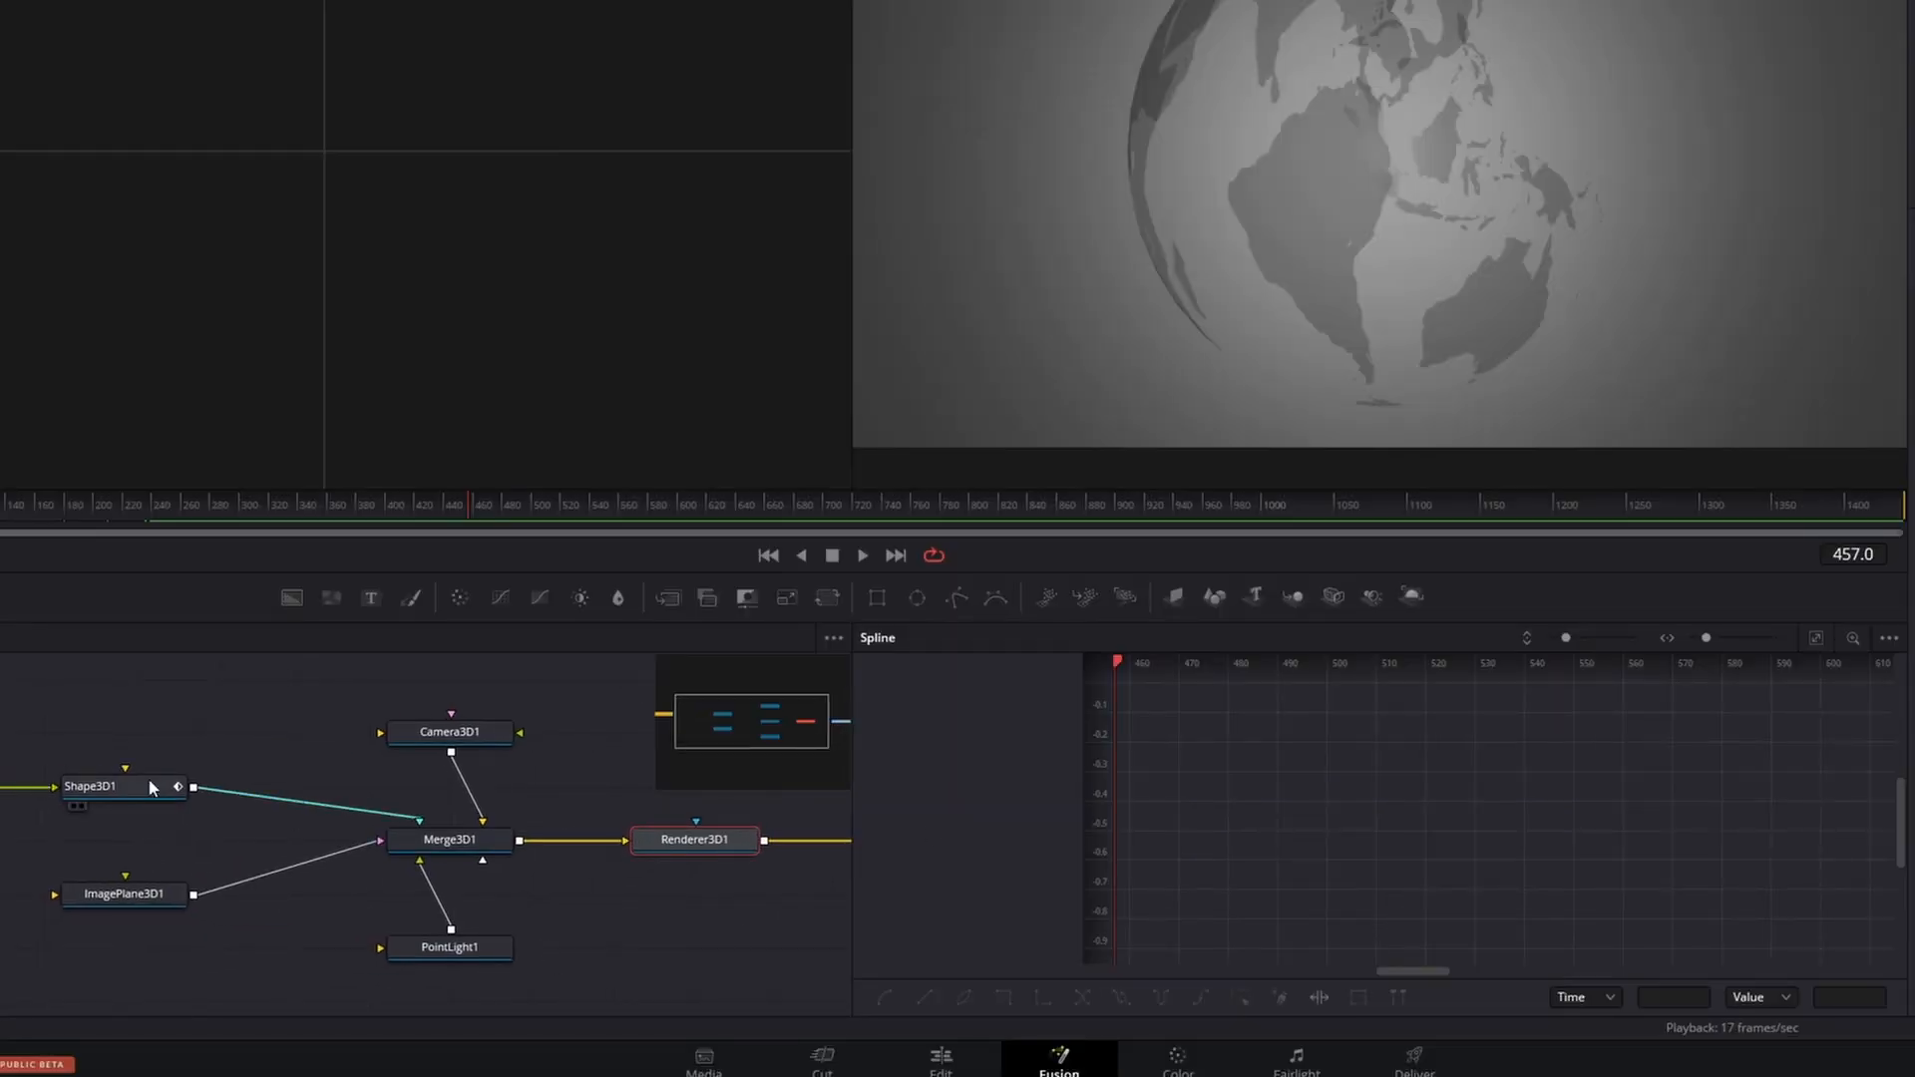
pyautogui.click(90, 786)
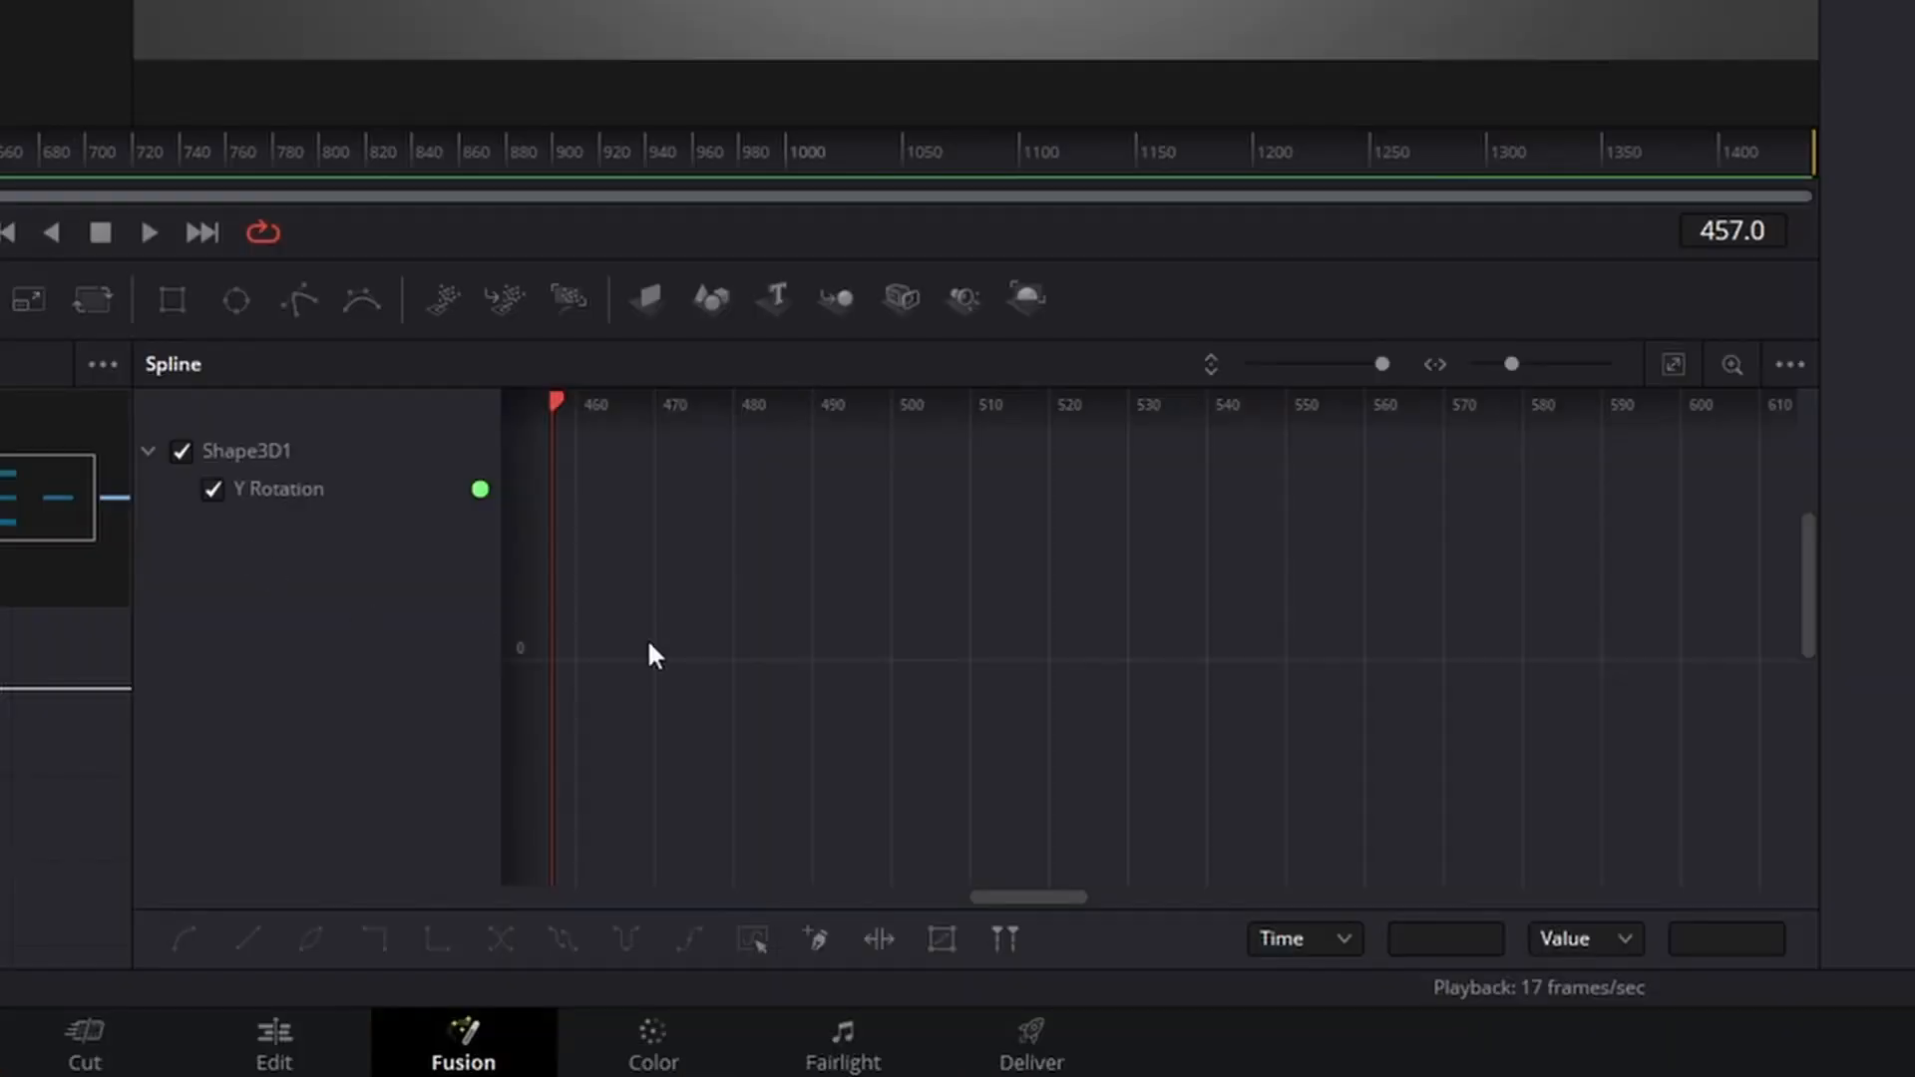
pyautogui.click(1671, 363)
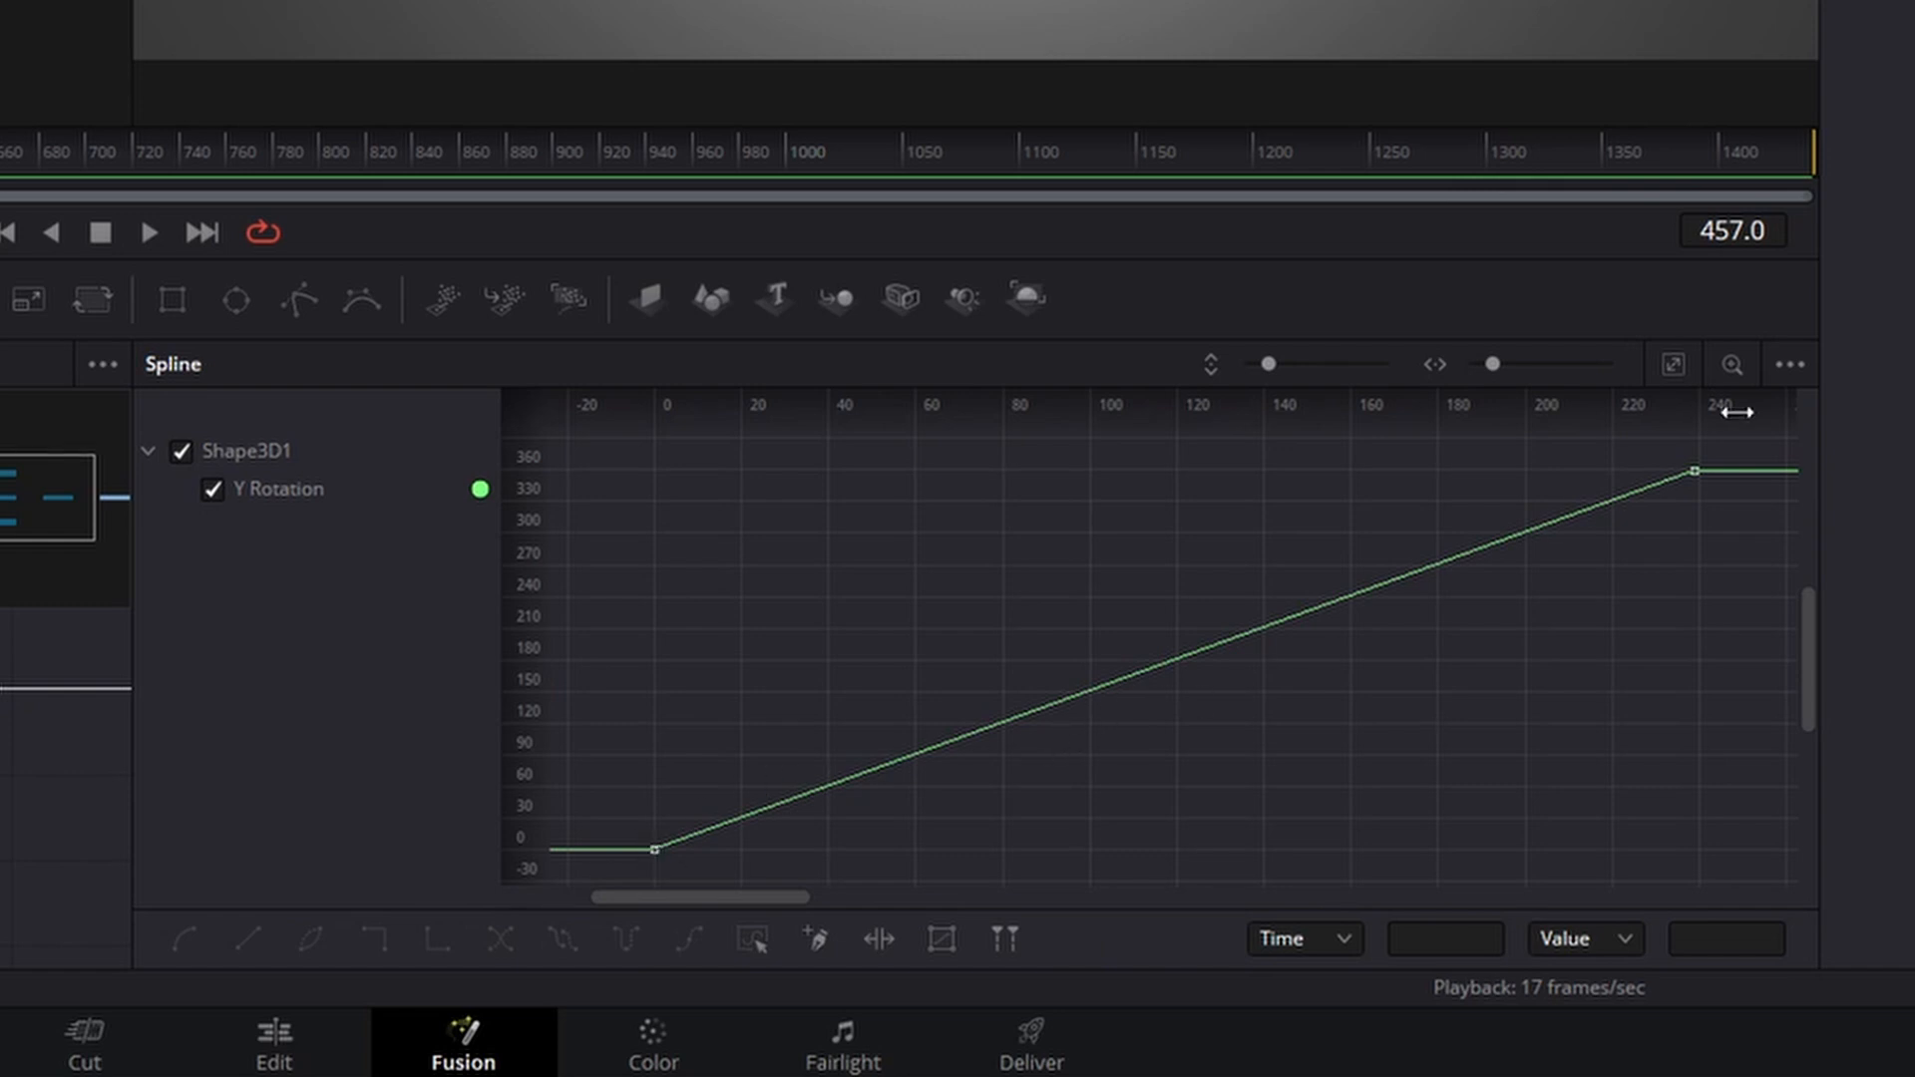
pyautogui.moveTo(1691, 499)
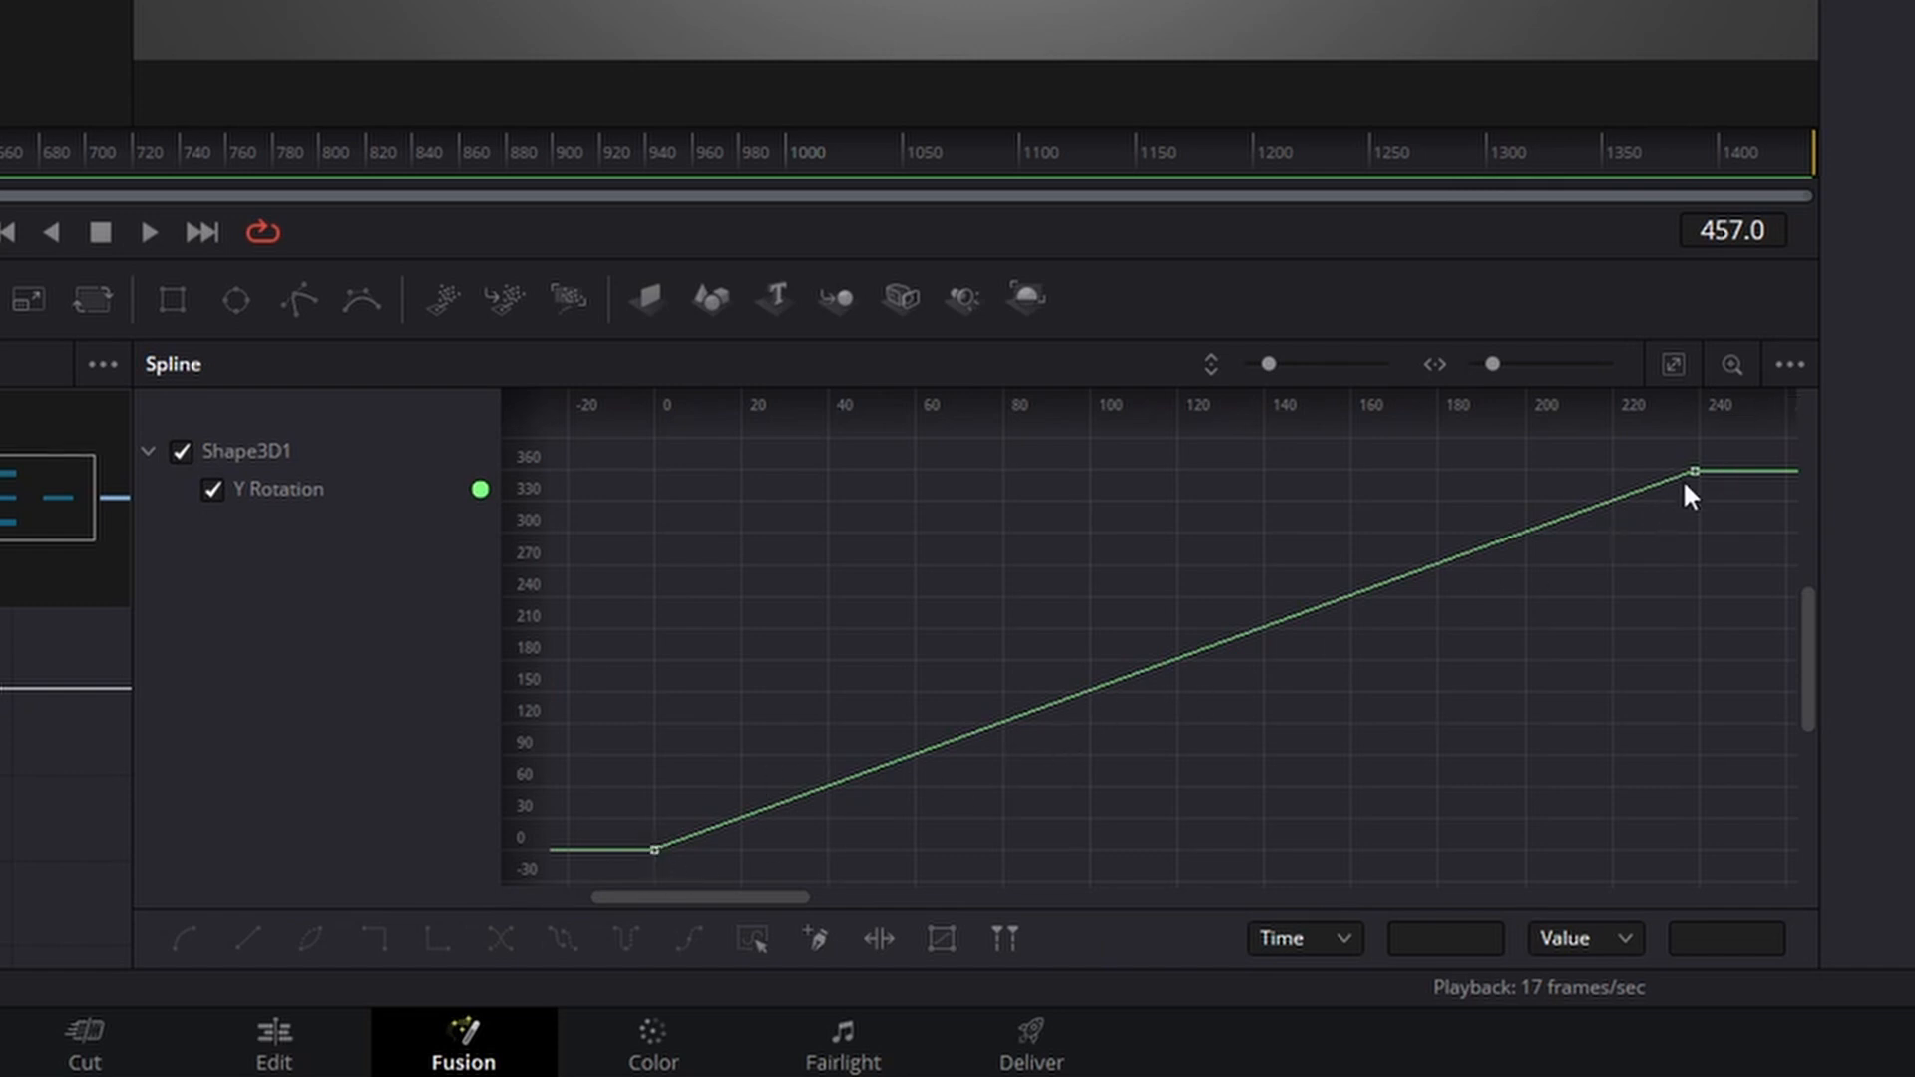
pyautogui.moveTo(682, 672)
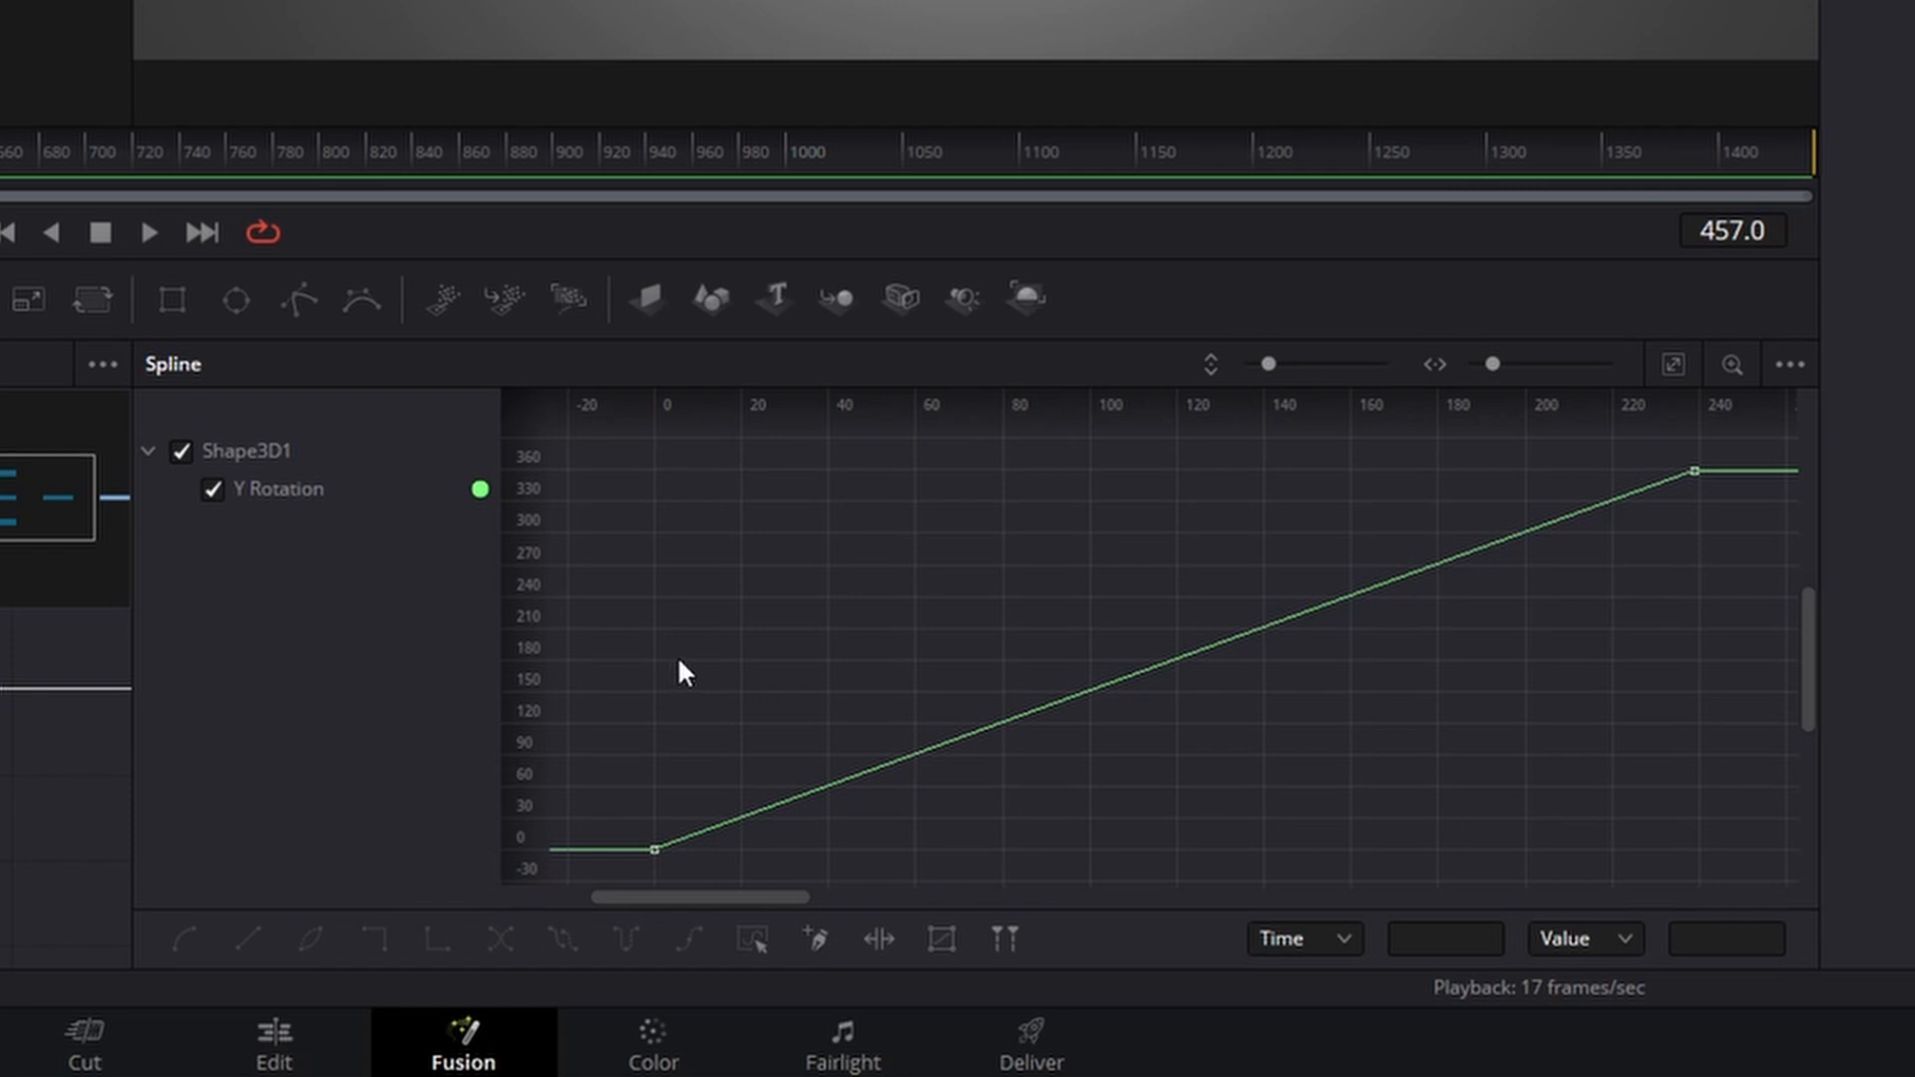
pyautogui.moveTo(610, 453)
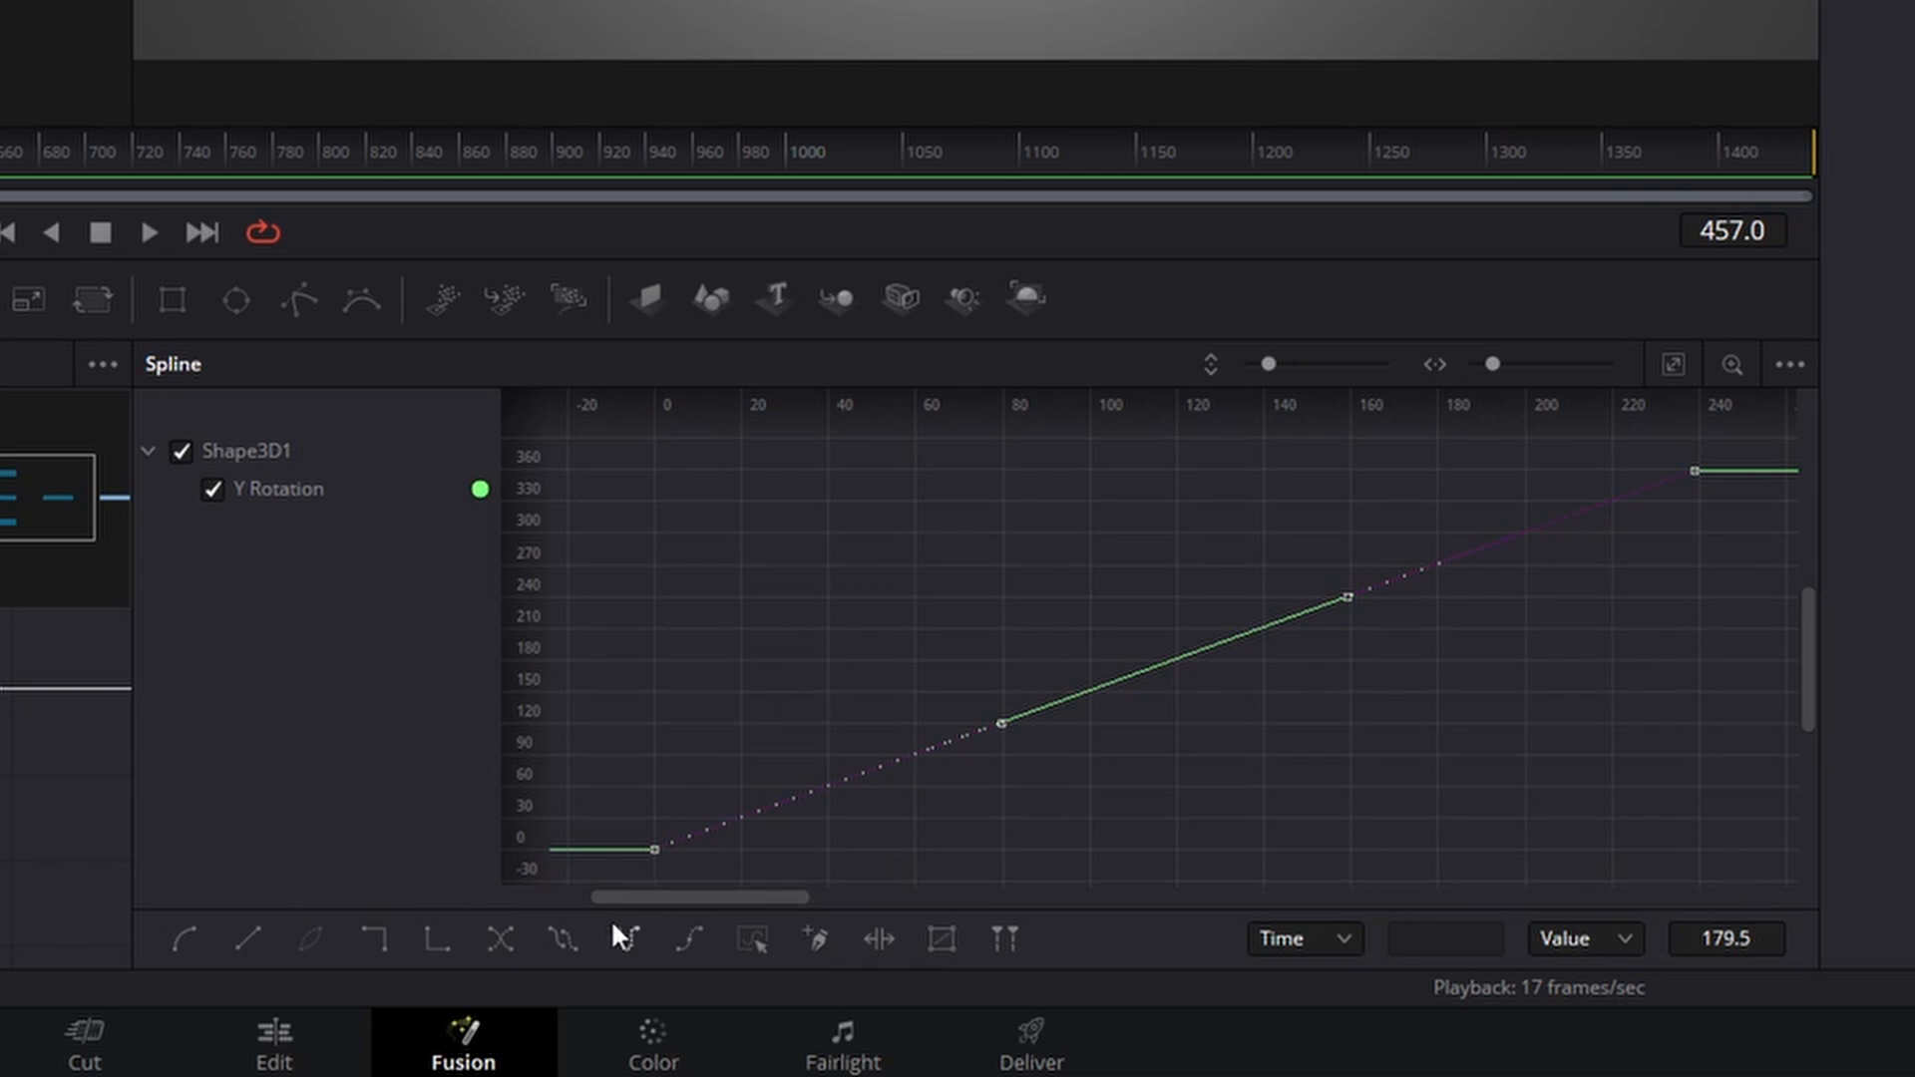
pyautogui.moveTo(558, 940)
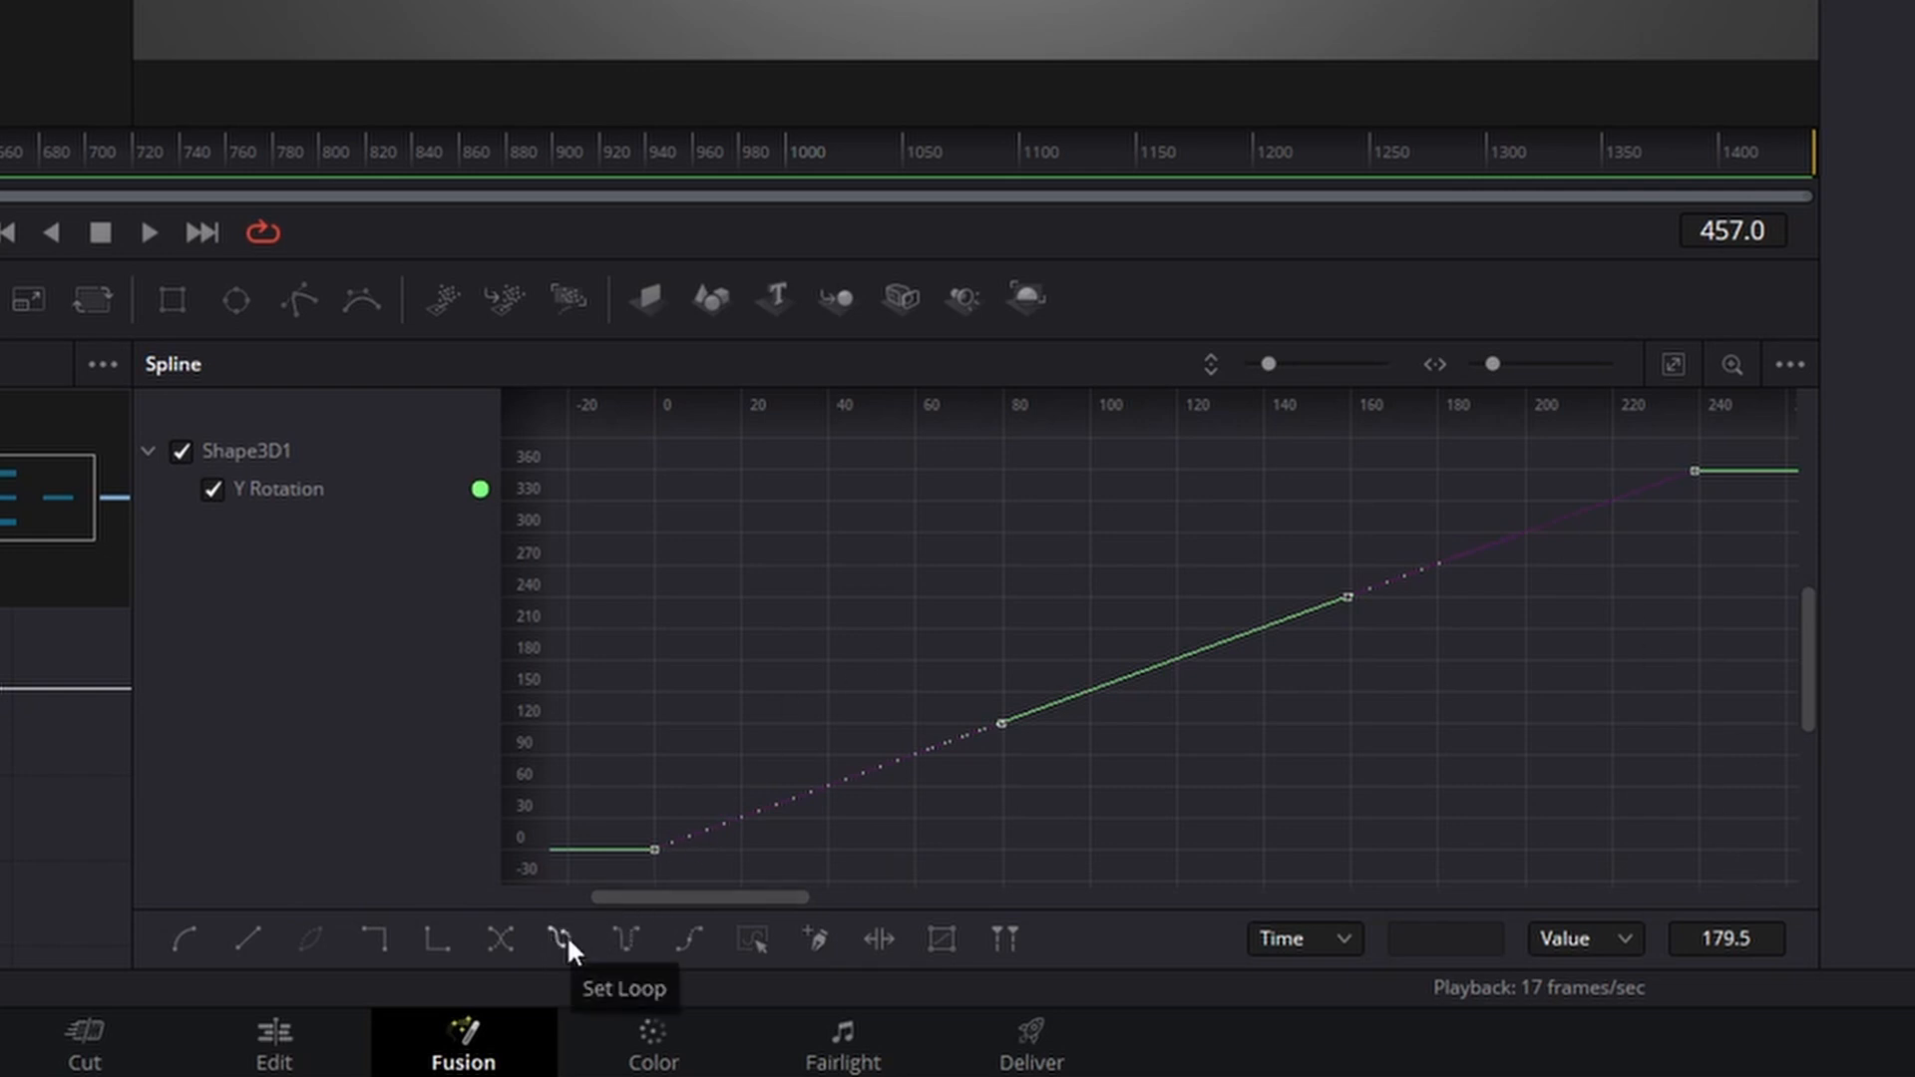
# - Set the Y Rotation curve to loop after its last keyframe and play back the spinning globe
pyautogui.click(561, 940)
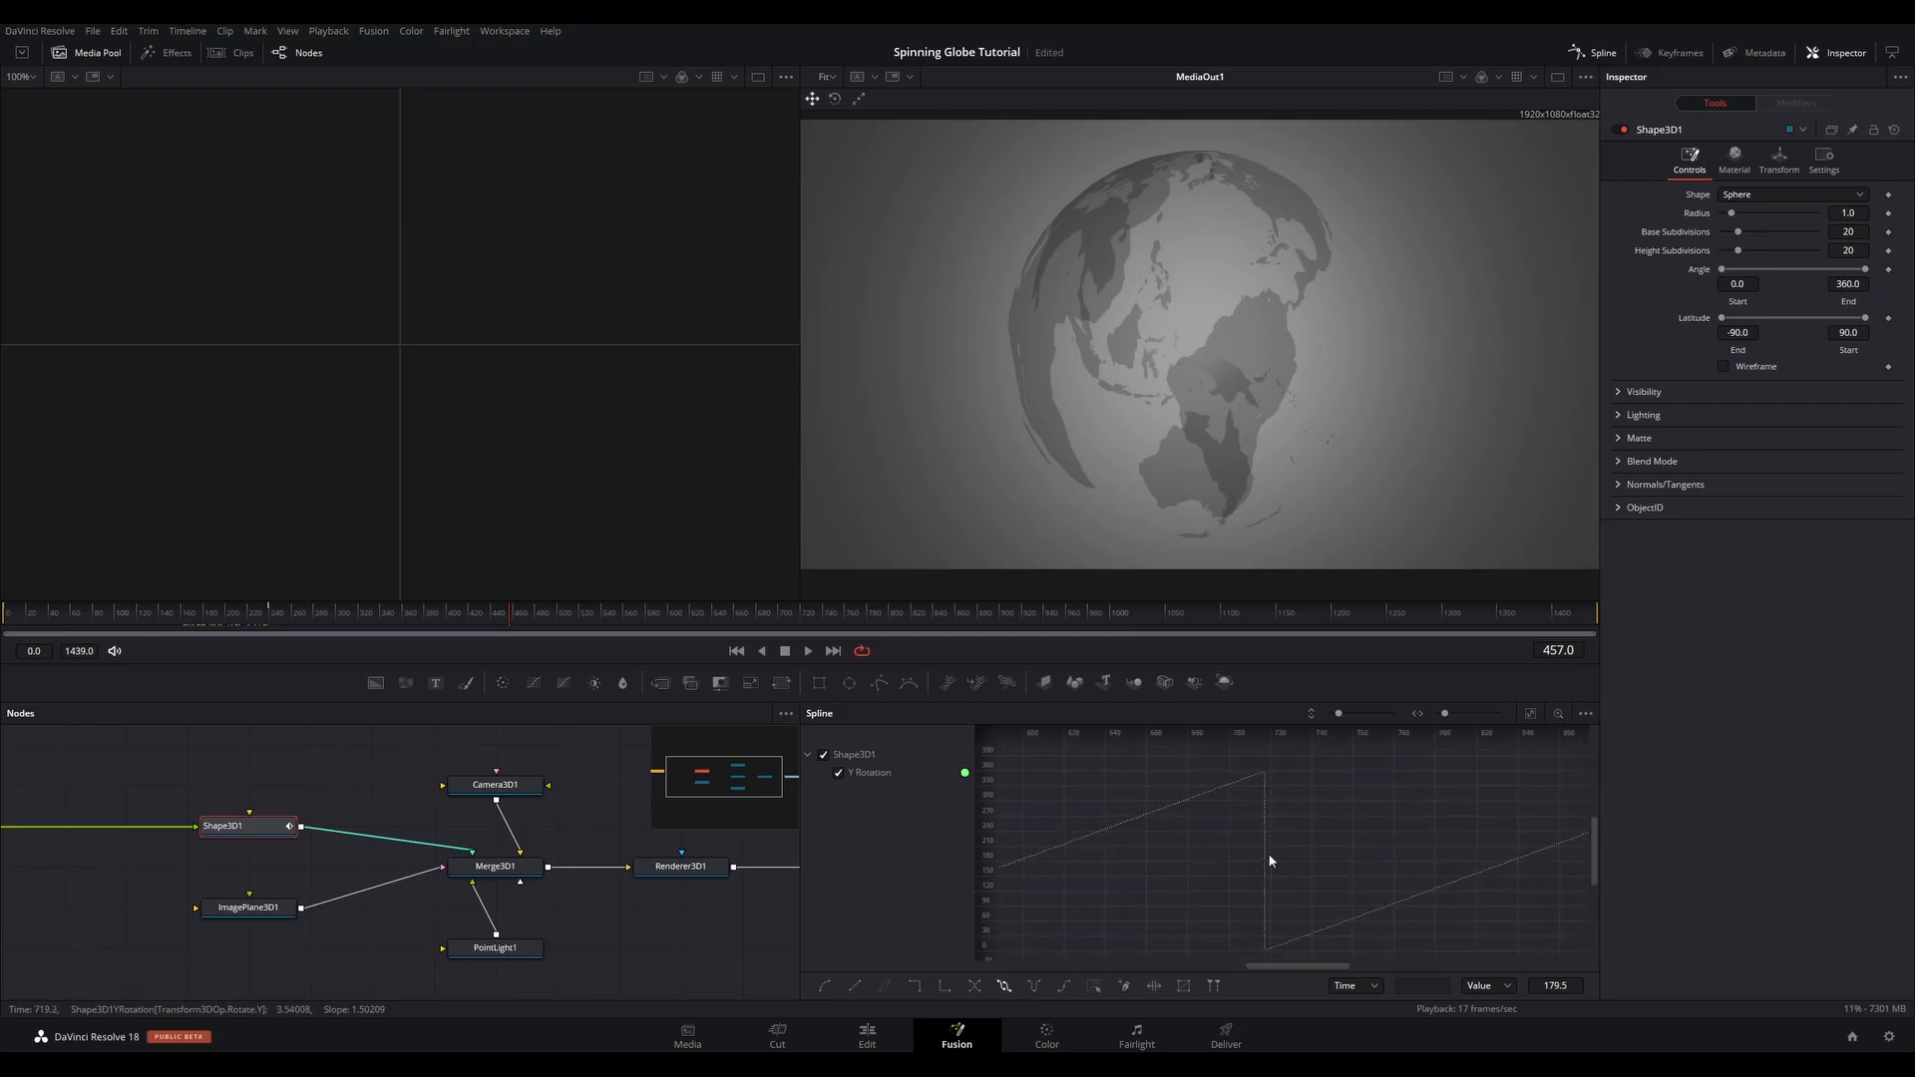
pyautogui.click(805, 650)
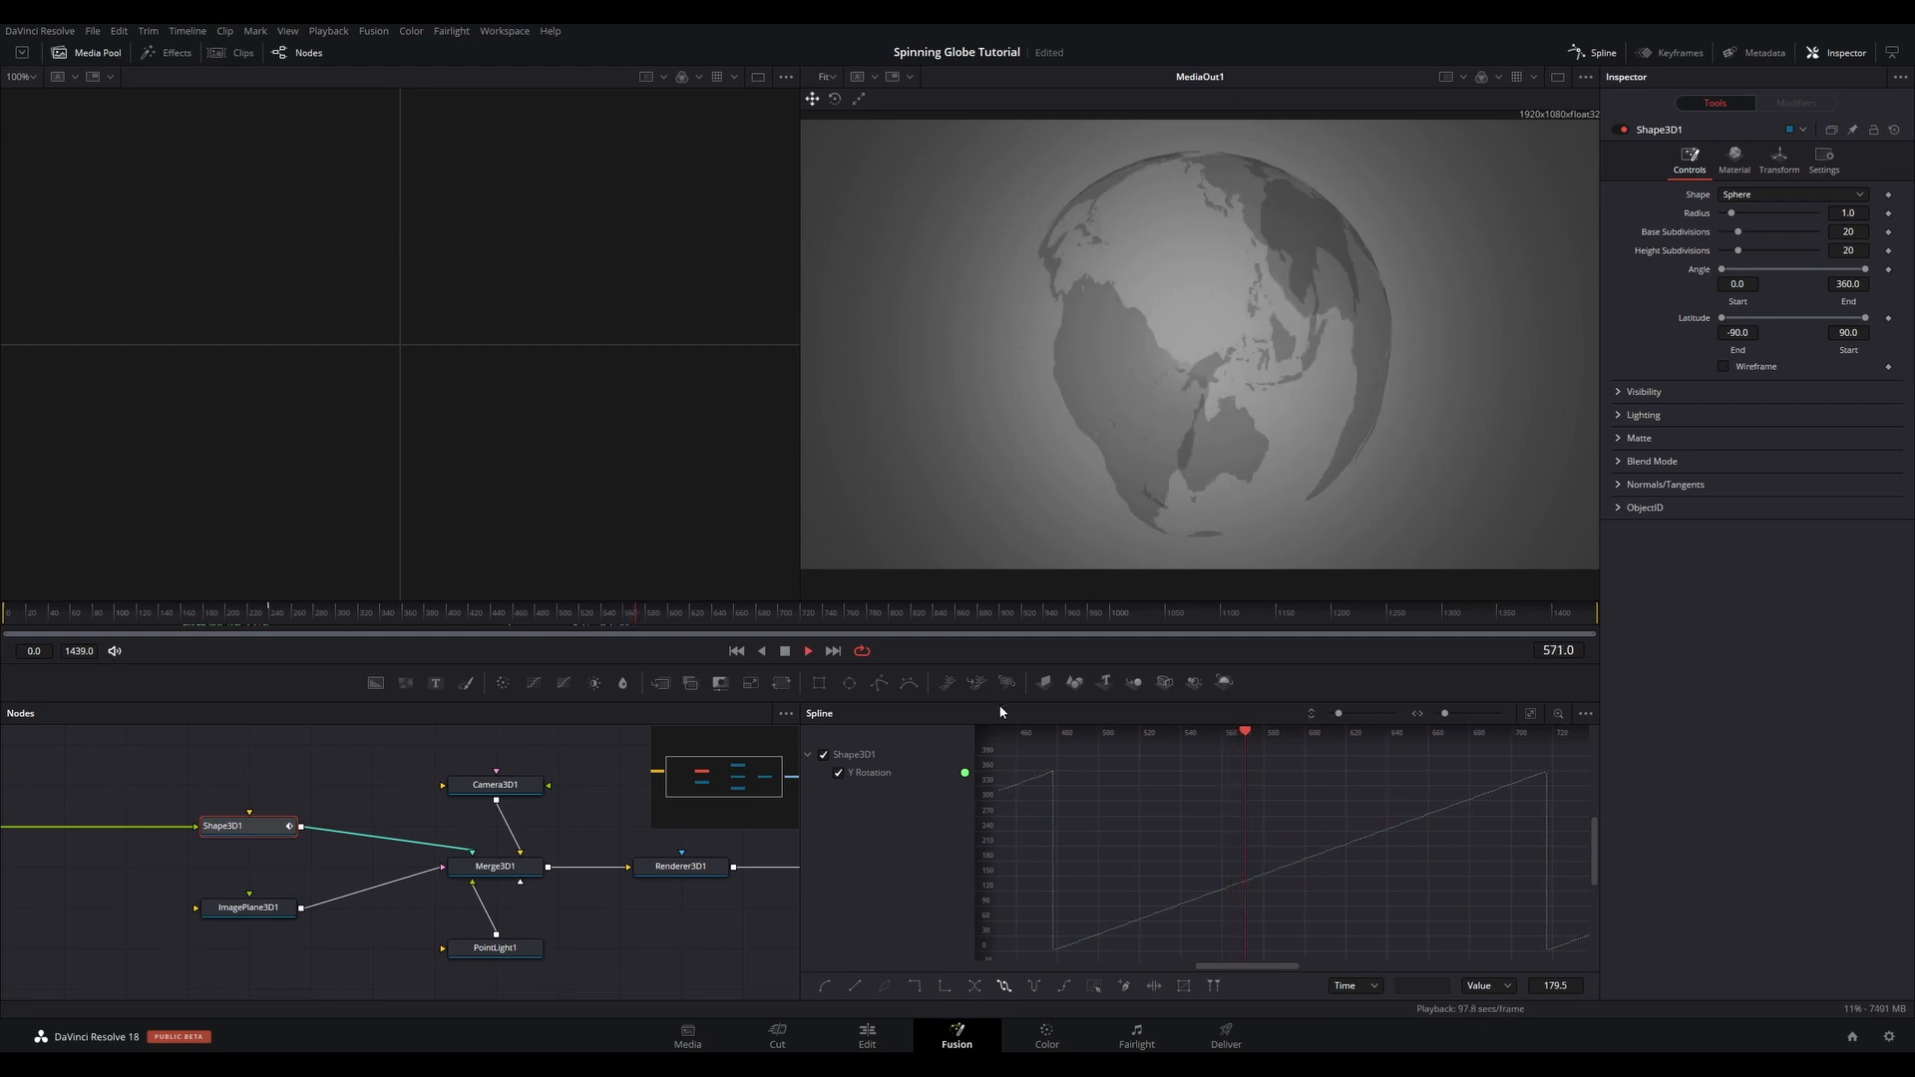